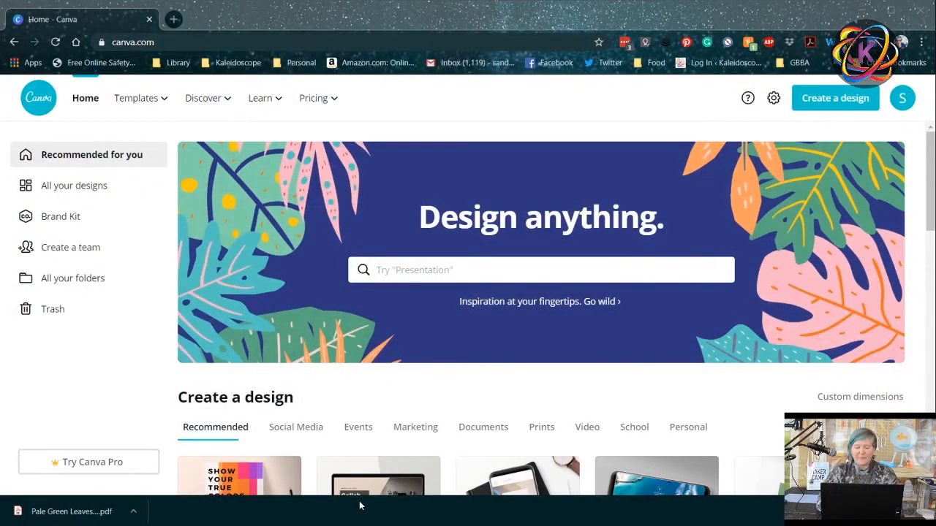
Look over the saved designs page and return to the home dashboard
{"action": "left_click", "coordinate": [542, 269]}
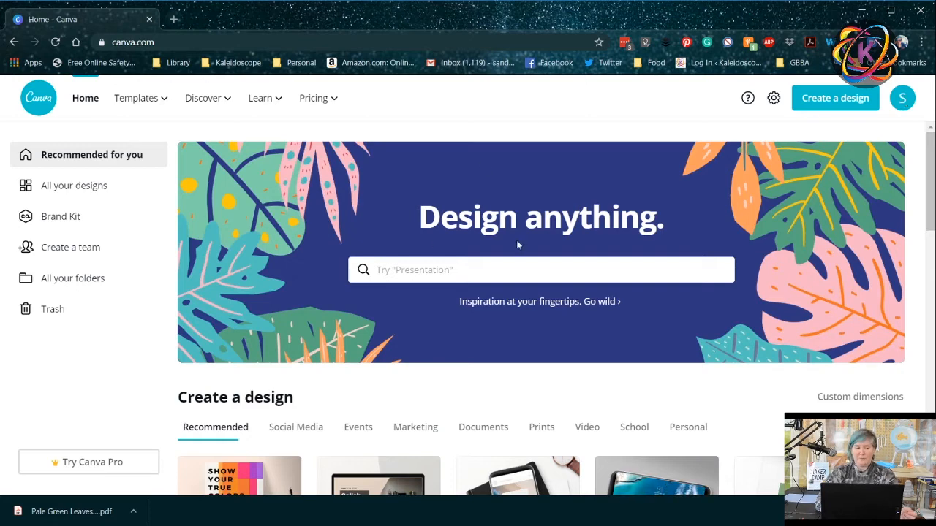
{"action": "mouse_move", "coordinate": [427, 261]}
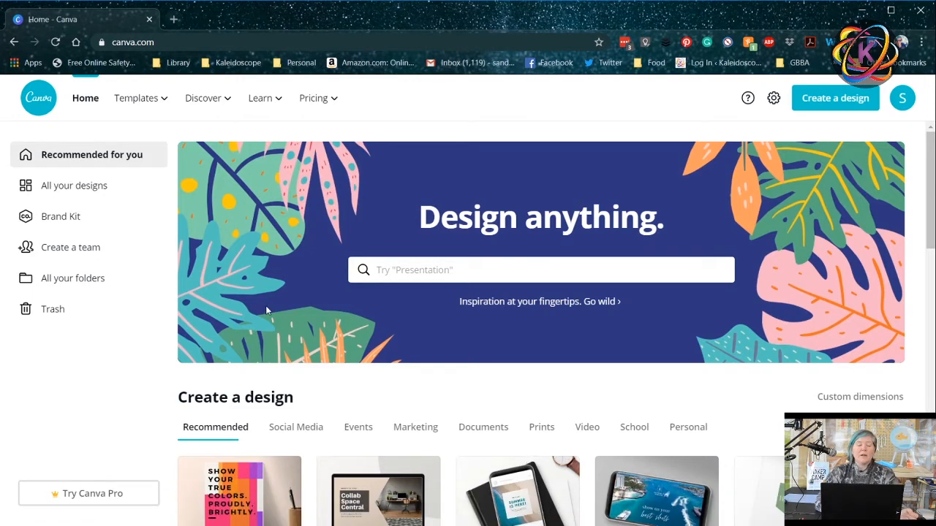
{"action": "left_click", "coordinate": [76, 185]}
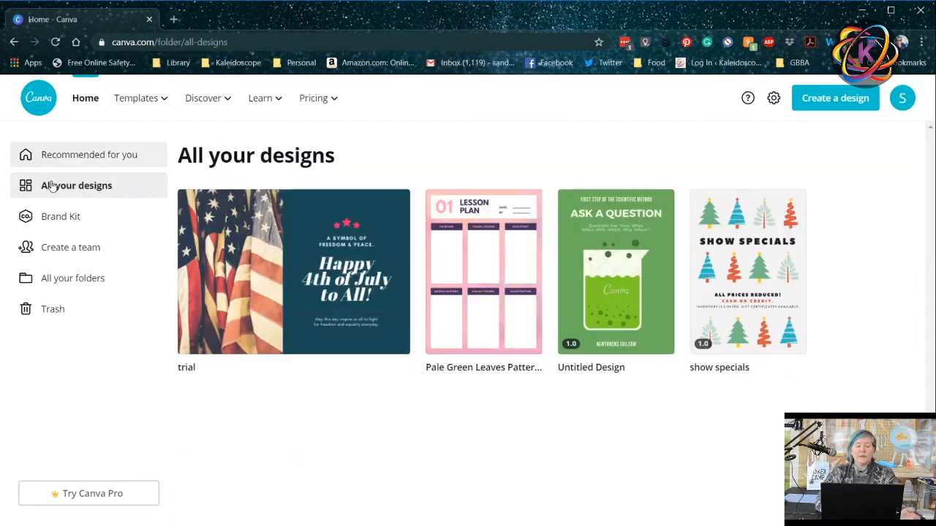
{"action": "left_click", "coordinate": [76, 184]}
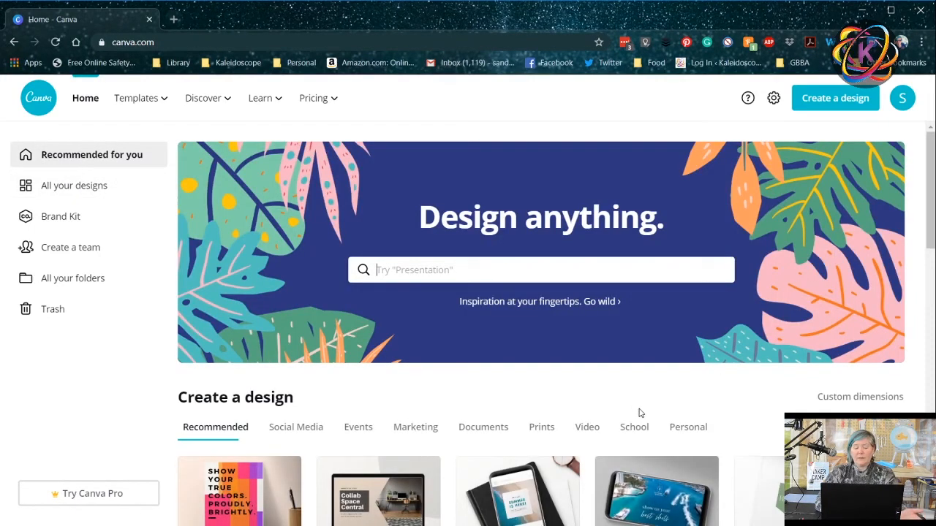
{"action": "scroll", "scroll_direction": "down", "scroll_amount": 3}
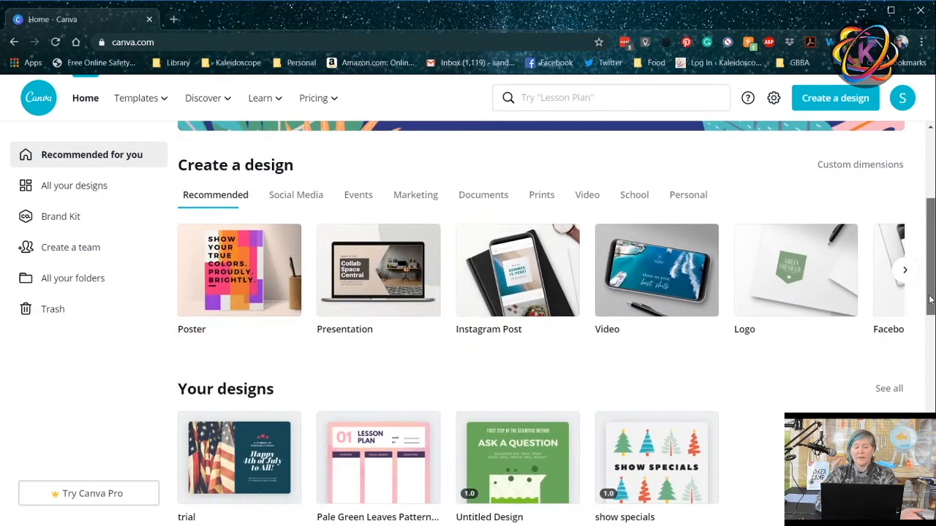
{"action": "scroll", "scroll_direction": "up", "scroll_amount": 3}
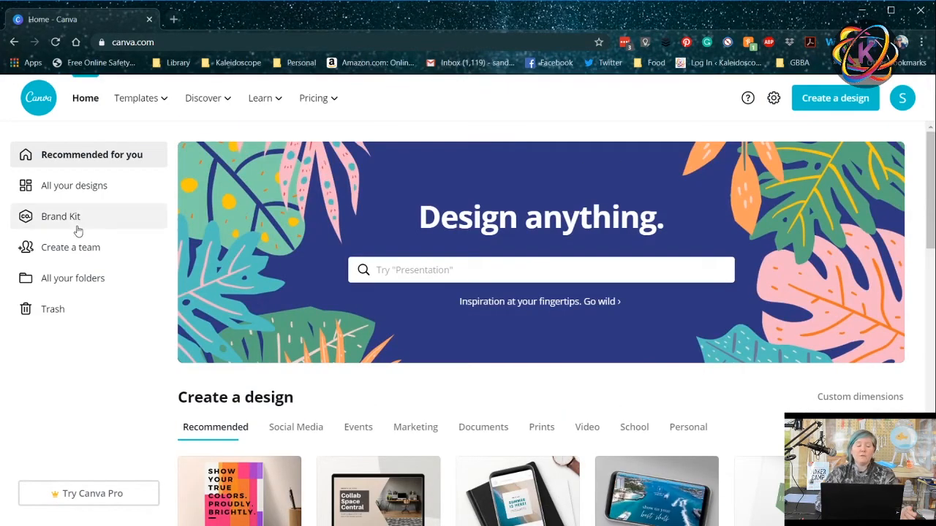
Review the Brand Kit page from the left sidebar
{"action": "left_click", "coordinate": [61, 217]}
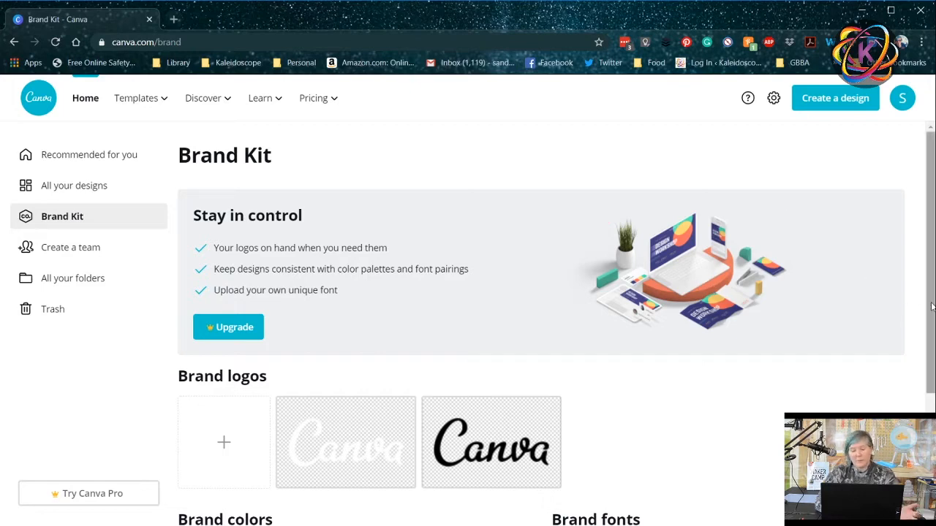
{"action": "scroll", "scroll_direction": "down", "scroll_amount": 3}
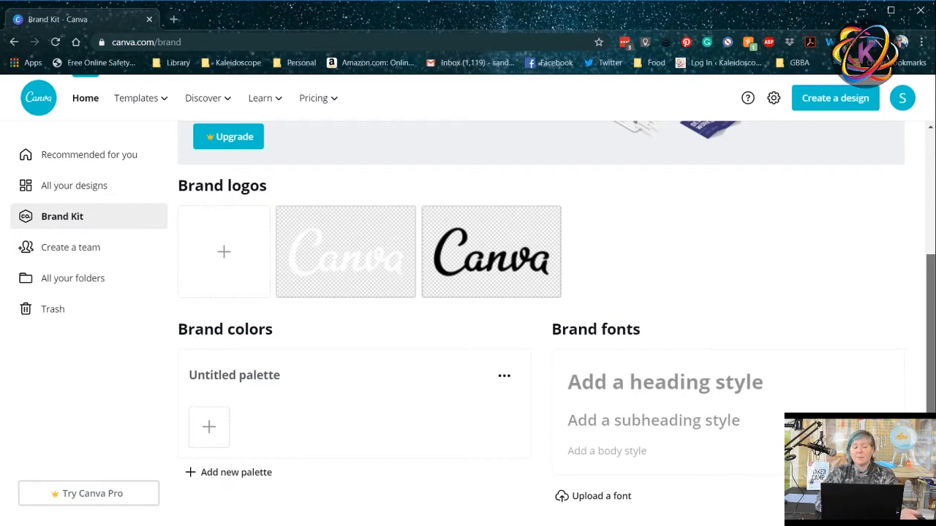
{"action": "scroll", "scroll_direction": "up", "scroll_amount": 3}
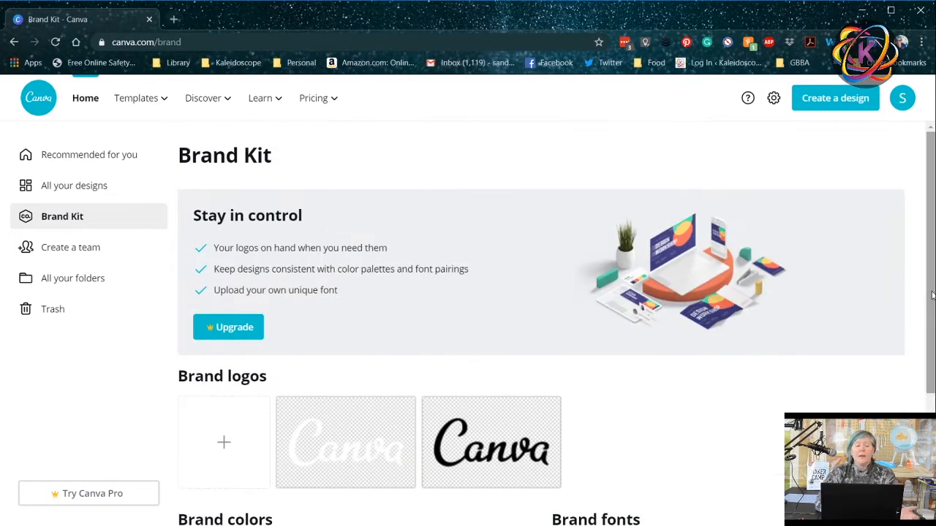
Open Create a team and scroll to the email invite fields for team members
{"action": "left_click", "coordinate": [73, 248]}
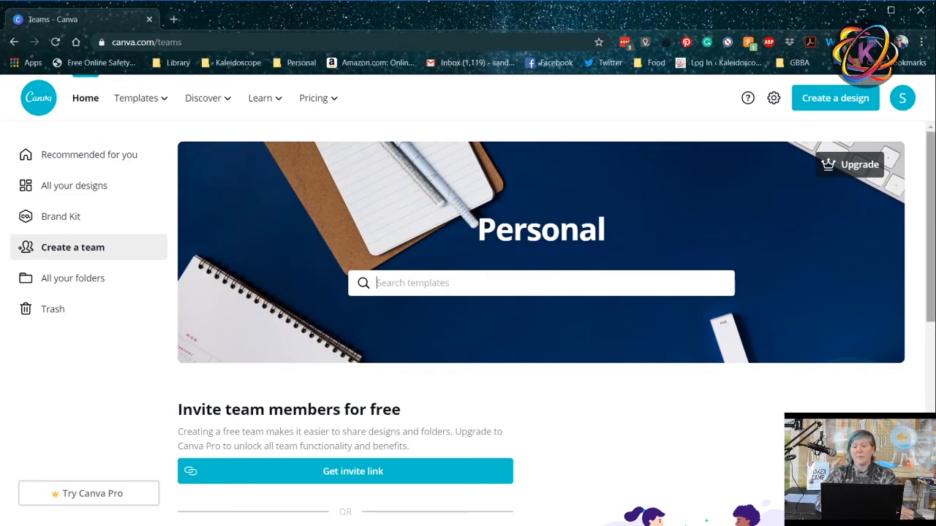
{"action": "scroll", "scroll_direction": "down", "scroll_amount": 3}
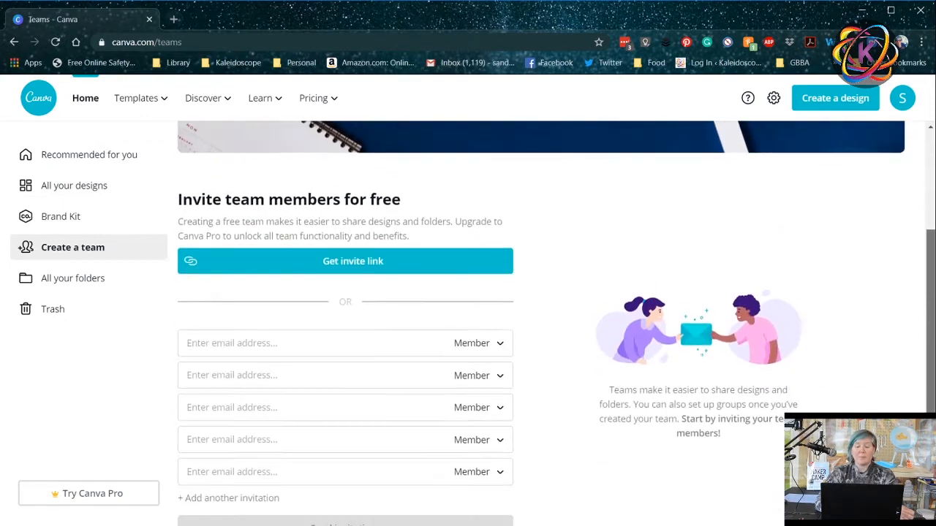
{"action": "scroll", "scroll_direction": "down", "scroll_amount": 3}
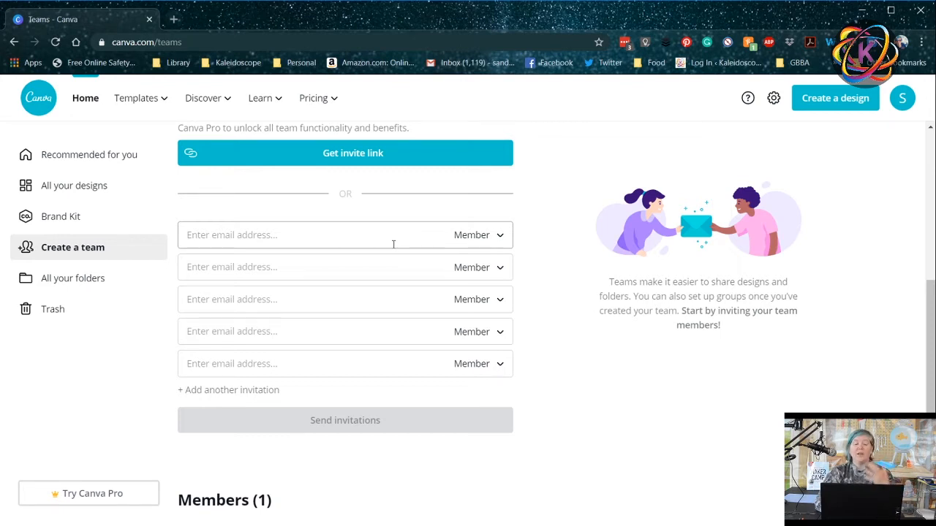
{"action": "mouse_move", "coordinate": [61, 285]}
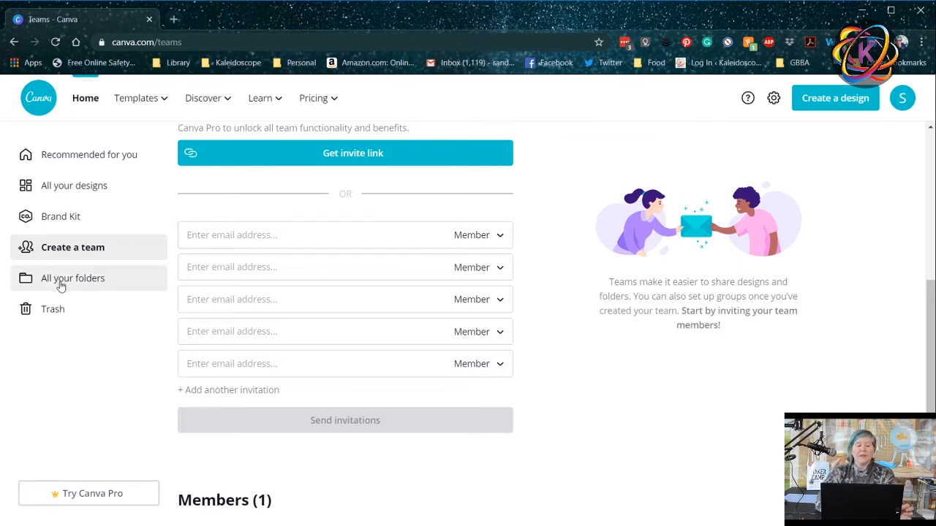
View all folders, start a new folder, then cancel the Create a folder dialog
{"action": "left_click", "coordinate": [73, 278]}
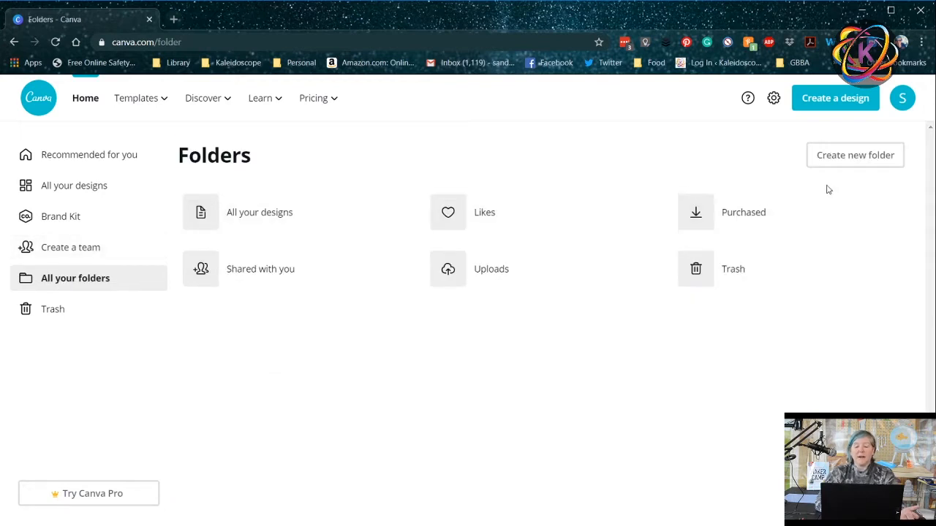
{"action": "left_click", "coordinate": [855, 155]}
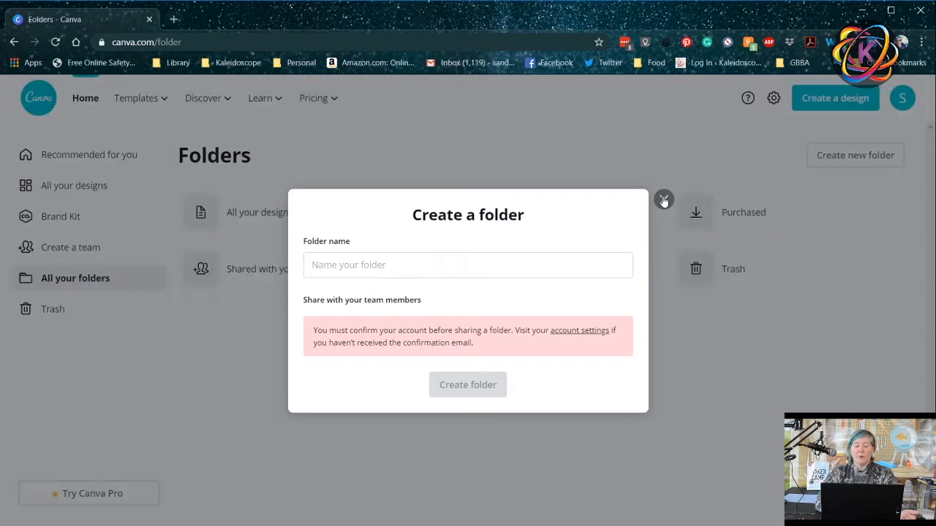
{"action": "left_click", "coordinate": [664, 199]}
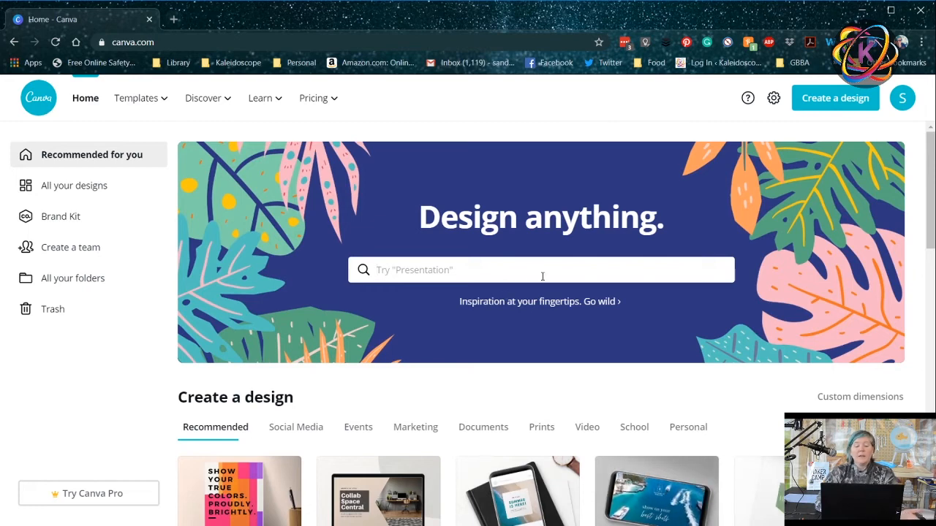
Search the recent term father's day and open the Raddest card template in the editor
{"action": "left_click", "coordinate": [541, 269]}
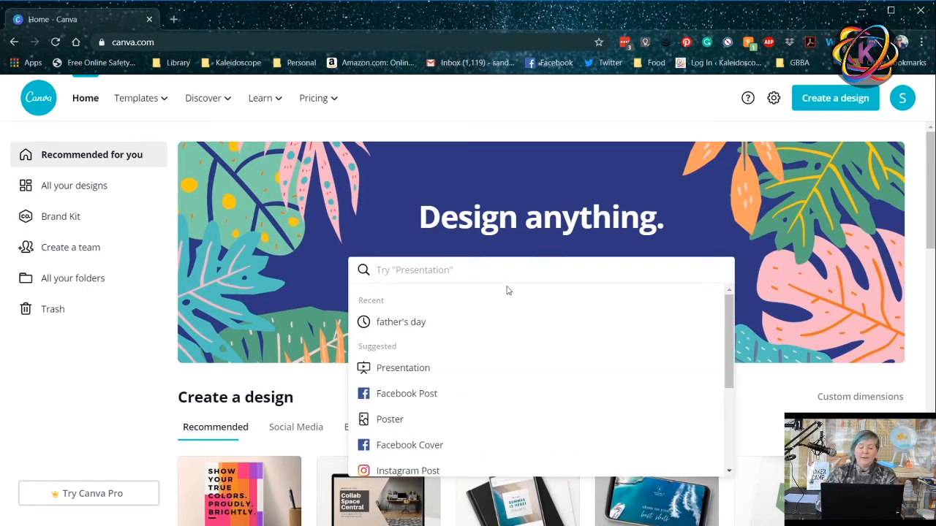
{"action": "left_click", "coordinate": [401, 322]}
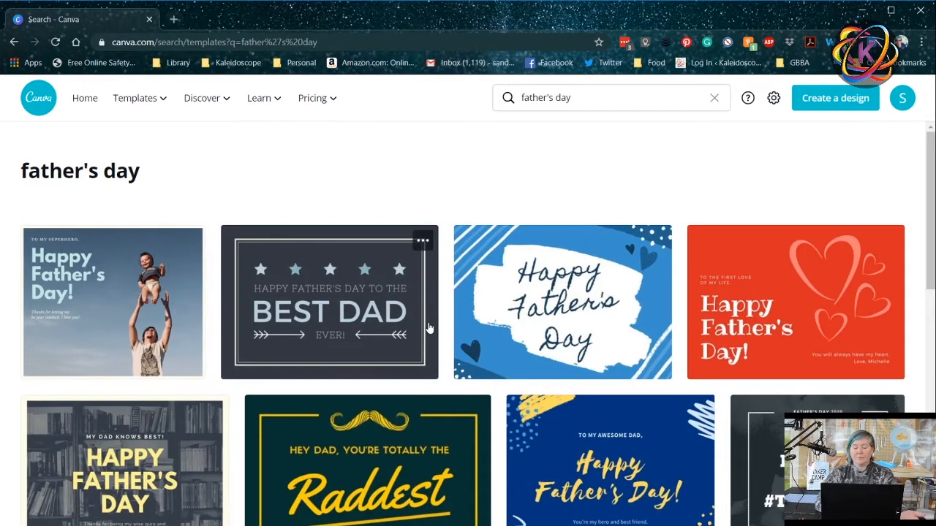
{"action": "mouse_move", "coordinate": [651, 287]}
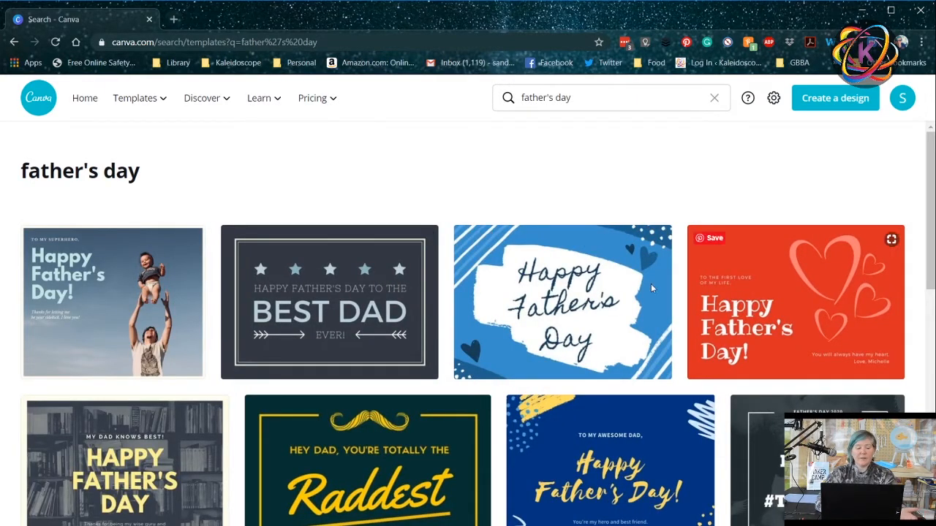
{"action": "mouse_move", "coordinate": [884, 269]}
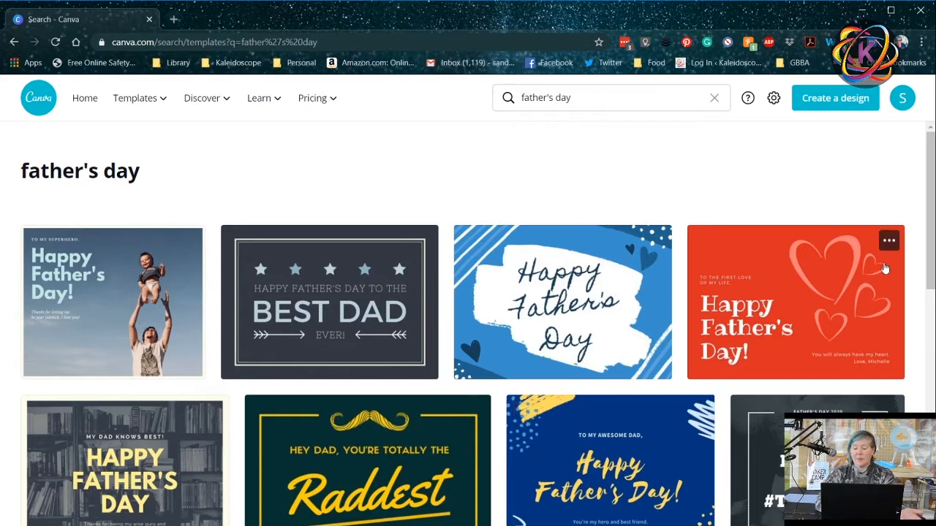
{"action": "mouse_move", "coordinate": [379, 449]}
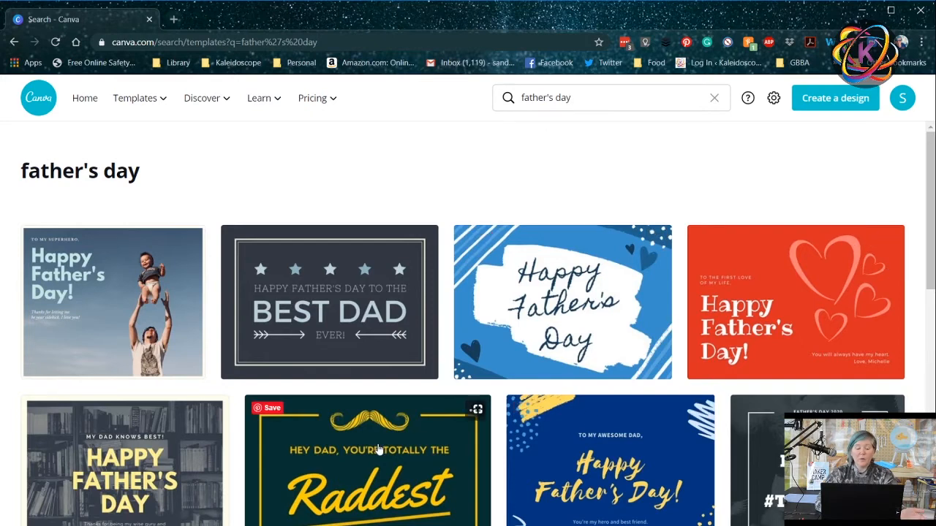
{"action": "left_click", "coordinate": [367, 461]}
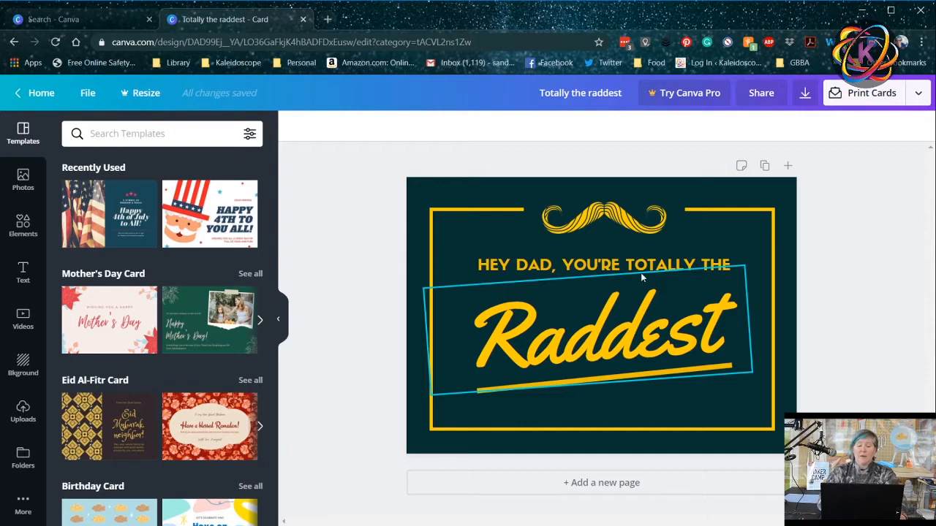
Select the grouped heading, title and underline, ungroup them, then deselect
{"action": "left_click", "coordinate": [602, 217]}
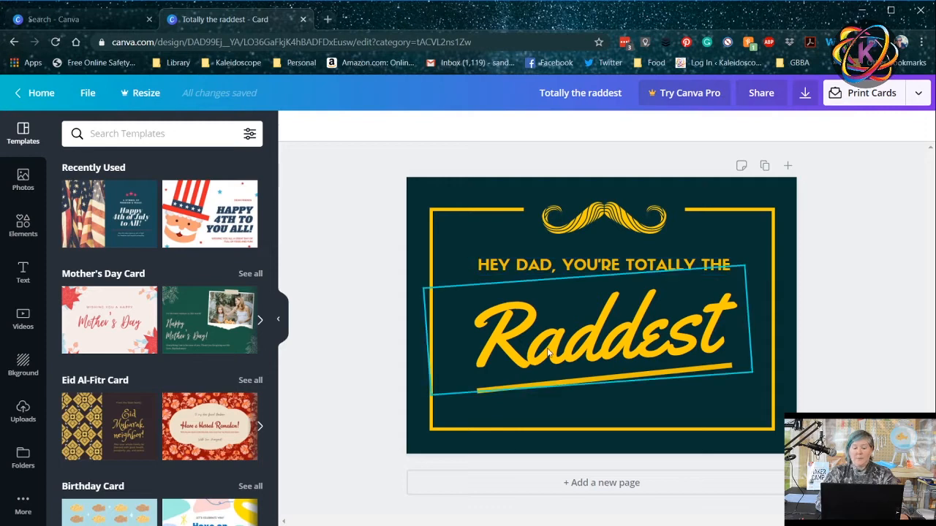
{"action": "left_click", "coordinate": [612, 379]}
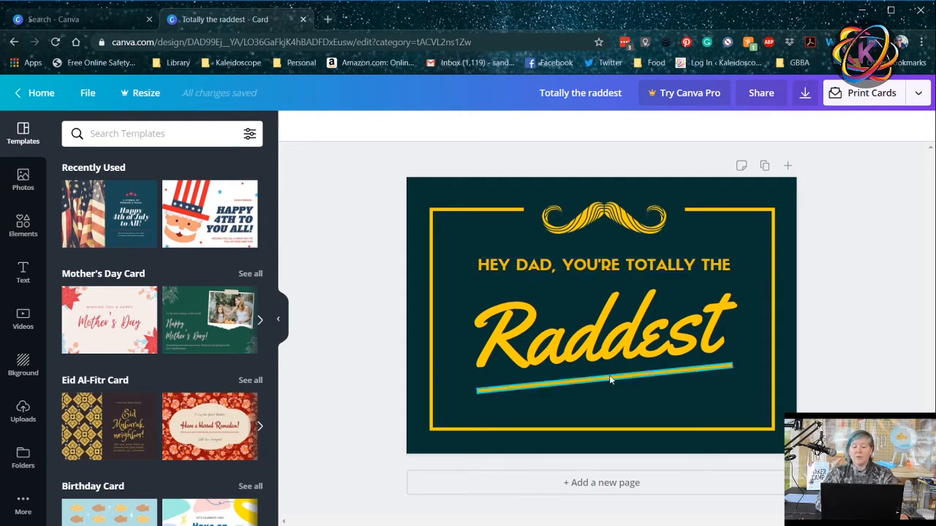
{"action": "left_click", "coordinate": [606, 329]}
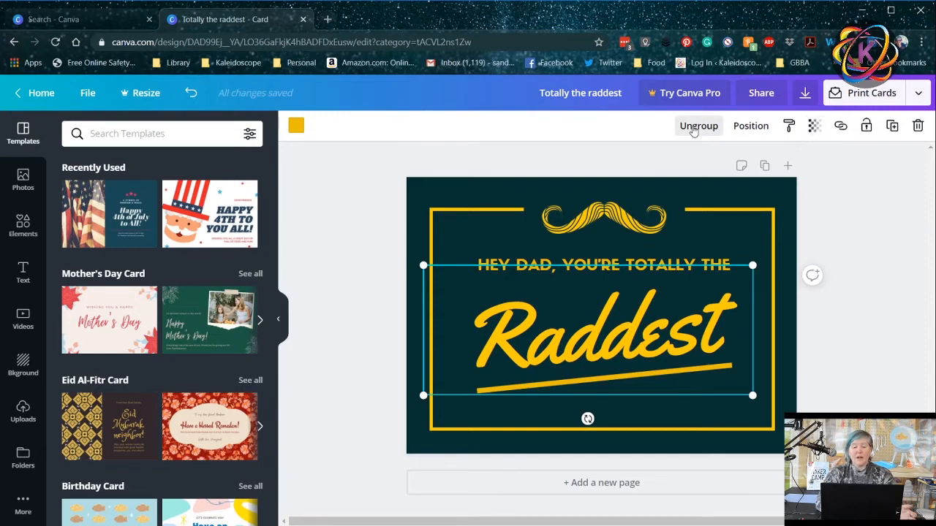
{"action": "left_click", "coordinate": [699, 126]}
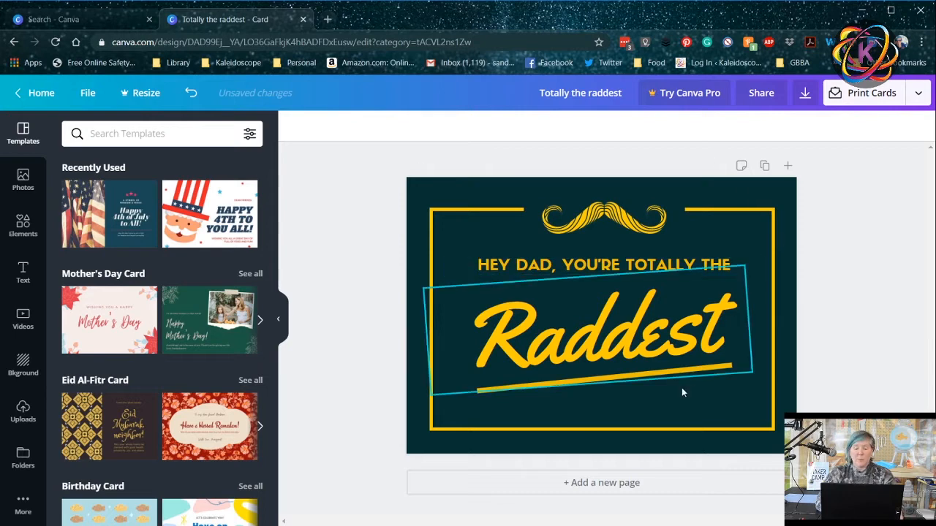
{"action": "left_click", "coordinate": [603, 265]}
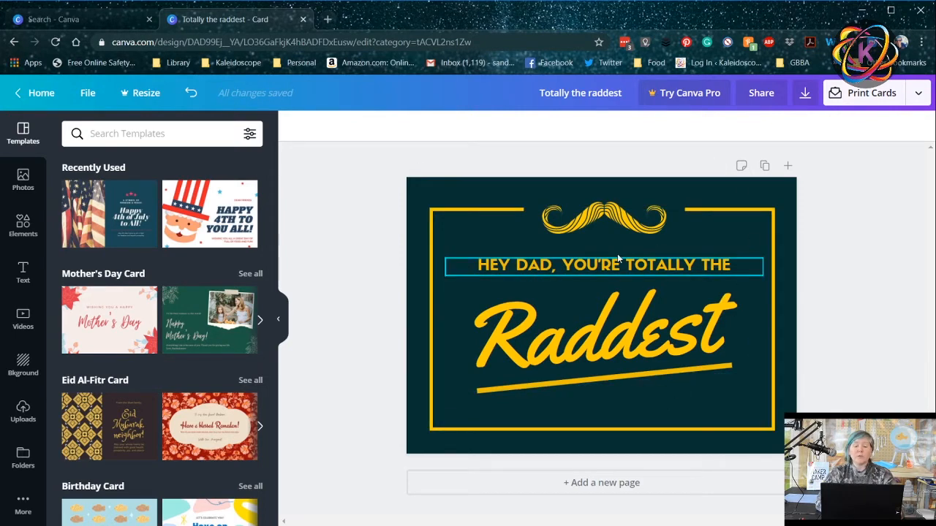
{"action": "left_click", "coordinate": [471, 193]}
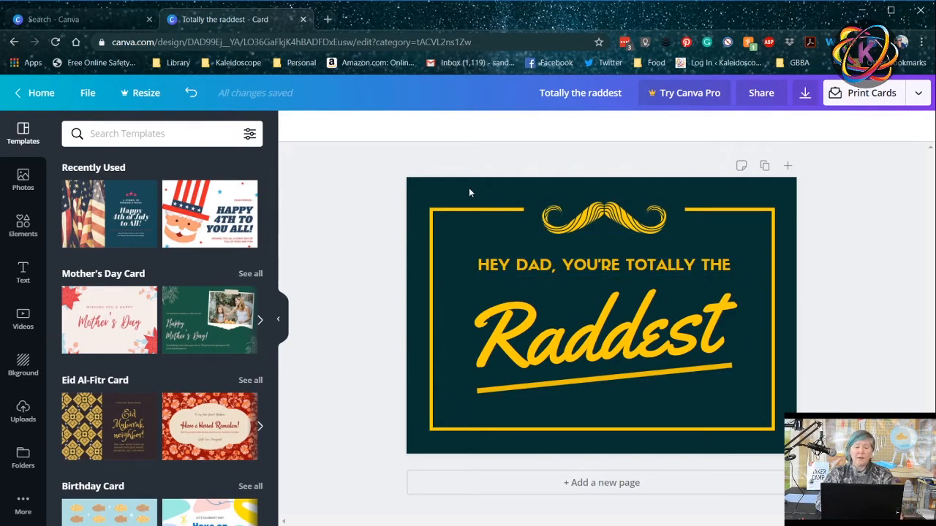
Select the background, try teal and dark green swatches, then open the custom color picker
{"action": "left_click", "coordinate": [603, 316]}
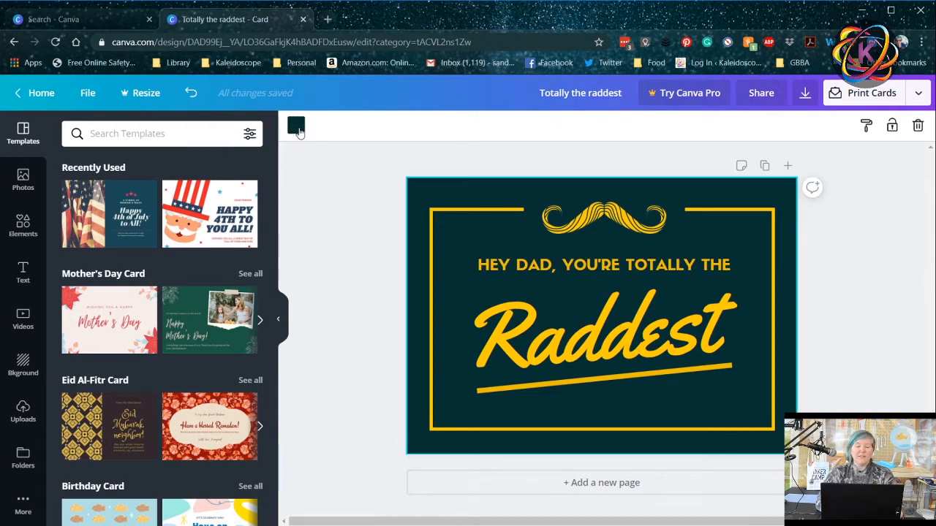
{"action": "left_click", "coordinate": [295, 126]}
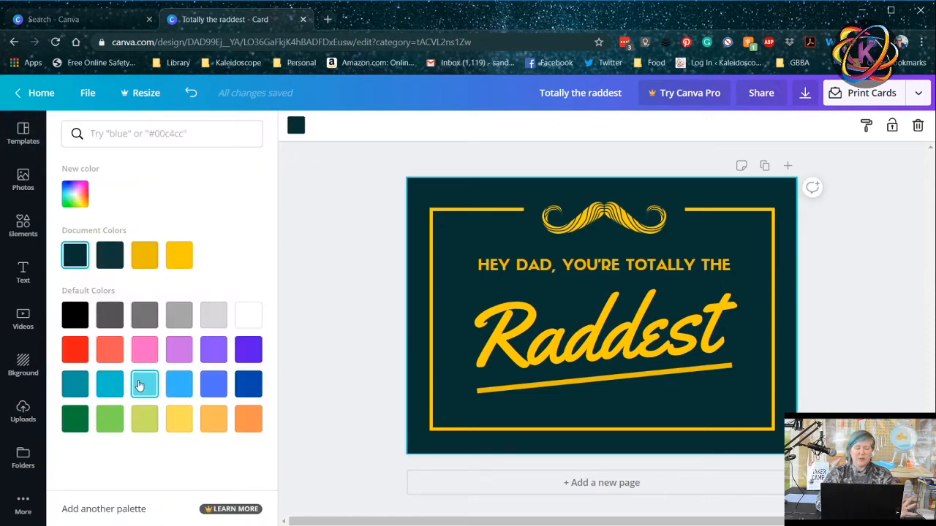
{"action": "left_click", "coordinate": [110, 383]}
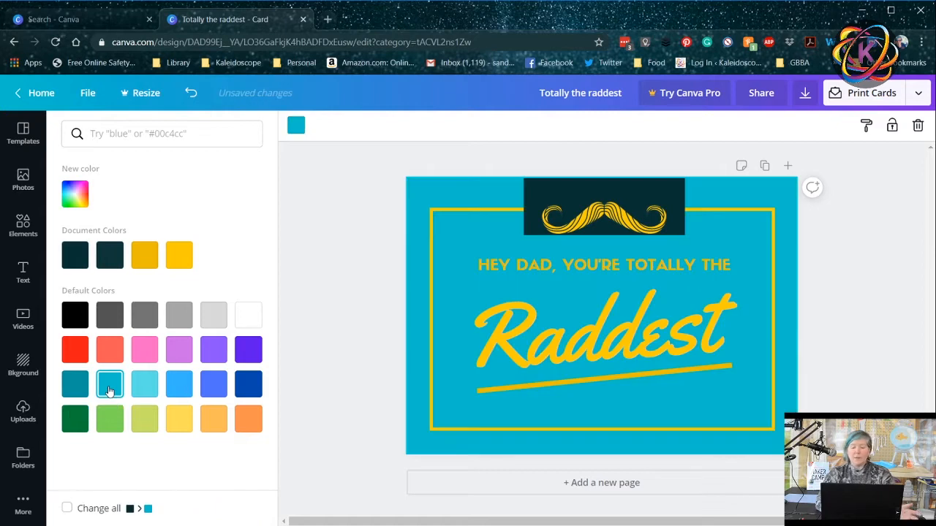
{"action": "mouse_move", "coordinate": [74, 418]}
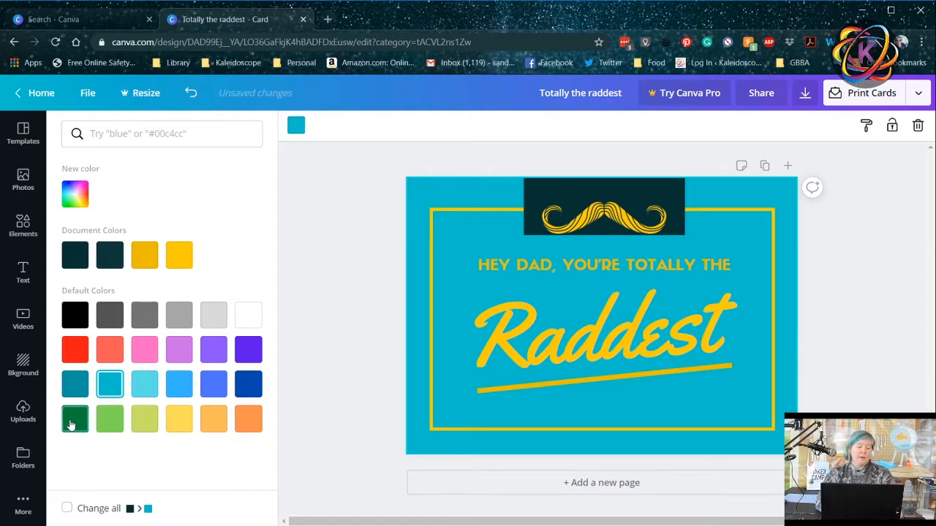
{"action": "left_click", "coordinate": [75, 418]}
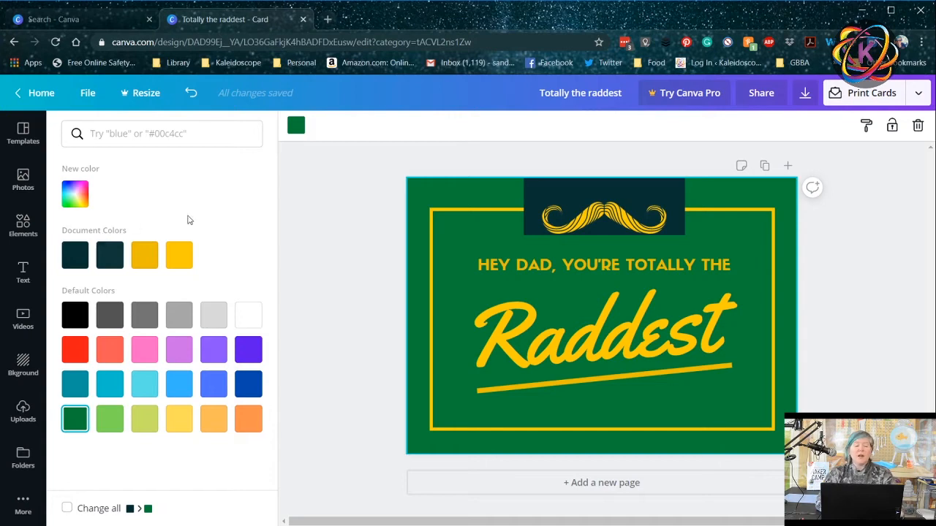
{"action": "left_click", "coordinate": [76, 193]}
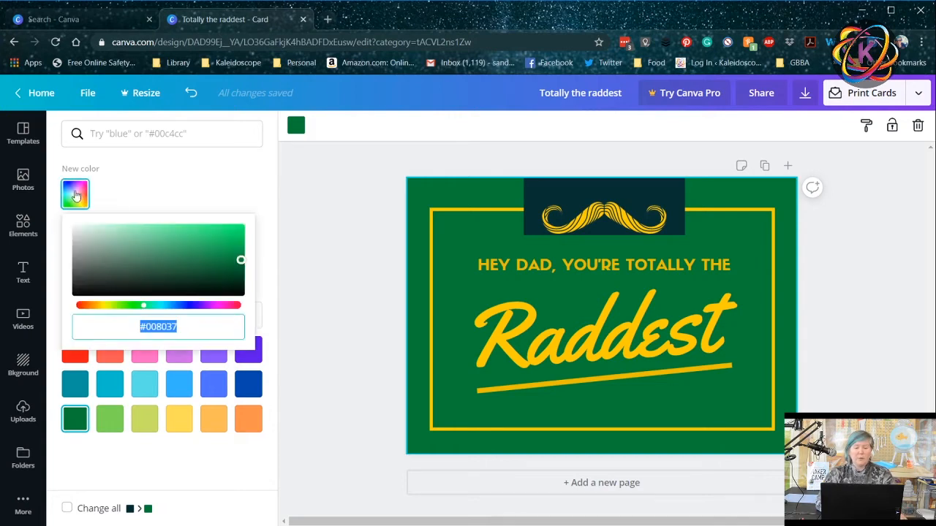
Drag the shade and hue sliders until the background reads deep blue #1f1499
{"action": "left_click_drag", "start_coordinate": [240, 260], "coordinate": [227, 254]}
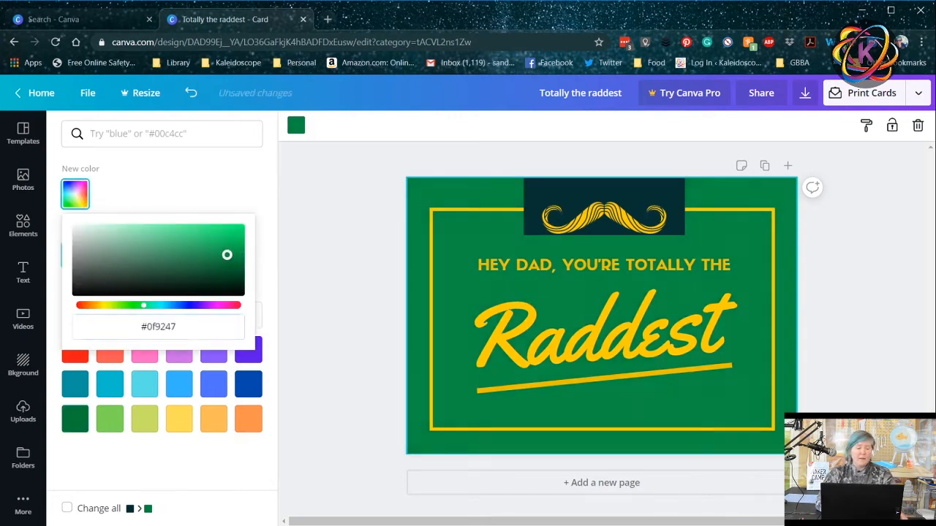
{"action": "left_click_drag", "start_coordinate": [227, 255], "coordinate": [225, 249]}
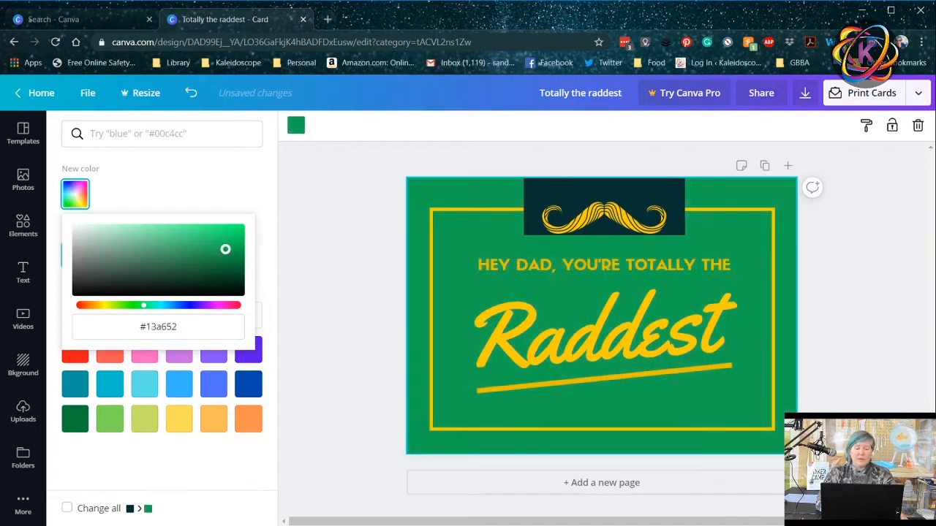
{"action": "left_click_drag", "start_coordinate": [225, 250], "coordinate": [222, 240]}
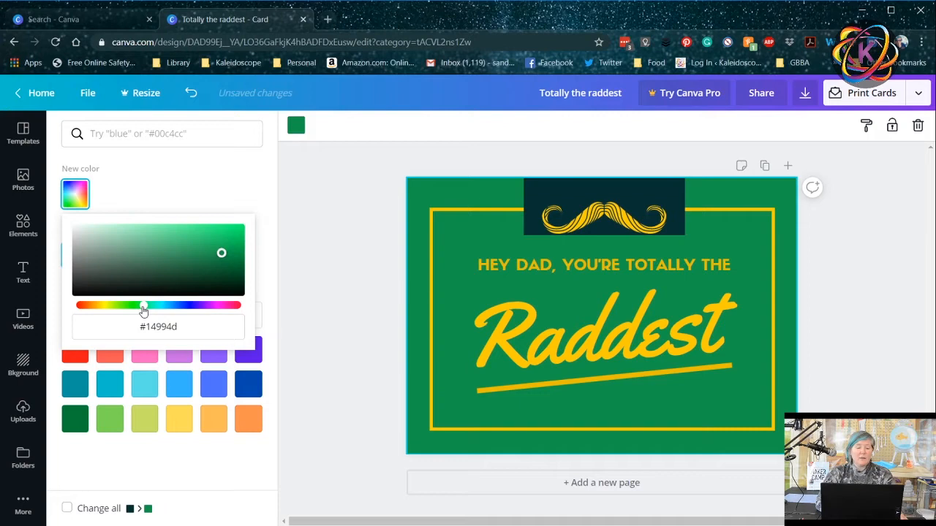
{"action": "left_click_drag", "start_coordinate": [144, 305], "coordinate": [168, 306]}
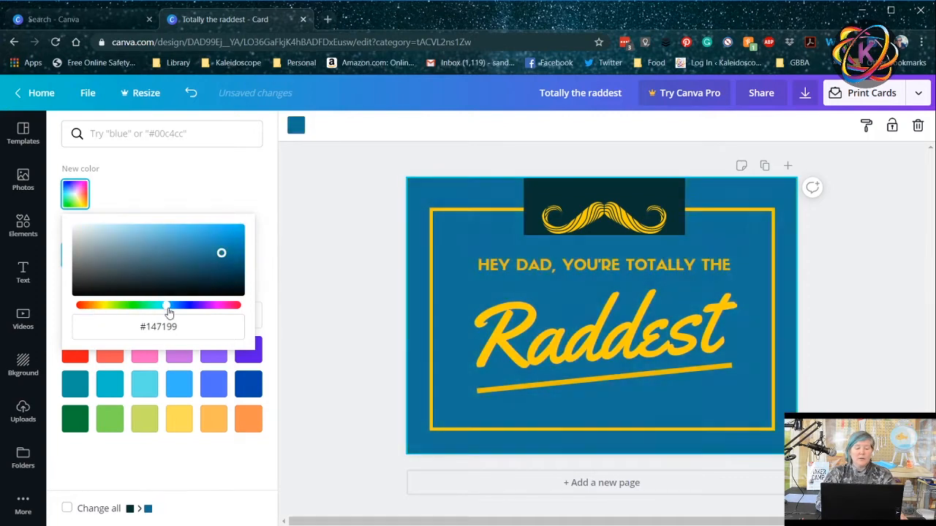
{"action": "left_click_drag", "start_coordinate": [167, 306], "coordinate": [187, 305]}
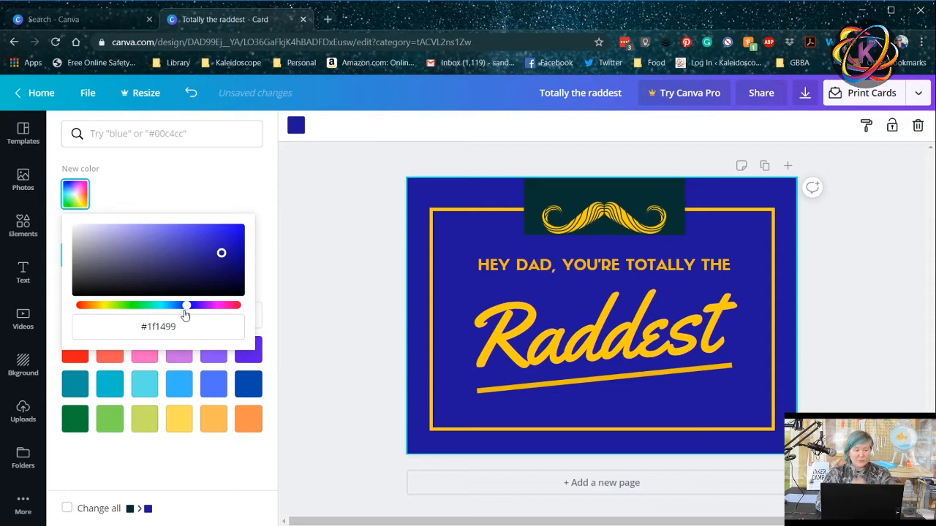
{"action": "left_click", "coordinate": [157, 326]}
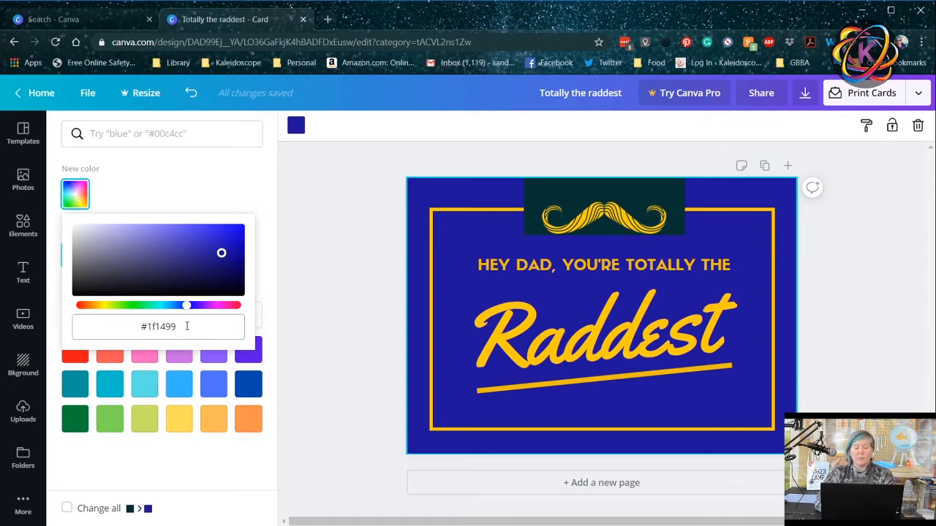
{"action": "left_click", "coordinate": [603, 265]}
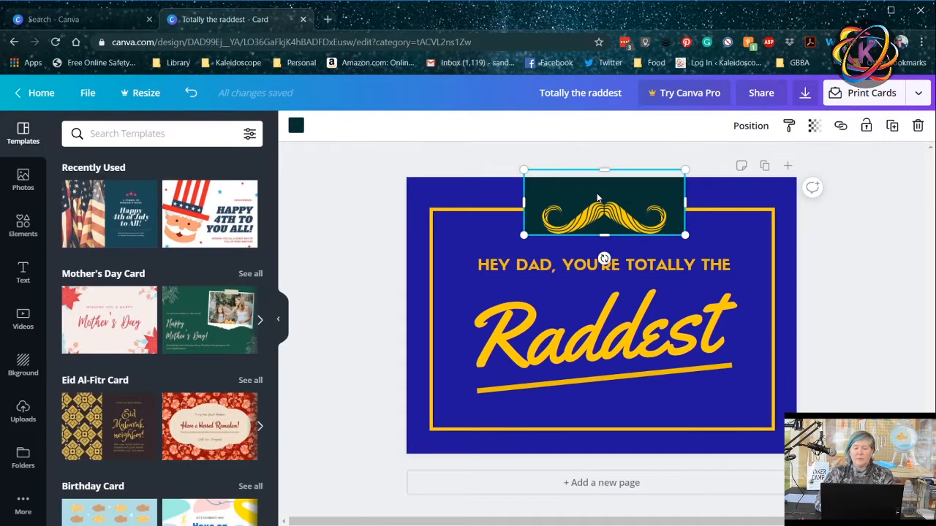
{"action": "mouse_move", "coordinate": [670, 188]}
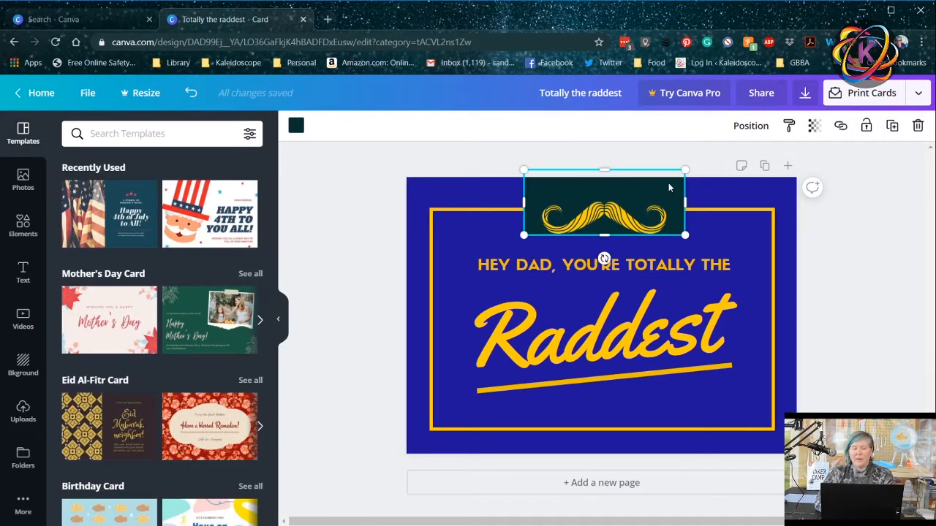
Set the mustache box to the #1f1499 document color, then select the word Raddest
{"action": "left_click", "coordinate": [296, 125]}
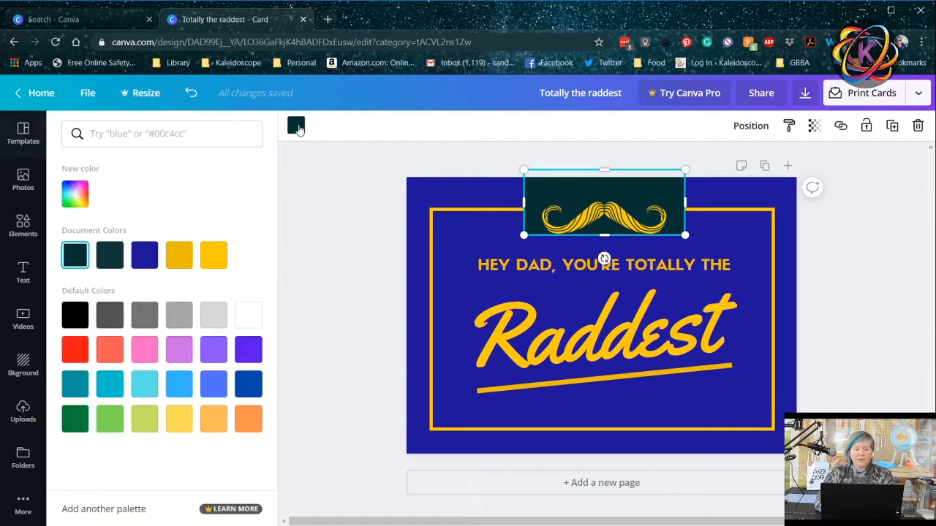
{"action": "mouse_move", "coordinate": [144, 255]}
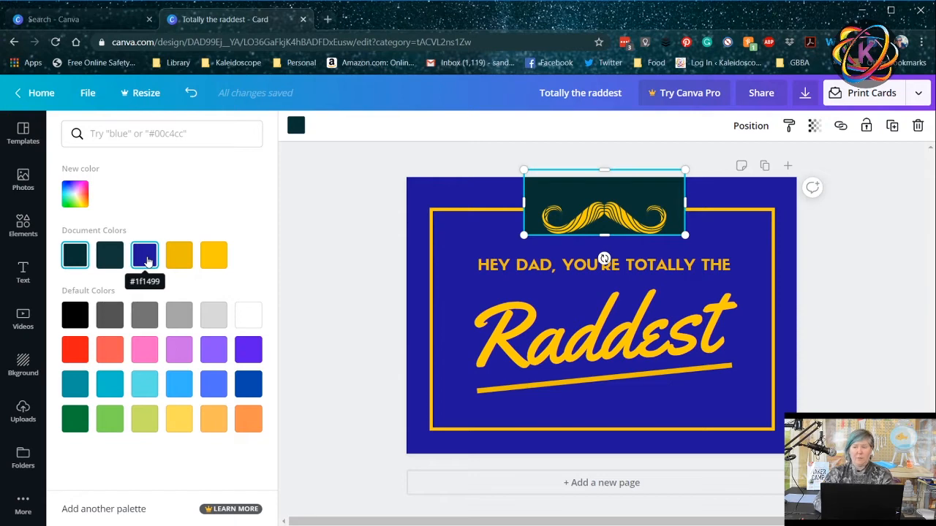
{"action": "left_click", "coordinate": [143, 254]}
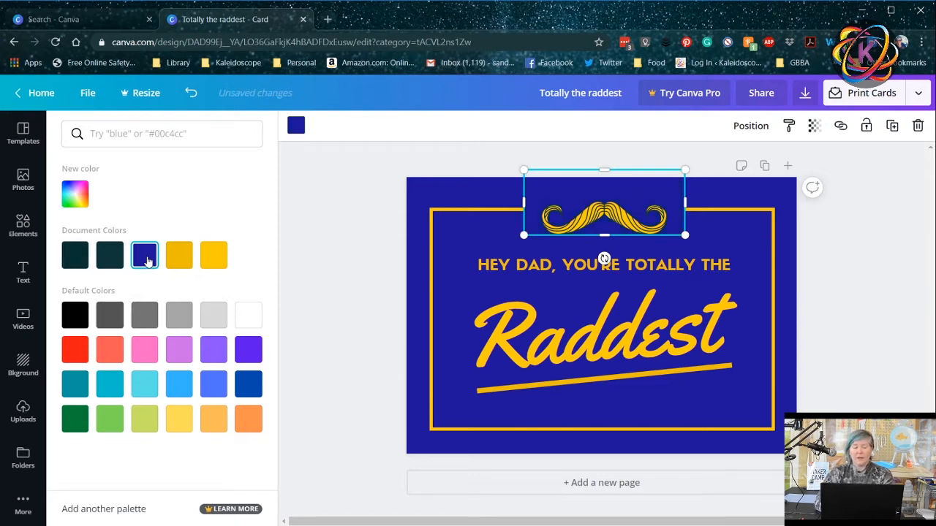
{"action": "mouse_move", "coordinate": [319, 303]}
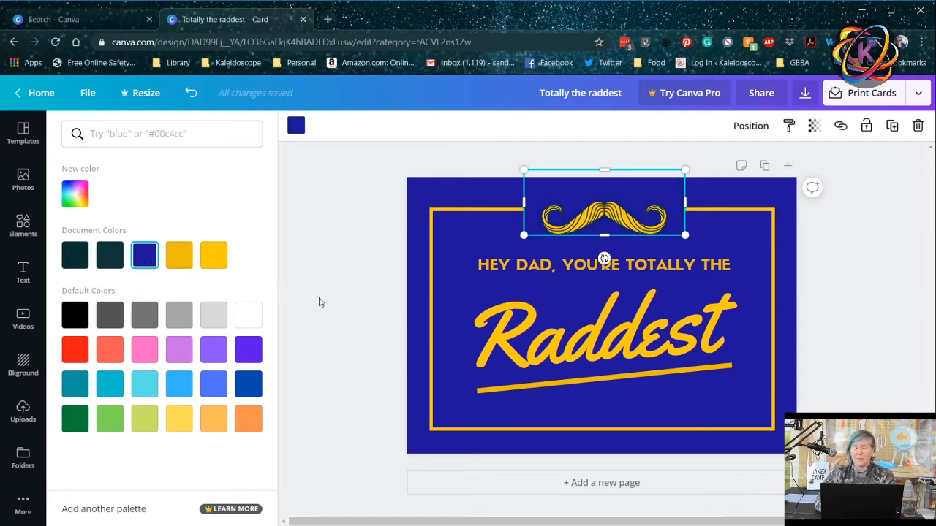
{"action": "left_click", "coordinate": [24, 135]}
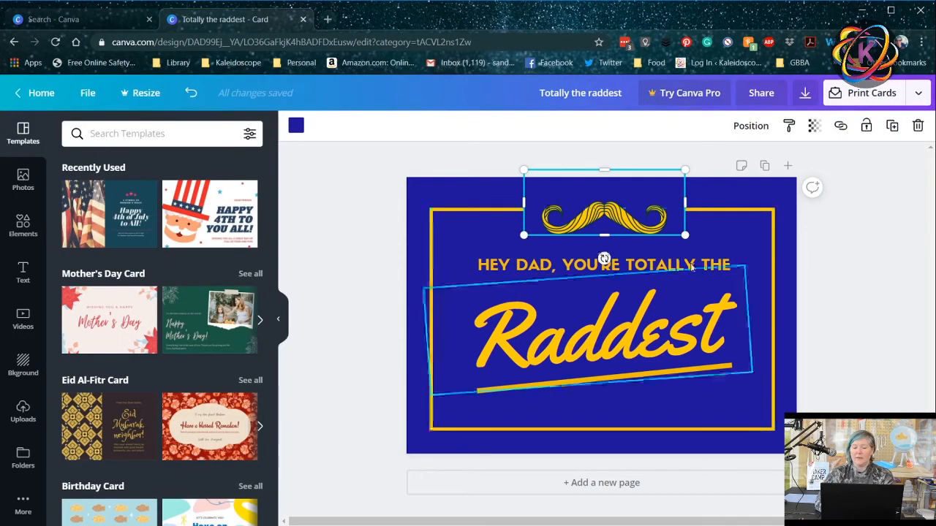
{"action": "left_click", "coordinate": [599, 333]}
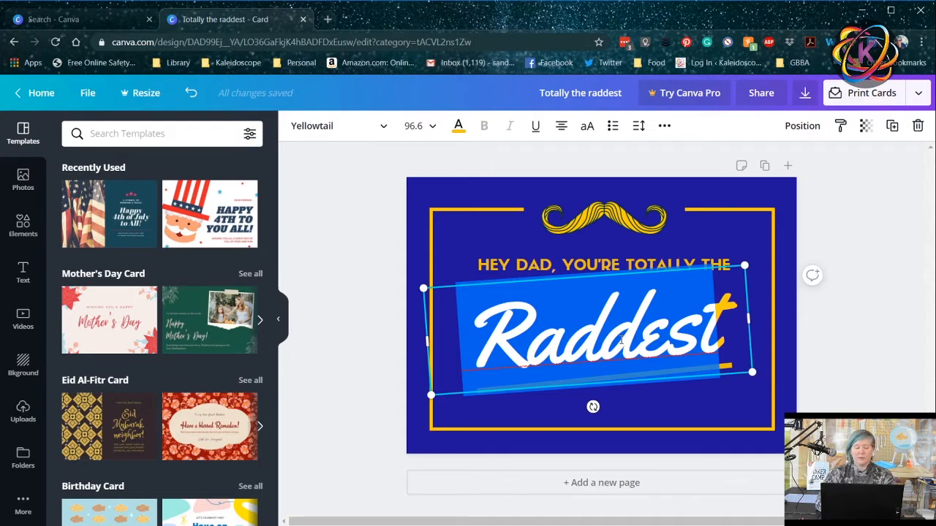
Type Best over the selected word Raddest and bring up its text color choices
{"action": "type", "text": "AWES"}
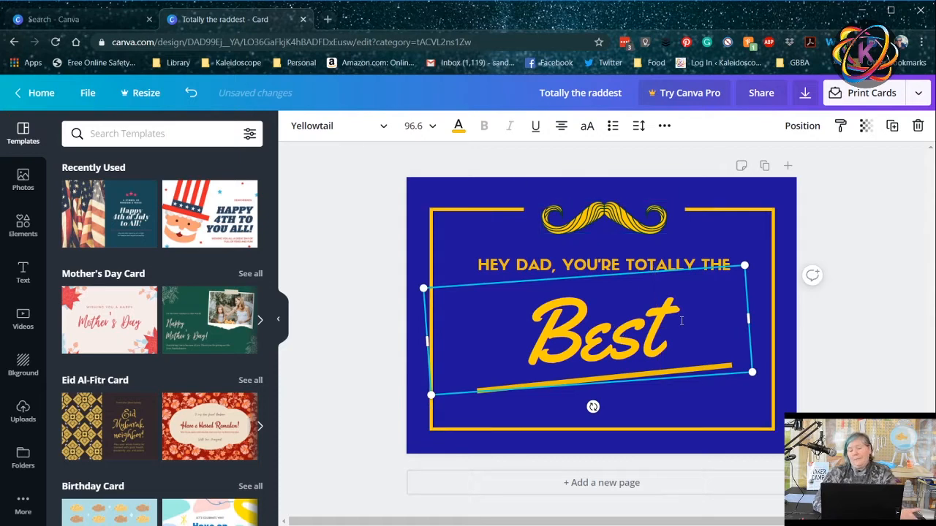
{"action": "left_click", "coordinate": [458, 125]}
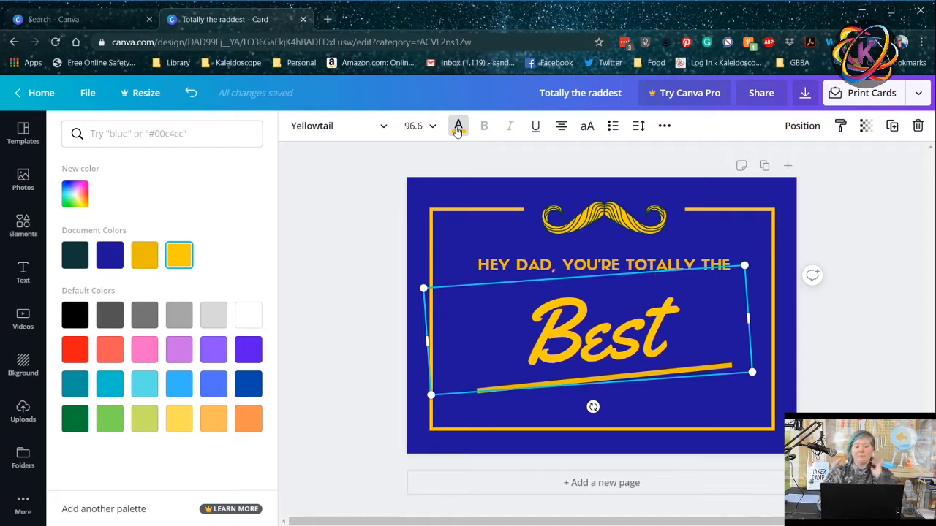
Color the word Best light green (after trying pink) and set its font size to 120
{"action": "left_click", "coordinate": [143, 350]}
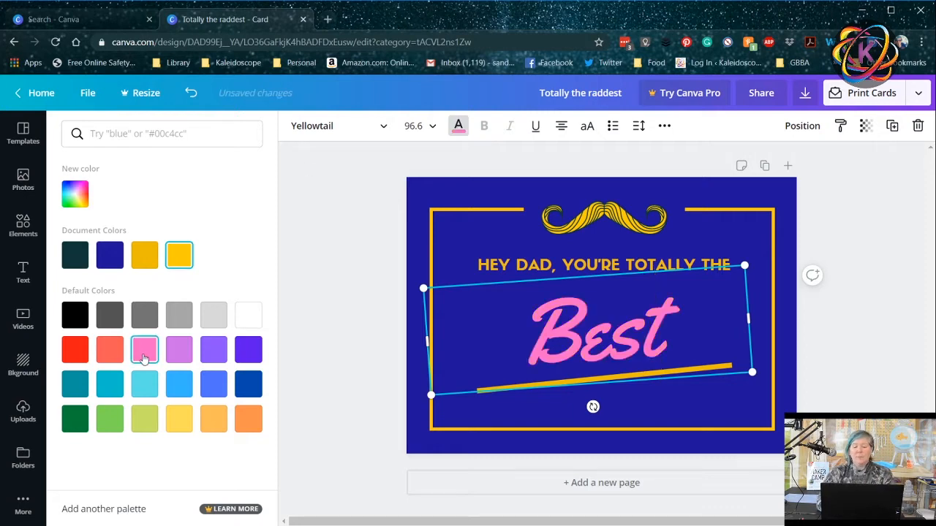
{"action": "left_click", "coordinate": [143, 418]}
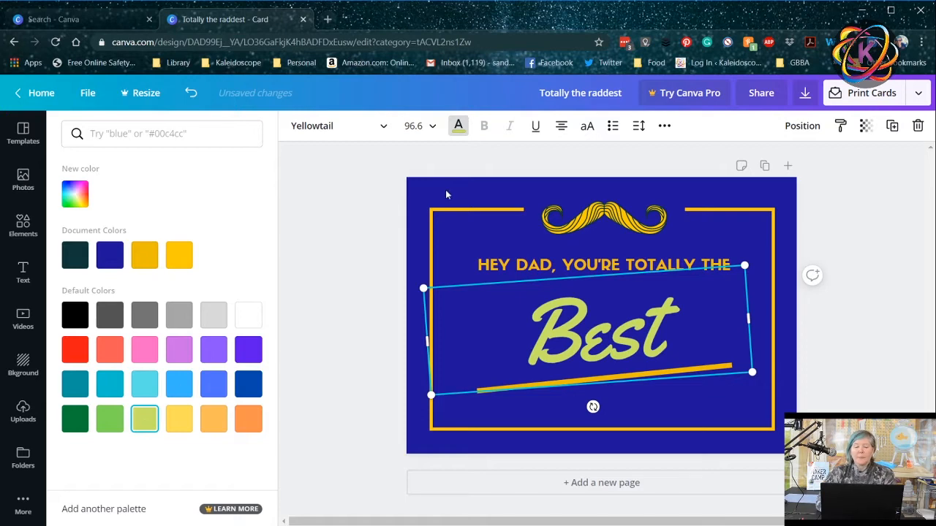
{"action": "left_click", "coordinate": [431, 126]}
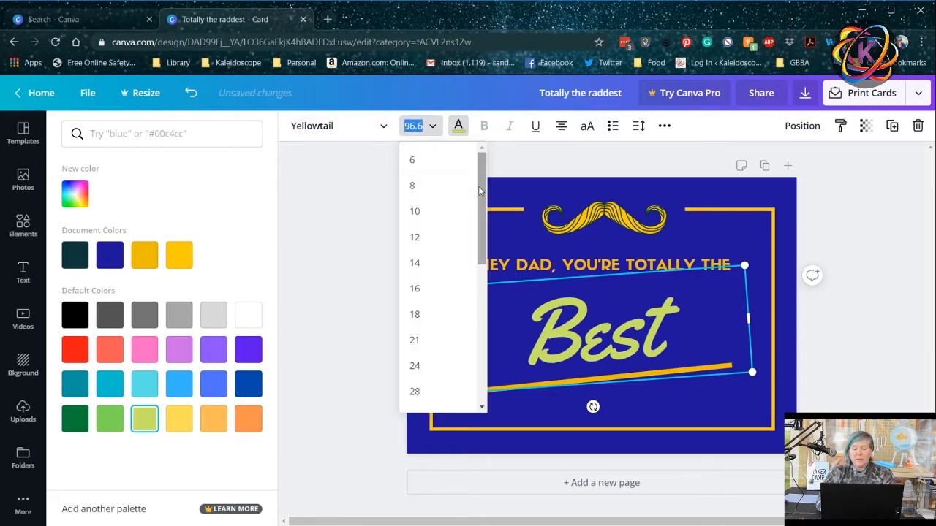
{"action": "scroll", "scroll_direction": "down", "scroll_amount": 3}
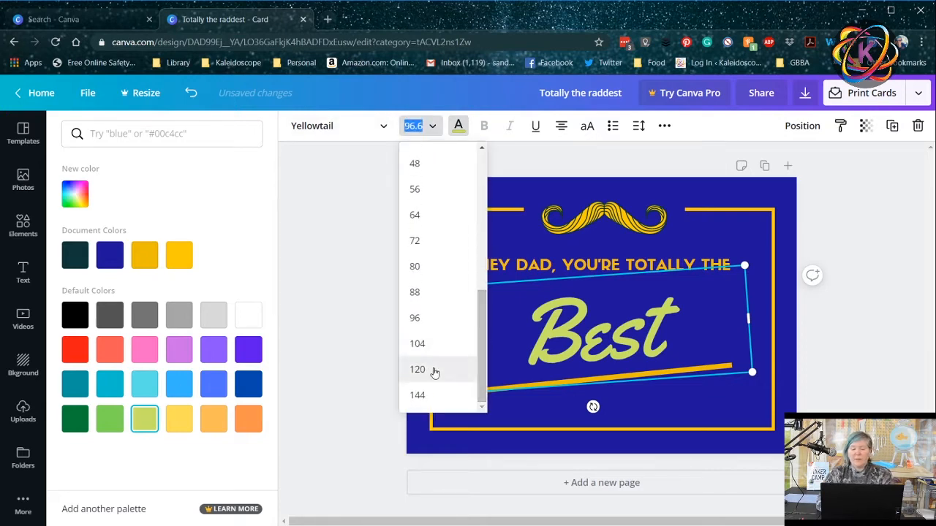
{"action": "left_click", "coordinate": [416, 369]}
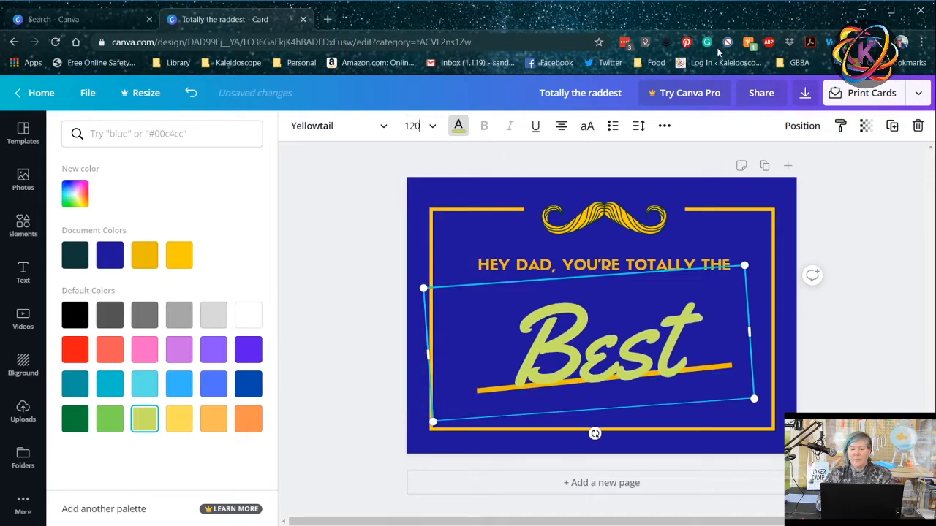
{"action": "mouse_move", "coordinate": [664, 126]}
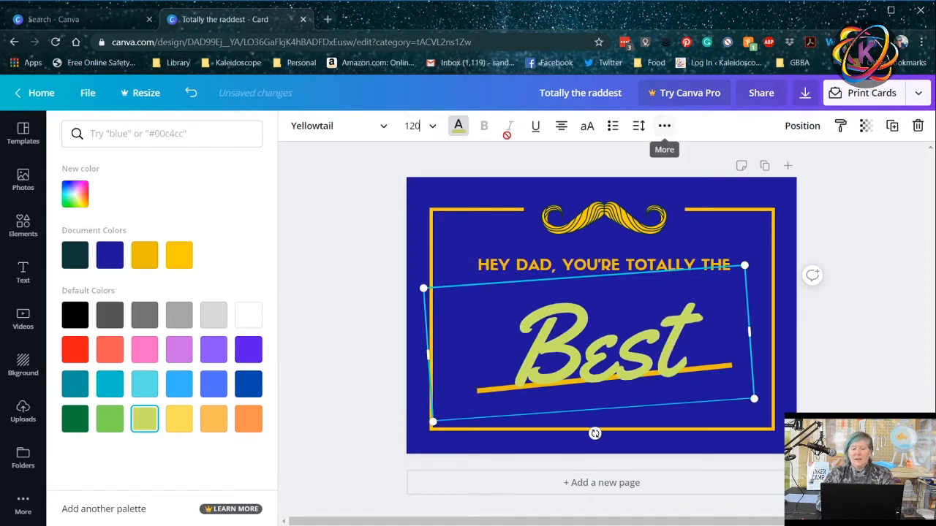
{"action": "mouse_move", "coordinate": [395, 134]}
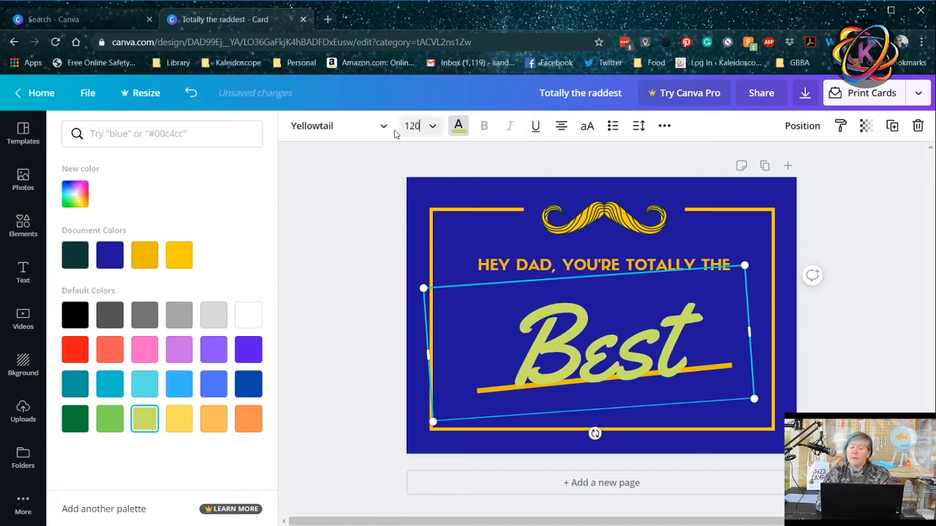
Switch the word Best to Anton, then settle on the Alegreya font
{"action": "left_click", "coordinate": [337, 125]}
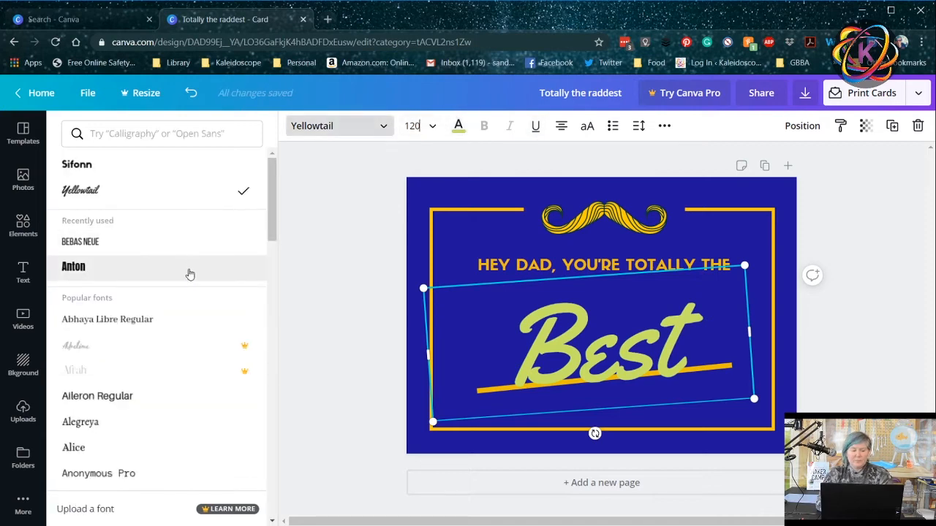
{"action": "left_click", "coordinate": [73, 267]}
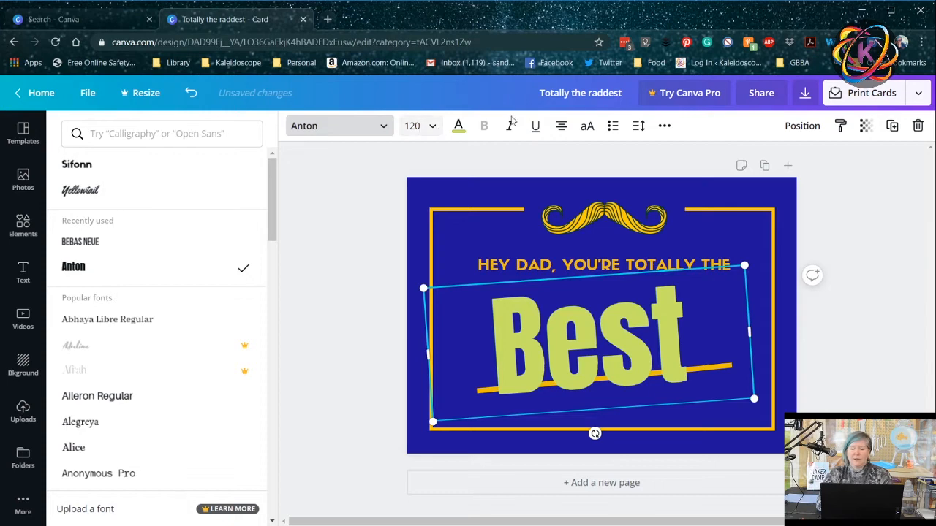
{"action": "mouse_move", "coordinate": [117, 410]}
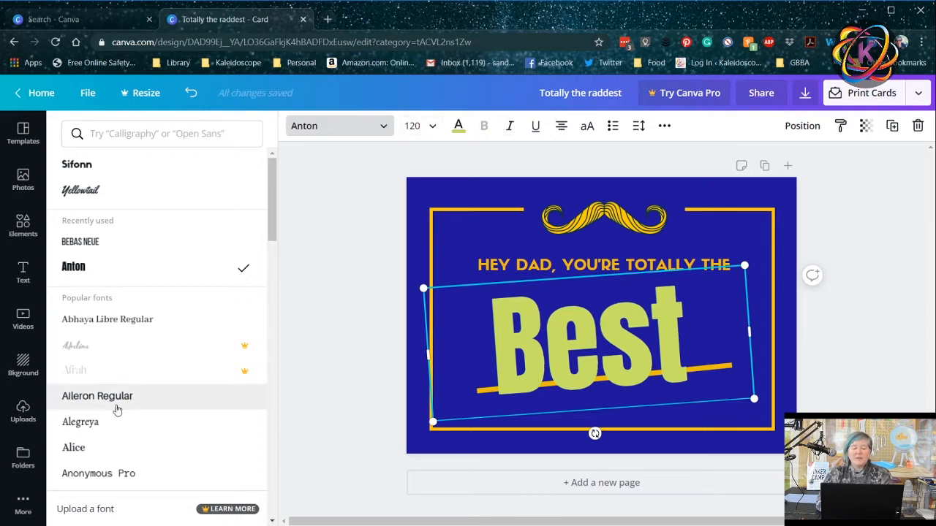
{"action": "left_click", "coordinate": [79, 422]}
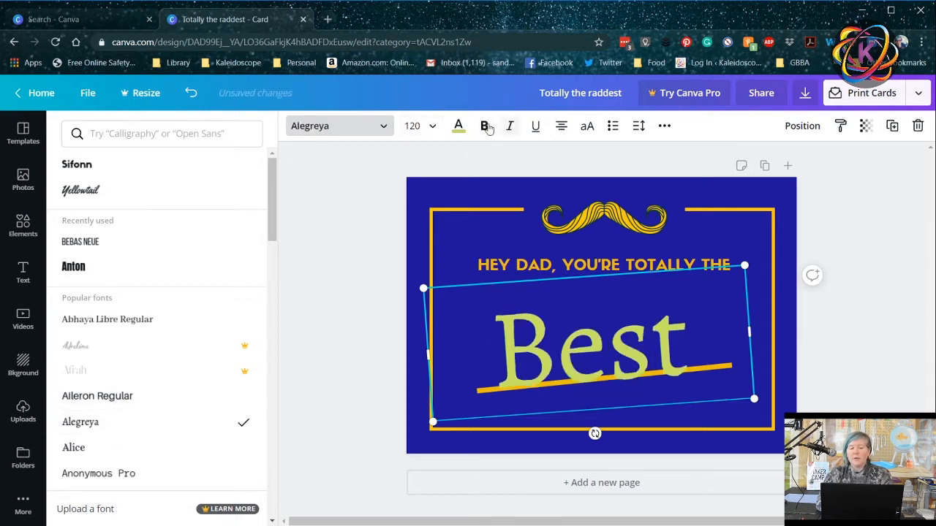
Toggle the Bold and neighboring style buttons until Best is bold
{"action": "left_click", "coordinate": [484, 126]}
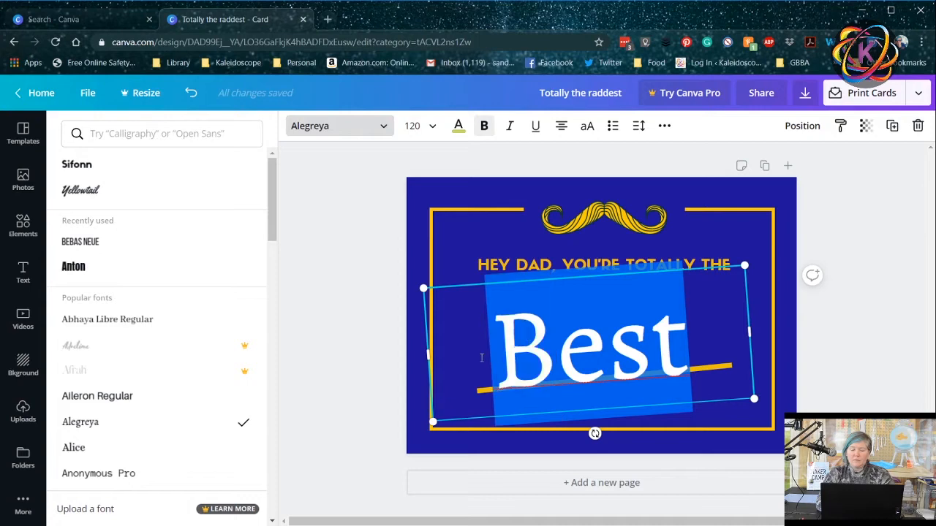
{"action": "left_click", "coordinate": [484, 125]}
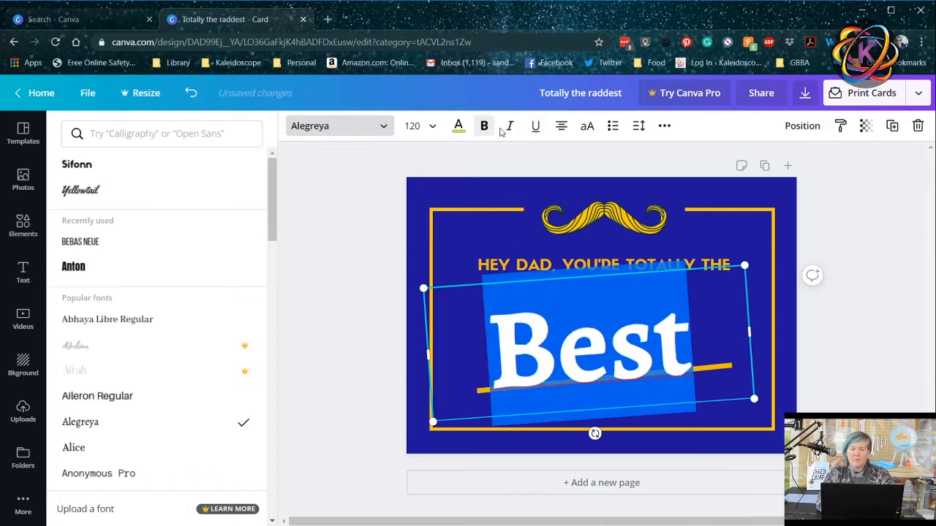
{"action": "left_click", "coordinate": [535, 126]}
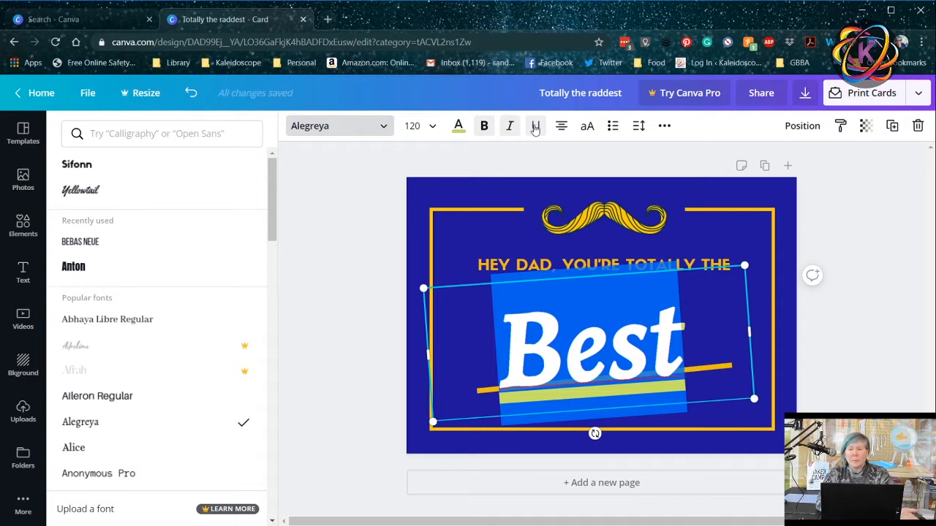
{"action": "left_click", "coordinate": [509, 126]}
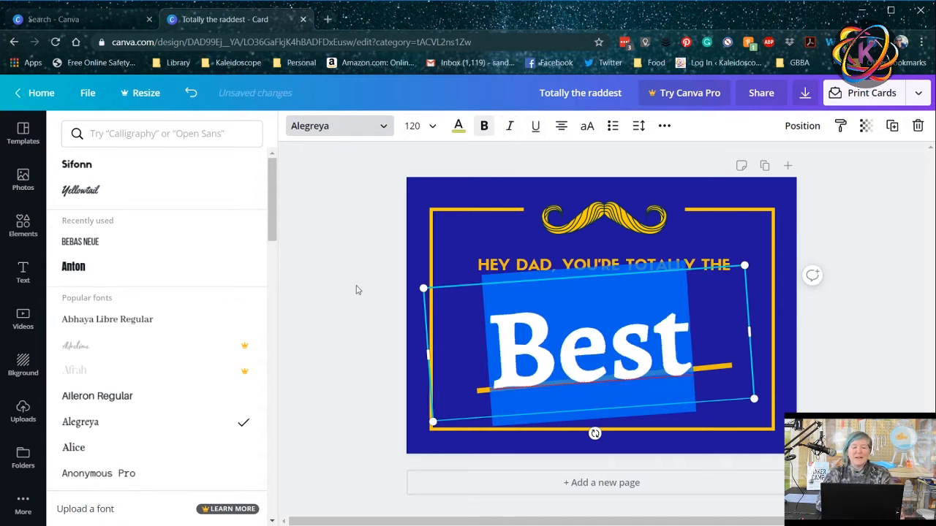
{"action": "left_click", "coordinate": [23, 134]}
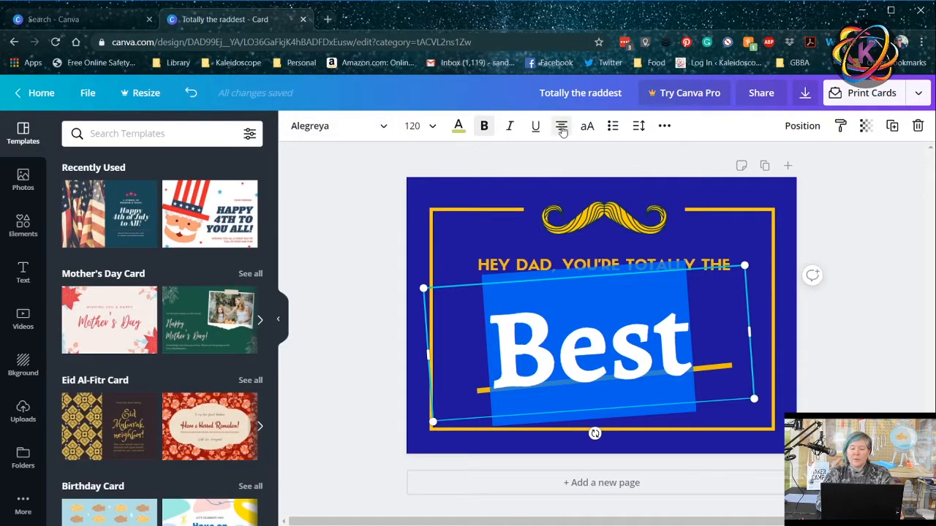
{"action": "mouse_move", "coordinate": [562, 126]}
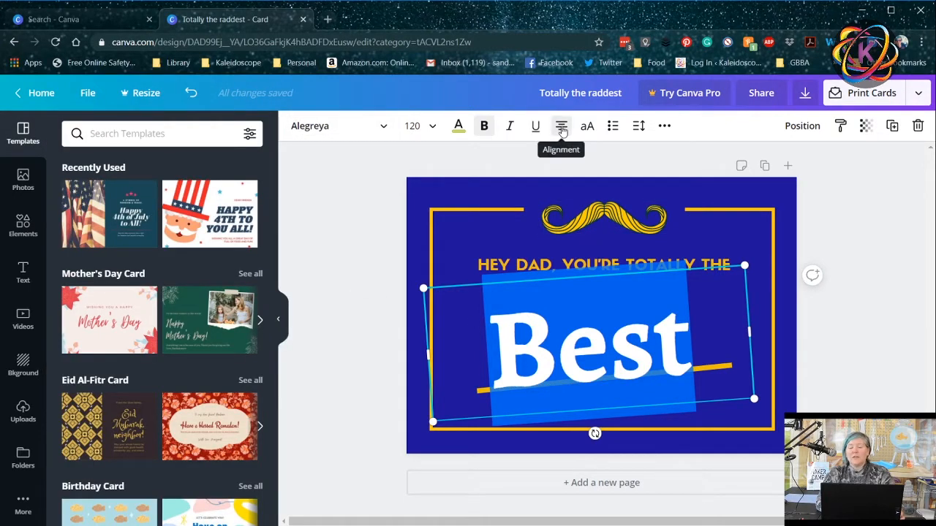
{"action": "left_click", "coordinate": [561, 126]}
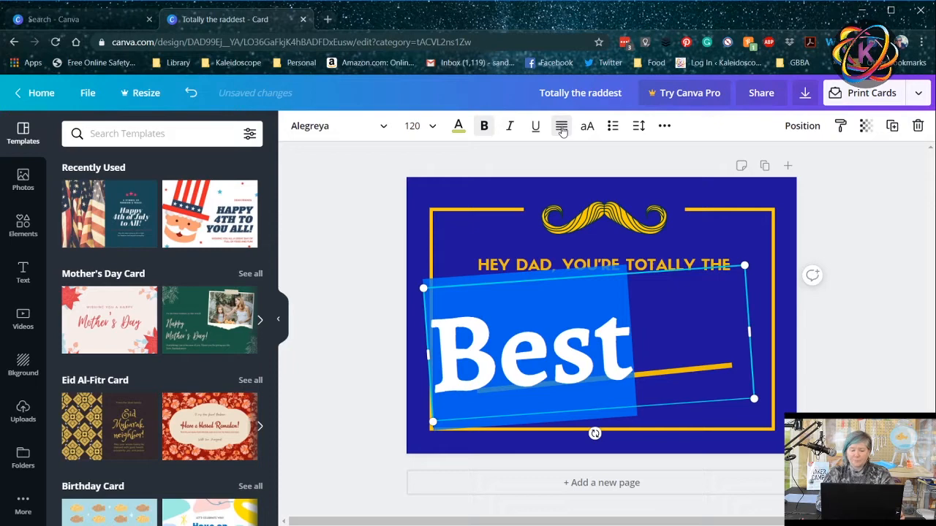
{"action": "left_click", "coordinate": [562, 125]}
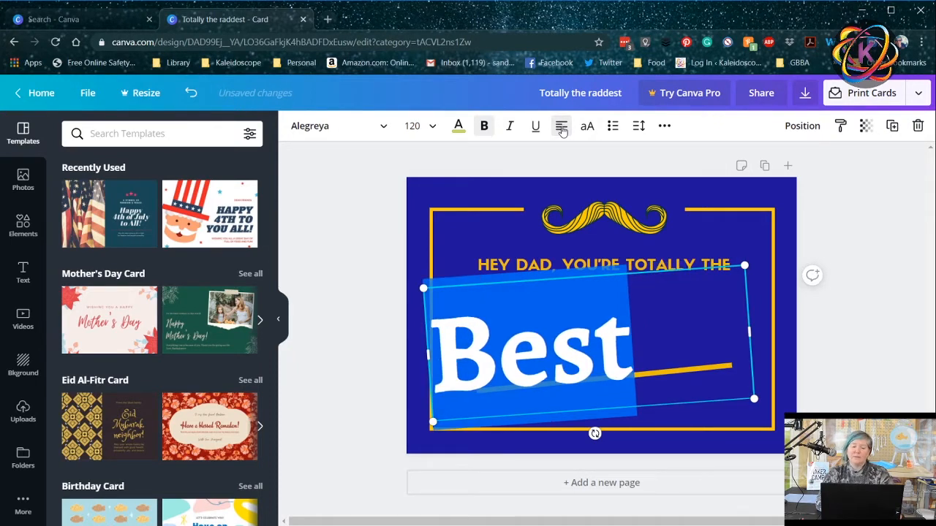
{"action": "left_click", "coordinate": [561, 126]}
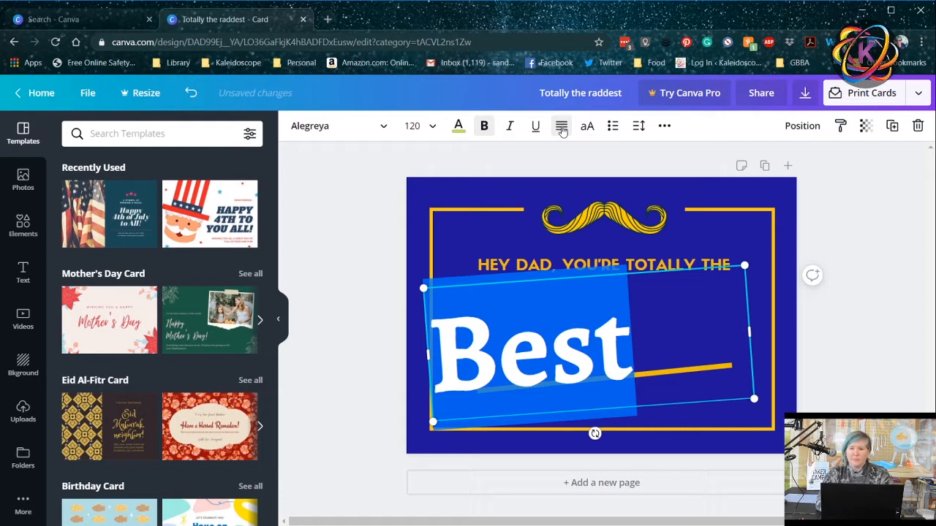
{"action": "left_click", "coordinate": [561, 126]}
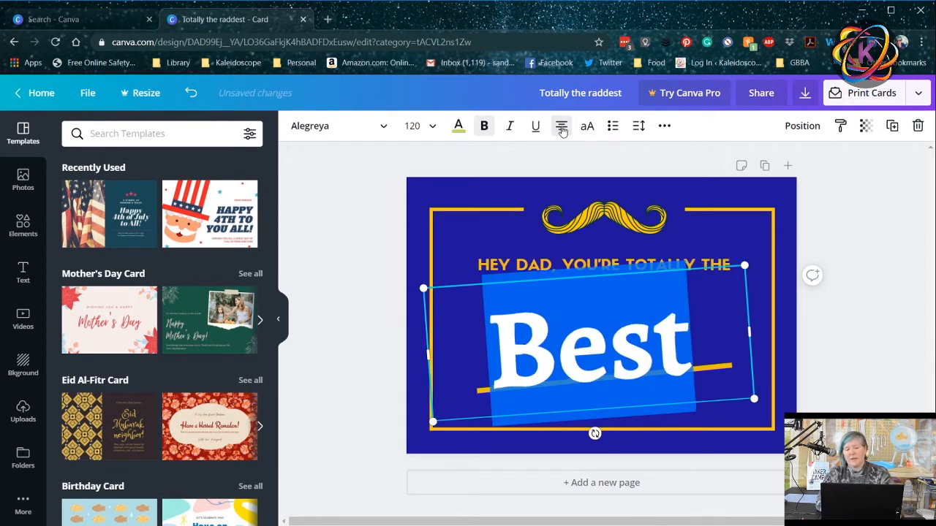
{"action": "left_click", "coordinate": [561, 126]}
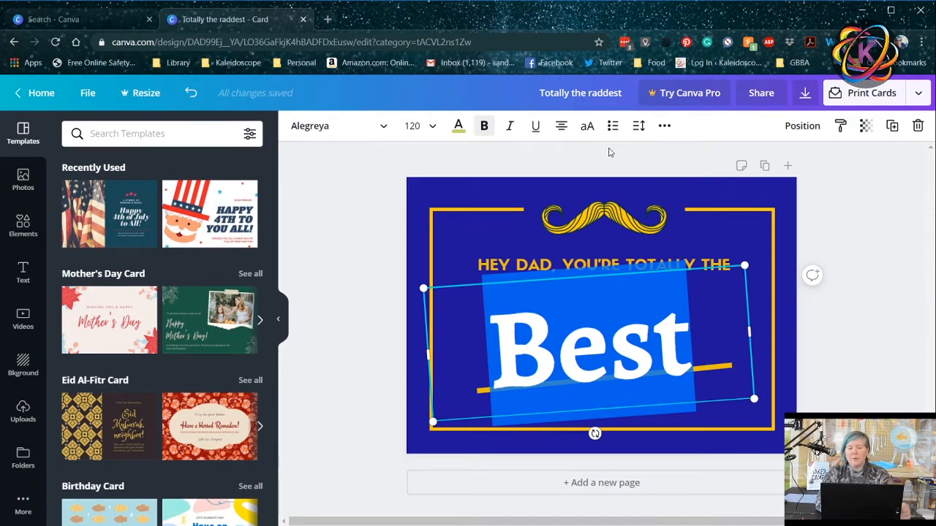
{"action": "left_click", "coordinate": [588, 125]}
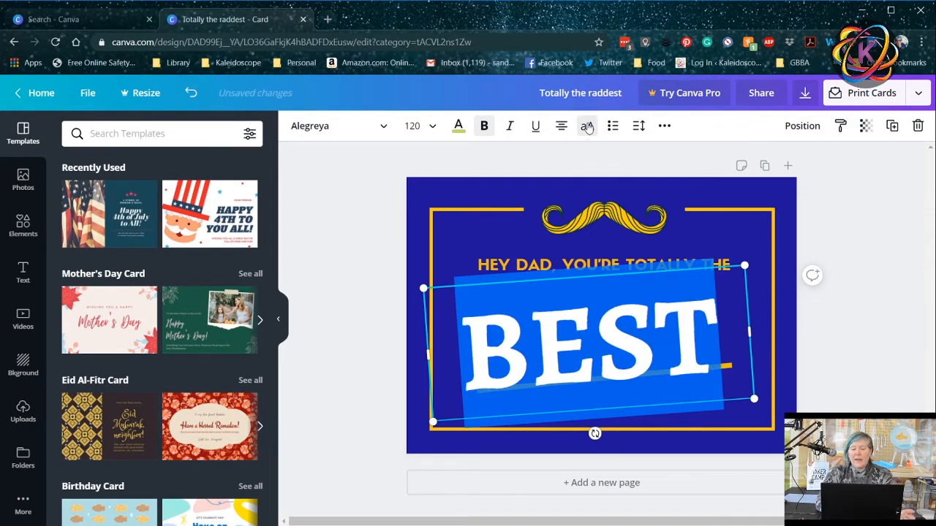
{"action": "left_click", "coordinate": [588, 125]}
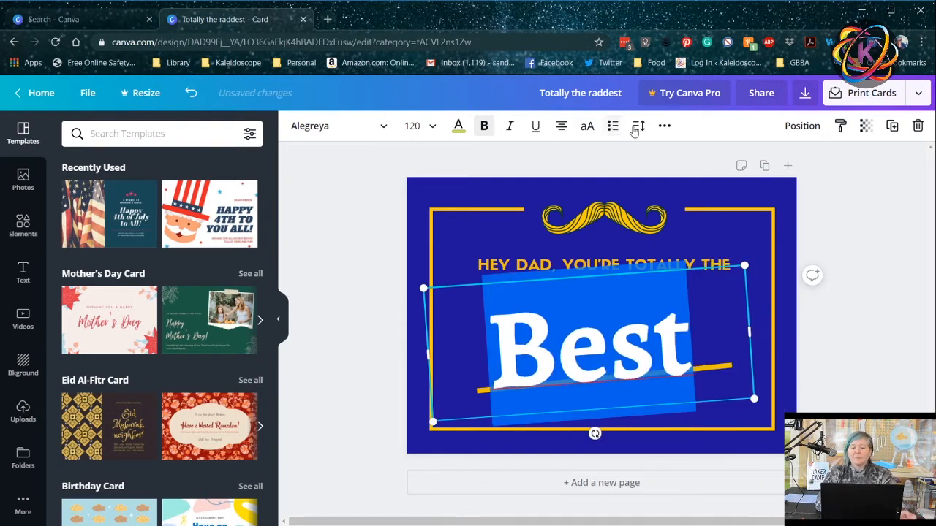
Drag the Letter spacing slider wide, then squeeze it tightly on Best
{"action": "left_click", "coordinate": [637, 126]}
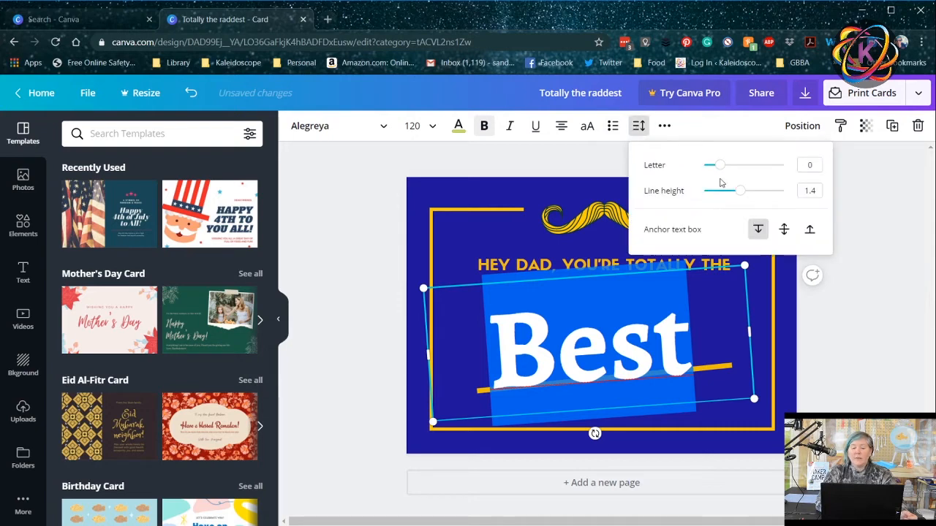
{"action": "left_click_drag", "start_coordinate": [718, 164], "coordinate": [752, 164]}
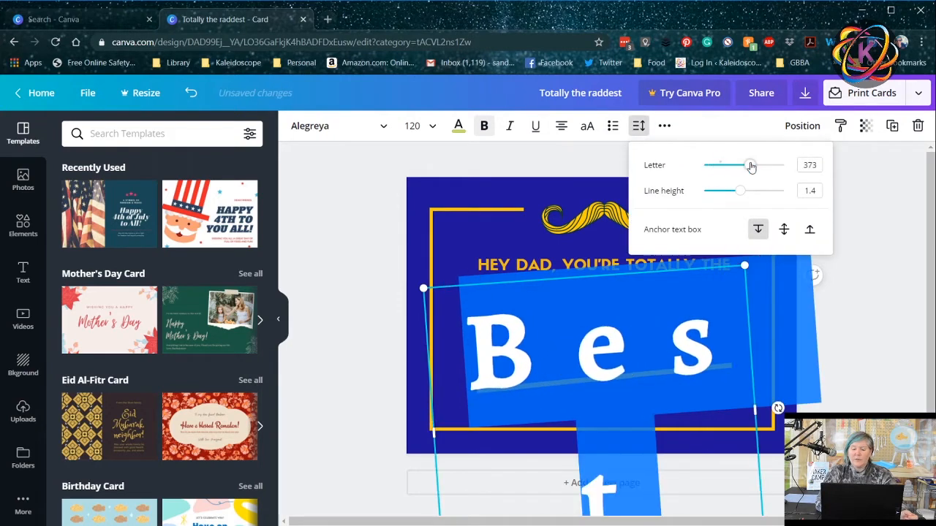
{"action": "left_click_drag", "start_coordinate": [752, 164], "coordinate": [709, 164]}
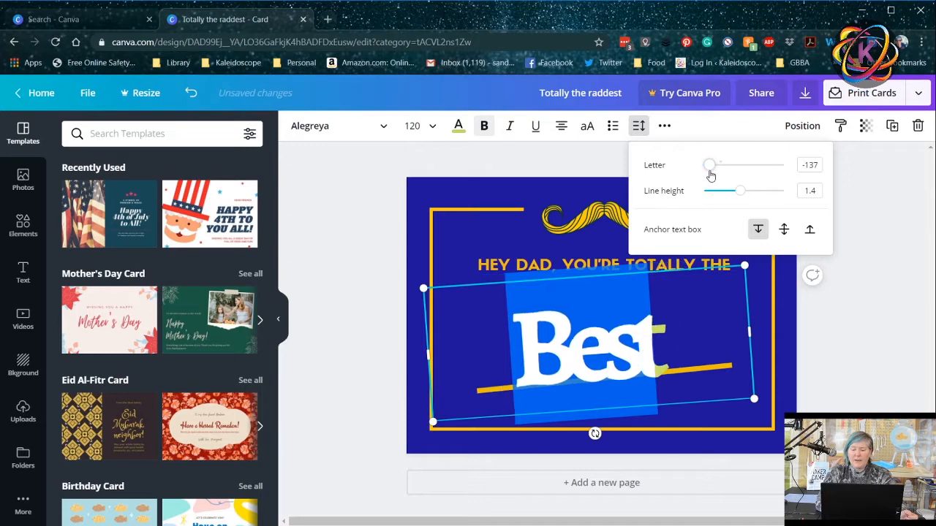
{"action": "left_click_drag", "start_coordinate": [710, 164], "coordinate": [702, 163]}
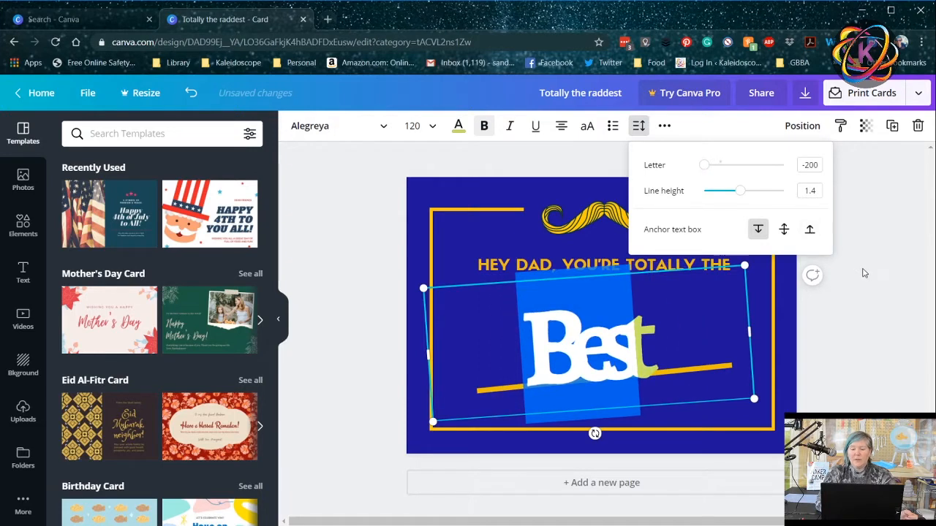
Deselect, undo the formatting back to gold Yellowtail script, and reselect Best
{"action": "left_click", "coordinate": [190, 94]}
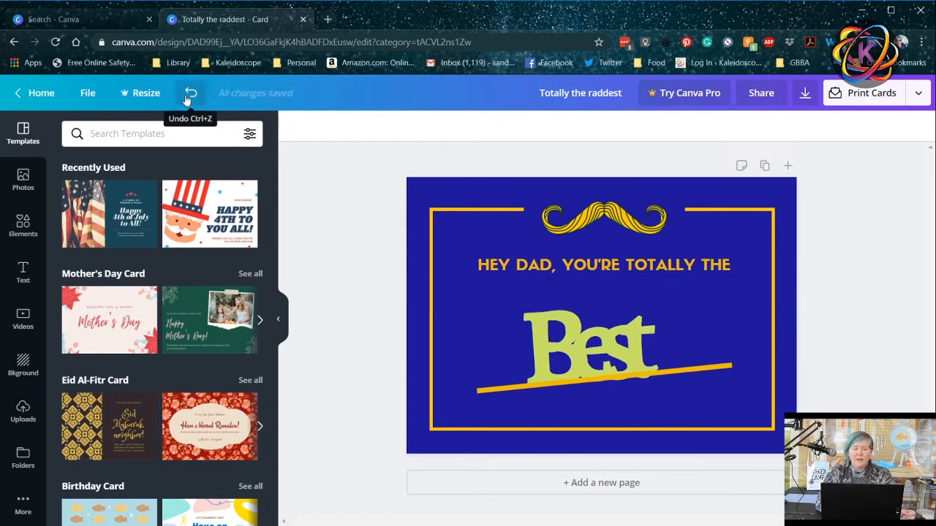
{"action": "left_click", "coordinate": [190, 94]}
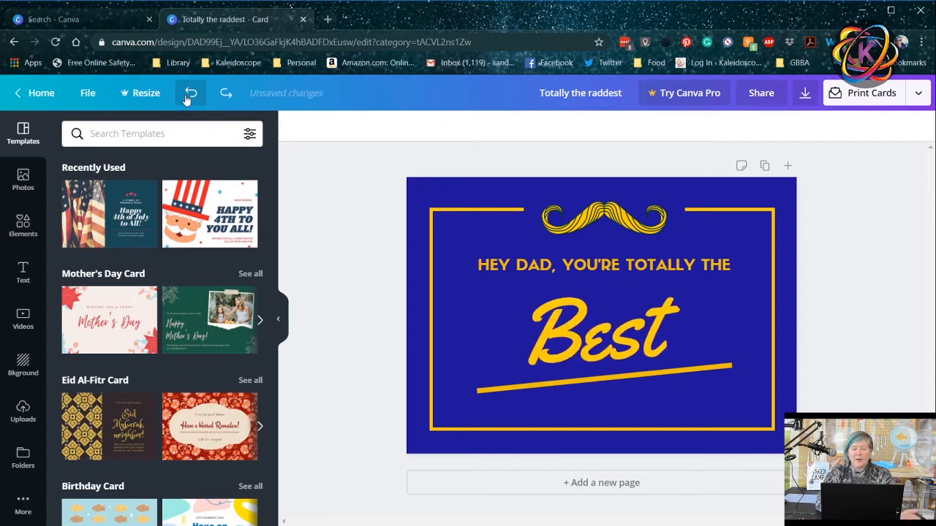
{"action": "left_click", "coordinate": [599, 333]}
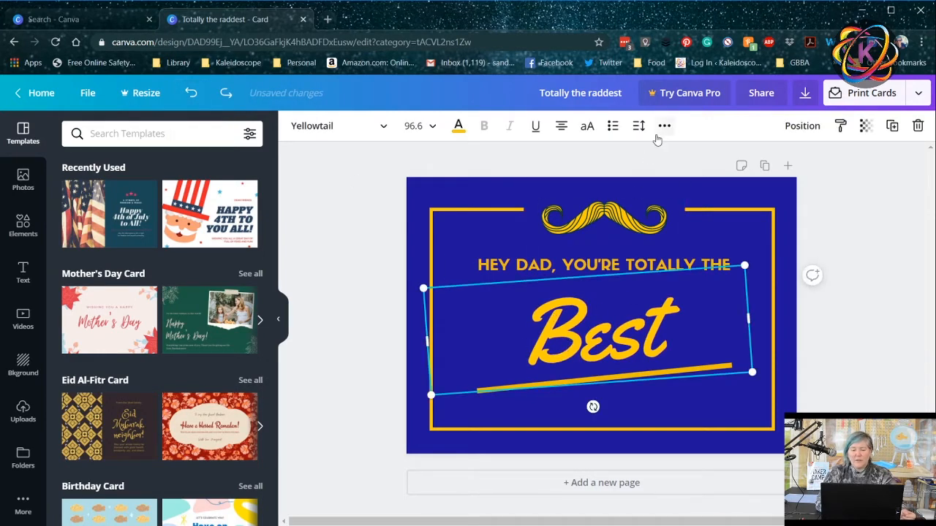
{"action": "left_click", "coordinate": [664, 126]}
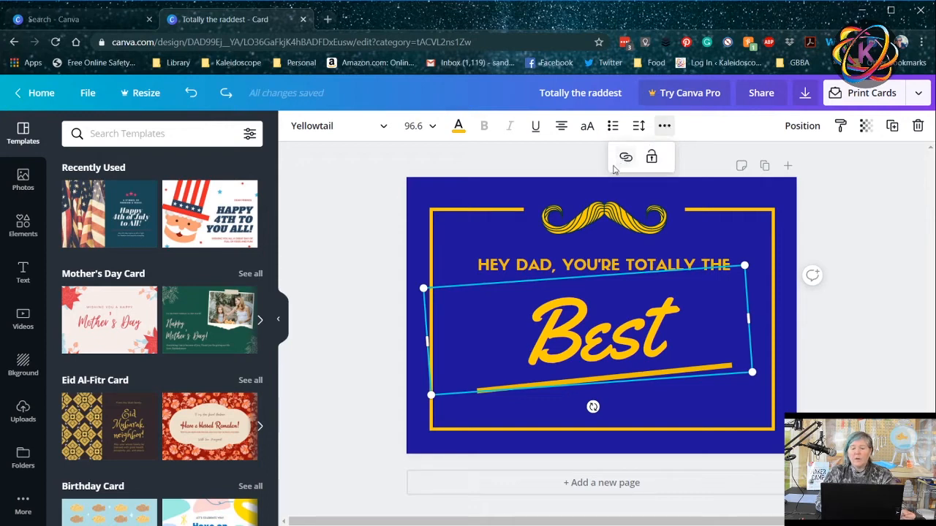
{"action": "mouse_move", "coordinate": [626, 158]}
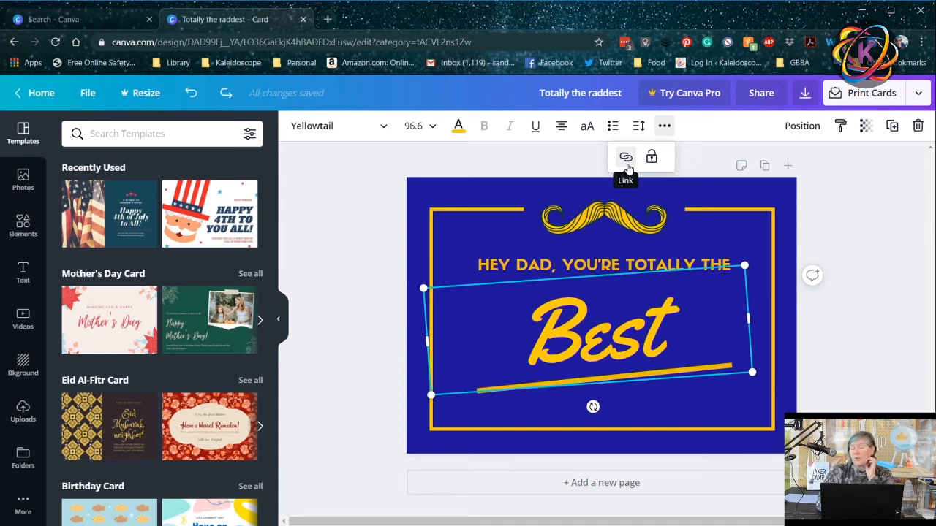
{"action": "mouse_move", "coordinate": [652, 158]}
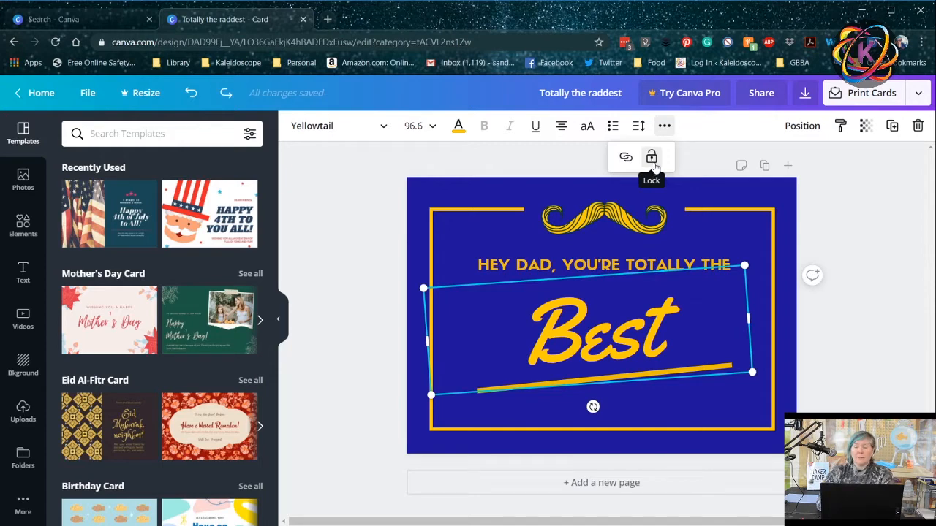
{"action": "left_click", "coordinate": [651, 158]}
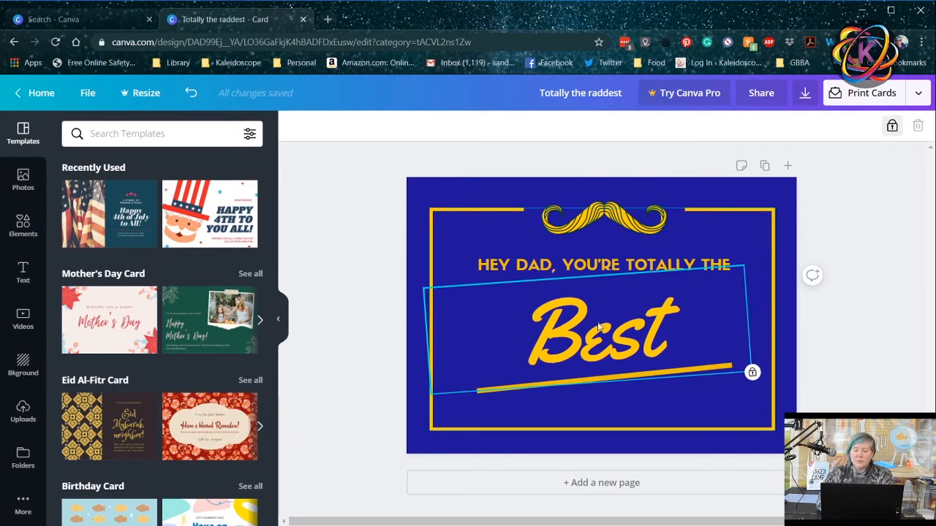
{"action": "left_click", "coordinate": [600, 329]}
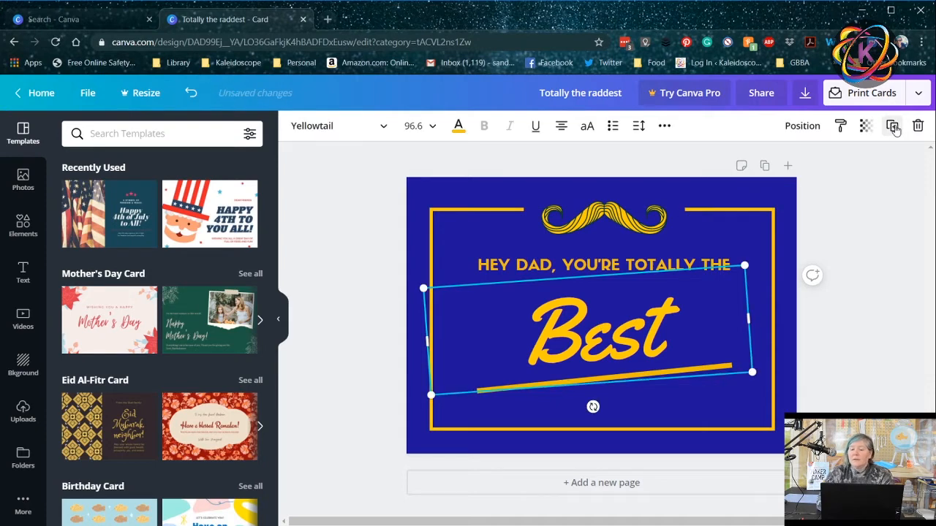
{"action": "mouse_move", "coordinate": [866, 126]}
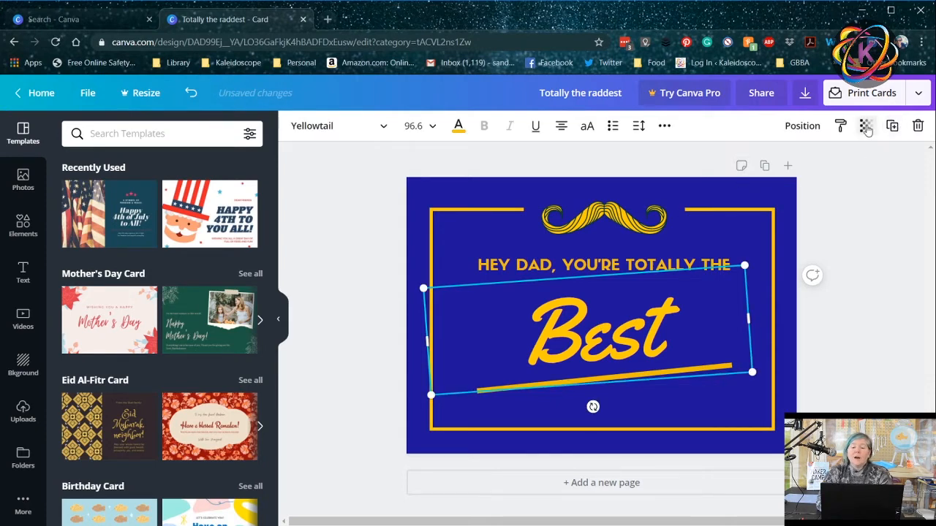
{"action": "left_click", "coordinate": [866, 126]}
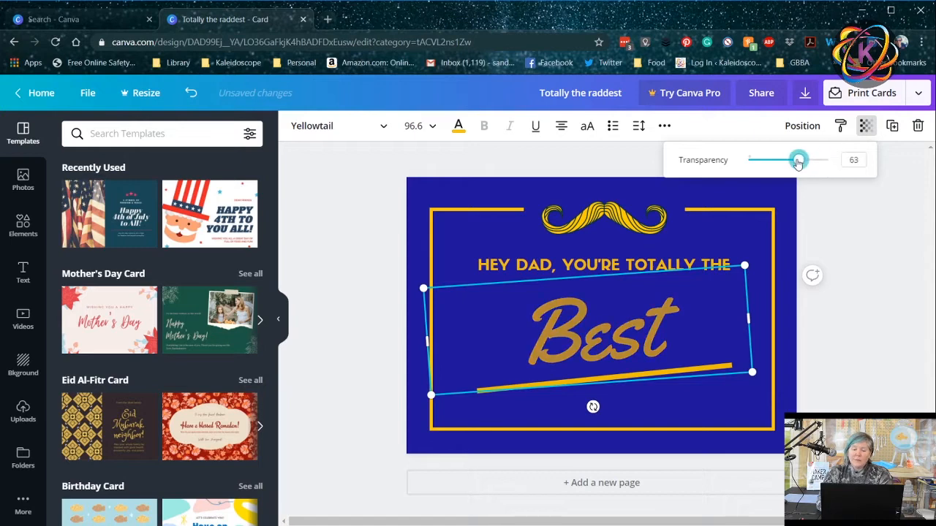
{"action": "left_click_drag", "start_coordinate": [799, 159], "coordinate": [797, 160]}
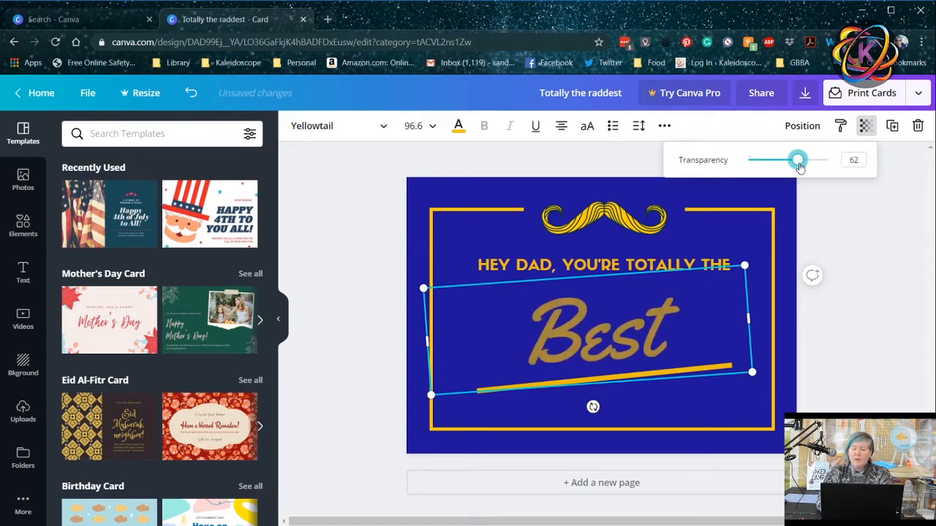
{"action": "left_click_drag", "start_coordinate": [799, 159], "coordinate": [828, 160]}
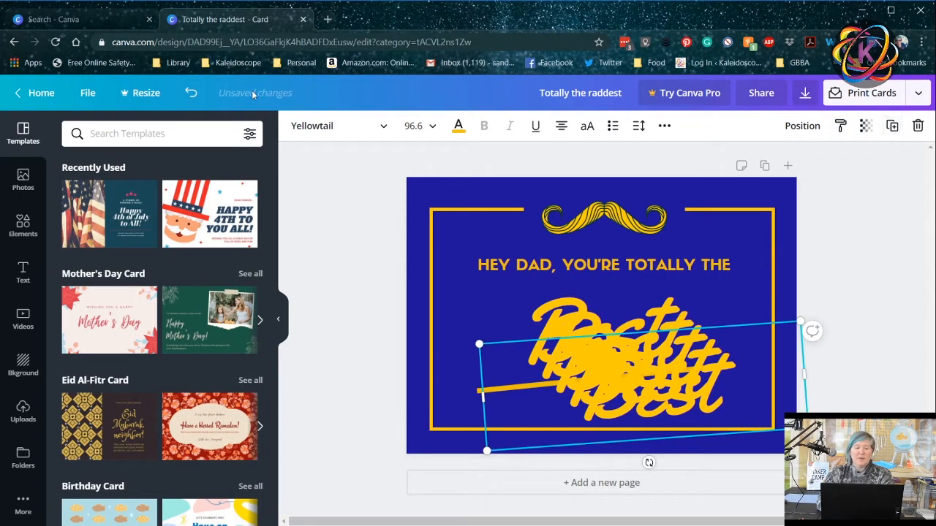
{"action": "left_click", "coordinate": [190, 94]}
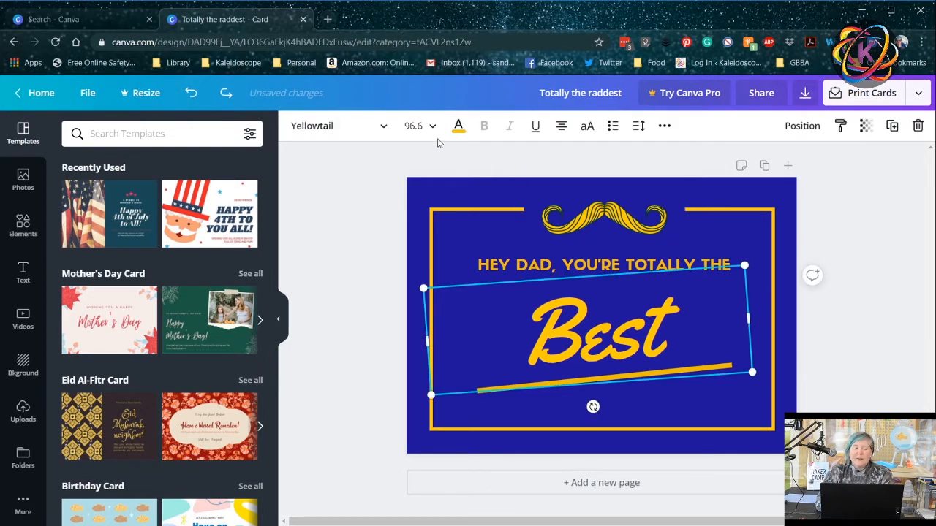
Recolour the Best text pale yellow-green and send it back one layer via Position
{"action": "left_click", "coordinate": [458, 126]}
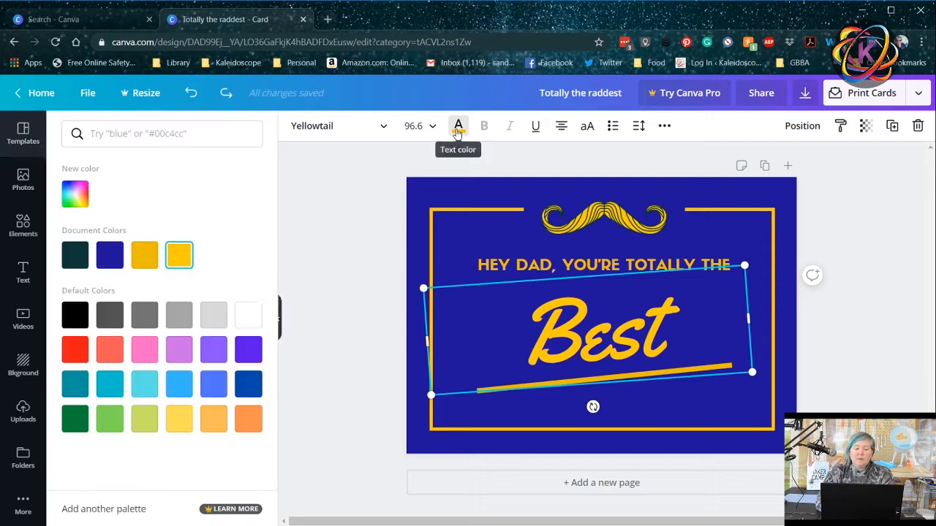
{"action": "left_click", "coordinate": [144, 418]}
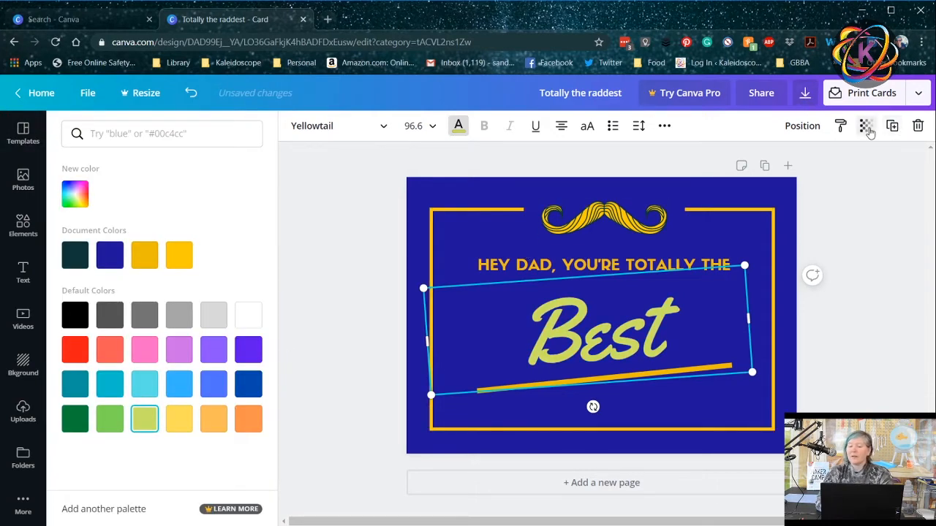
{"action": "left_click", "coordinate": [801, 126]}
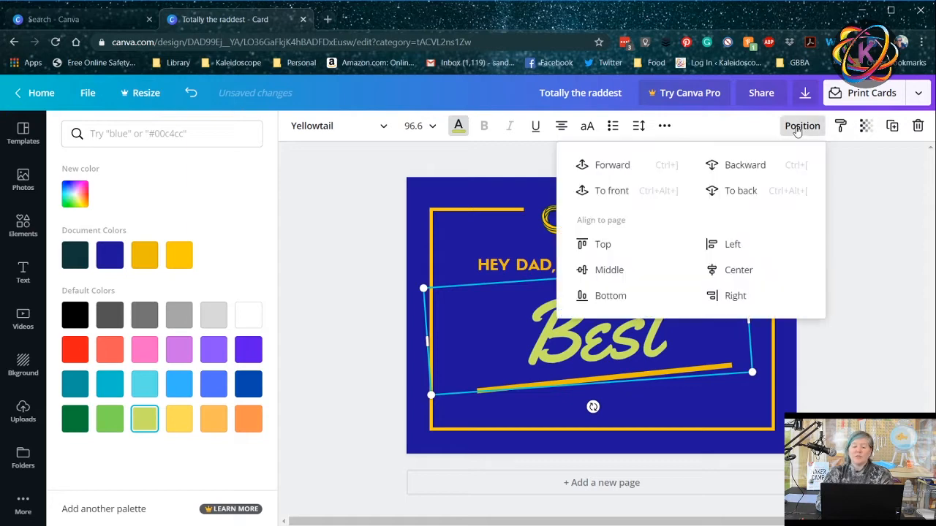
{"action": "mouse_move", "coordinate": [746, 164]}
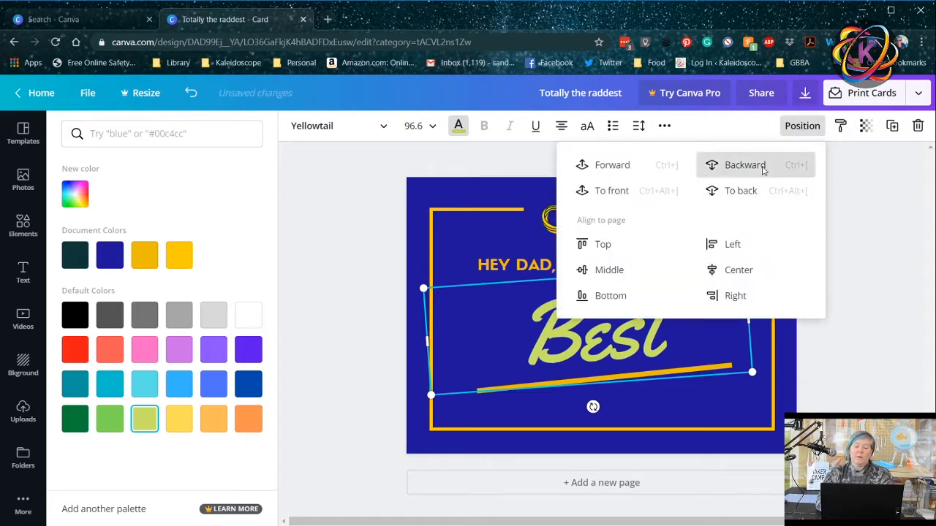
{"action": "left_click", "coordinate": [746, 164]}
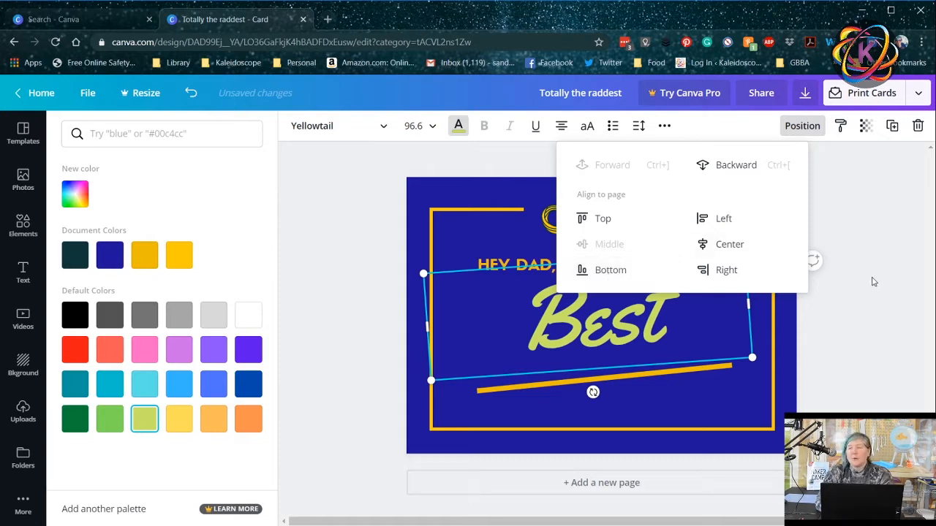
{"action": "left_click", "coordinate": [23, 135]}
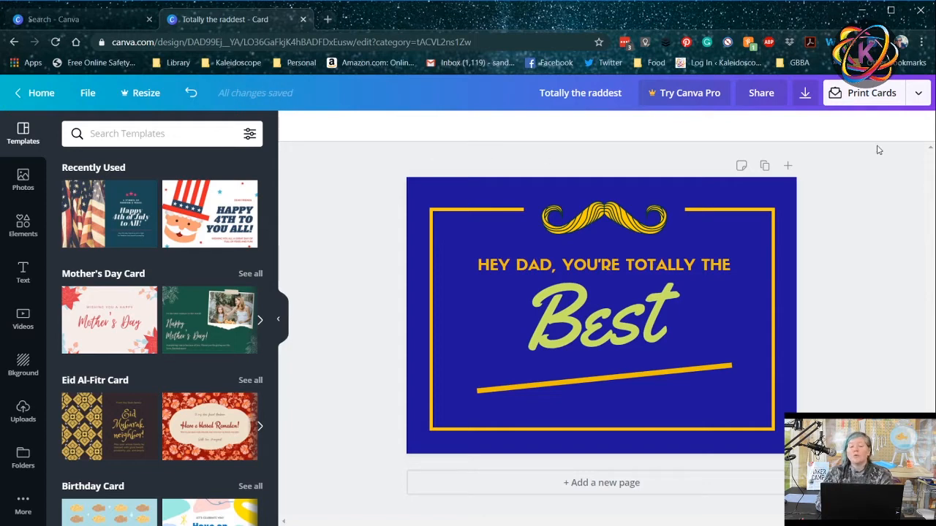
Select the greeting and Best text group and centre it on the card
{"action": "left_click", "coordinate": [603, 318]}
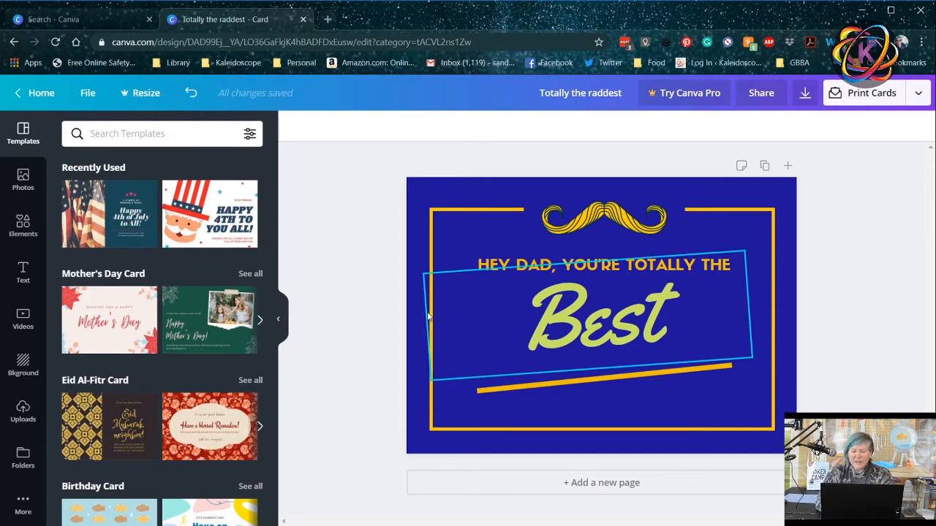
{"action": "left_click", "coordinate": [600, 319]}
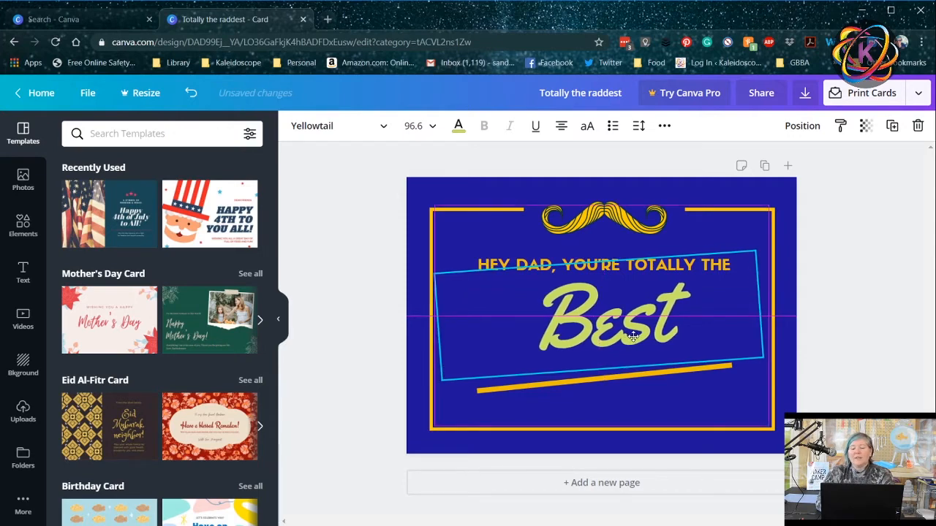
{"action": "left_click", "coordinate": [632, 336]}
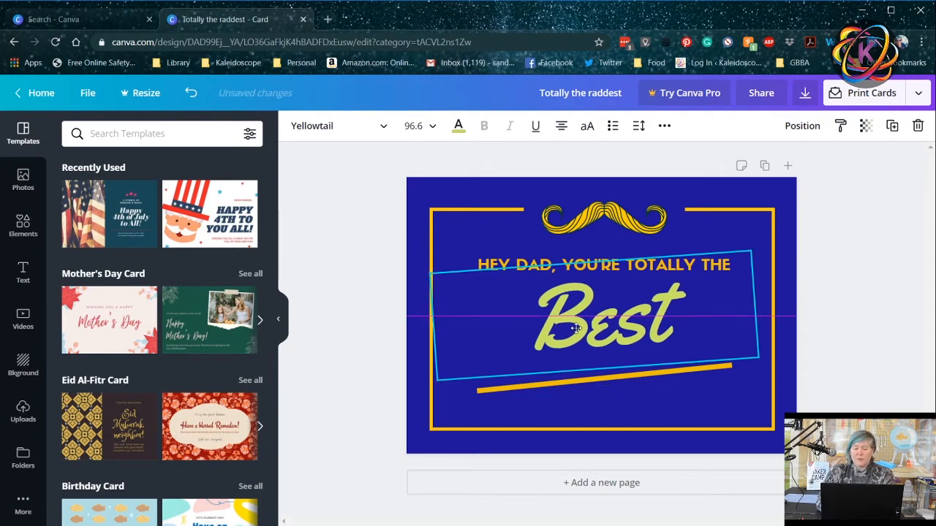
{"action": "left_click", "coordinate": [597, 319]}
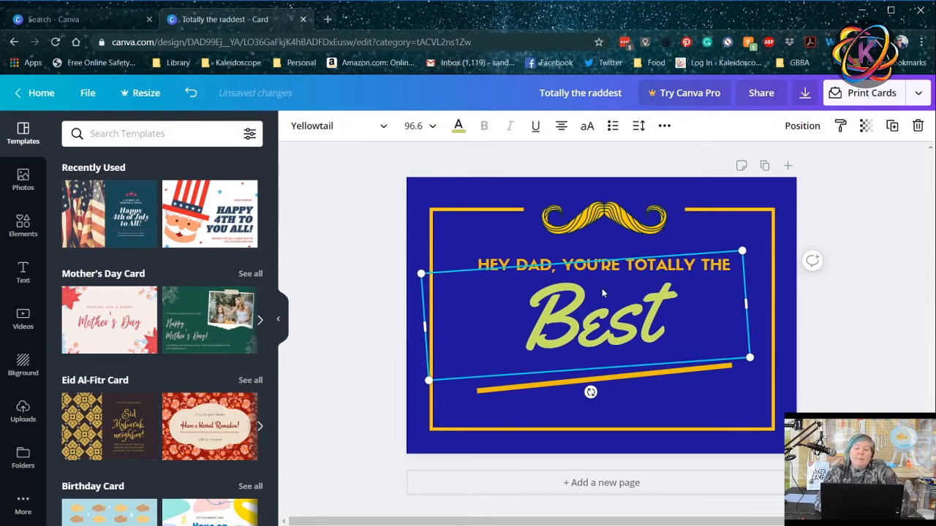
Deselect the text and start a search in the Elements library
{"action": "left_click", "coordinate": [602, 218]}
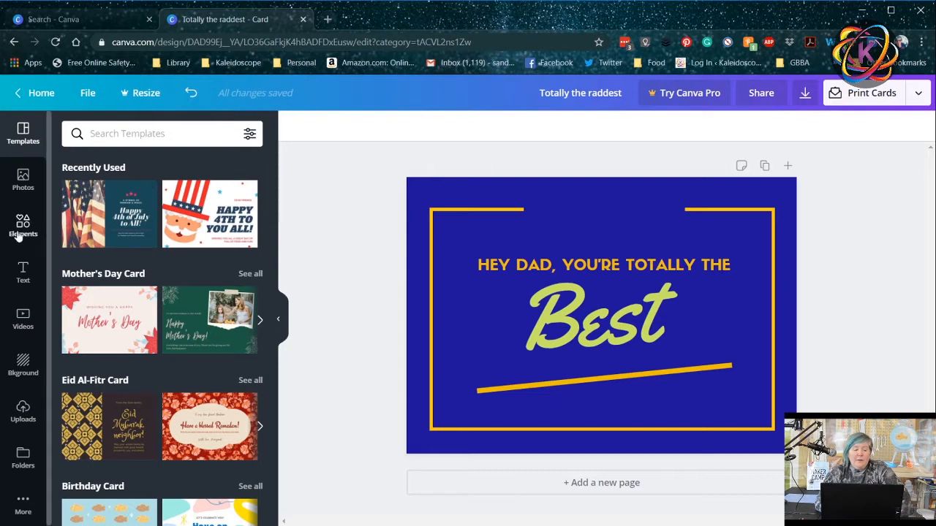
{"action": "left_click", "coordinate": [24, 227]}
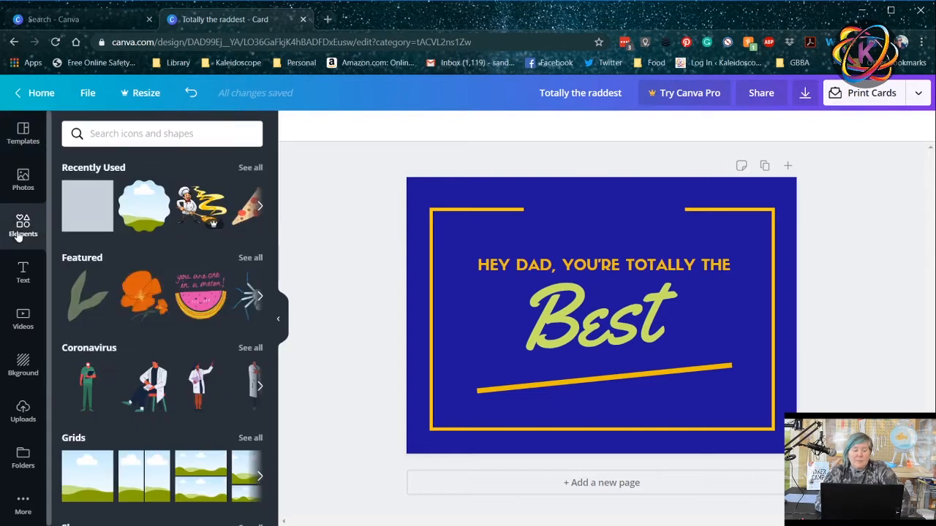
{"action": "left_click", "coordinate": [161, 133]}
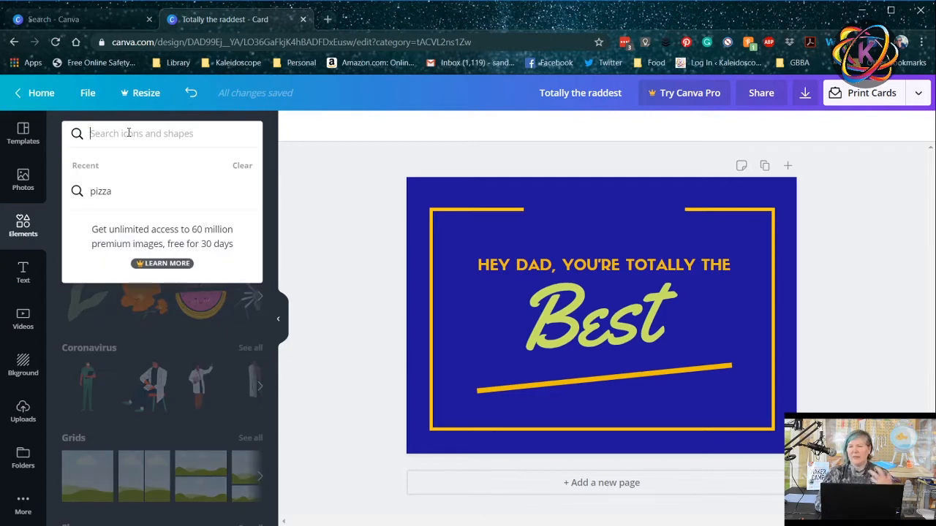
{"action": "mouse_move", "coordinate": [109, 183]}
{"action": "type", "text": "pizza"}
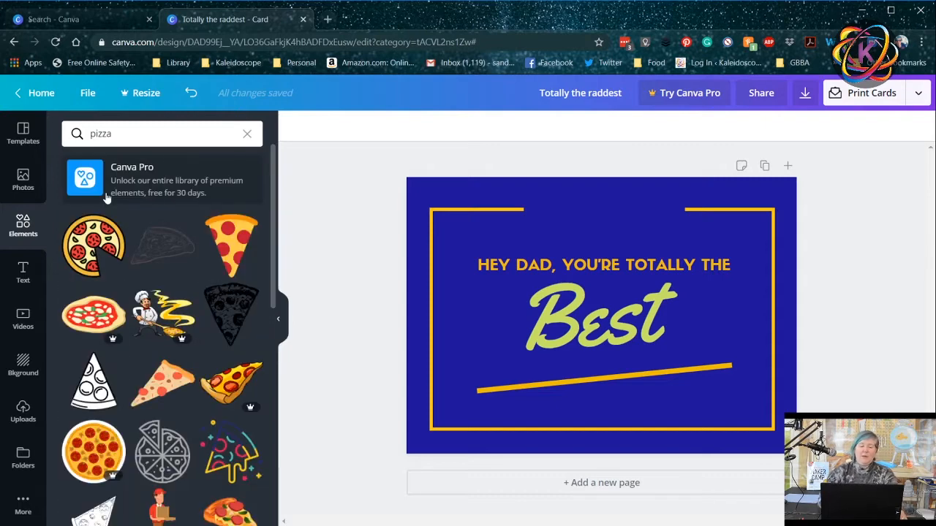
Add a pizza graphic, shrink it above the greeting and try the Flip options
{"action": "left_click", "coordinate": [93, 246]}
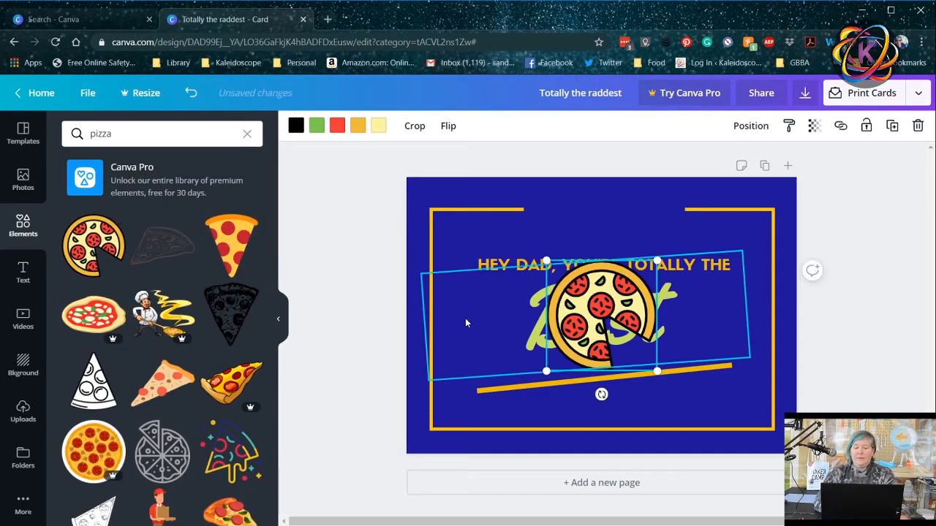
{"action": "left_click_drag", "start_coordinate": [599, 322], "coordinate": [601, 231]}
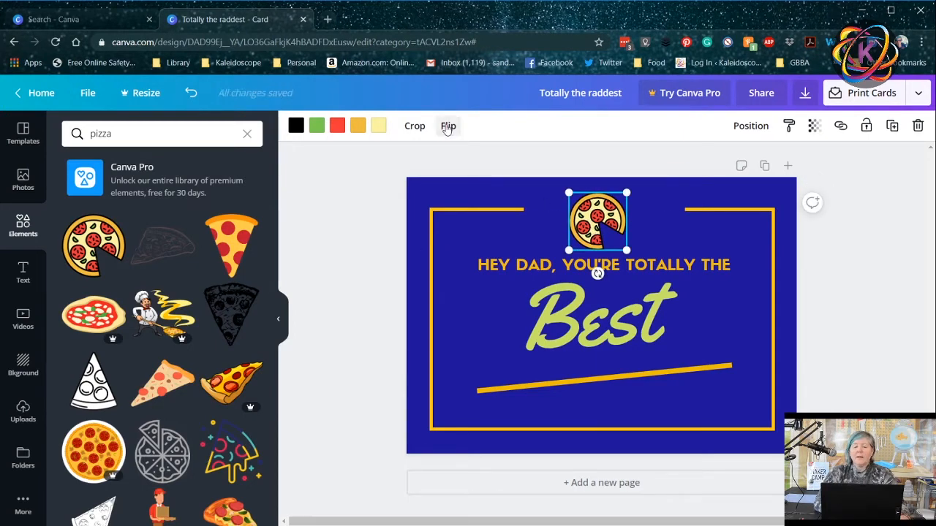
{"action": "left_click", "coordinate": [448, 126]}
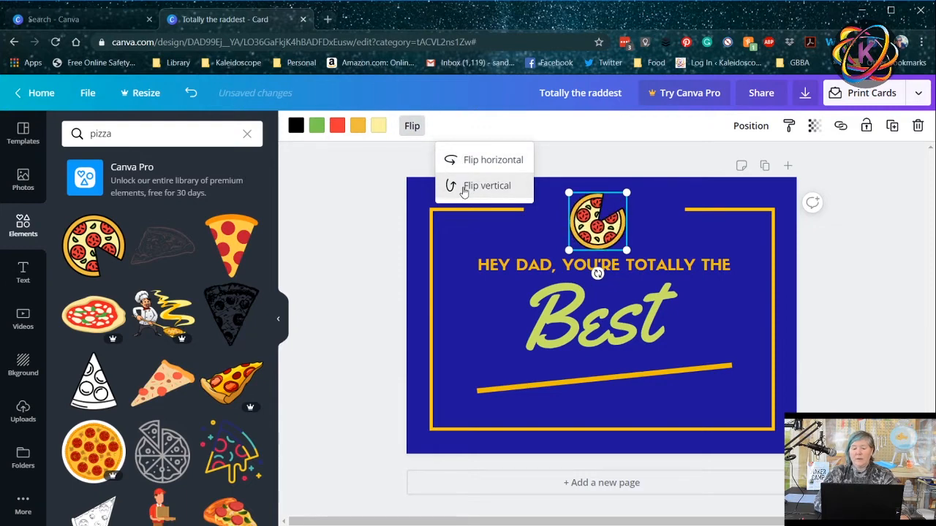
{"action": "mouse_move", "coordinate": [394, 163]}
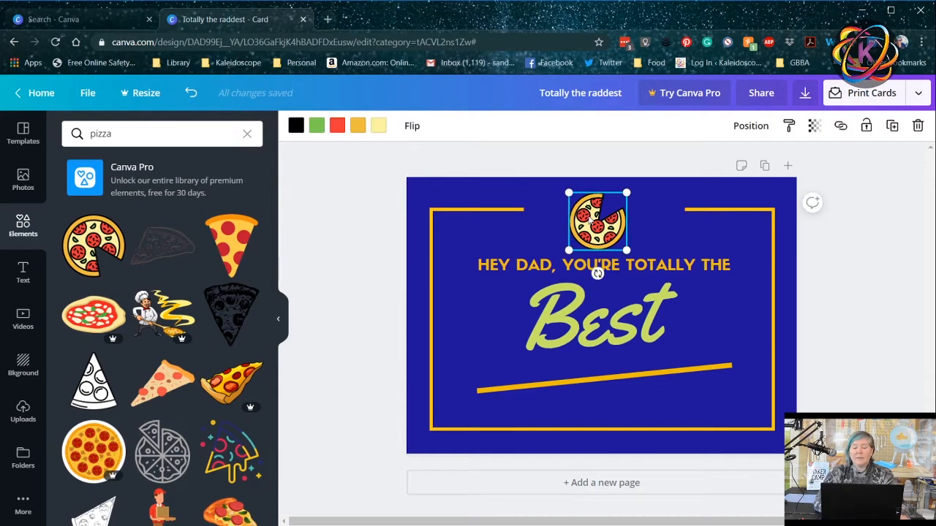
{"action": "mouse_move", "coordinate": [296, 126]}
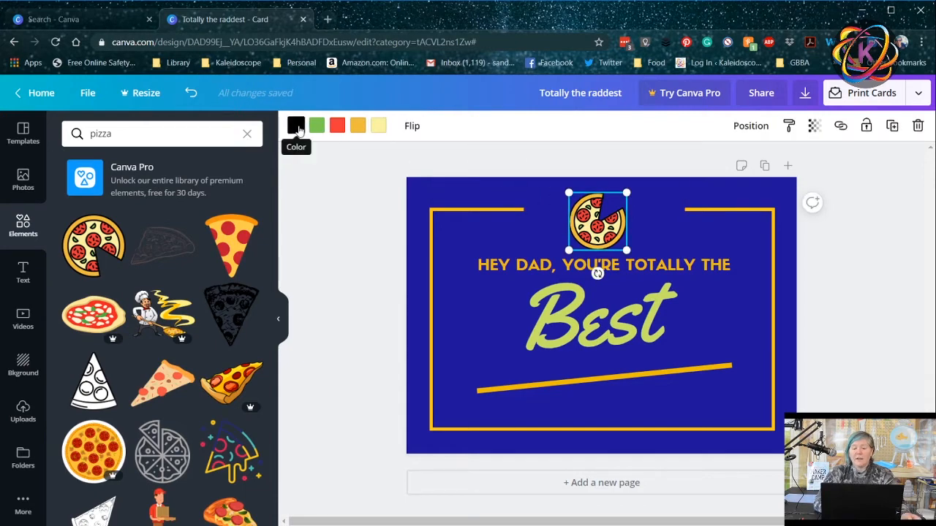
{"action": "mouse_move", "coordinate": [336, 126]}
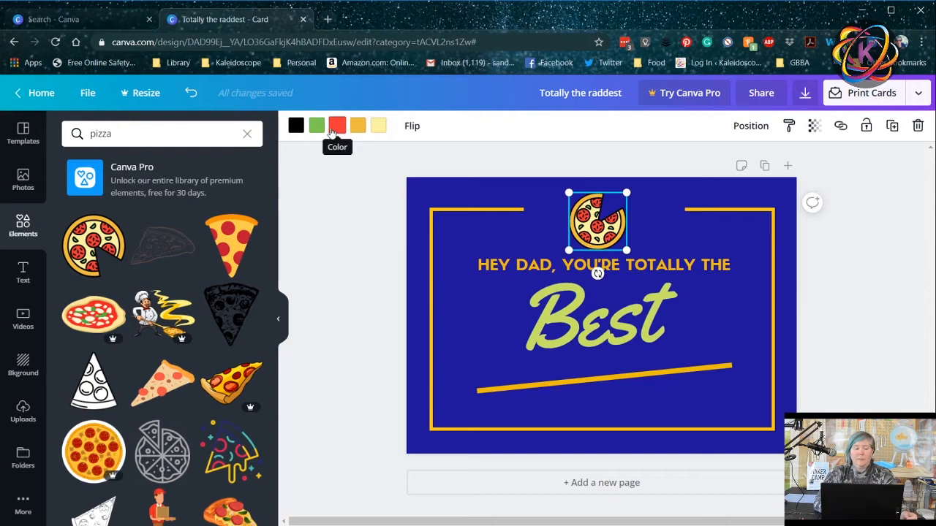
Change the pizza's red to a different red and enlarge it slightly at top centre
{"action": "left_click", "coordinate": [337, 126]}
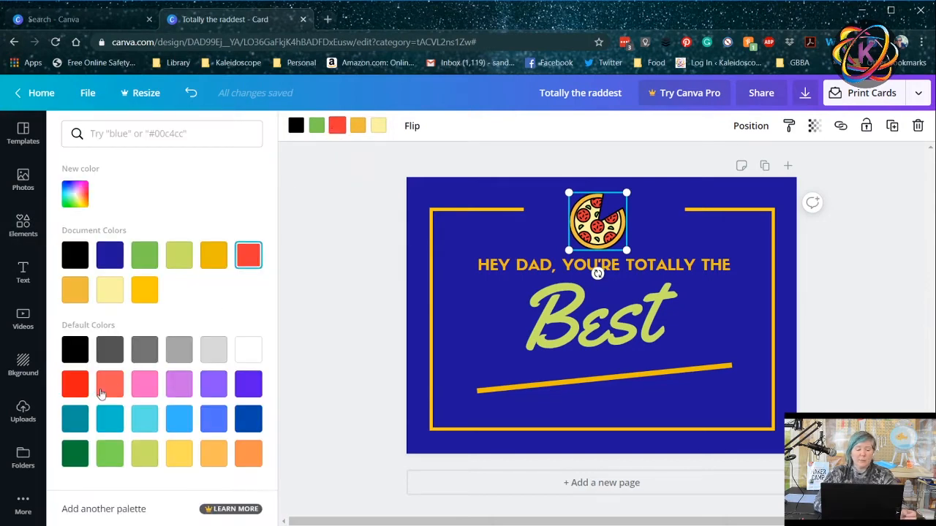
{"action": "left_click", "coordinate": [76, 383]}
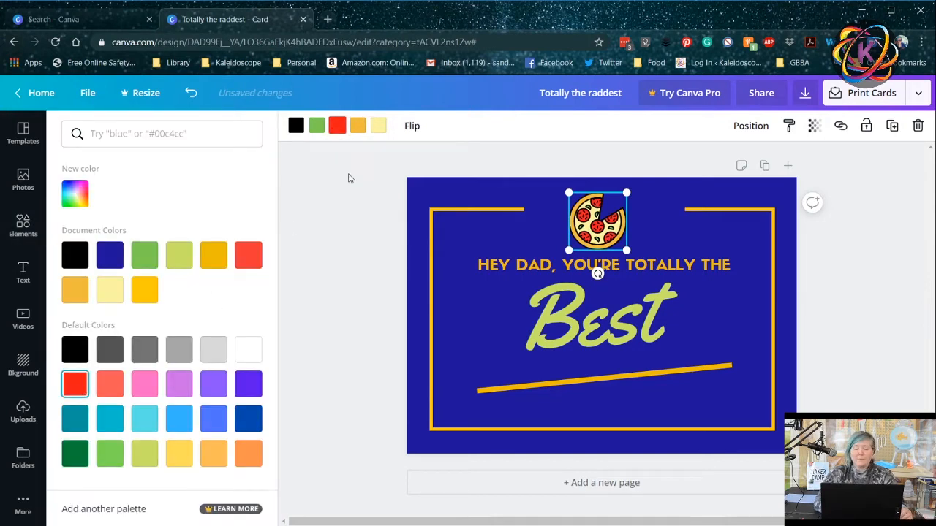
{"action": "type", "text": "pizza"}
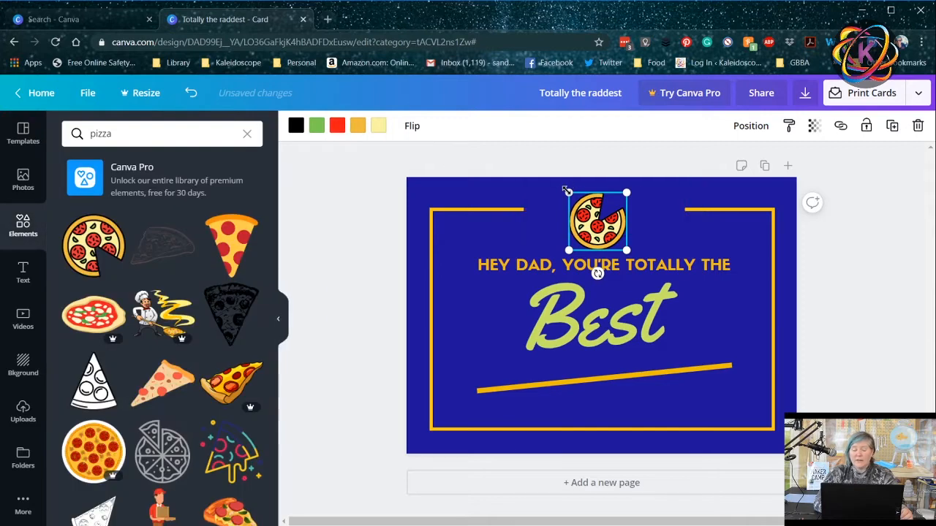
{"action": "left_click_drag", "start_coordinate": [597, 223], "coordinate": [592, 217]}
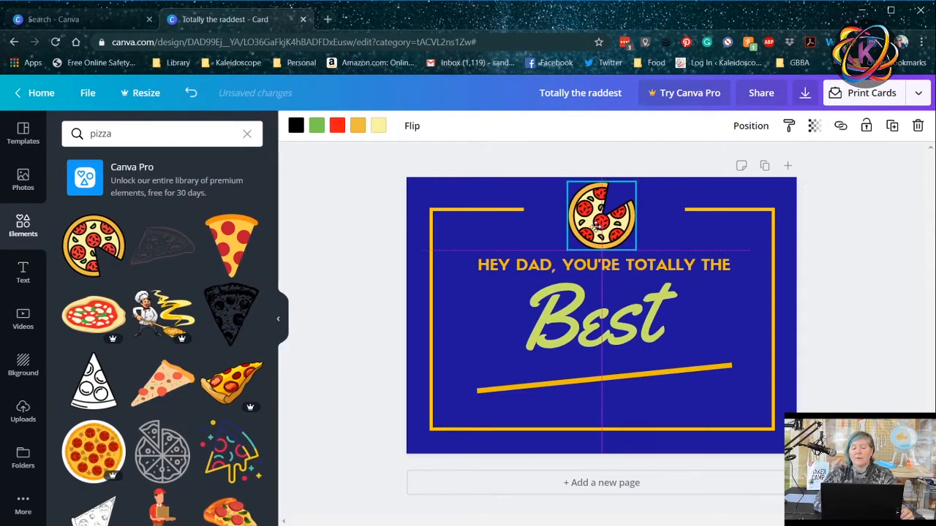
Add the Pro chef-with-pizza graphic, remove it, and reselect the top-centre pizza
{"action": "left_click", "coordinate": [601, 217]}
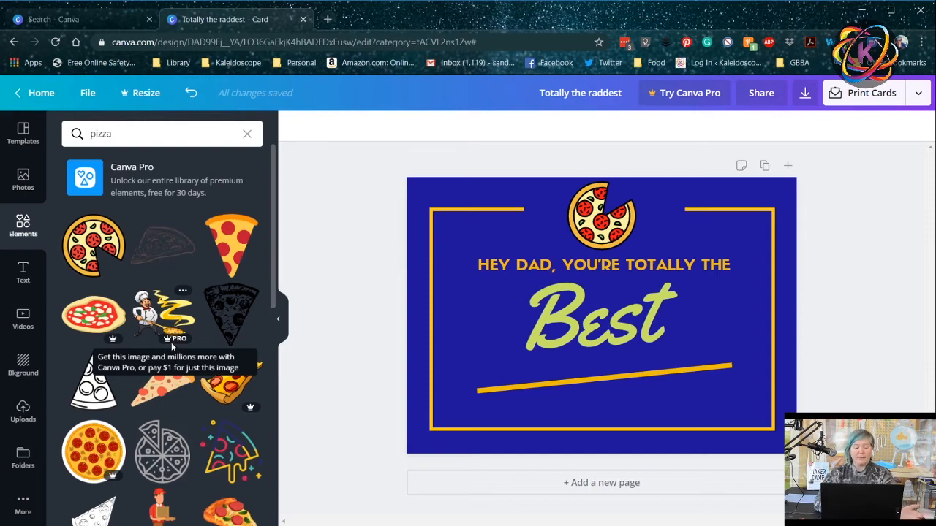
{"action": "left_click", "coordinate": [162, 315]}
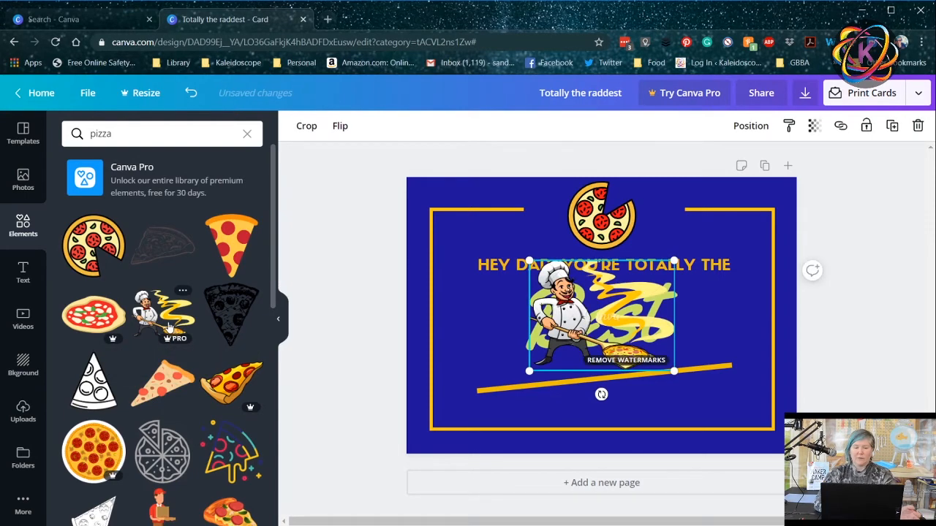
{"action": "mouse_move", "coordinate": [349, 123]}
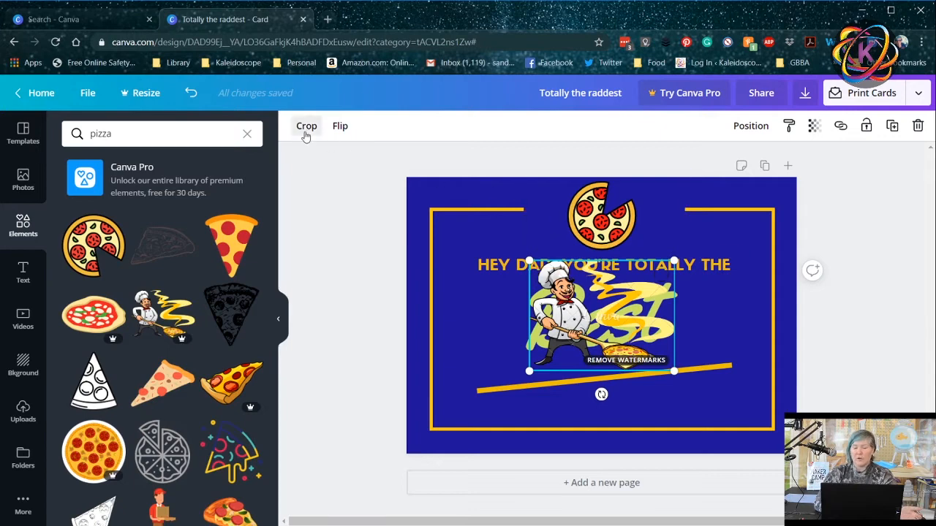
{"action": "left_click", "coordinate": [307, 126]}
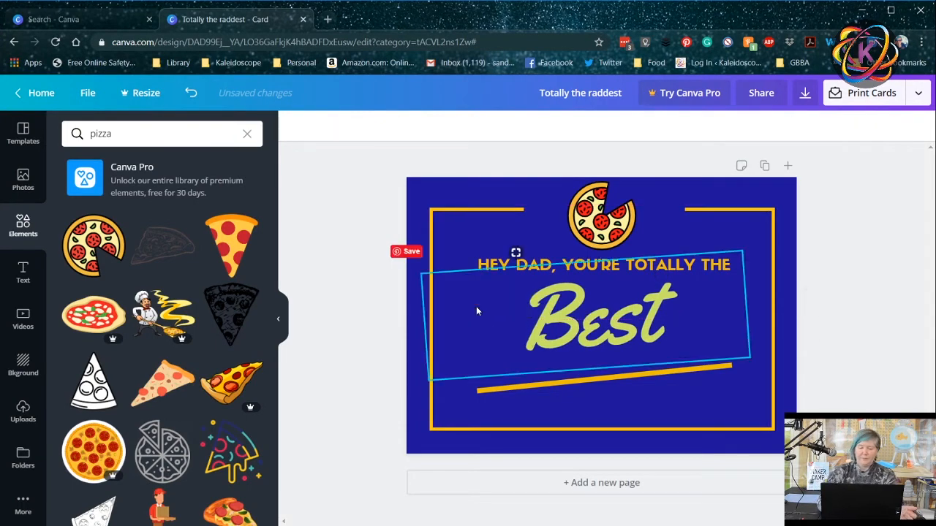
{"action": "left_click", "coordinate": [487, 328]}
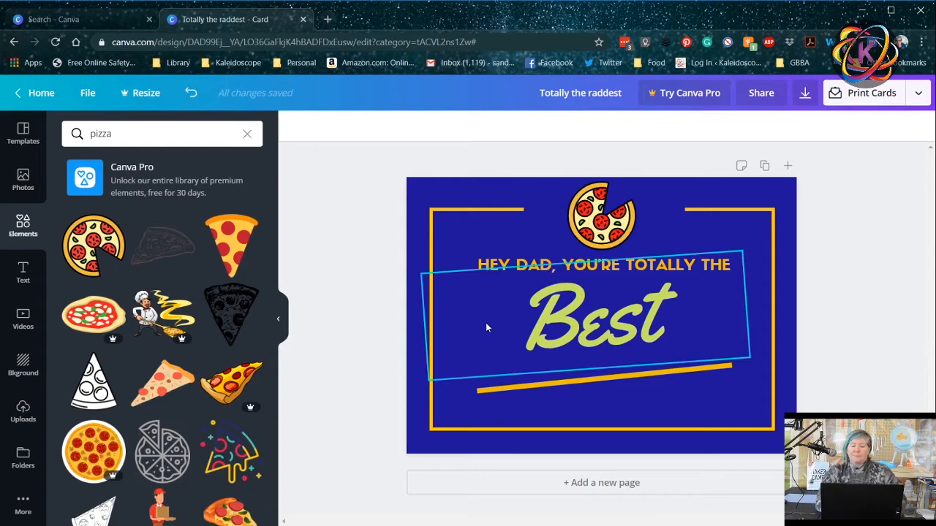
{"action": "left_click", "coordinate": [601, 216]}
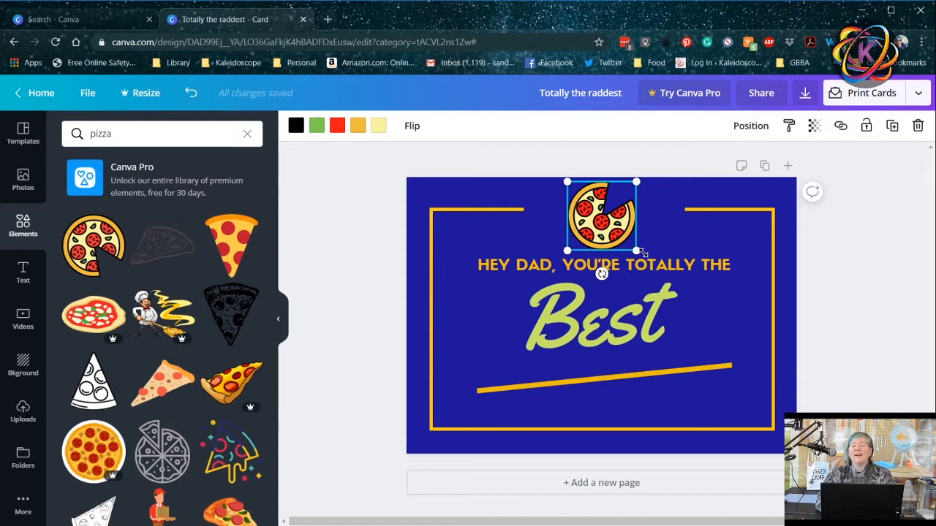
{"action": "mouse_move", "coordinate": [11, 232]}
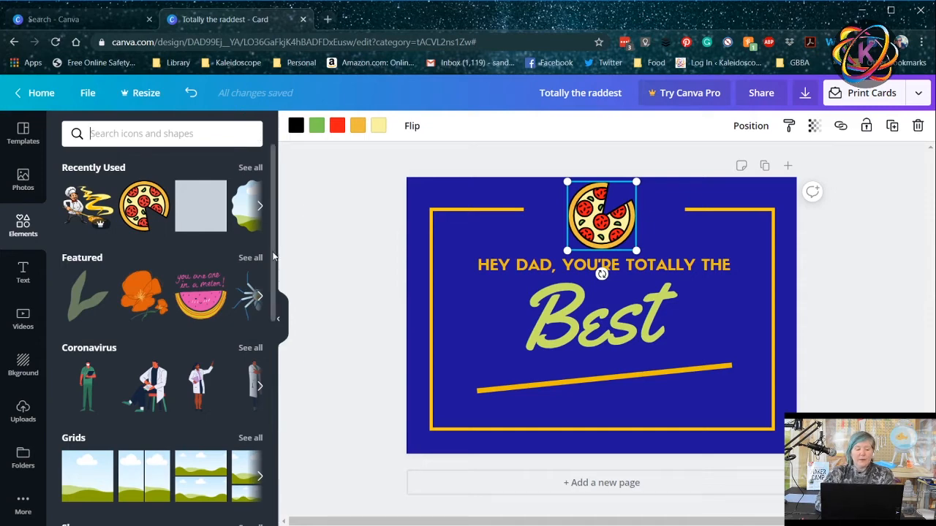
{"action": "scroll", "scroll_direction": "down", "scroll_amount": 3}
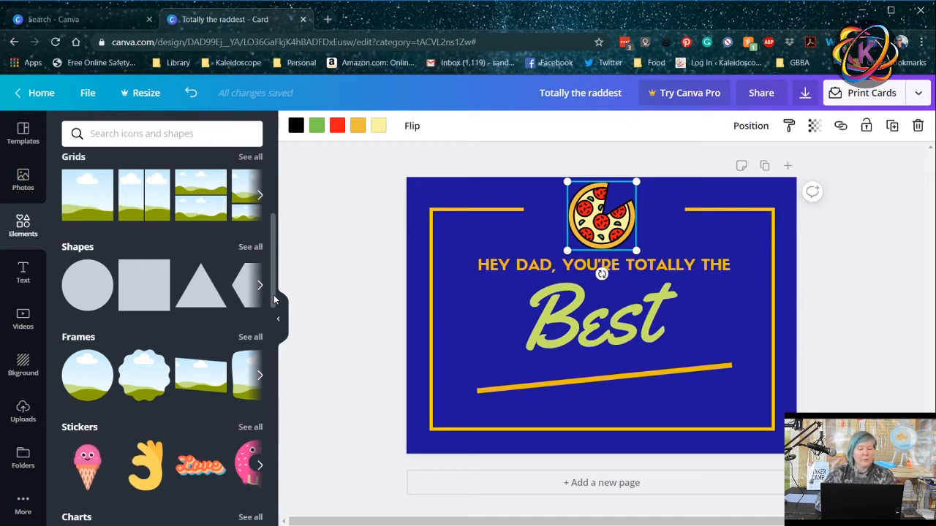
{"action": "scroll", "scroll_direction": "down", "scroll_amount": 3}
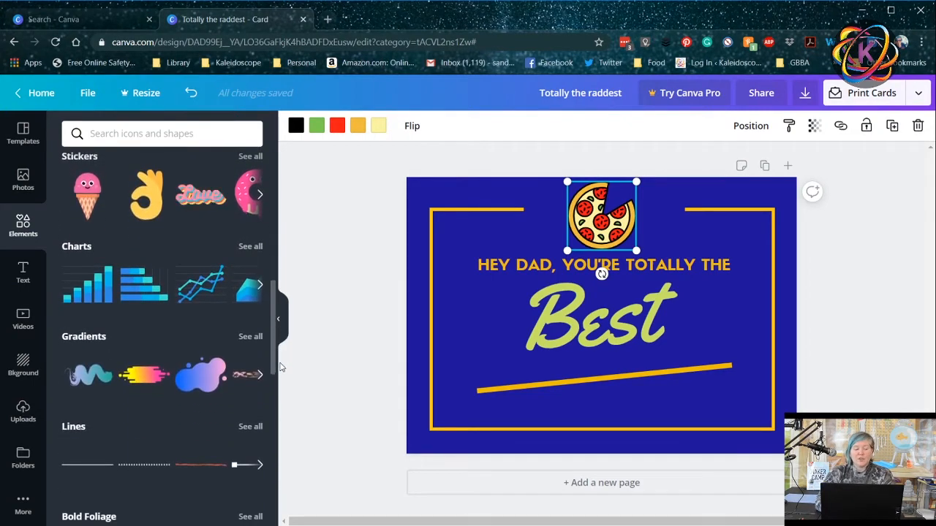
{"action": "scroll", "scroll_direction": "down", "scroll_amount": 3}
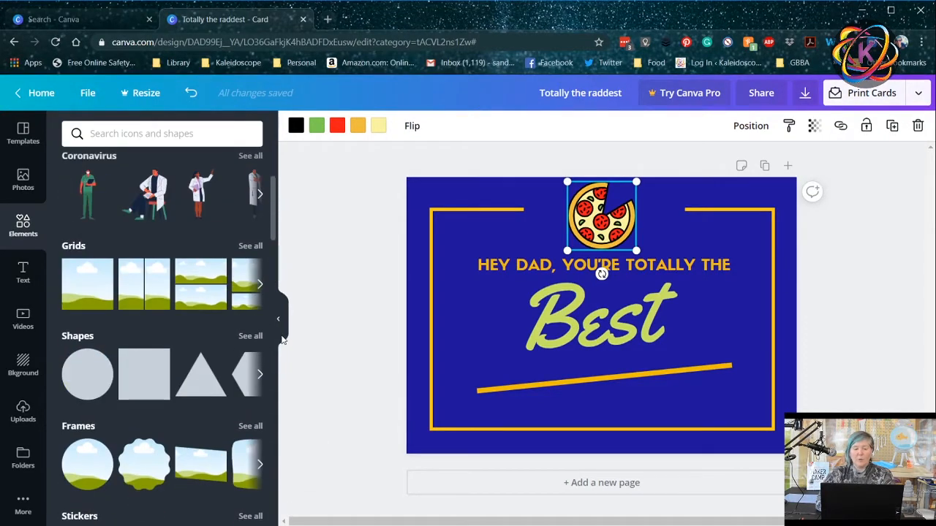
{"action": "mouse_move", "coordinate": [196, 272]}
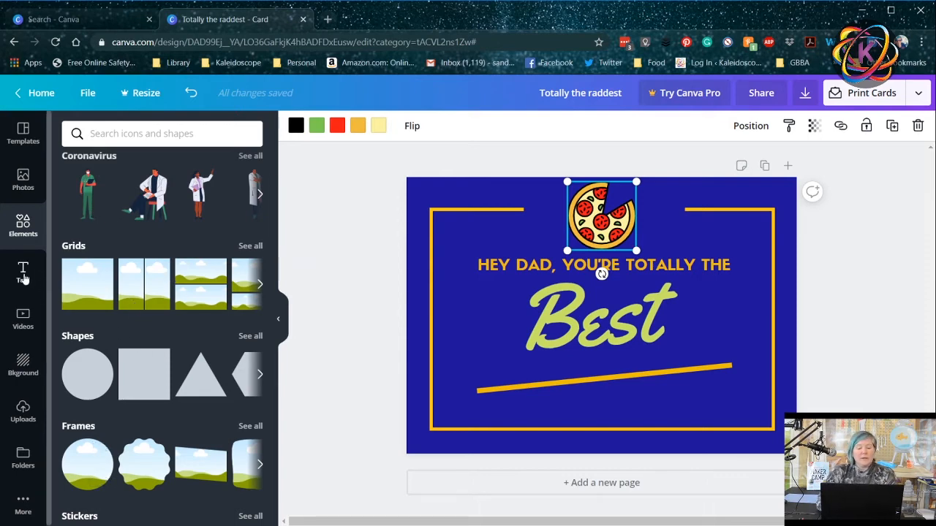
{"action": "left_click", "coordinate": [23, 273]}
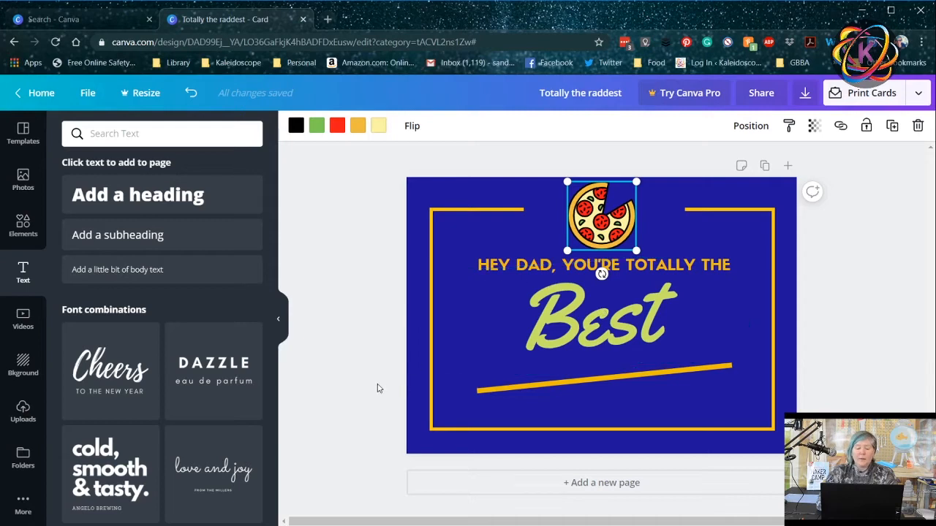
{"action": "left_click", "coordinate": [602, 315]}
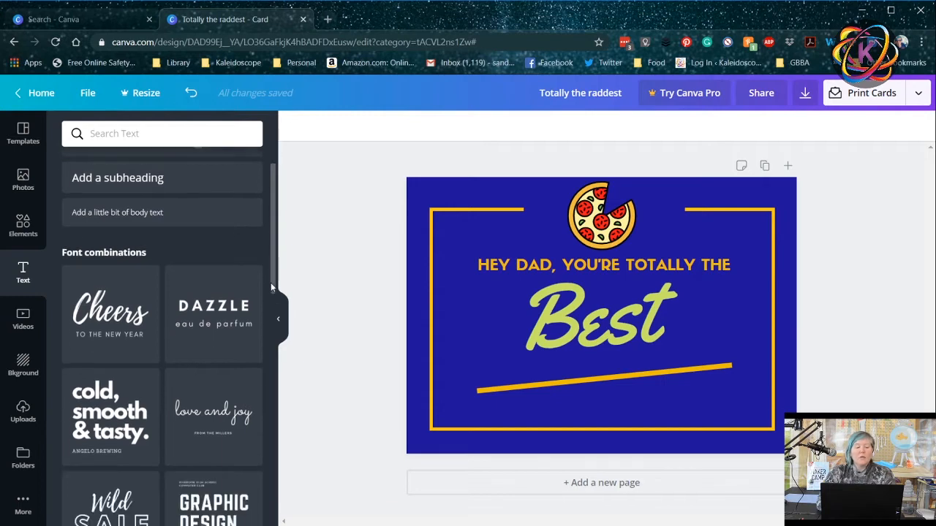
{"action": "scroll", "scroll_direction": "up", "scroll_amount": 3}
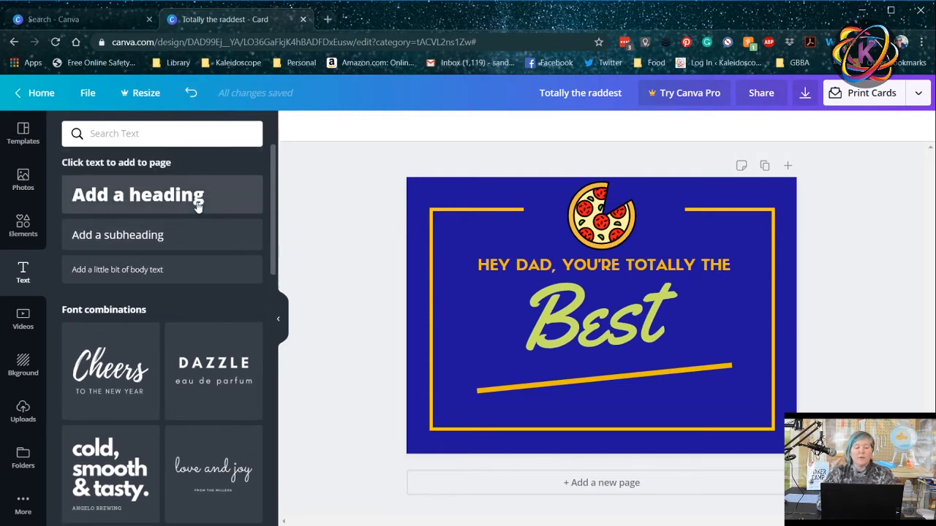
{"action": "mouse_move", "coordinate": [190, 276]}
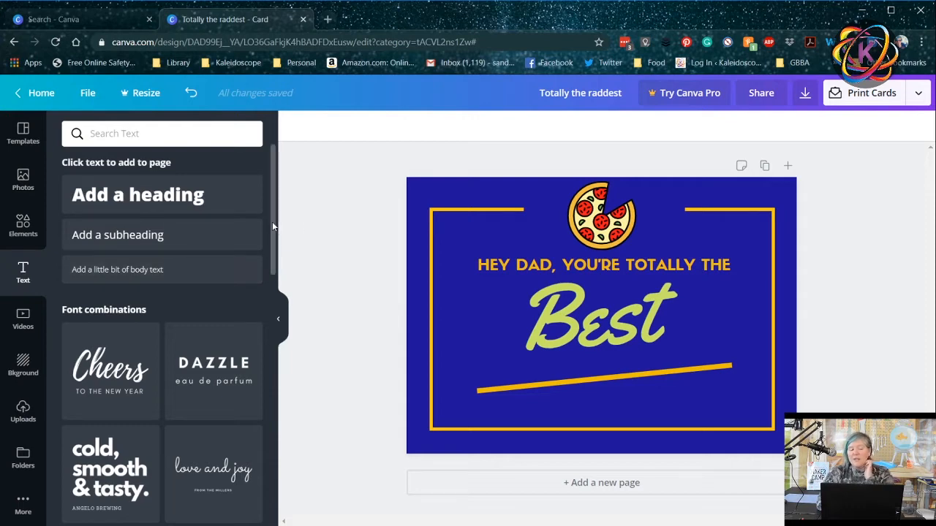
{"action": "left_click", "coordinate": [117, 234]}
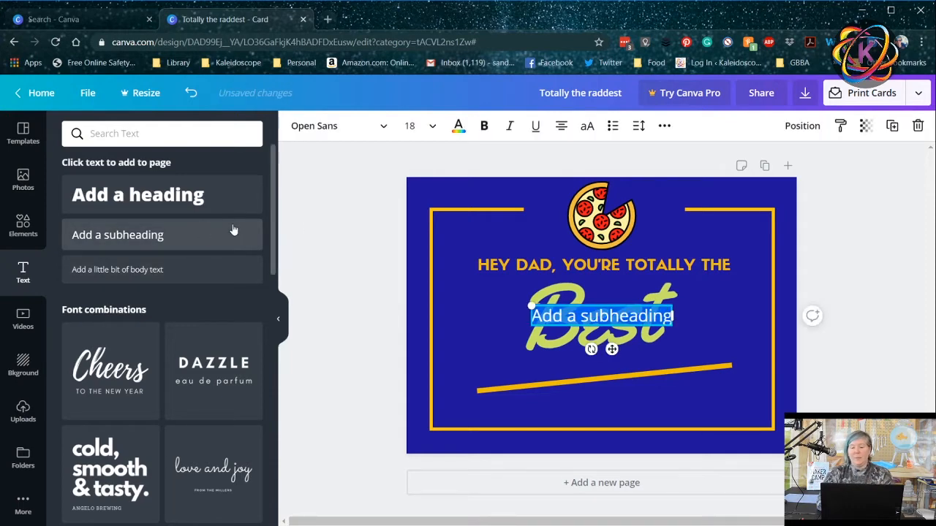
{"action": "mouse_move", "coordinate": [816, 196]}
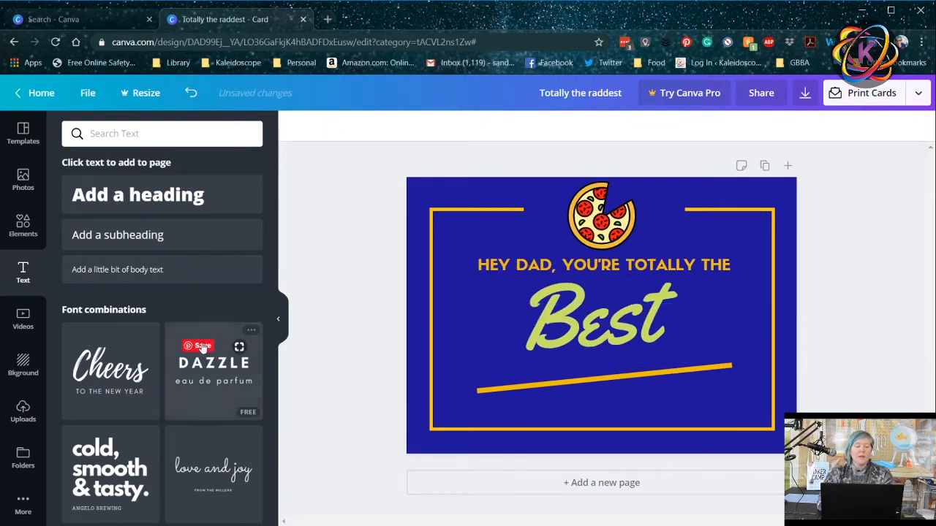
{"action": "scroll", "scroll_direction": "down", "scroll_amount": 3}
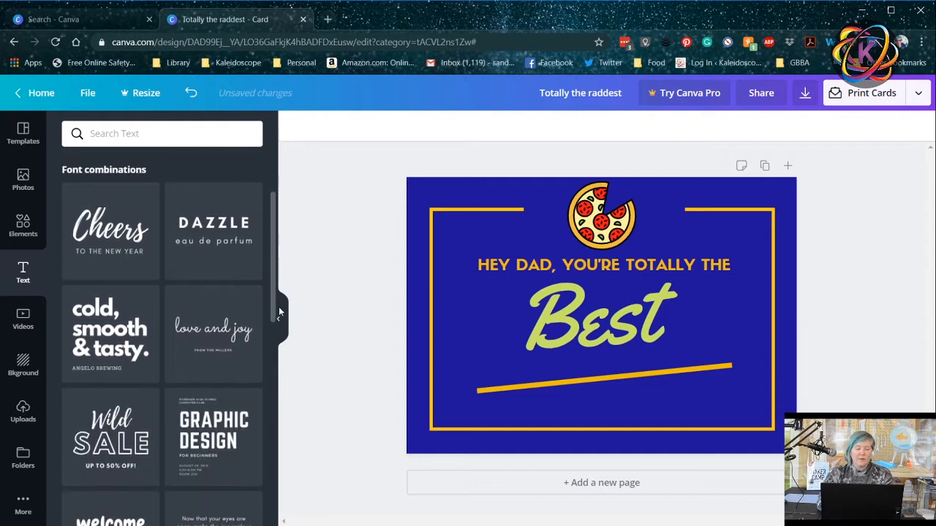
{"action": "scroll", "scroll_direction": "down", "scroll_amount": 3}
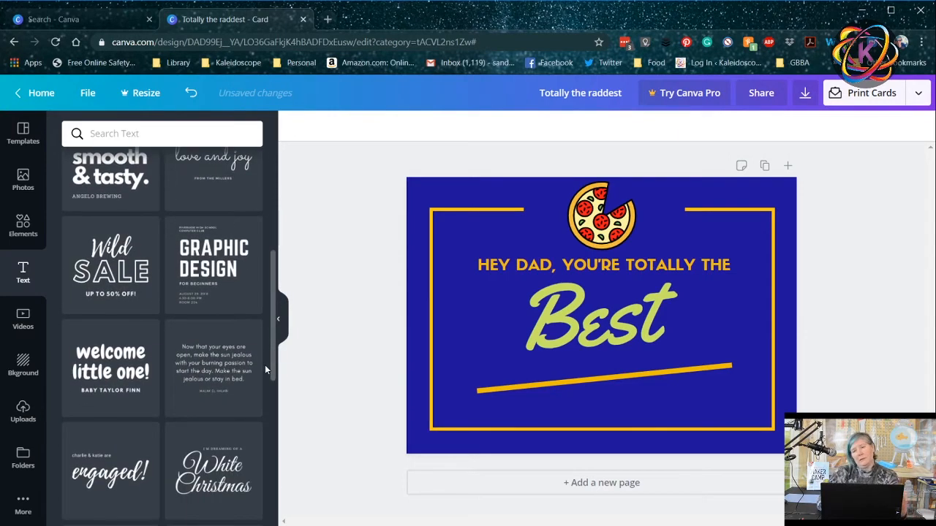
{"action": "scroll", "scroll_direction": "down", "scroll_amount": 3}
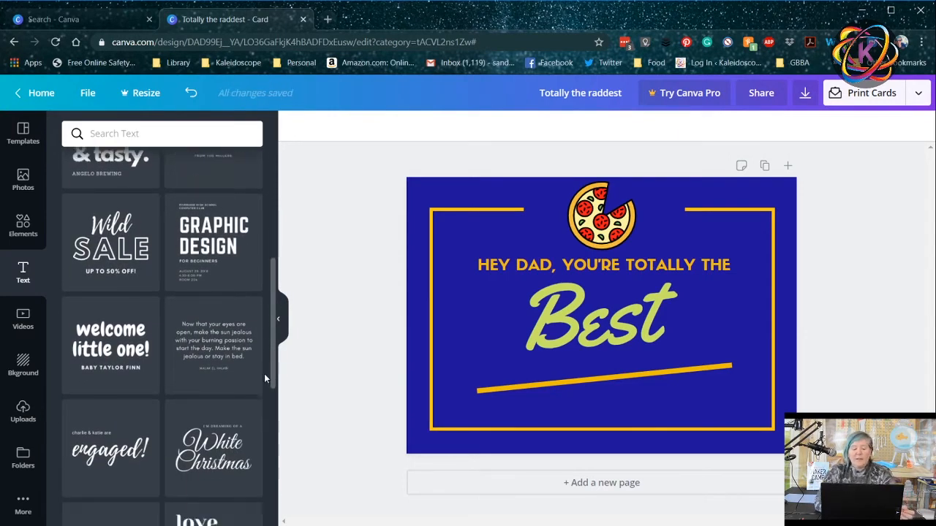
{"action": "scroll", "scroll_direction": "down", "scroll_amount": 3}
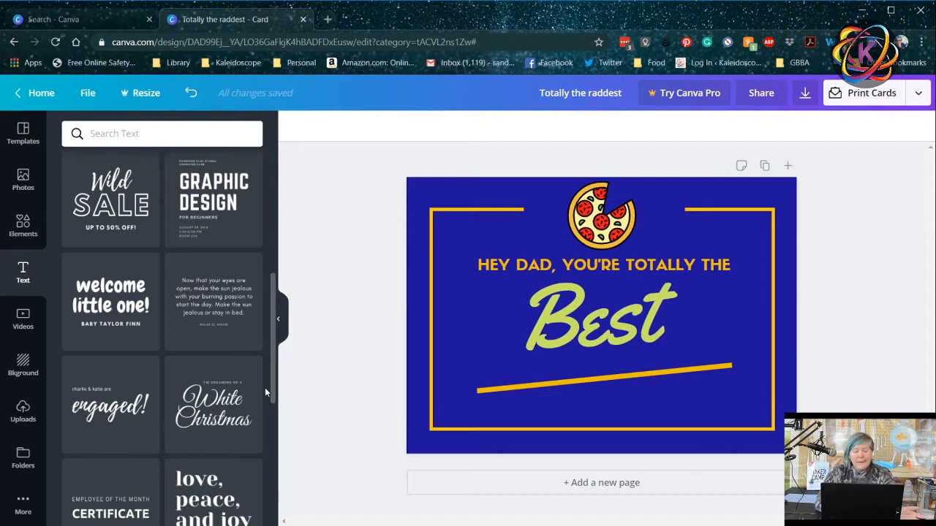
{"action": "scroll", "scroll_direction": "down", "scroll_amount": 3}
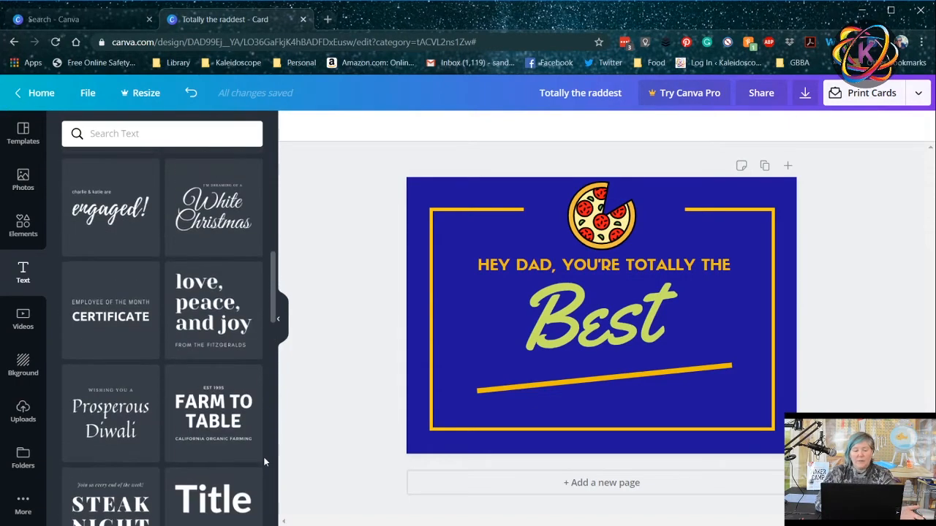
{"action": "mouse_move", "coordinate": [214, 307]}
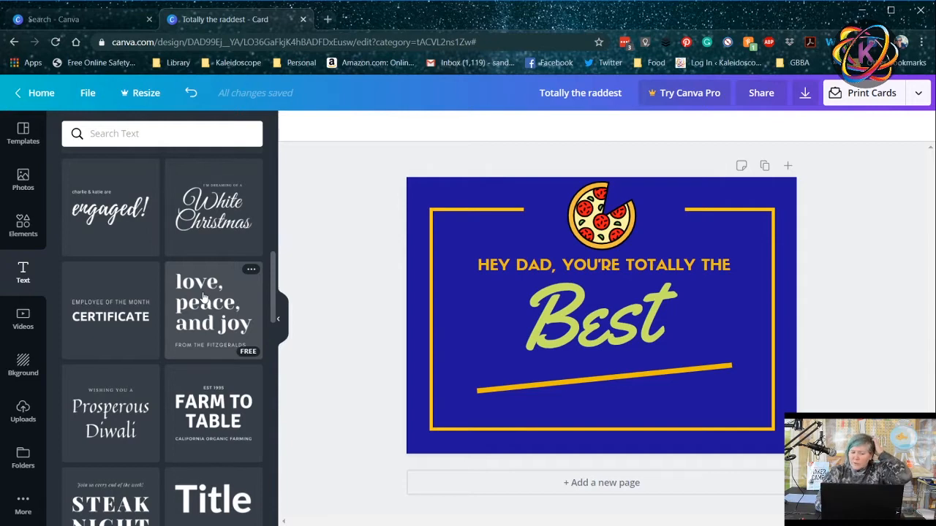
Add the 'love, peace, and joy' text combination and tighten its line height in Spacing
{"action": "left_click", "coordinate": [213, 310]}
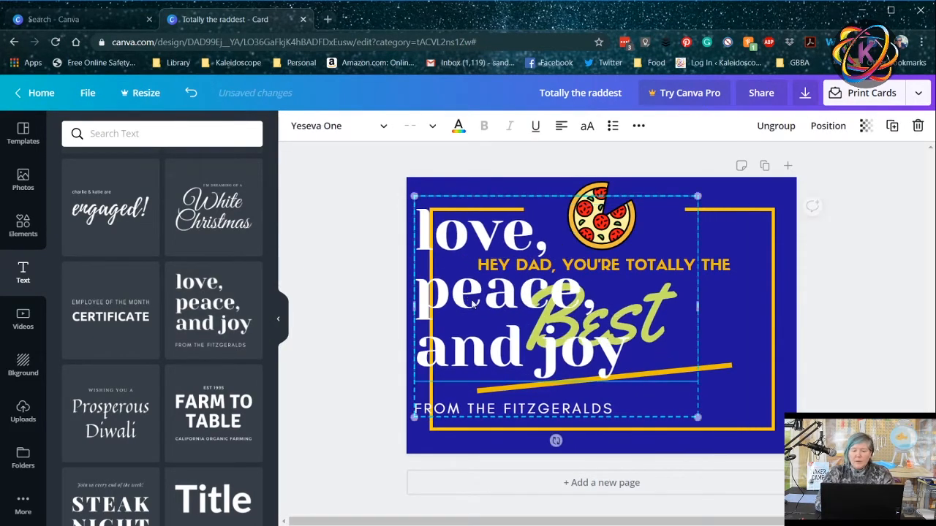
{"action": "left_click", "coordinate": [638, 126]}
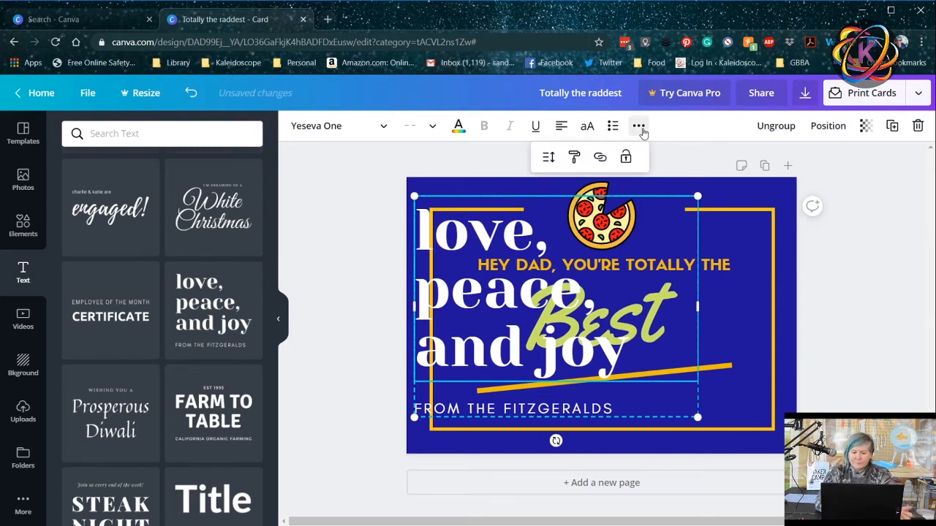
{"action": "left_click", "coordinate": [546, 156]}
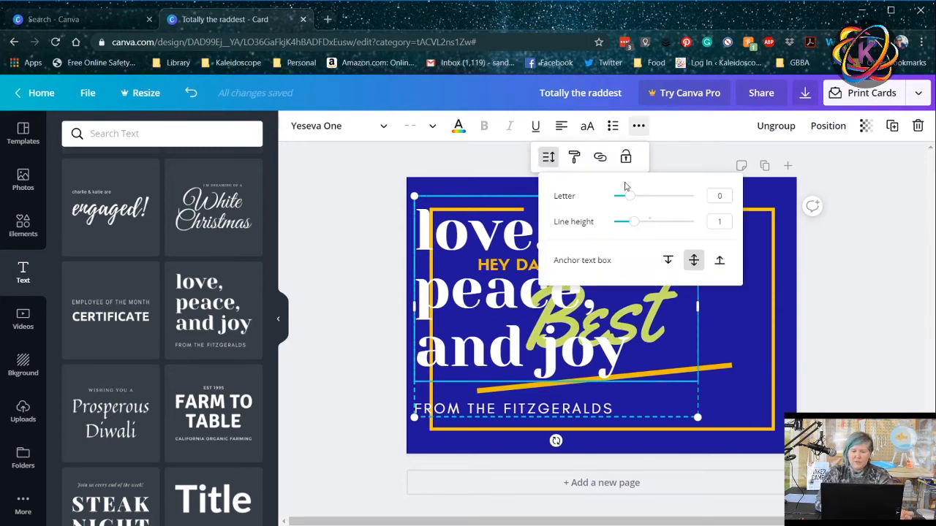
{"action": "left_click_drag", "start_coordinate": [634, 221], "coordinate": [623, 221]}
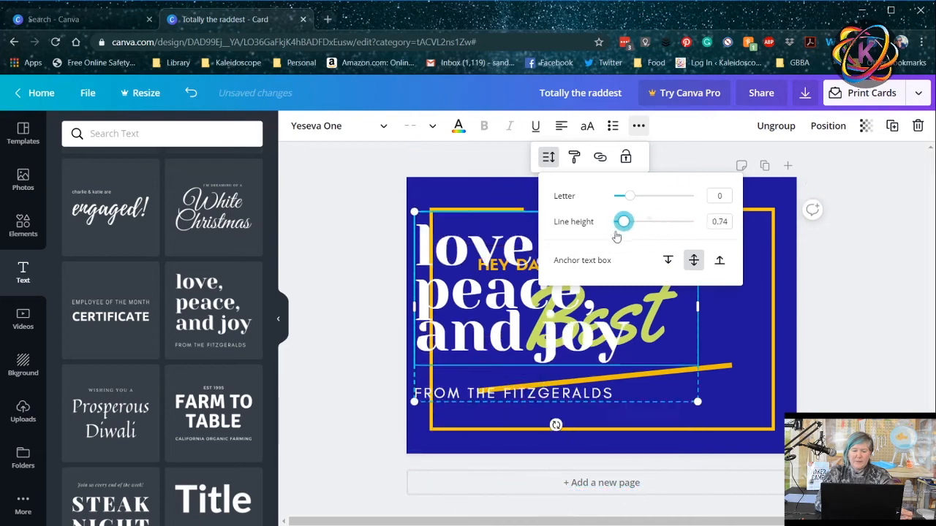
{"action": "left_click_drag", "start_coordinate": [623, 221], "coordinate": [614, 221]}
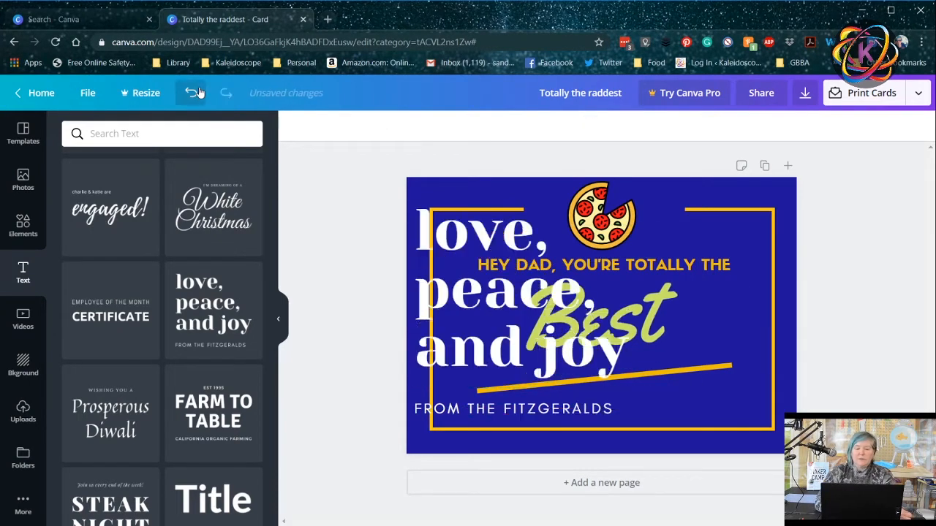
Undo the added text combination and scroll through the Font combinations panel
{"action": "left_click", "coordinate": [190, 94]}
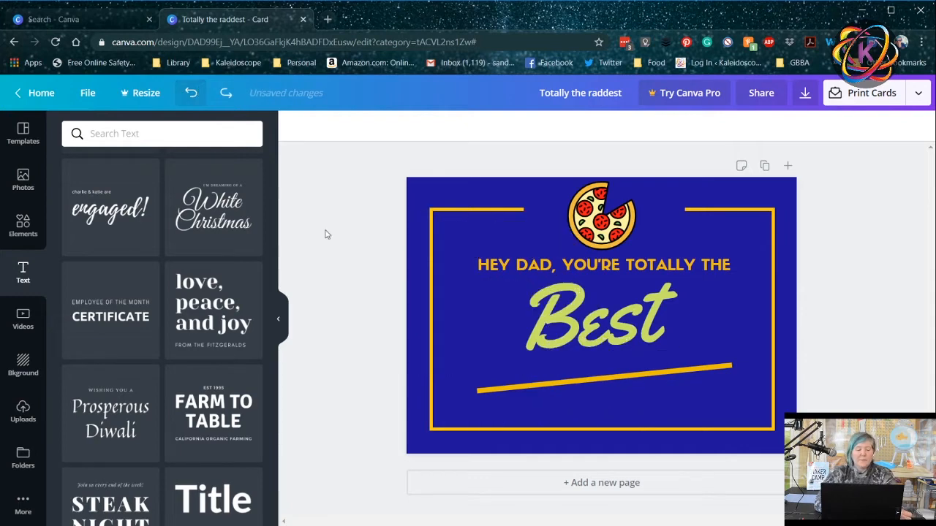
{"action": "scroll", "scroll_direction": "down", "scroll_amount": 3}
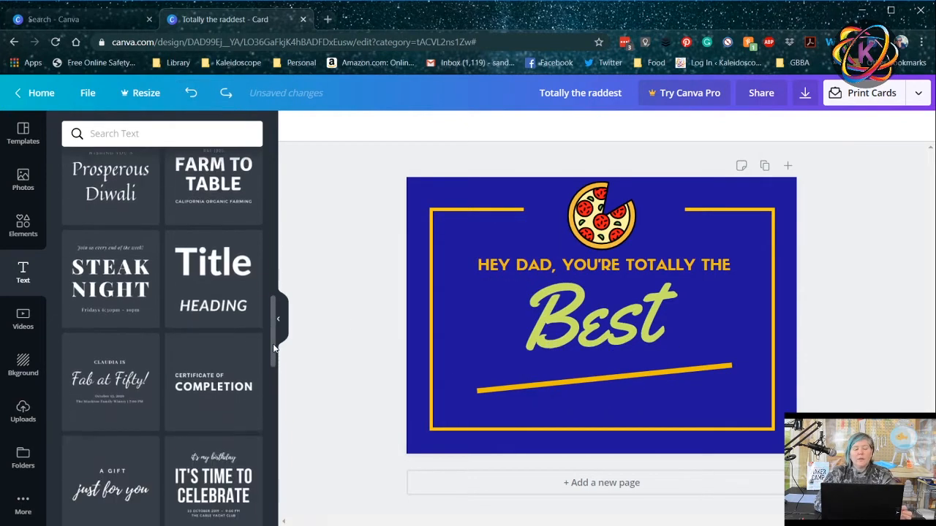
{"action": "scroll", "scroll_direction": "down", "scroll_amount": 3}
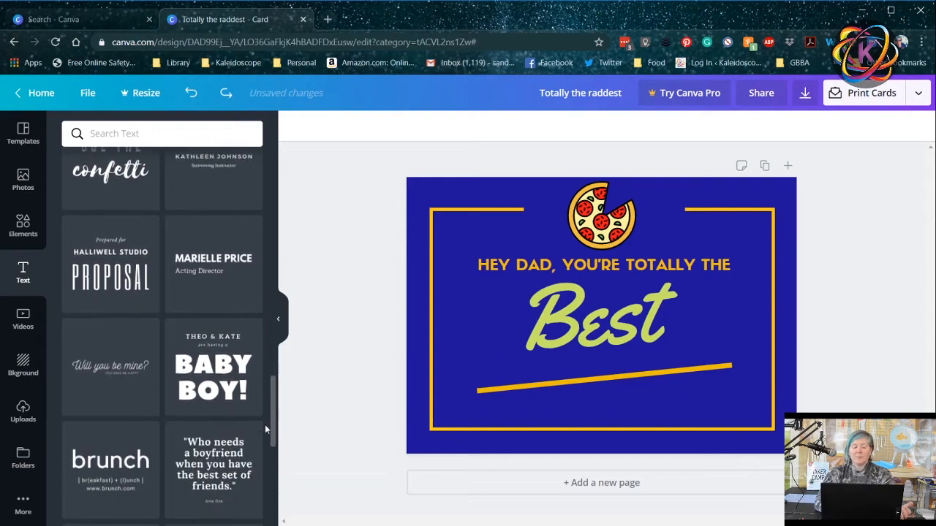
{"action": "scroll", "scroll_direction": "down", "scroll_amount": 3}
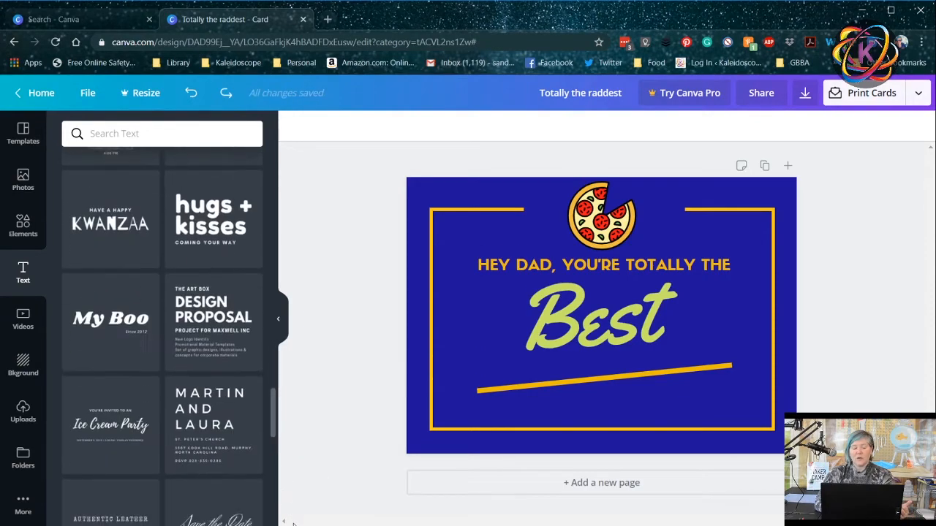
{"action": "scroll", "scroll_direction": "down", "scroll_amount": 3}
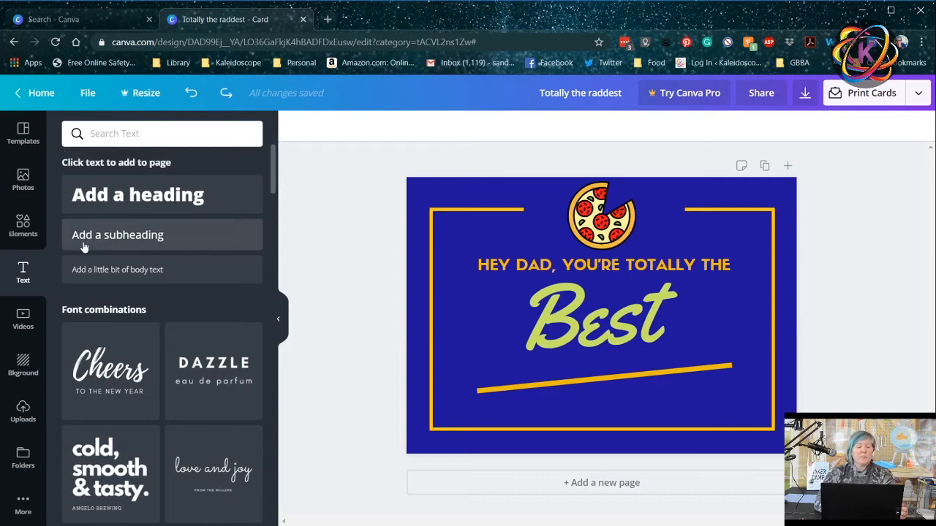
Set the orange bokeh video as the card background from Videos, then undo it
{"action": "left_click", "coordinate": [23, 319]}
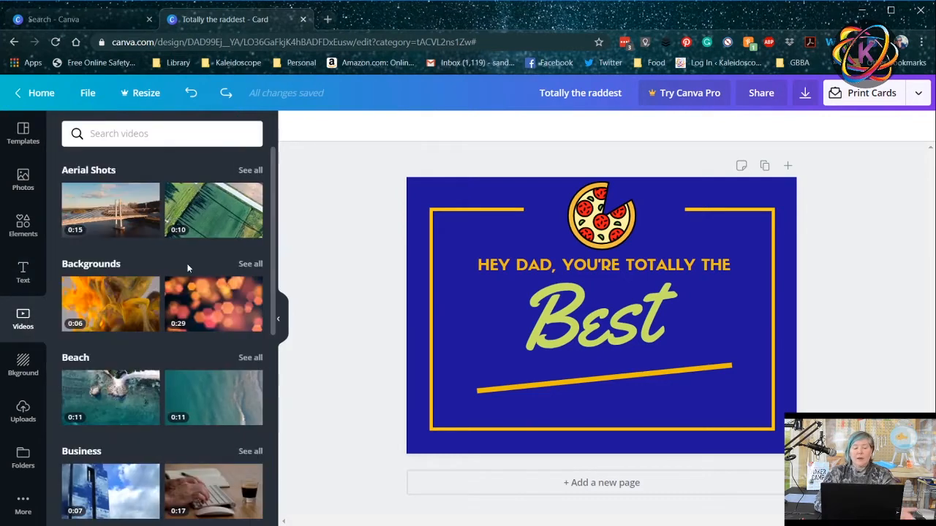
{"action": "left_click", "coordinate": [214, 303]}
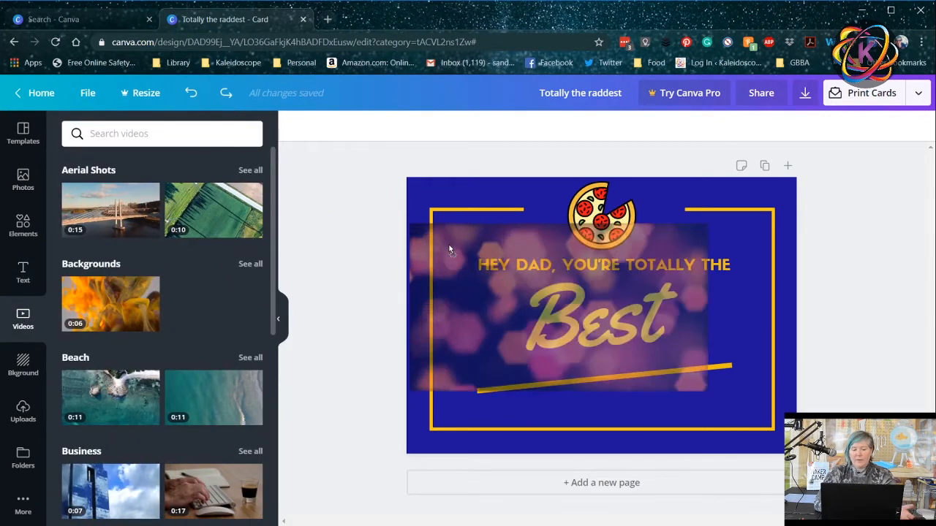
{"action": "left_click", "coordinate": [214, 304]}
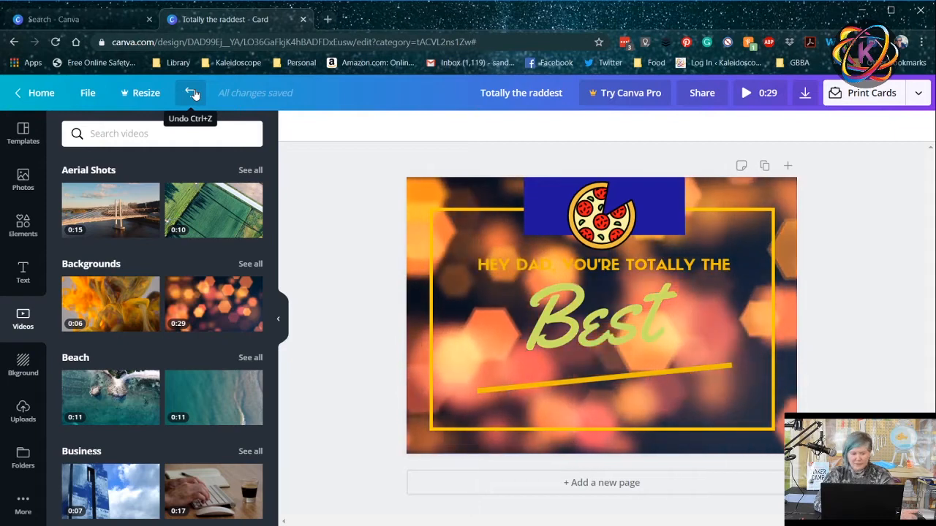
{"action": "left_click", "coordinate": [190, 94]}
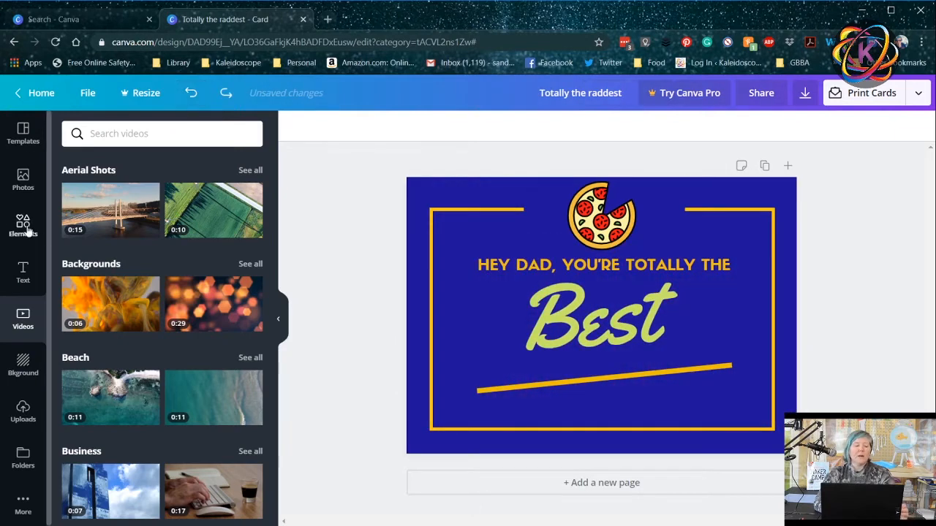
Search Photos for 'dad' to find a father-and-child background photo
{"action": "left_click", "coordinate": [24, 178]}
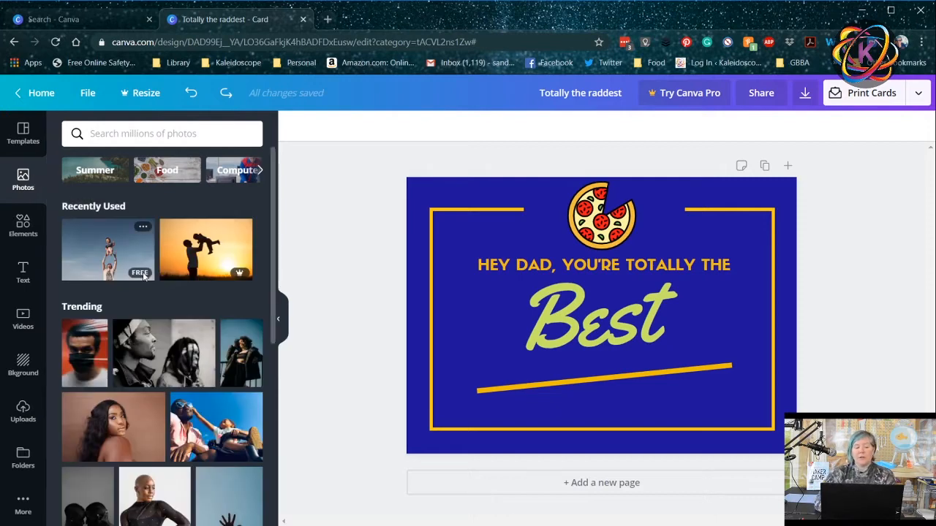
{"action": "mouse_move", "coordinate": [229, 509]}
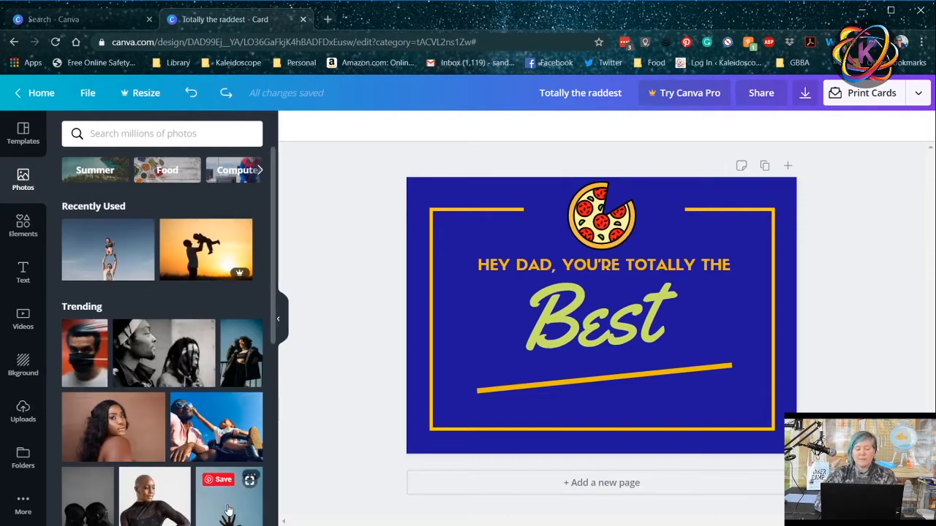
{"action": "mouse_move", "coordinate": [357, 398]}
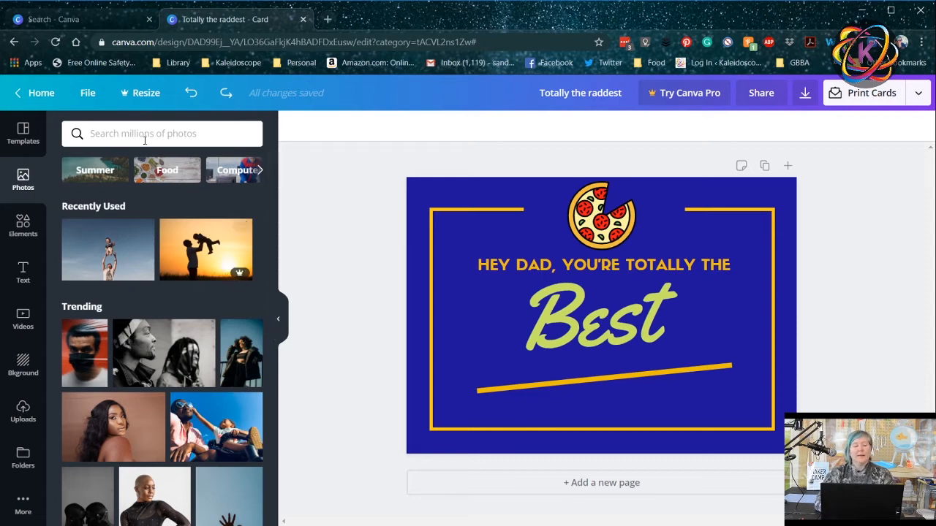
{"action": "left_click", "coordinate": [161, 134]}
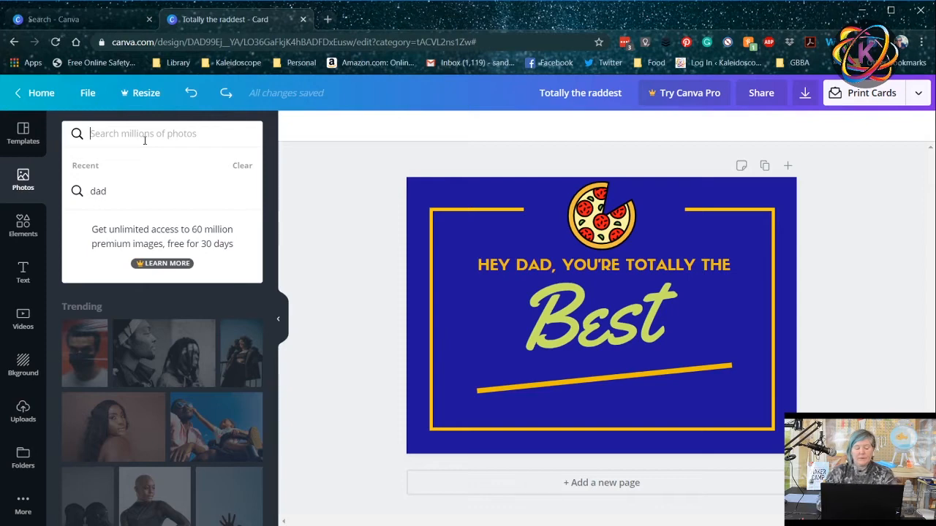
{"action": "left_click", "coordinate": [97, 190]}
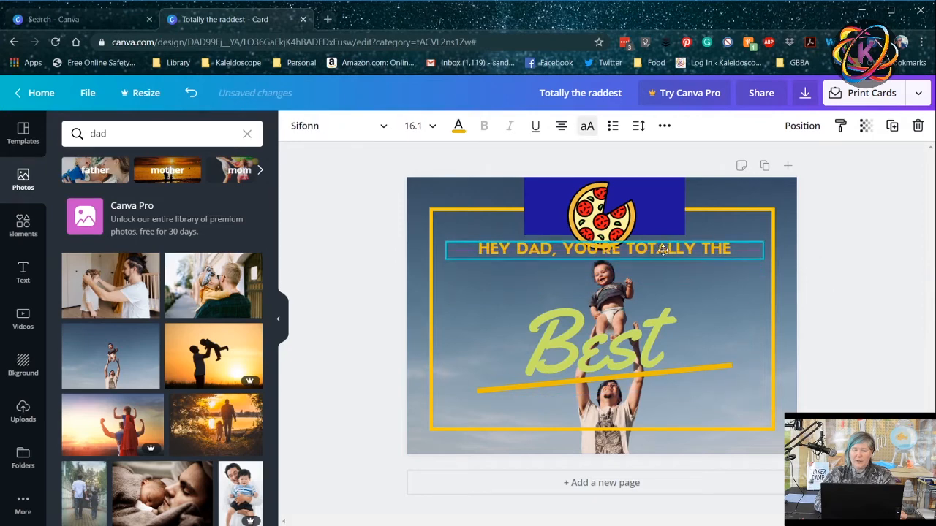
Send the yellow frame border back two layers via Position and deselect
{"action": "left_click", "coordinate": [602, 212]}
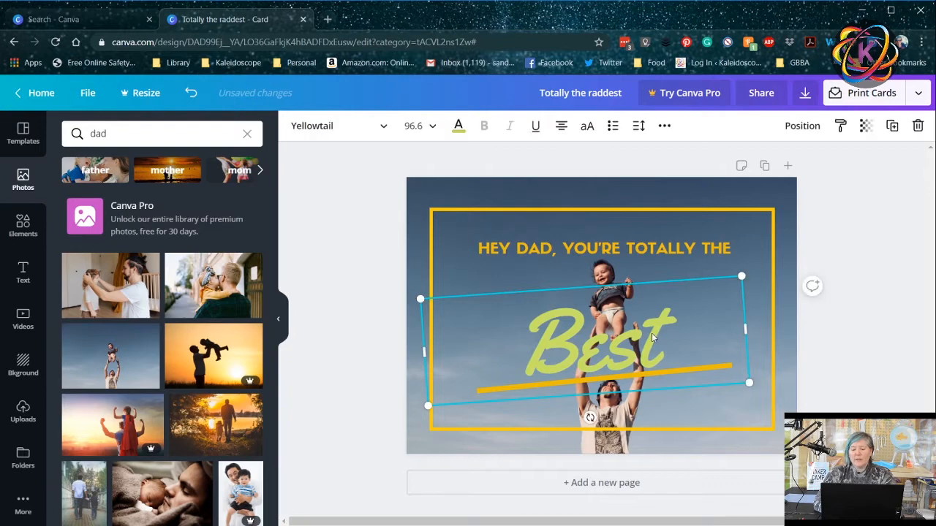
{"action": "left_click", "coordinate": [801, 126]}
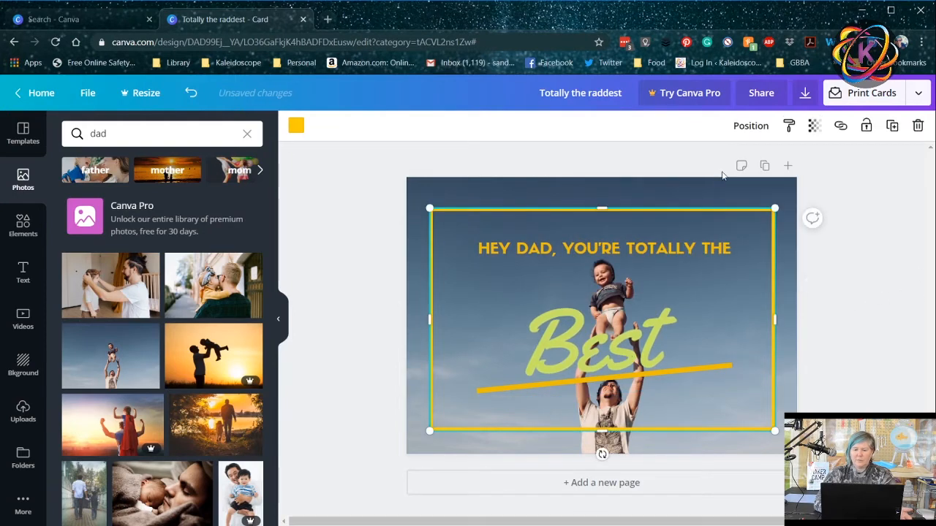
{"action": "left_click", "coordinate": [750, 125]}
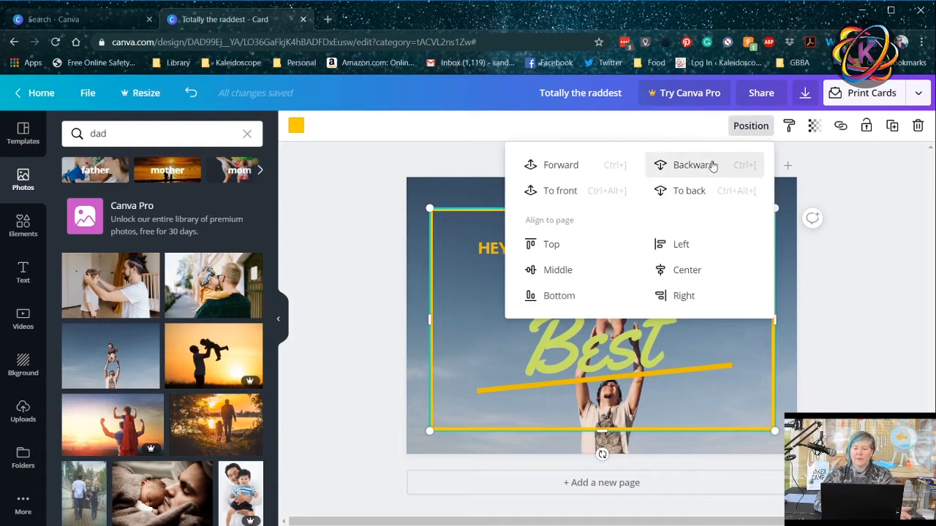
{"action": "left_click", "coordinate": [693, 163]}
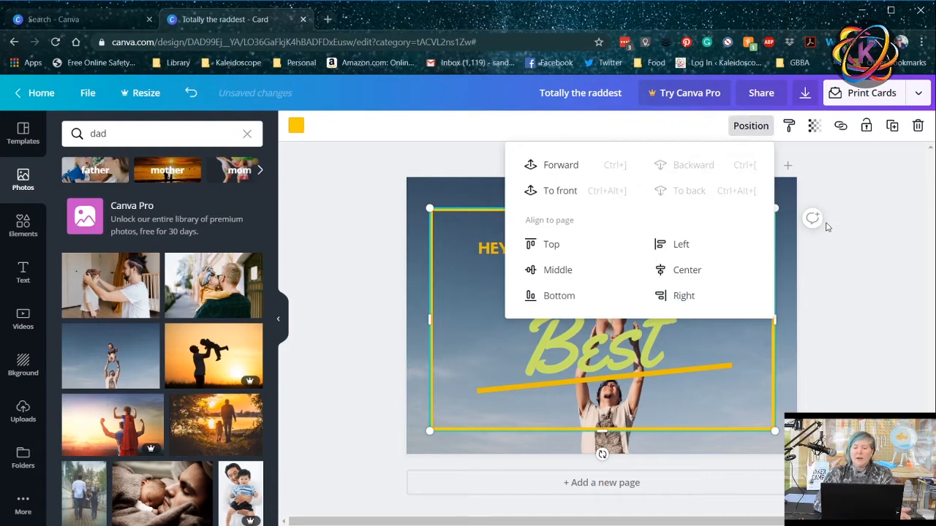
{"action": "mouse_move", "coordinate": [561, 164]}
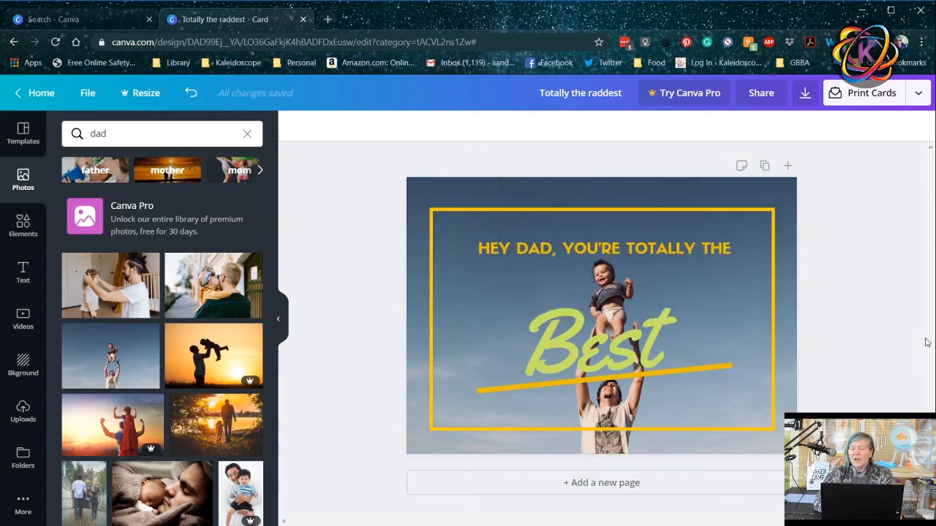
{"action": "mouse_move", "coordinate": [875, 216]}
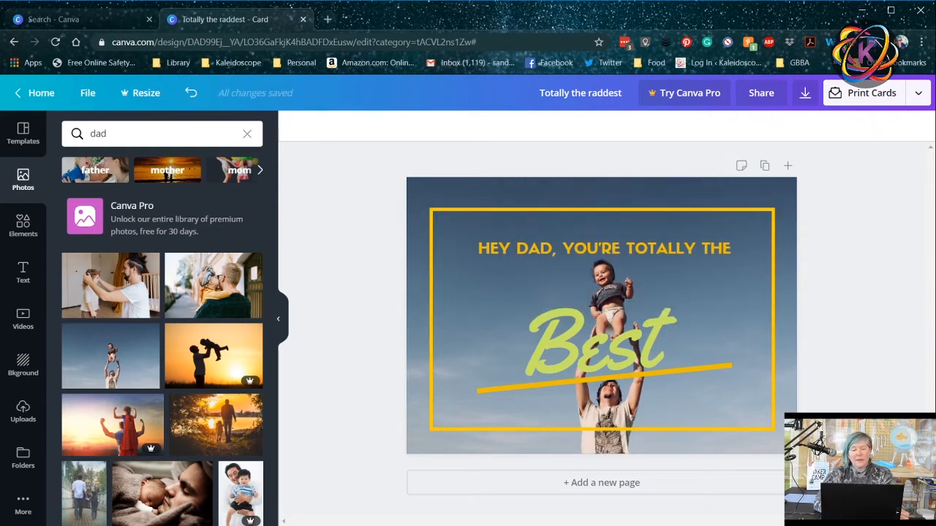
{"action": "mouse_move", "coordinate": [840, 389]}
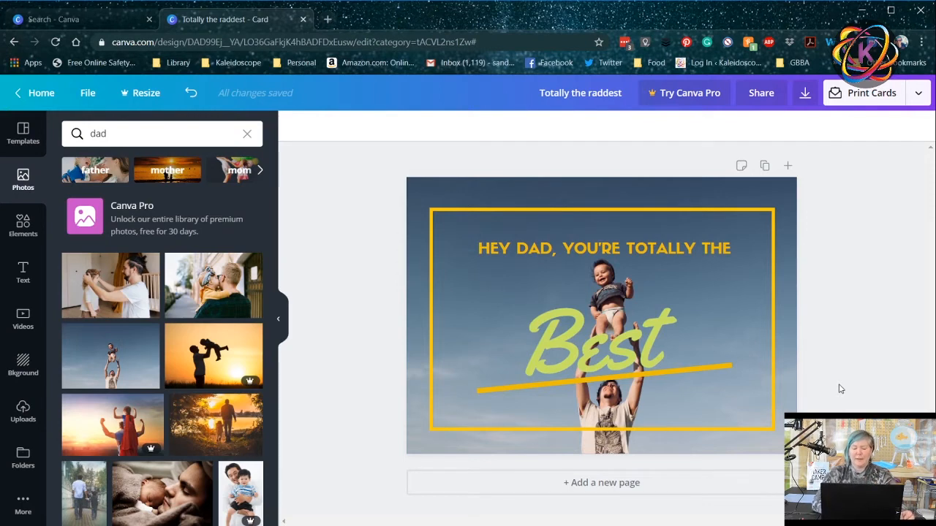
{"action": "left_click", "coordinate": [702, 372]}
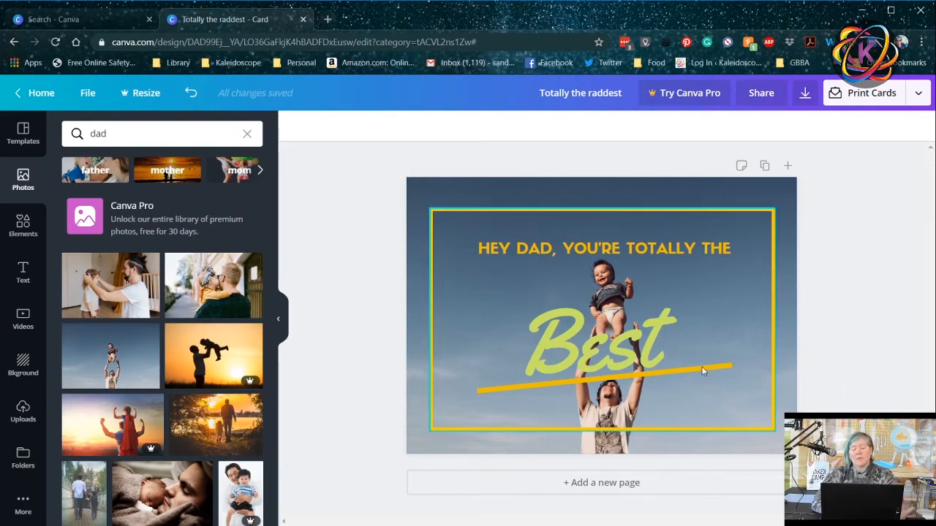
{"action": "mouse_move", "coordinate": [760, 431]}
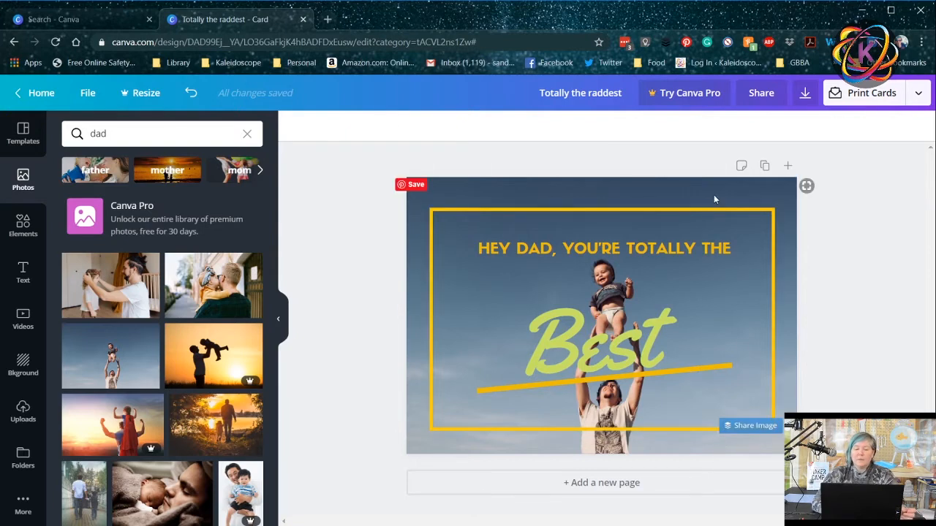
{"action": "left_click", "coordinate": [603, 319]}
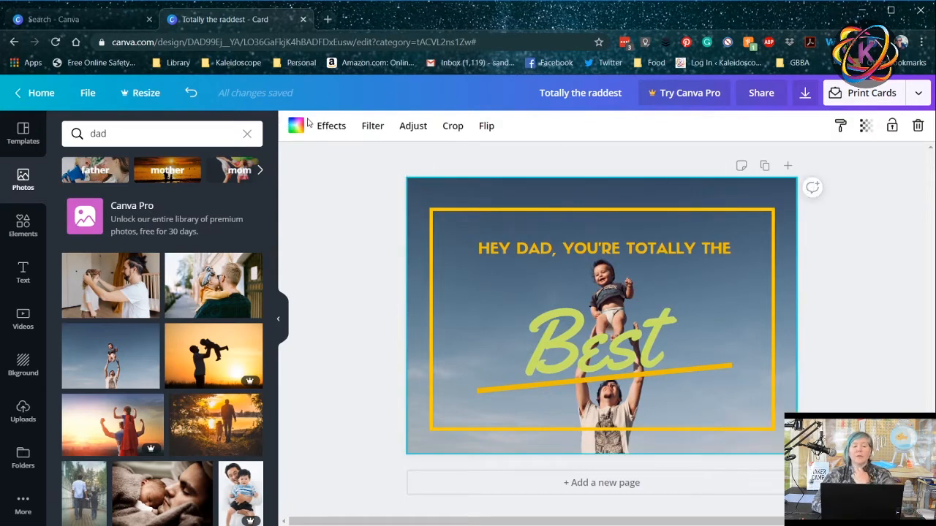
{"action": "left_click", "coordinate": [295, 126]}
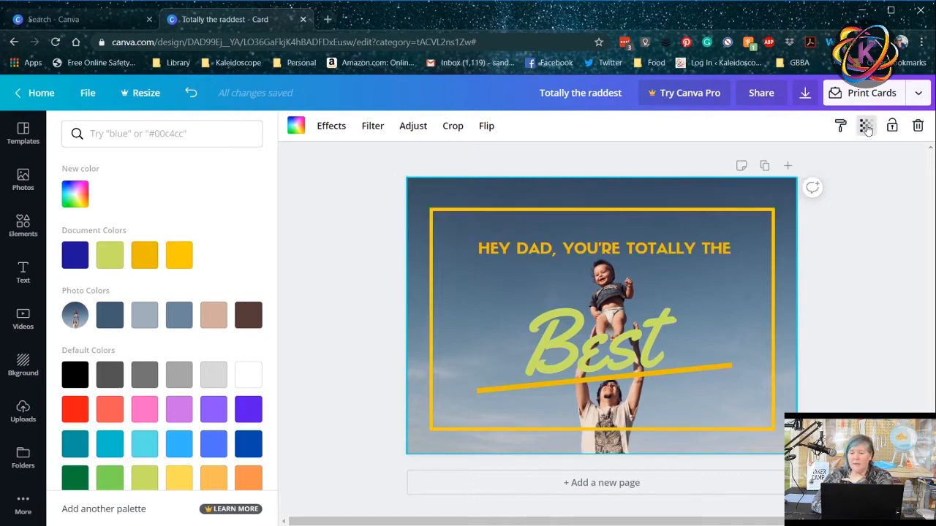
{"action": "left_click", "coordinate": [865, 125]}
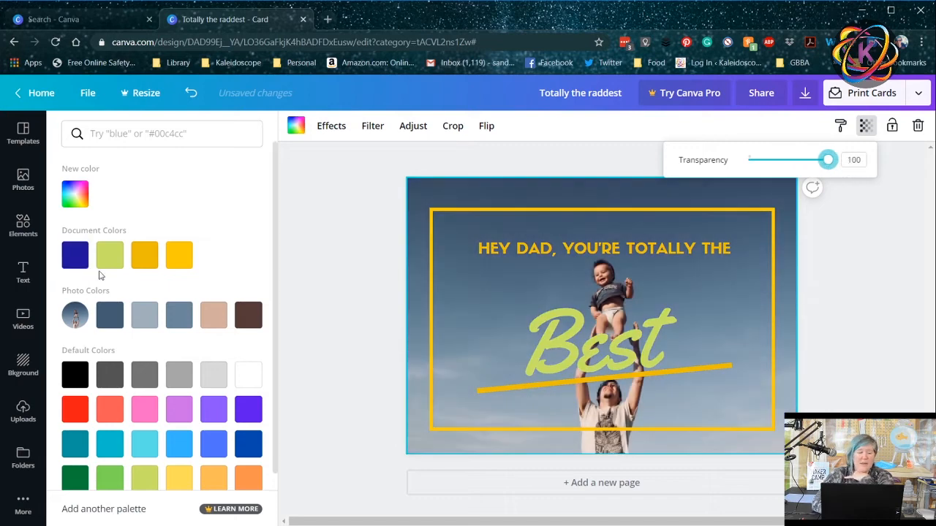
{"action": "left_click", "coordinate": [108, 315]}
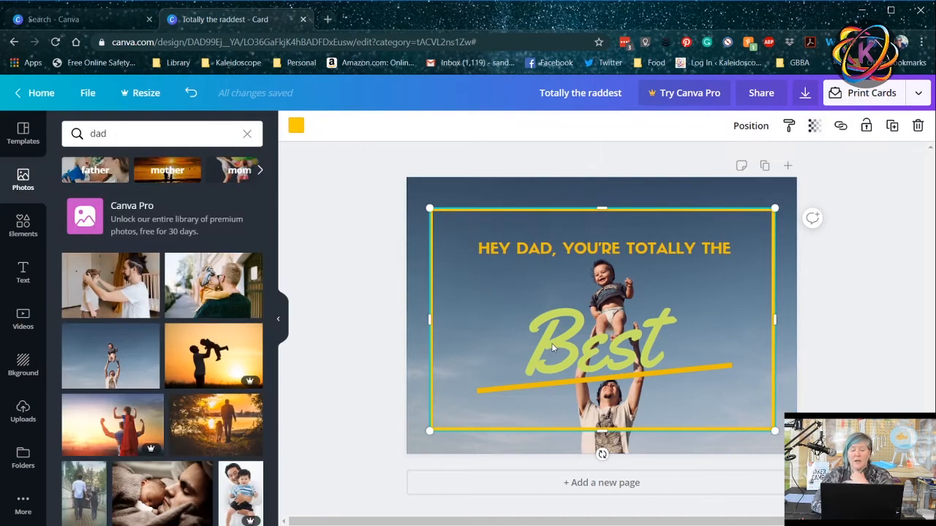
{"action": "mouse_move", "coordinate": [573, 348]}
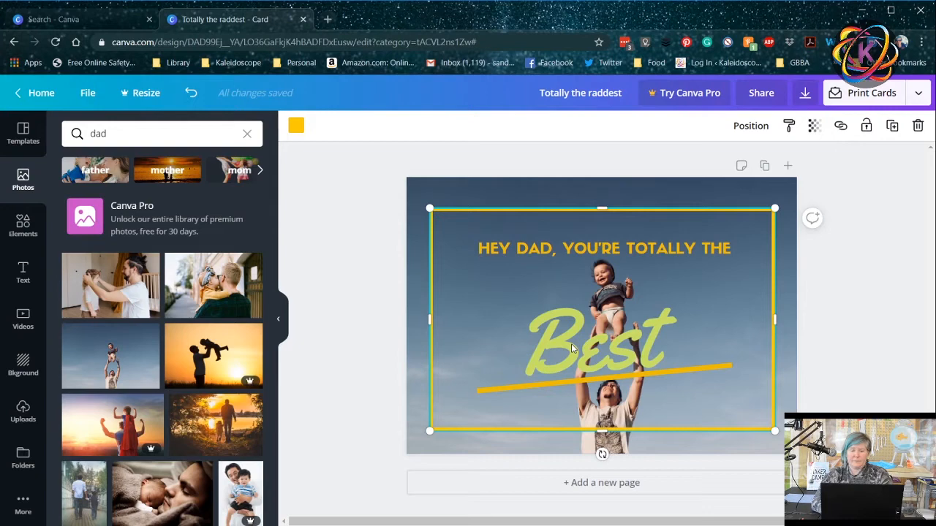
{"action": "left_click", "coordinate": [867, 357]}
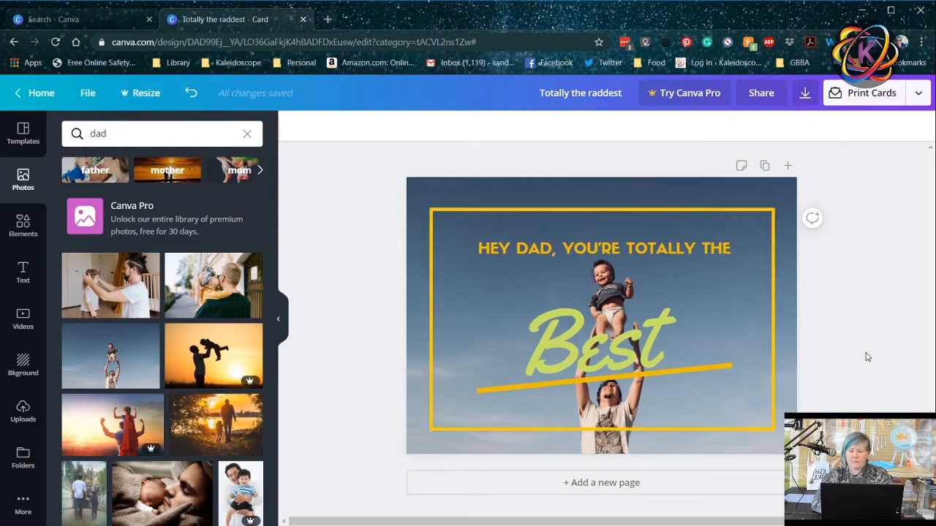
{"action": "left_click", "coordinate": [602, 319]}
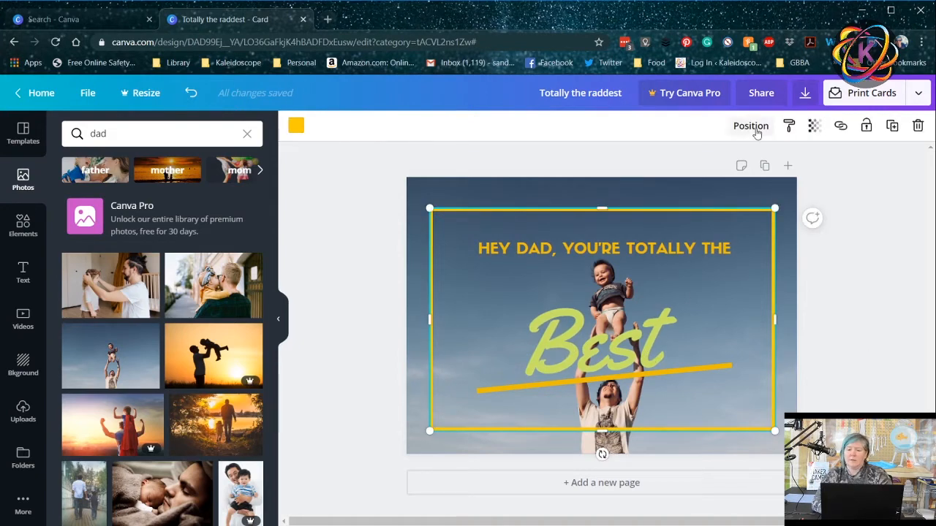
{"action": "left_click", "coordinate": [750, 125]}
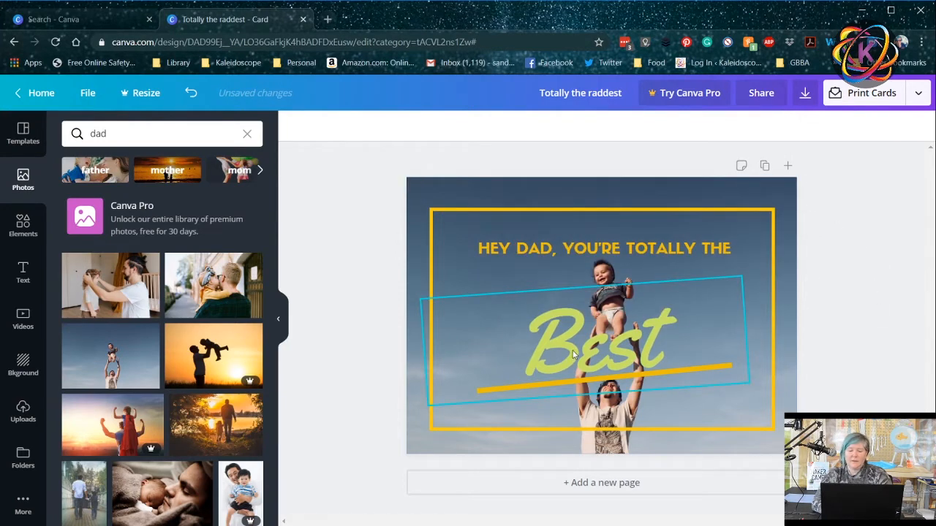
{"action": "left_click", "coordinate": [588, 343]}
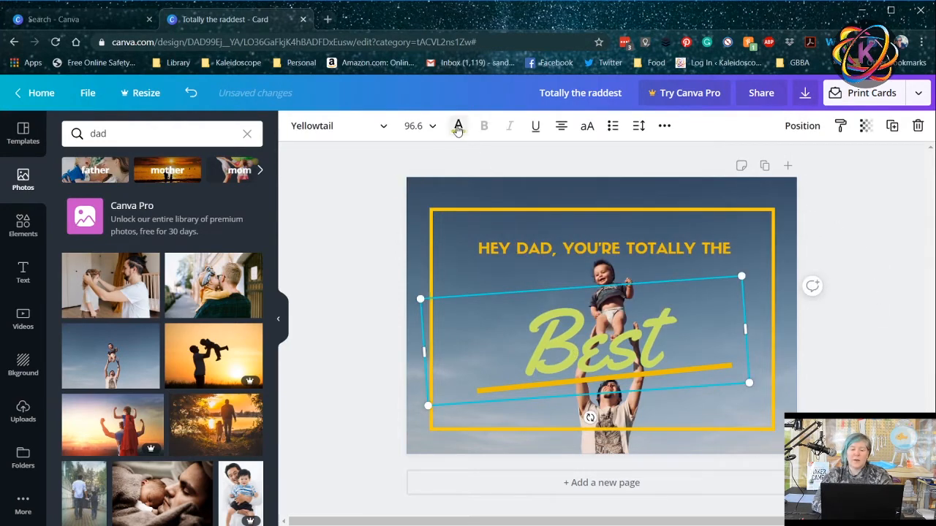
{"action": "left_click", "coordinate": [459, 126]}
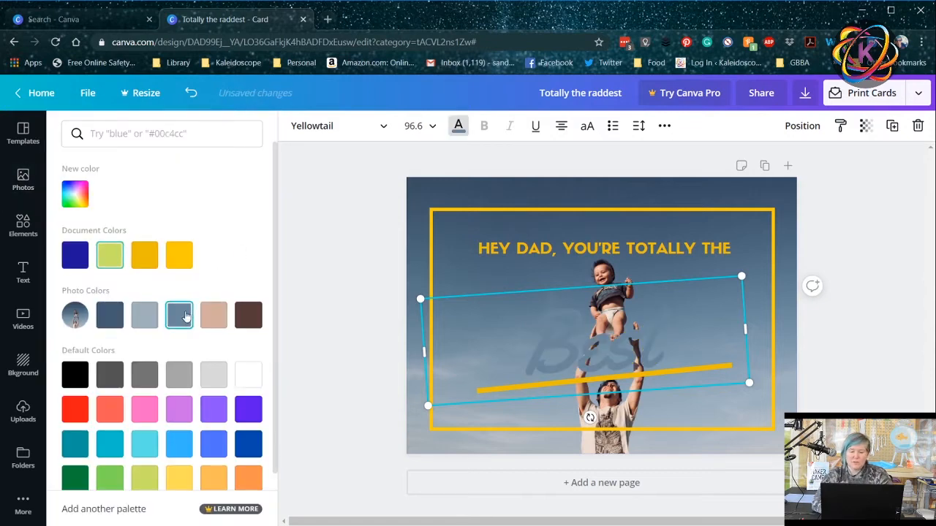
{"action": "left_click", "coordinate": [213, 316]}
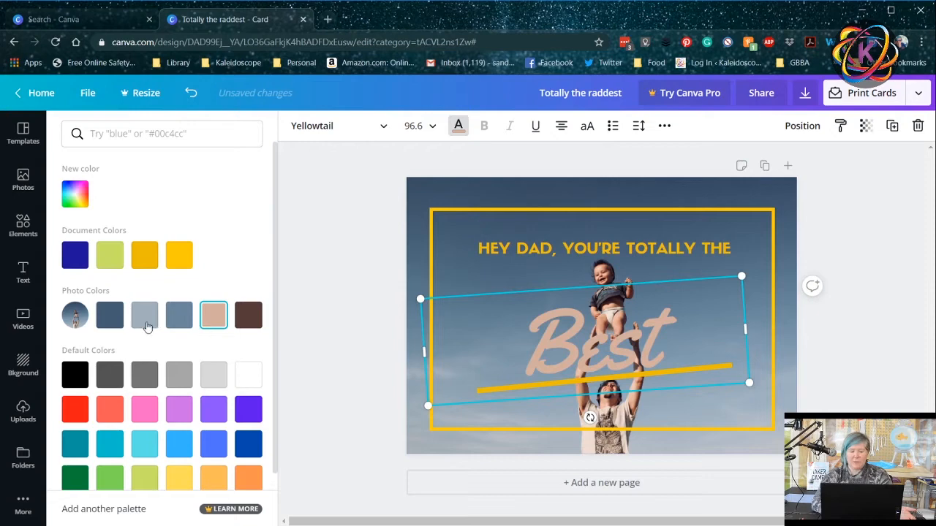
{"action": "left_click", "coordinate": [110, 254]}
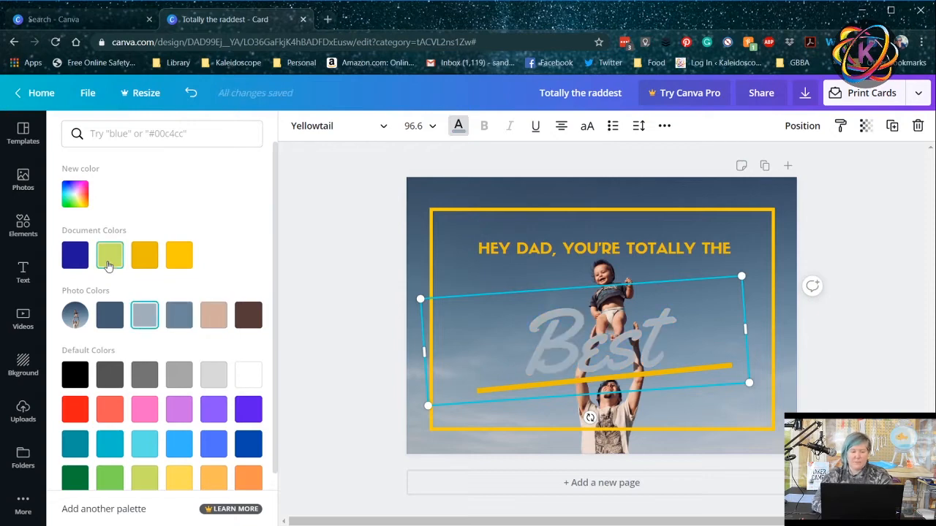
{"action": "left_click", "coordinate": [109, 254]}
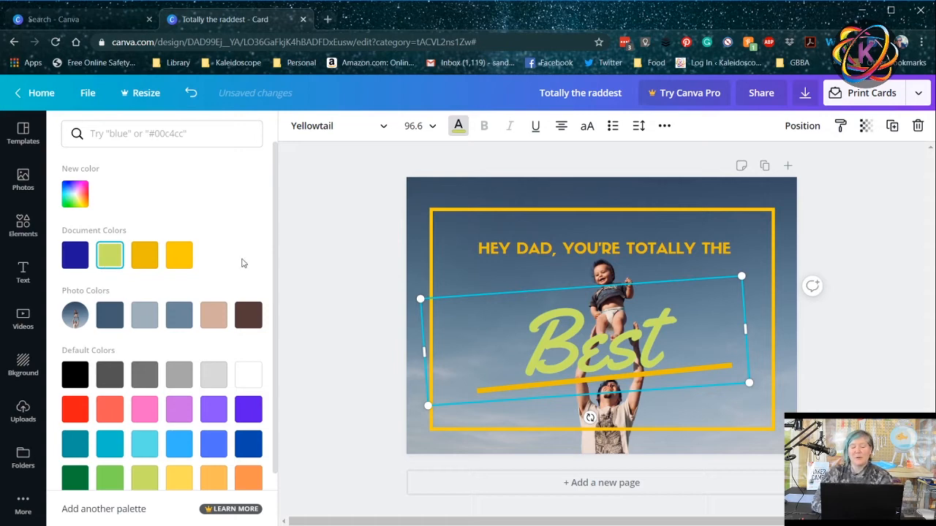
{"action": "type", "text": "dad"}
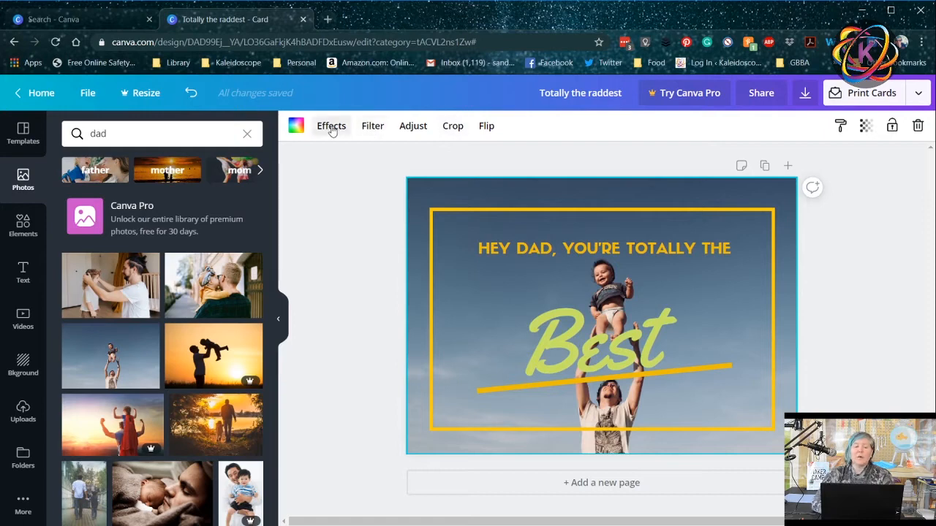
Browse the Effects list for the background photo down to Duotone
{"action": "left_click", "coordinate": [331, 125]}
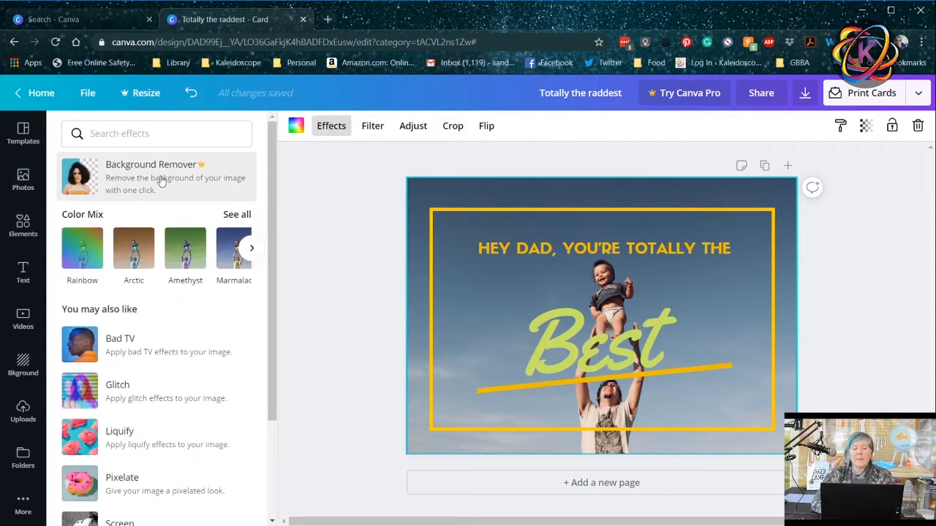
{"action": "mouse_move", "coordinate": [178, 183]}
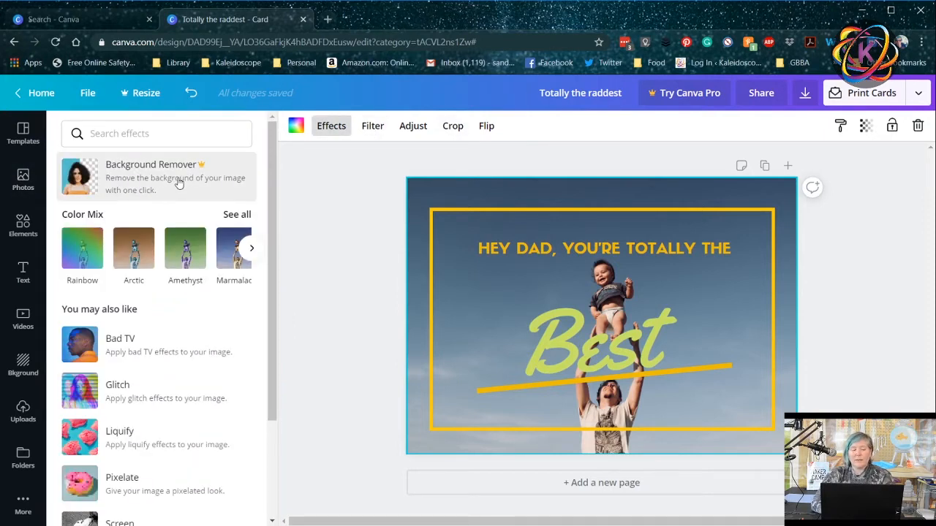
{"action": "mouse_move", "coordinate": [149, 182]}
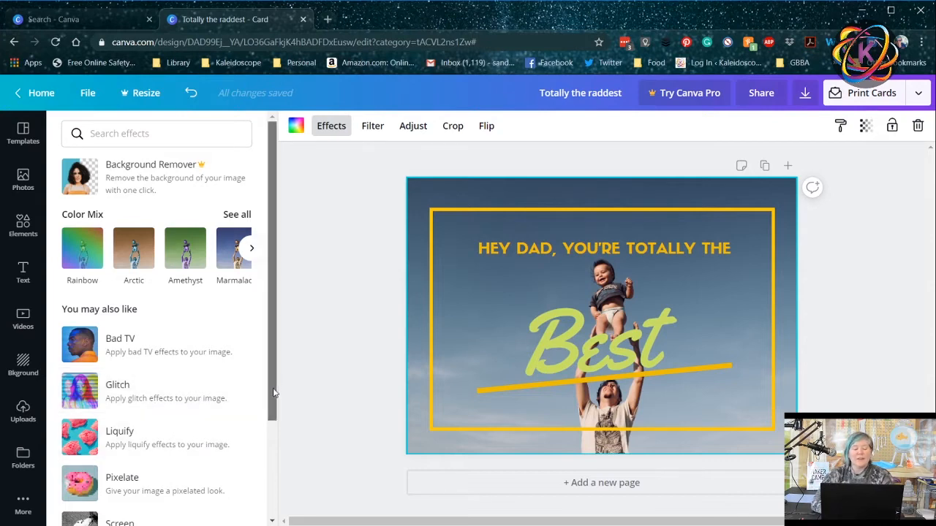
{"action": "scroll", "scroll_direction": "down", "scroll_amount": 3}
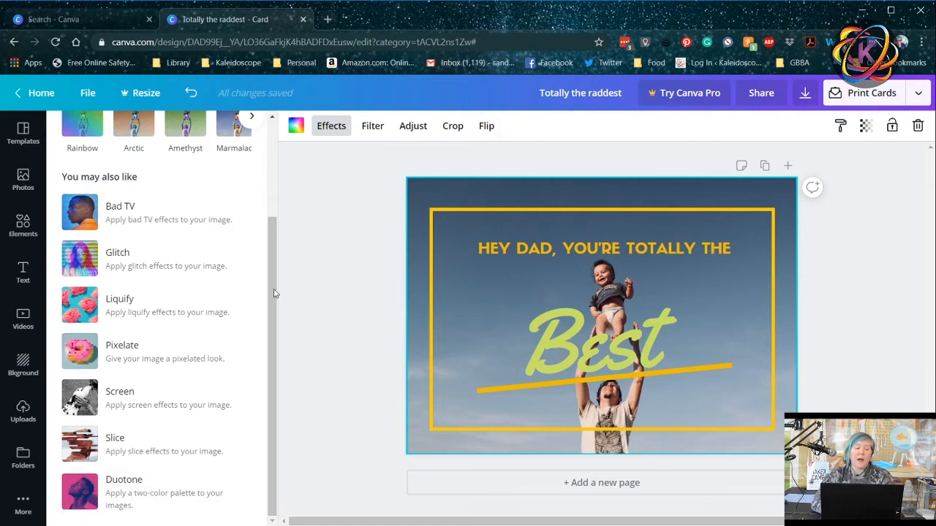
{"action": "scroll", "scroll_direction": "up", "scroll_amount": 3}
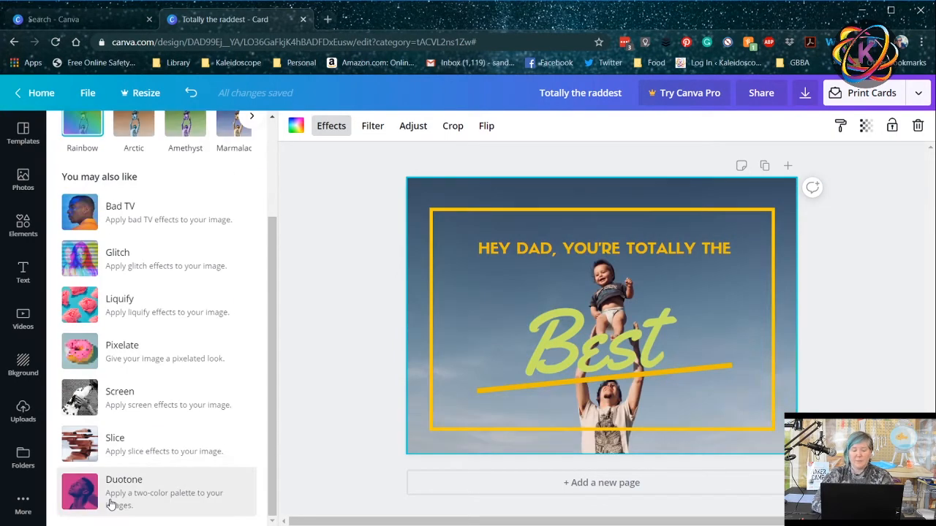
{"action": "left_click", "coordinate": [110, 486]}
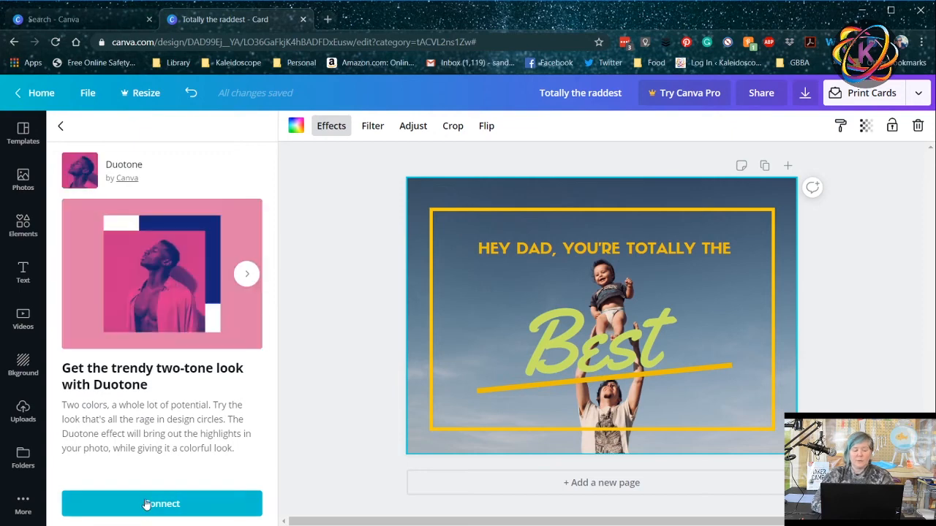
{"action": "left_click", "coordinate": [160, 503]}
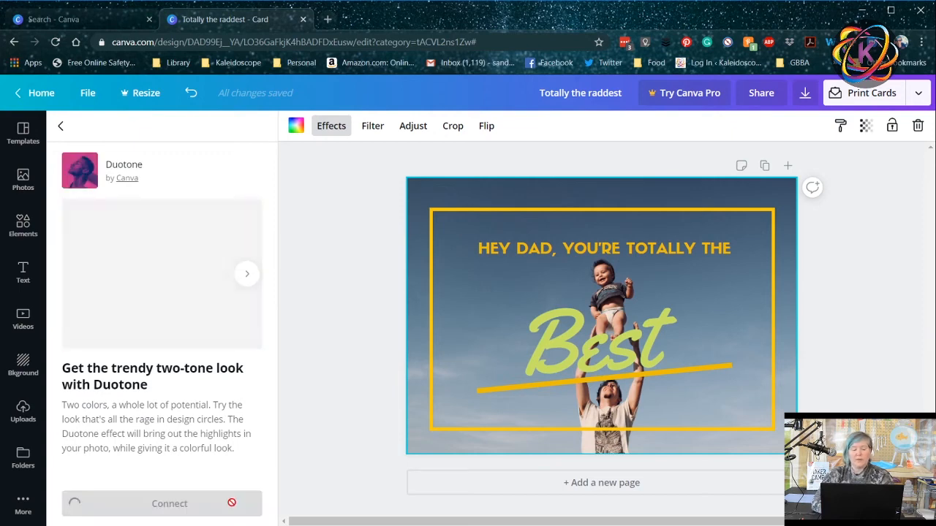
{"action": "left_click", "coordinate": [61, 125]}
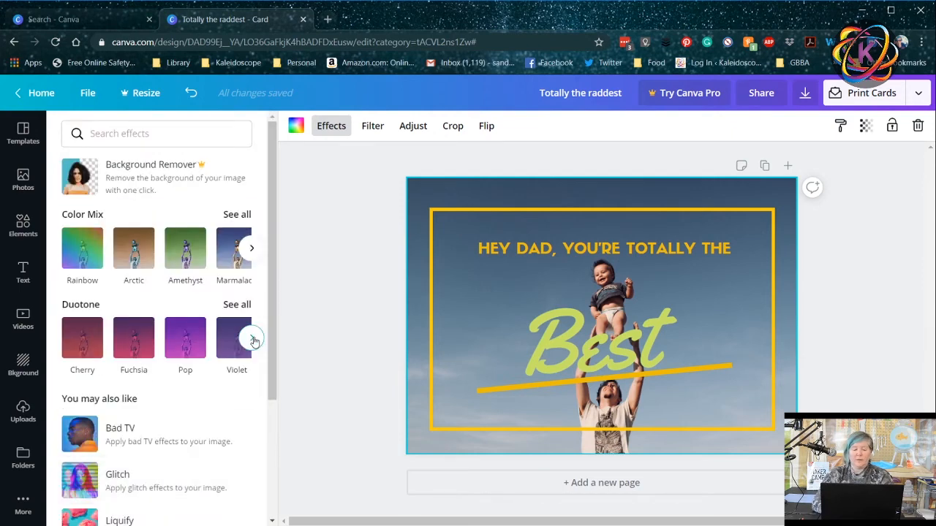
{"action": "left_click", "coordinate": [252, 338]}
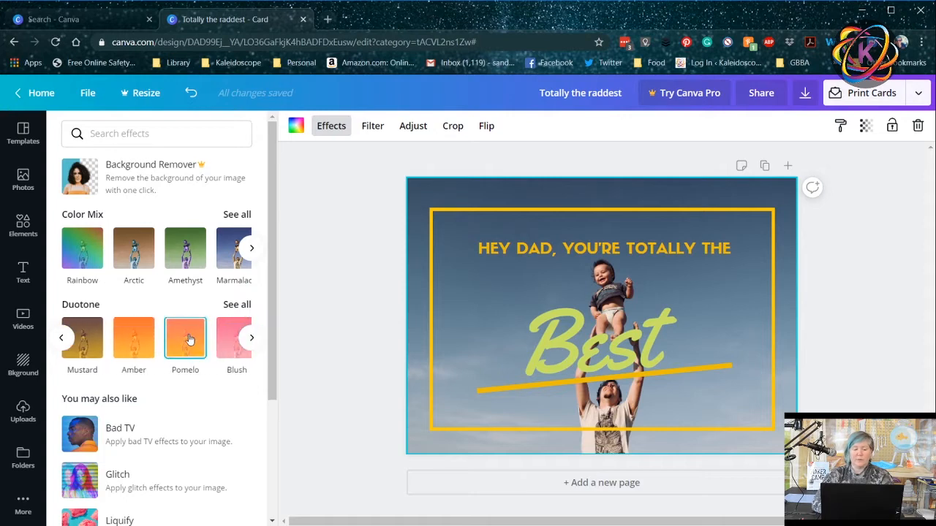
{"action": "left_click", "coordinate": [184, 336]}
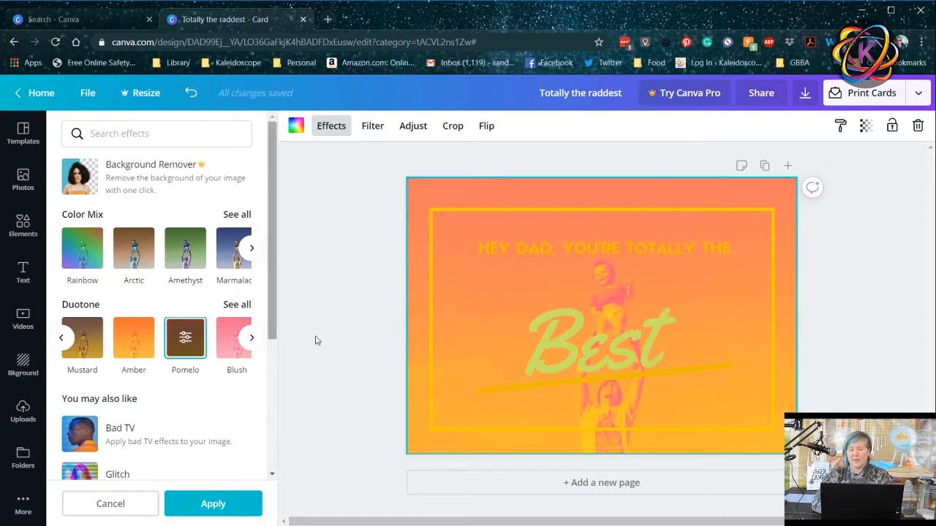
{"action": "left_click", "coordinate": [133, 337]}
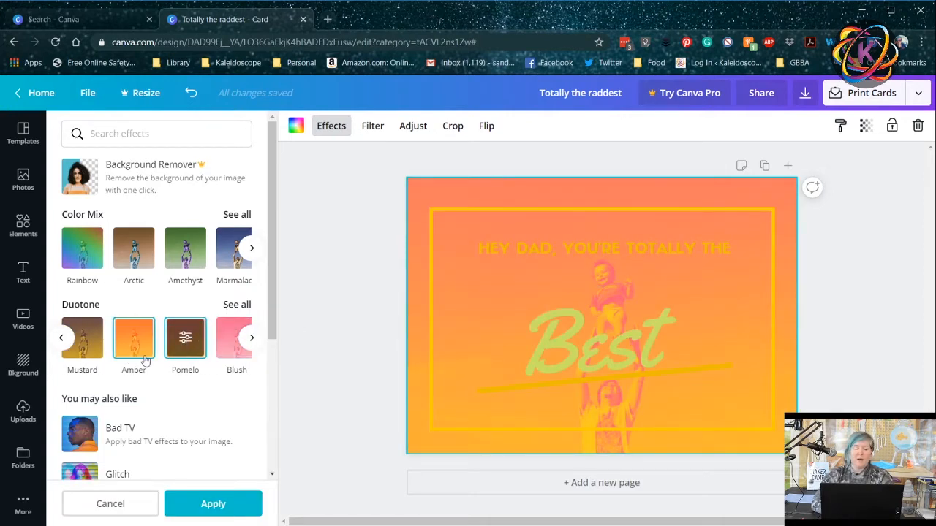
{"action": "left_click", "coordinate": [185, 337]}
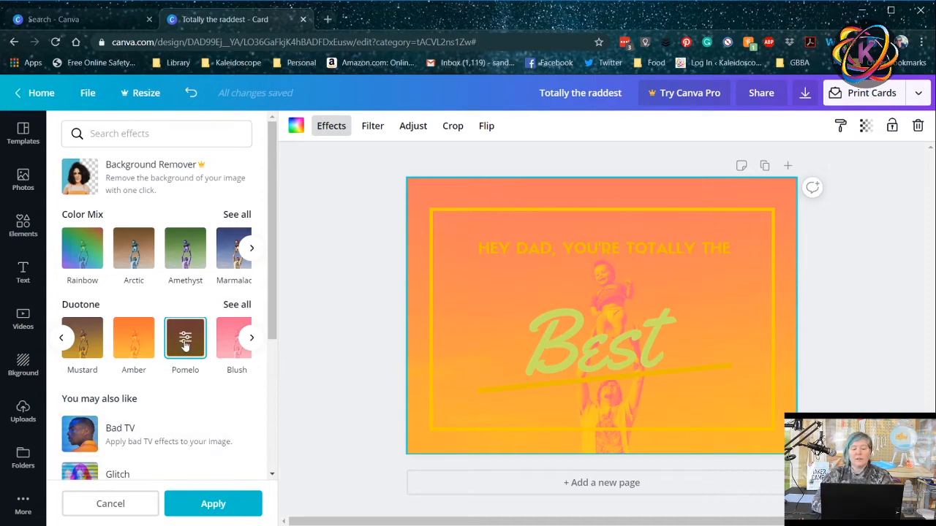
{"action": "left_click", "coordinate": [184, 336]}
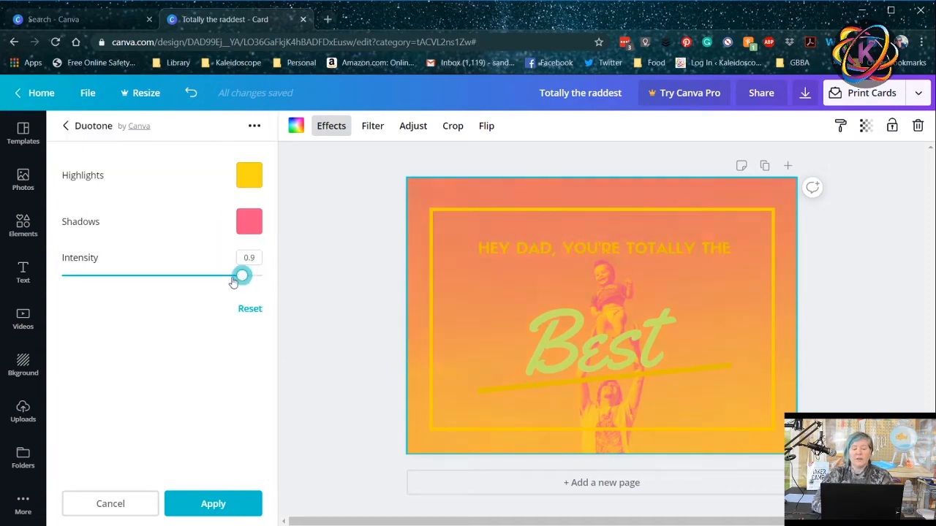
{"action": "left_click_drag", "start_coordinate": [242, 275], "coordinate": [111, 275]}
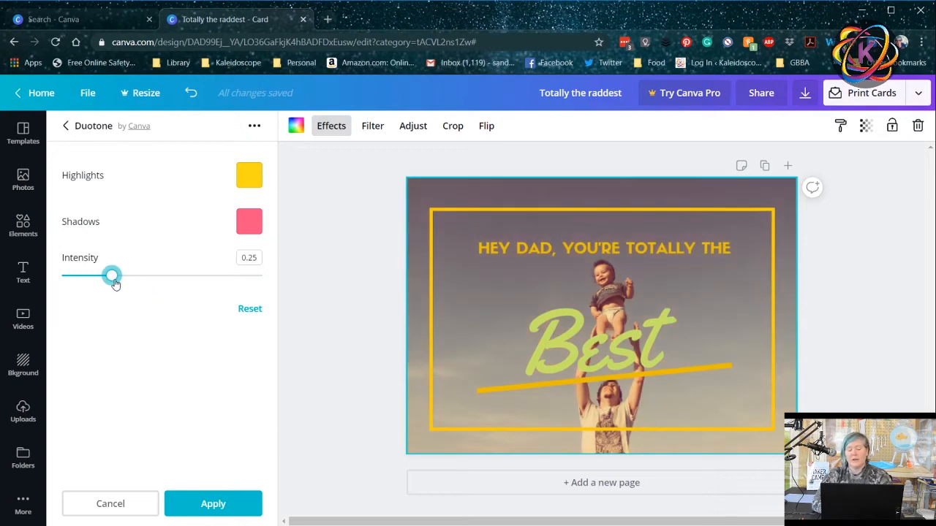
{"action": "left_click_drag", "start_coordinate": [111, 276], "coordinate": [143, 276]}
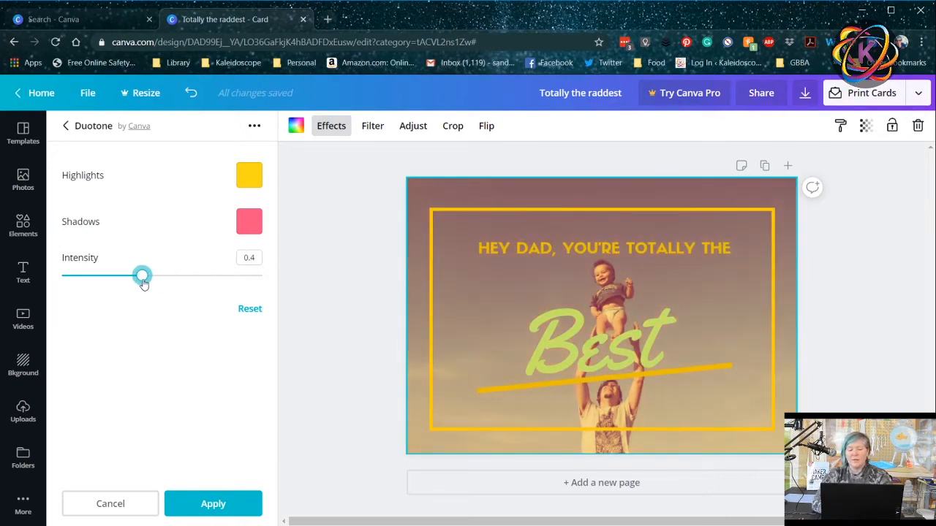
{"action": "left_click_drag", "start_coordinate": [143, 277], "coordinate": [122, 277]}
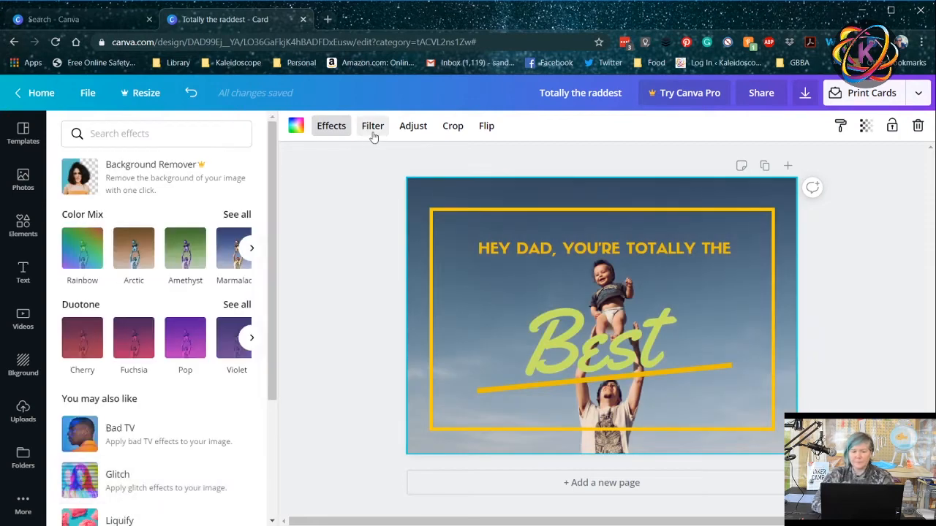
Try the Selfie, Peony, Greyscale and Street filters on the photo, then settle on Cali
{"action": "left_click", "coordinate": [373, 126]}
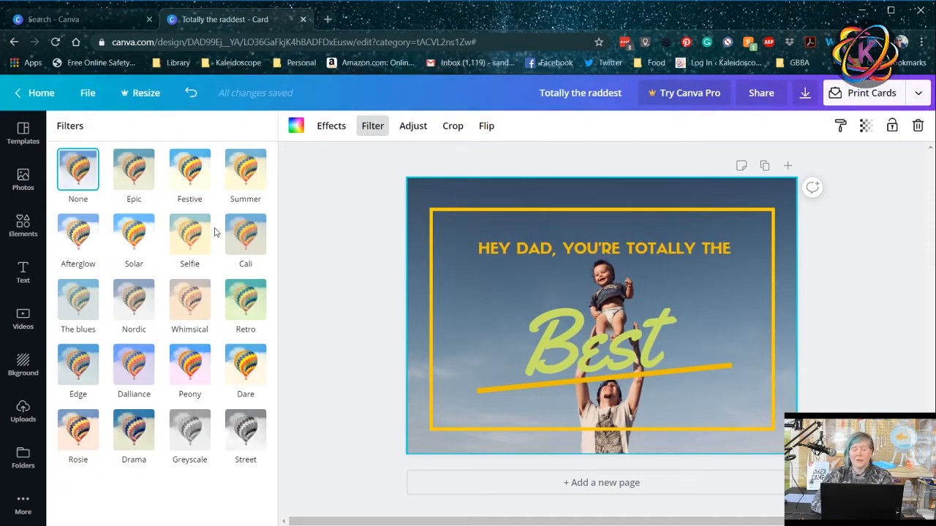
{"action": "left_click", "coordinate": [190, 234]}
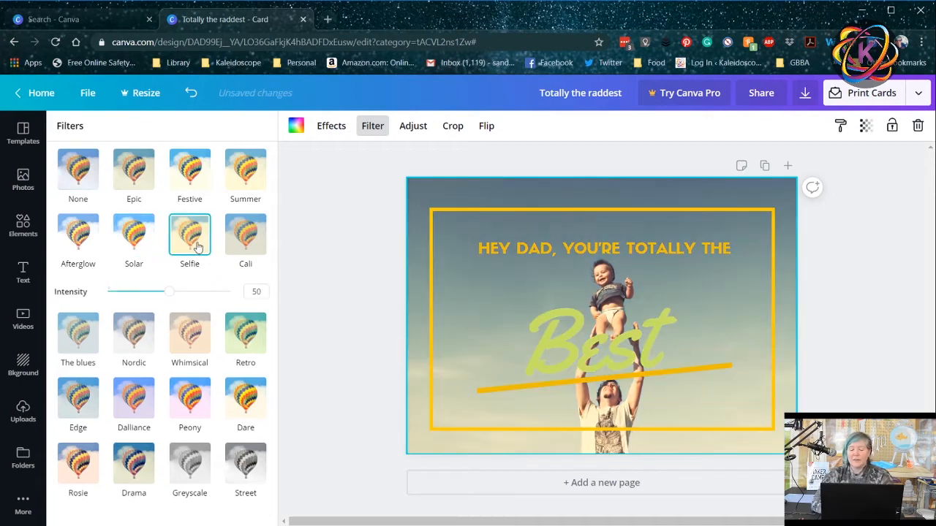
{"action": "left_click", "coordinate": [190, 302]}
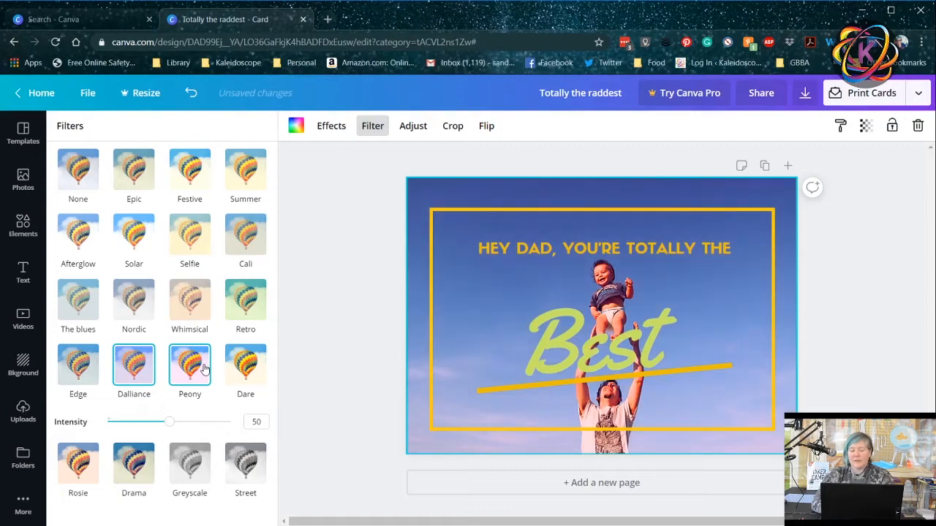
{"action": "left_click", "coordinate": [191, 432]}
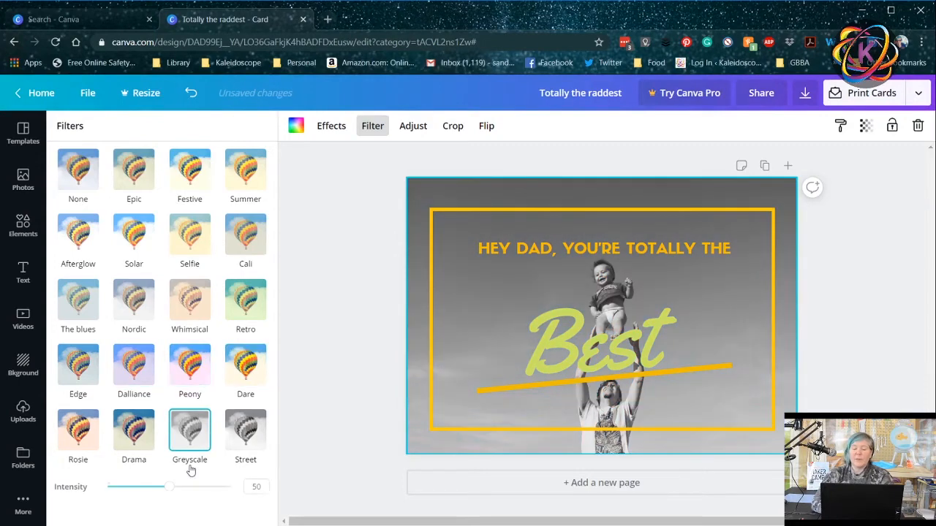
{"action": "left_click", "coordinate": [246, 430]}
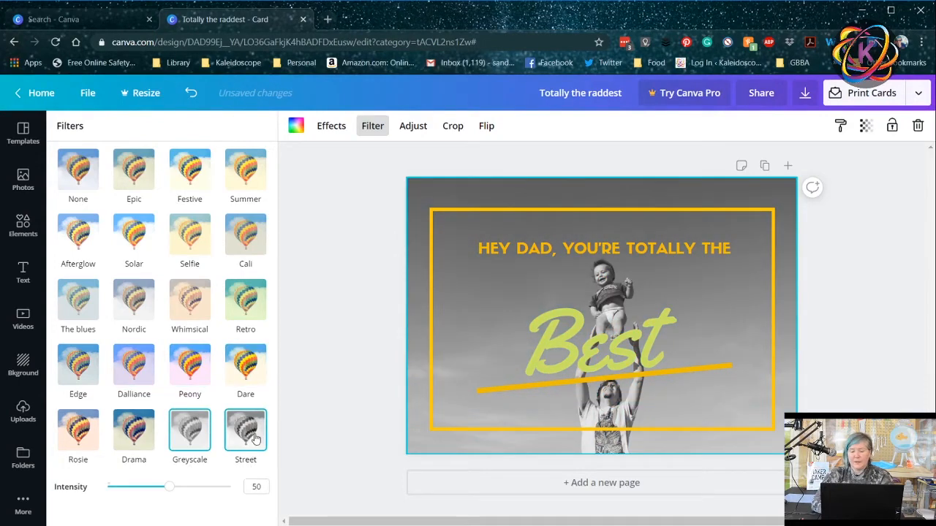
{"action": "left_click", "coordinate": [246, 432]}
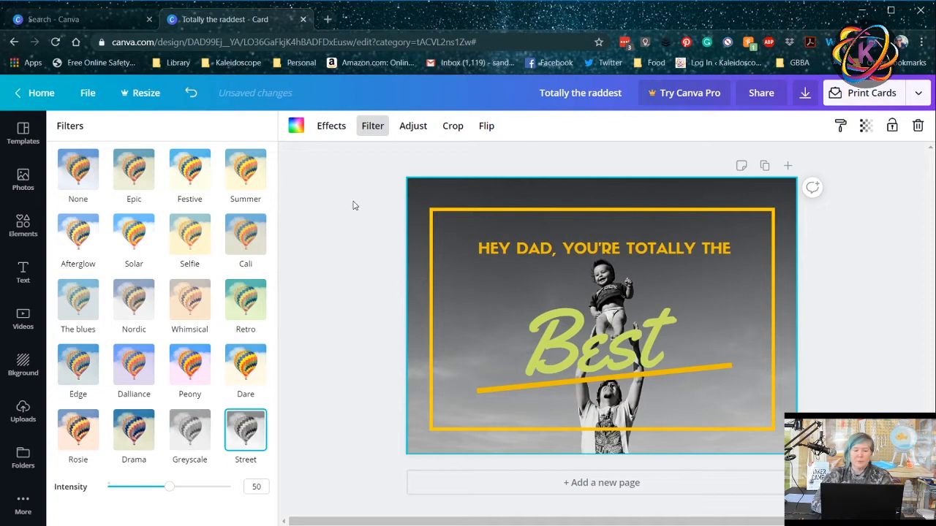
{"action": "left_click", "coordinate": [245, 234]}
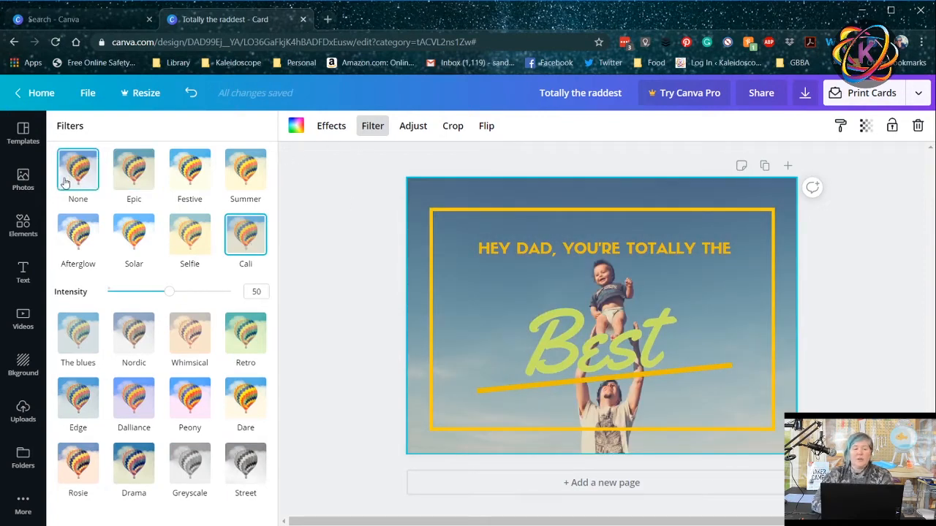
Nudge the photo's Brightness up, reset adjustments to zero, and begin cropping the photo
{"action": "left_click", "coordinate": [412, 125]}
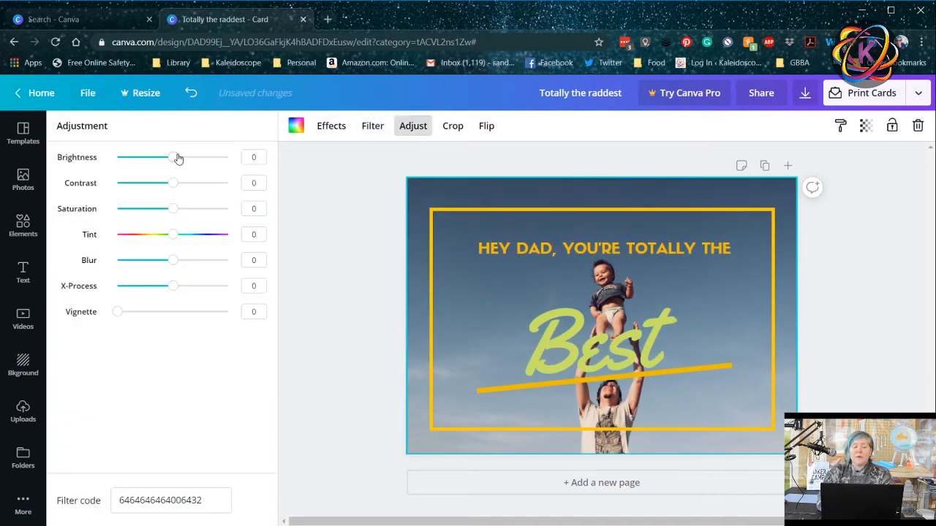
{"action": "left_click_drag", "start_coordinate": [173, 156], "coordinate": [189, 157]}
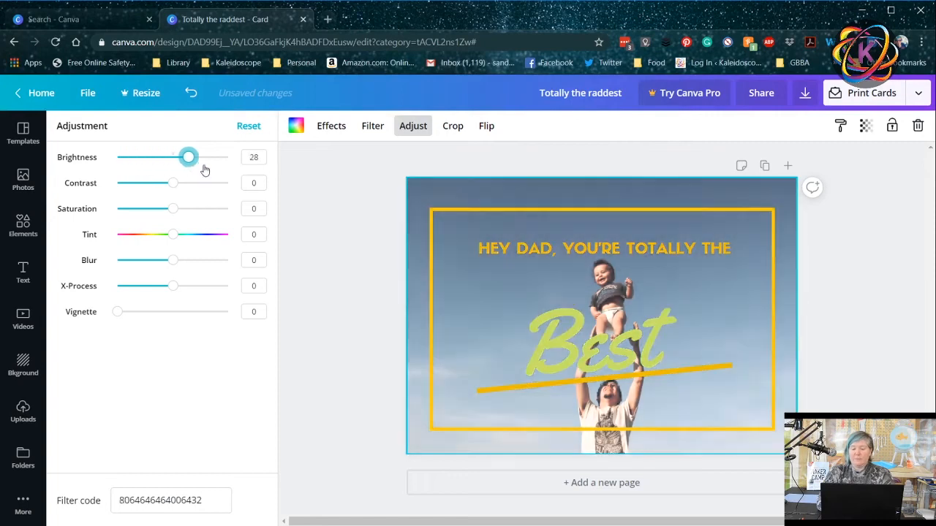
{"action": "left_click_drag", "start_coordinate": [188, 157], "coordinate": [211, 158]}
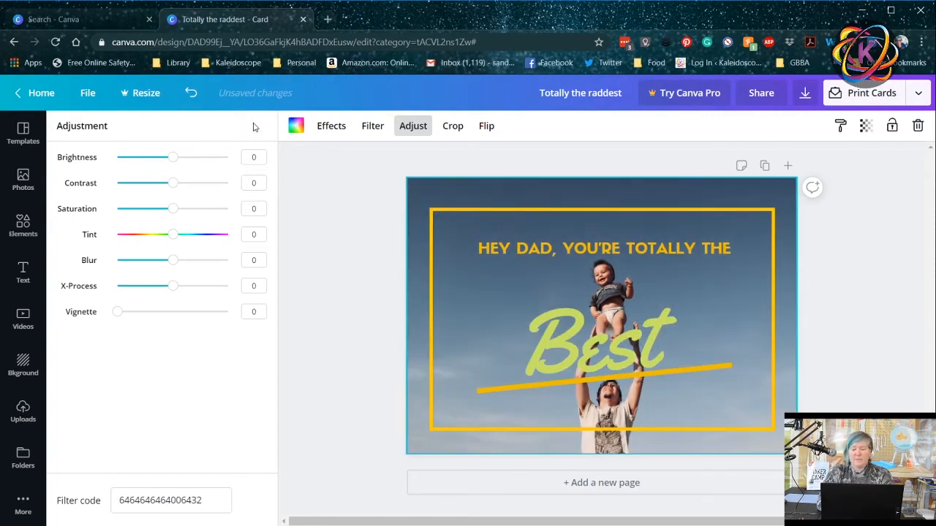
{"action": "left_click", "coordinate": [170, 500]}
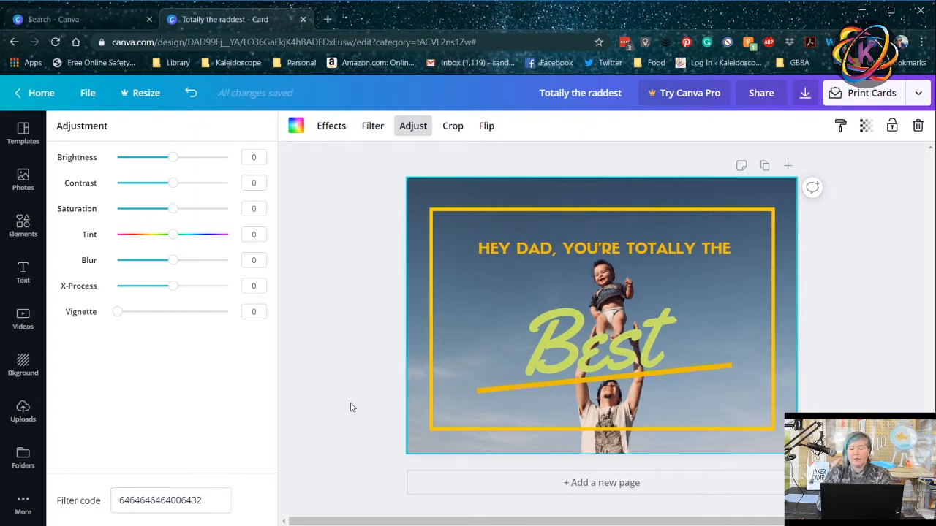
{"action": "mouse_move", "coordinate": [290, 370]}
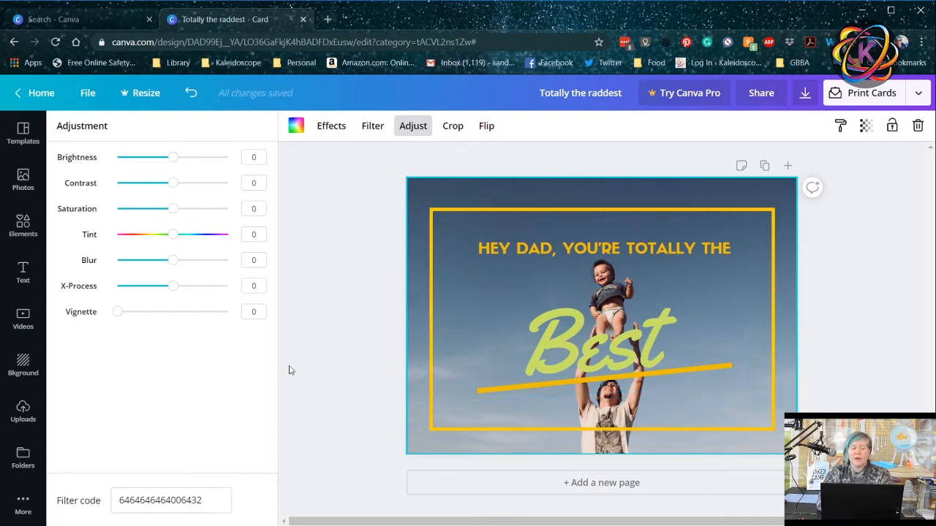
{"action": "mouse_move", "coordinate": [161, 391]}
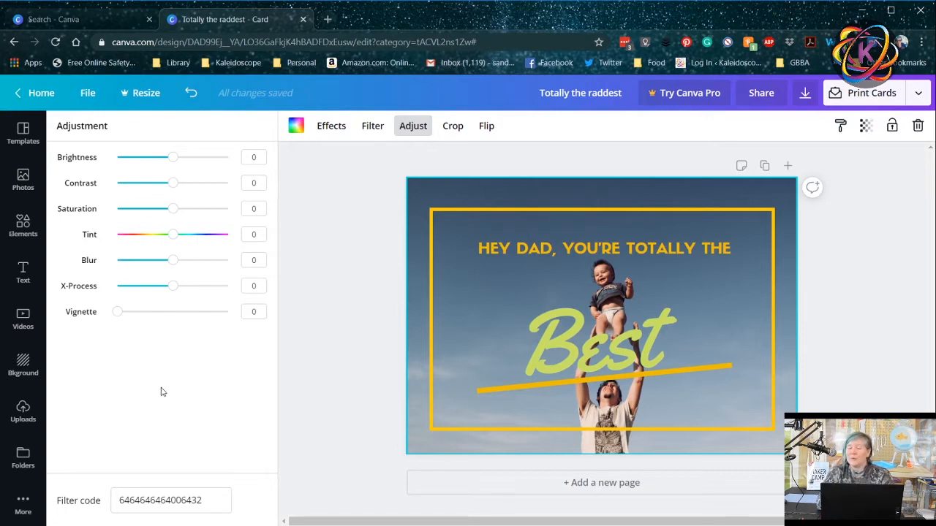
{"action": "mouse_move", "coordinate": [212, 519]}
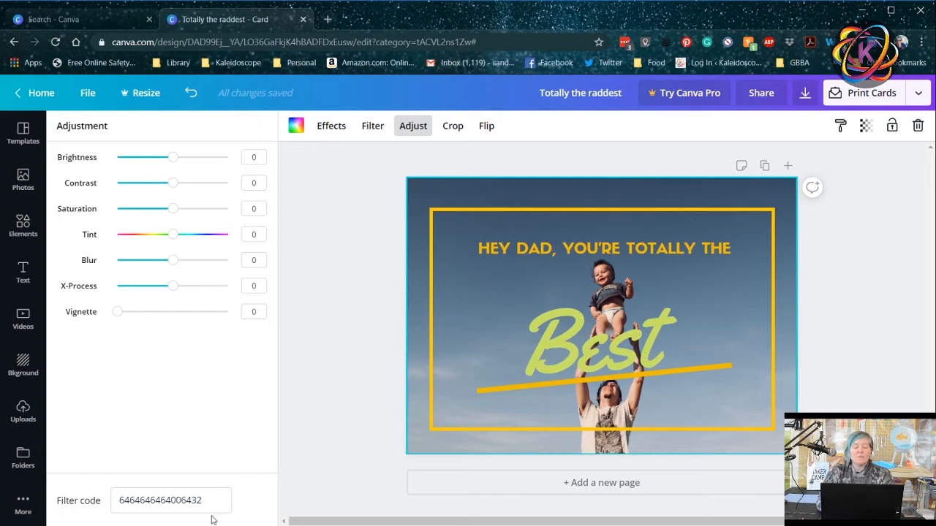
{"action": "left_click", "coordinate": [146, 500]}
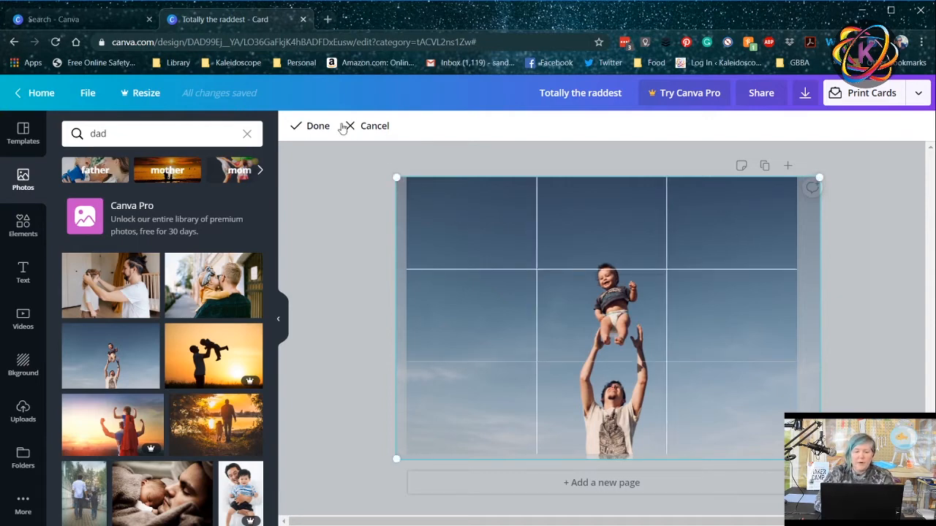
Exit the crop and check the Flip options, leaving the photo unflipped
{"action": "left_click", "coordinate": [317, 126]}
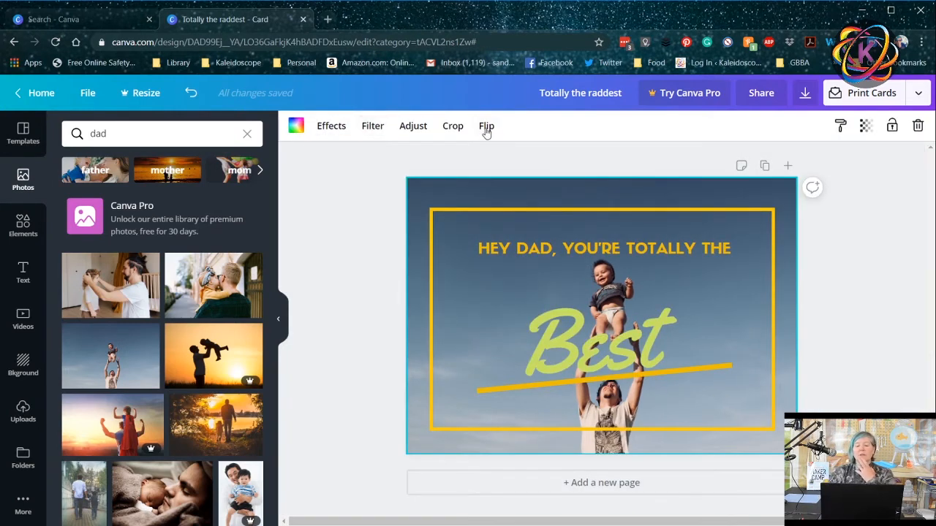
{"action": "left_click", "coordinate": [486, 125]}
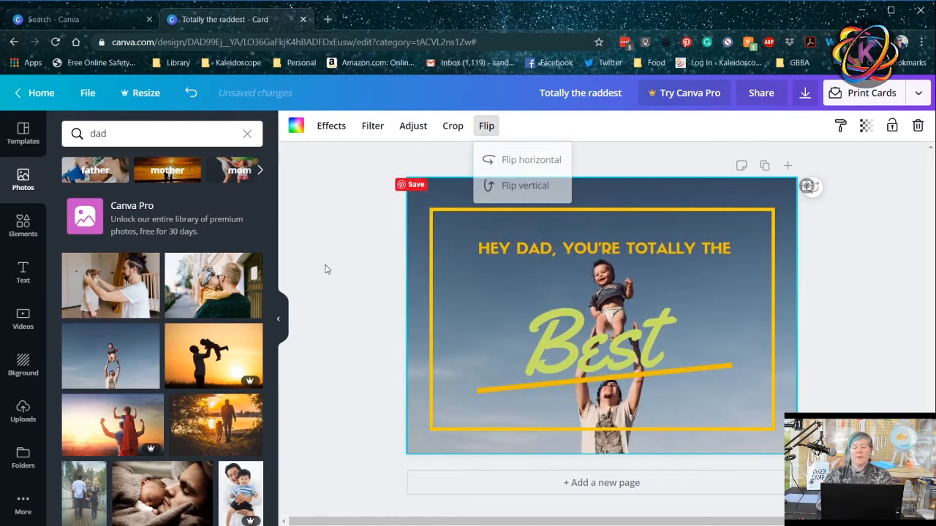
{"action": "left_click", "coordinate": [327, 270]}
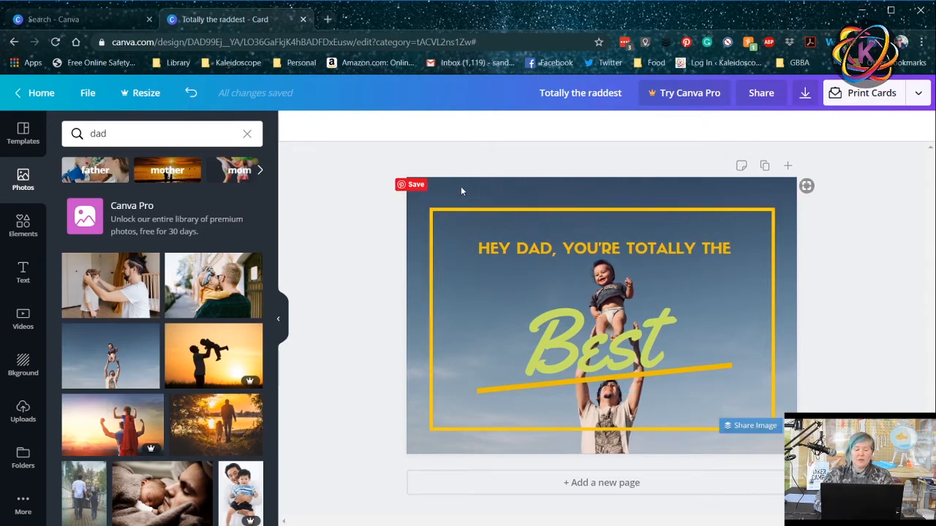
Delete the photo and try pastel marble, black marble and polygon gradient backgrounds
{"action": "left_click", "coordinate": [600, 319]}
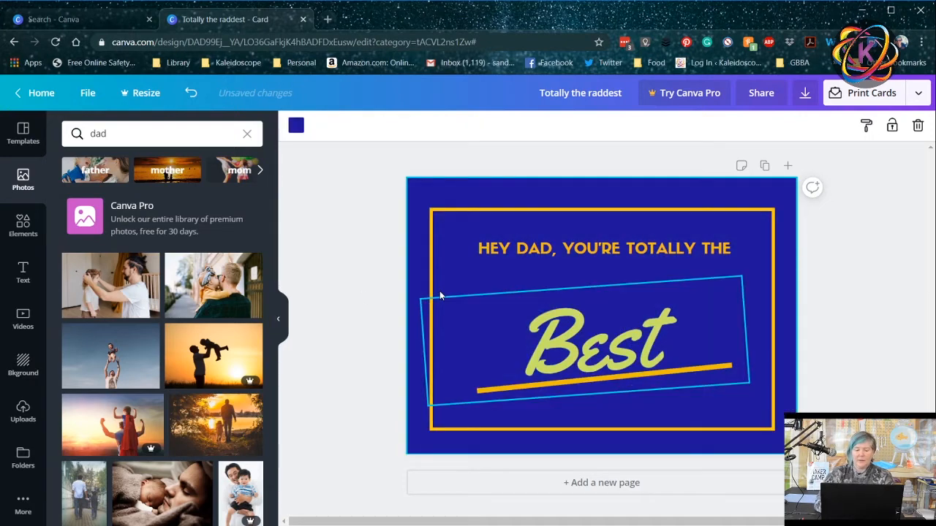
{"action": "left_click", "coordinate": [24, 362]}
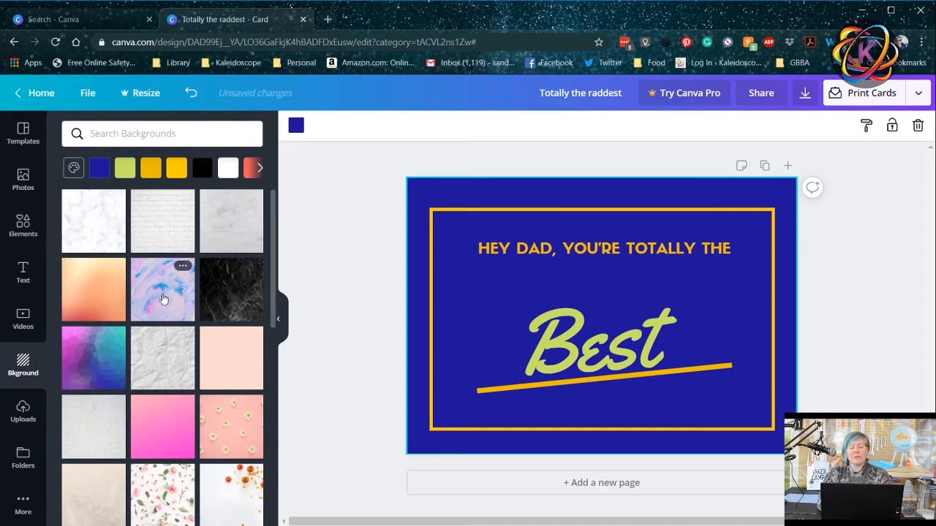
{"action": "left_click", "coordinate": [163, 290]}
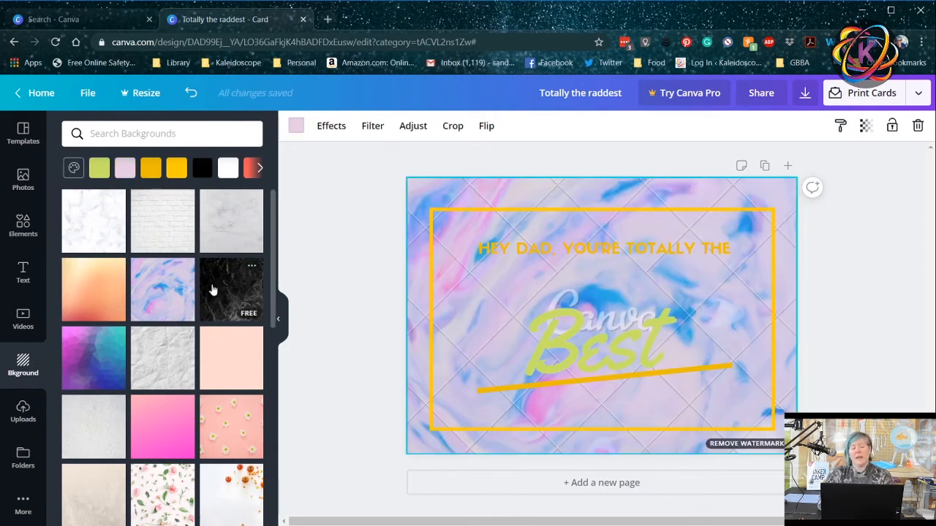
{"action": "left_click", "coordinate": [231, 289]}
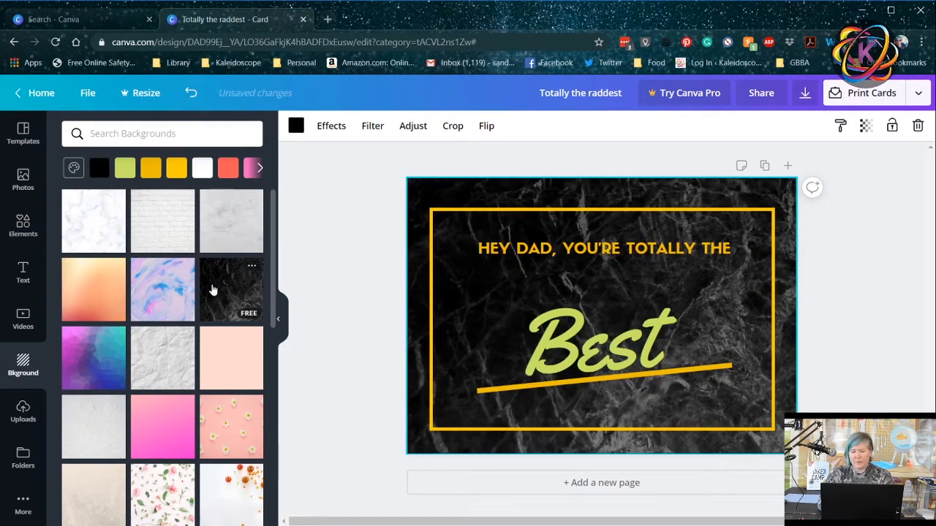
{"action": "mouse_move", "coordinate": [280, 319]}
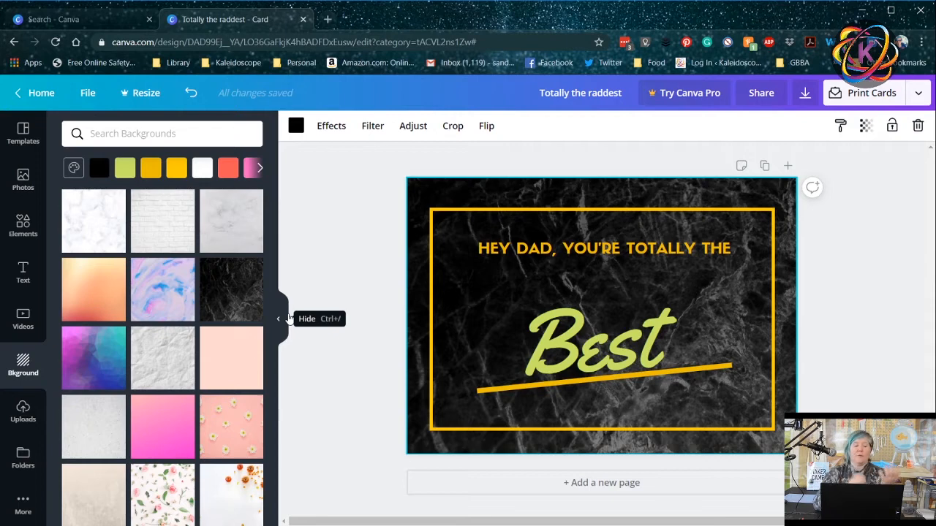
{"action": "left_click", "coordinate": [94, 358]}
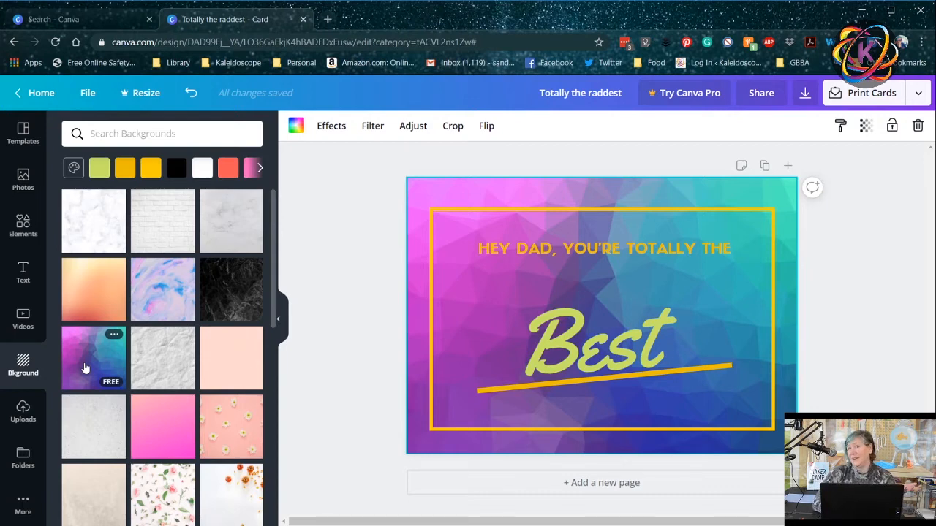
{"action": "mouse_move", "coordinate": [161, 358]}
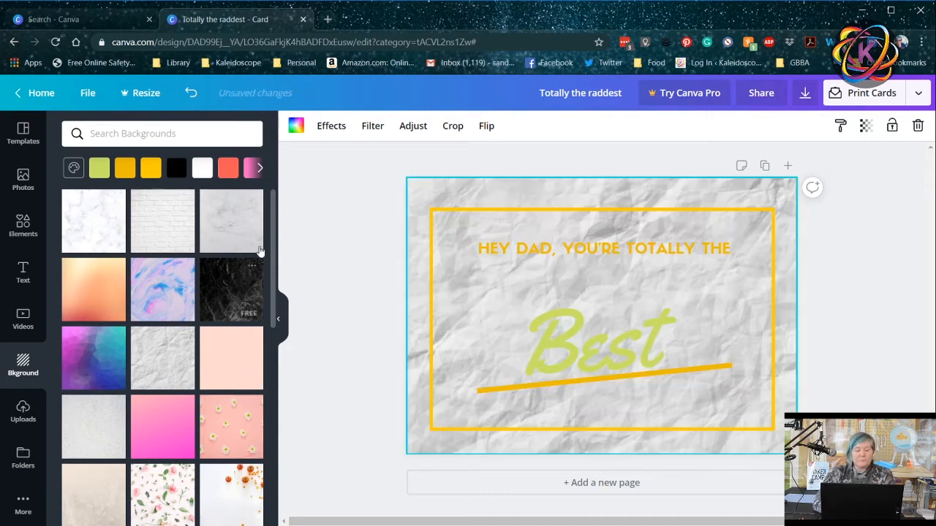
{"action": "scroll", "scroll_direction": "down", "scroll_amount": 3}
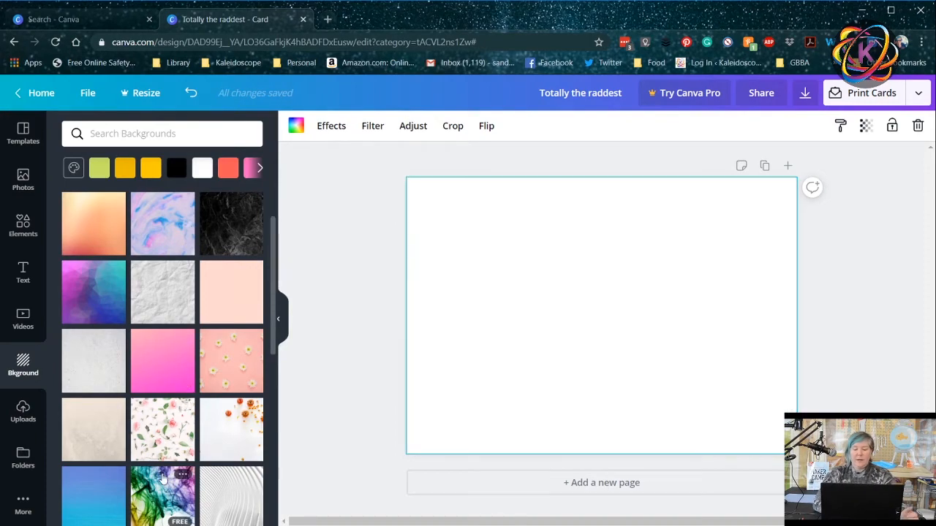
Apply the colourful smoke background and stretch the added square across most of the card
{"action": "left_click", "coordinate": [163, 495]}
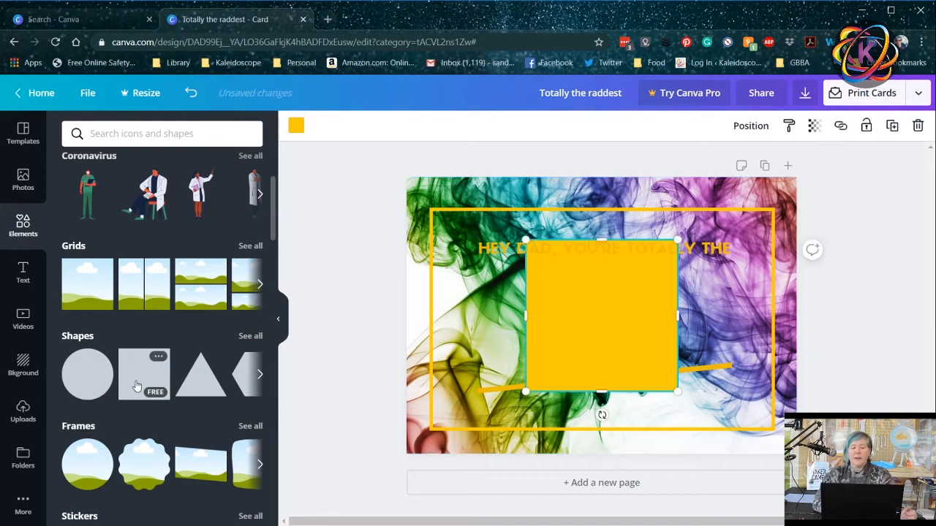
{"action": "mouse_move", "coordinate": [564, 313]}
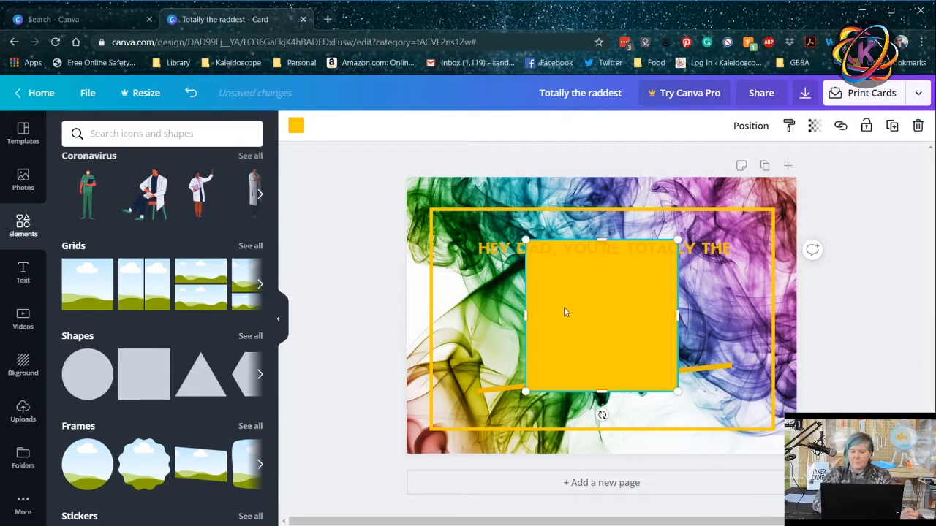
{"action": "left_click_drag", "start_coordinate": [564, 313], "coordinate": [471, 277]}
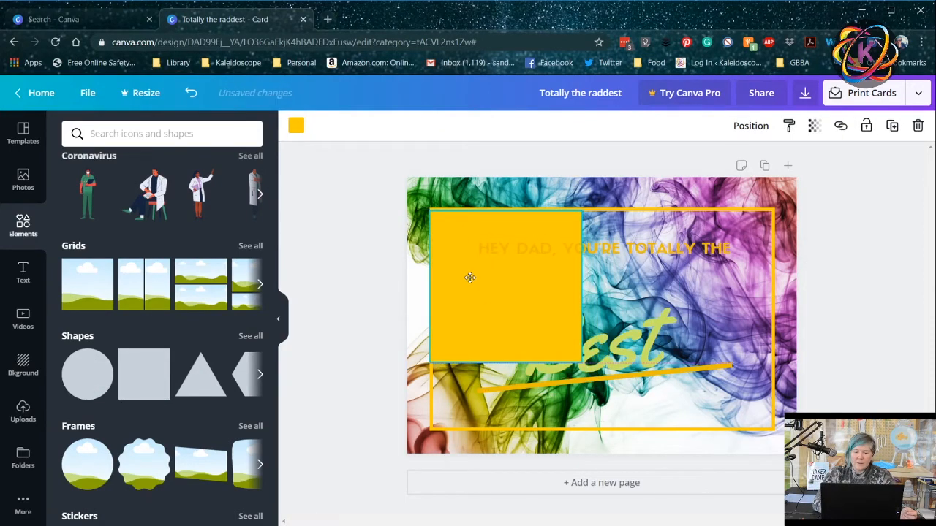
{"action": "left_click", "coordinate": [505, 285]}
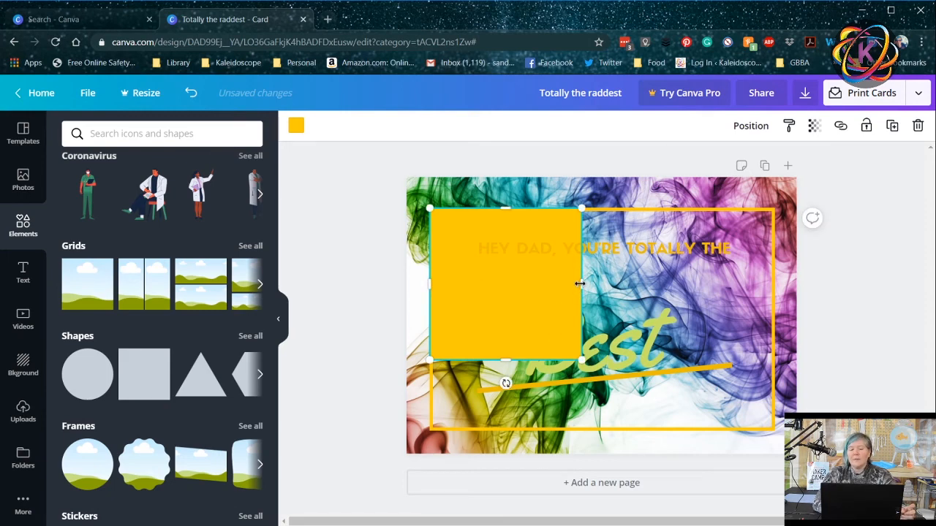
{"action": "left_click_drag", "start_coordinate": [582, 284], "coordinate": [738, 284]}
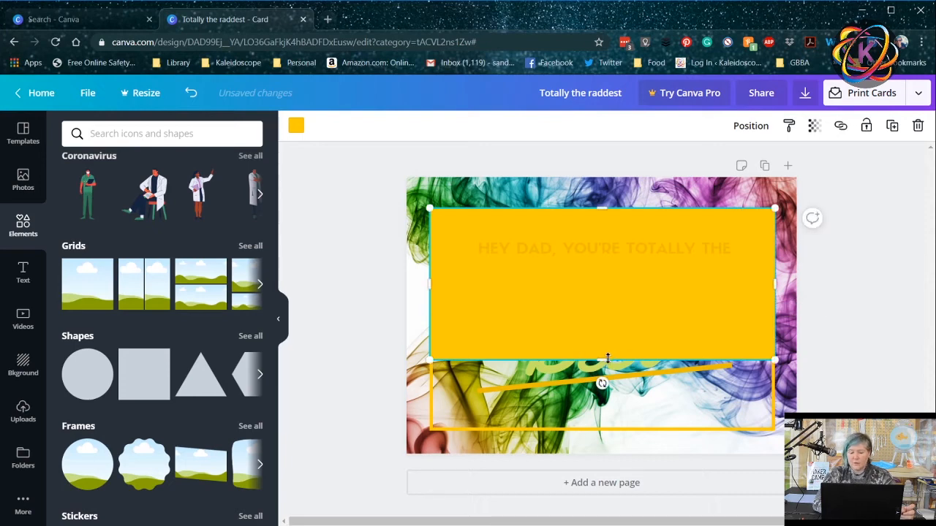
{"action": "left_click_drag", "start_coordinate": [602, 360], "coordinate": [605, 427]}
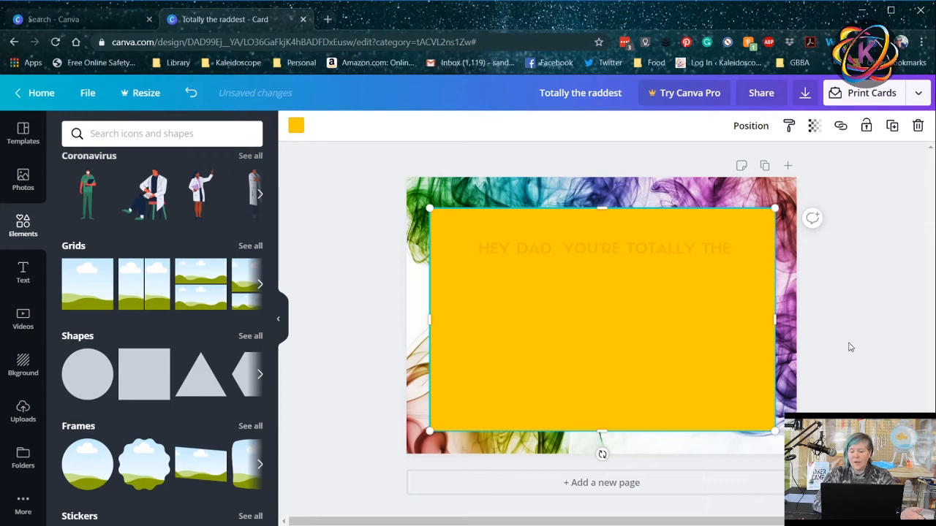
Make the rectangle white and resize it over the card's greeting
{"action": "left_click", "coordinate": [296, 126]}
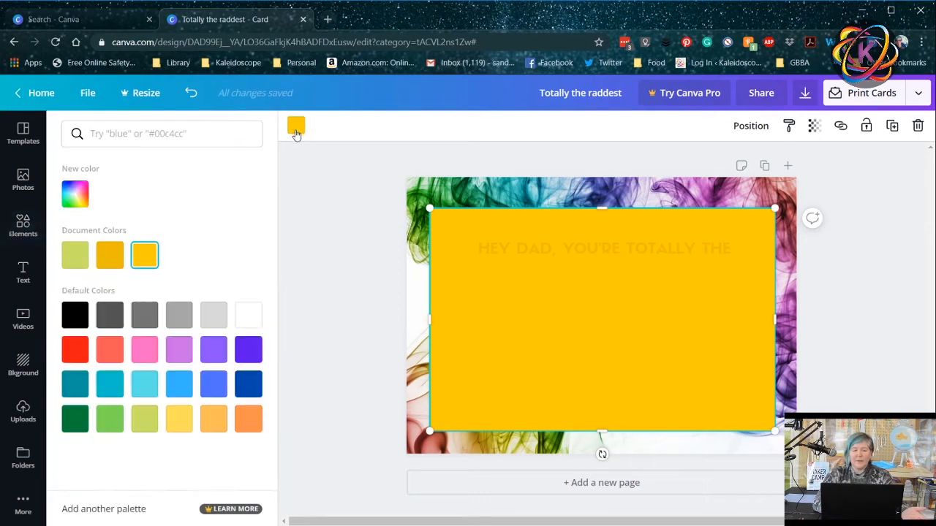
{"action": "left_click", "coordinate": [248, 314]}
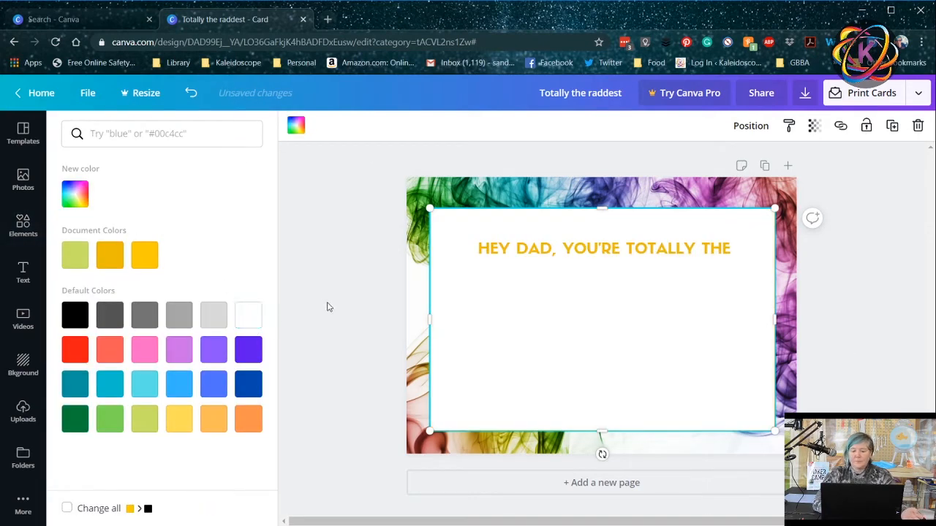
{"action": "left_click", "coordinate": [23, 226]}
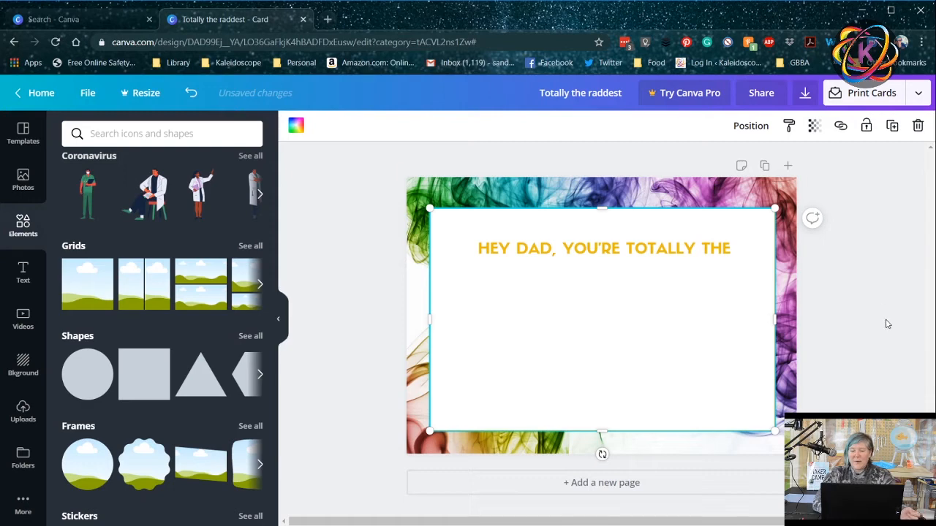
{"action": "mouse_move", "coordinate": [579, 313]}
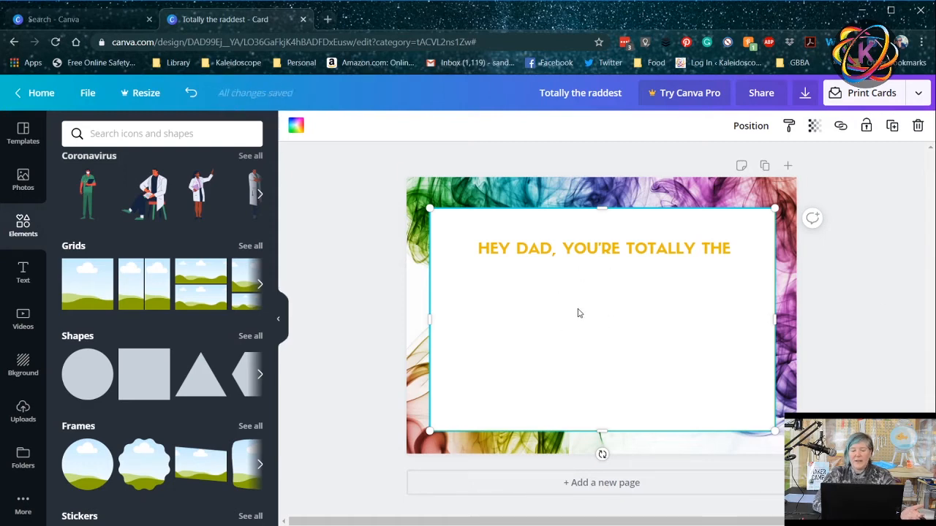
{"action": "mouse_move", "coordinate": [706, 330]}
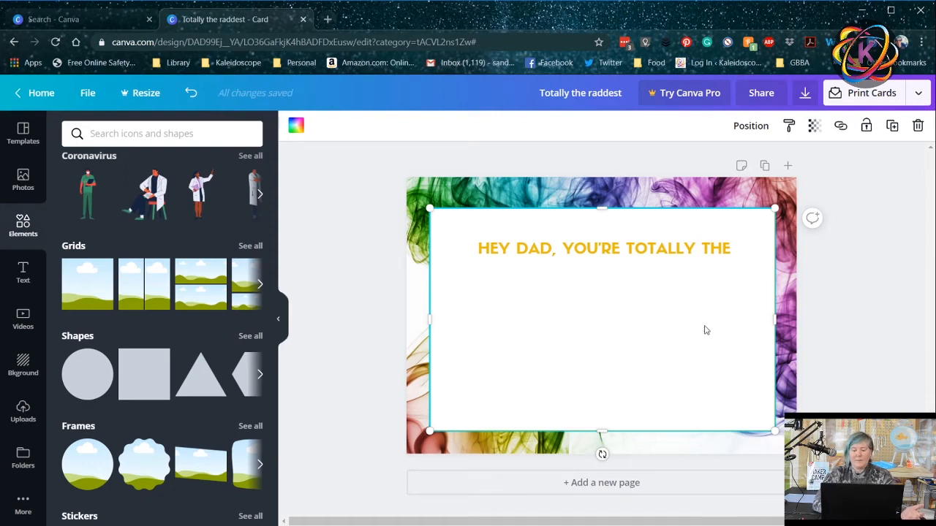
{"action": "mouse_move", "coordinate": [599, 376]}
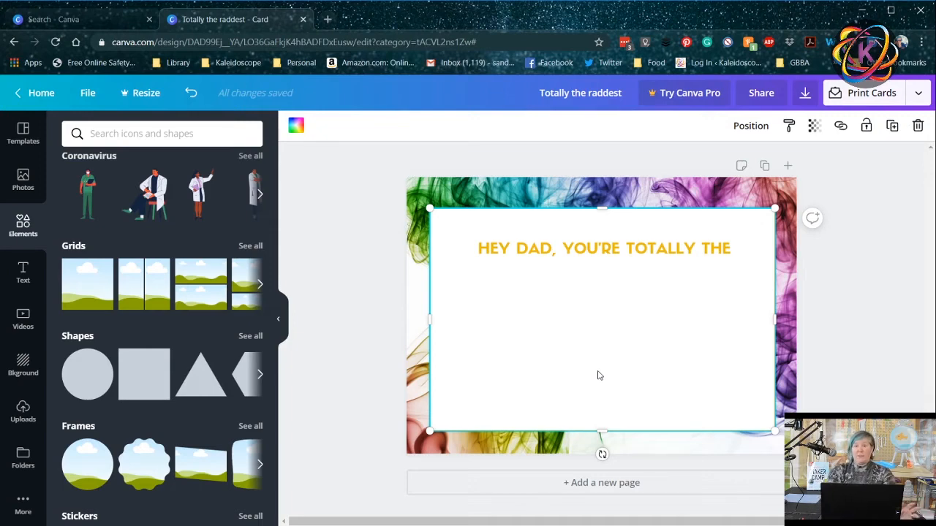
{"action": "mouse_move", "coordinate": [680, 348]}
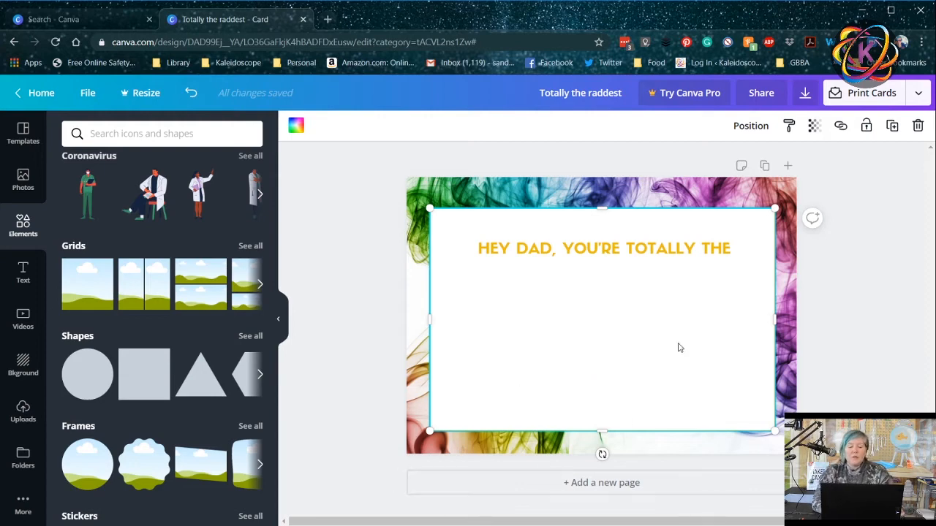
{"action": "left_click", "coordinate": [260, 374]}
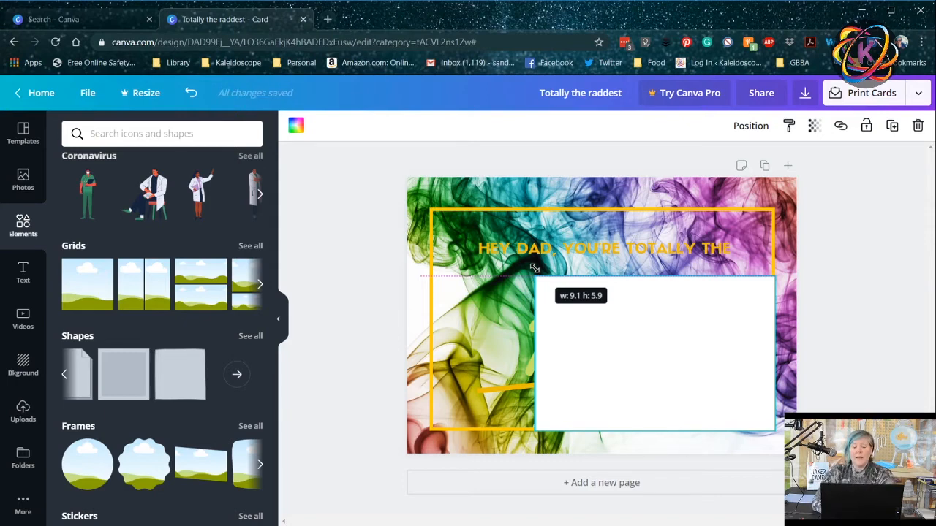
{"action": "left_click_drag", "start_coordinate": [535, 269], "coordinate": [553, 287]}
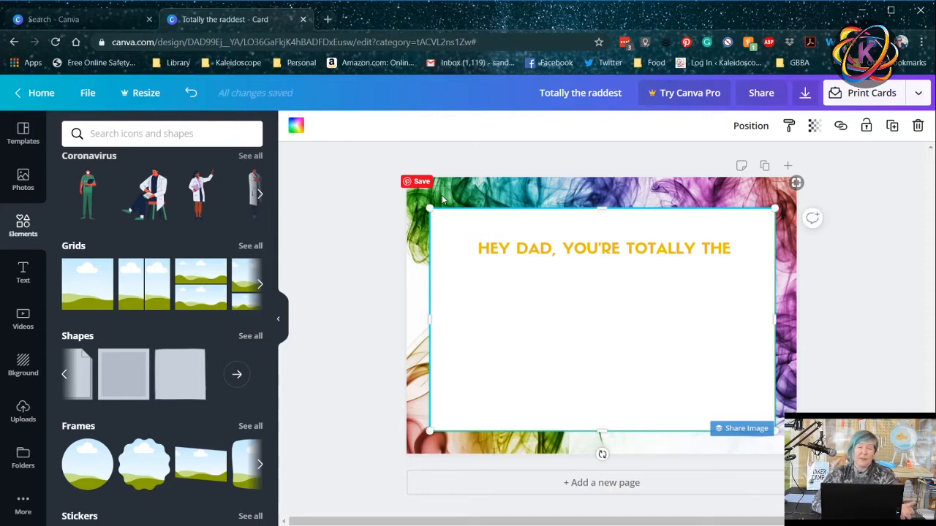
{"action": "mouse_move", "coordinate": [513, 365]}
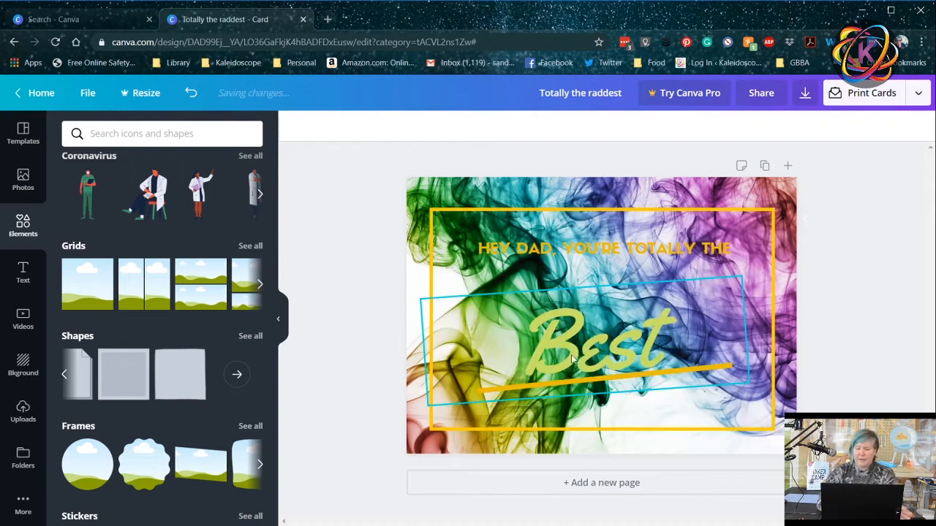
Delete the white rectangle and greeting lettering, leaving the smoke background and gold border
{"action": "key", "text": "Delete"}
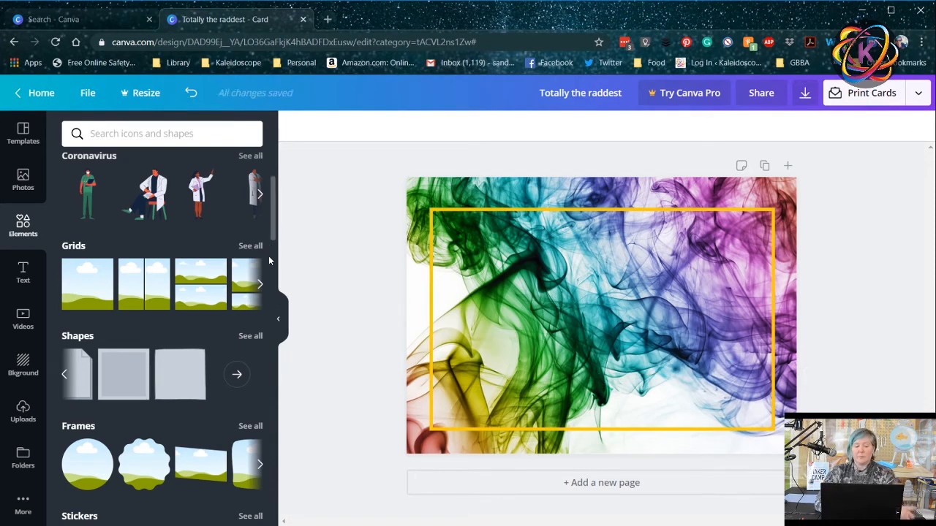
{"action": "scroll", "scroll_direction": "down", "scroll_amount": 3}
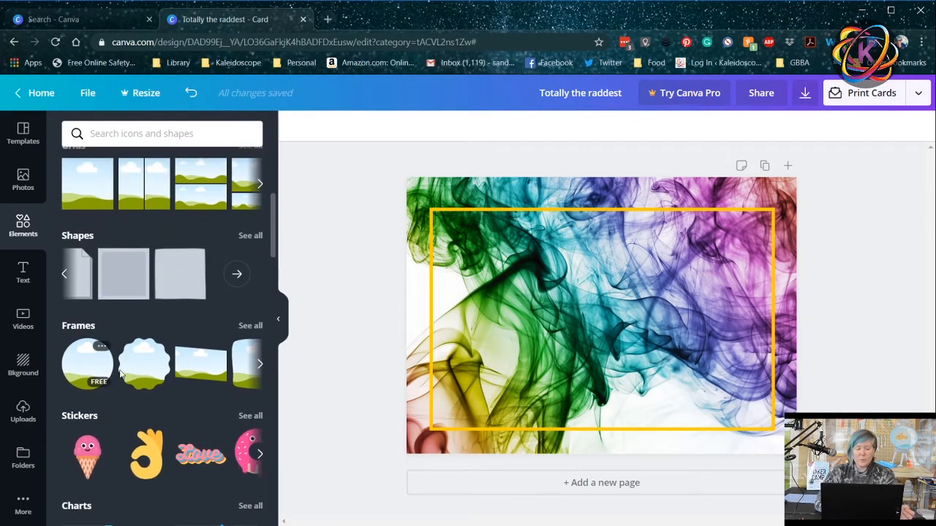
{"action": "mouse_move", "coordinate": [144, 364]}
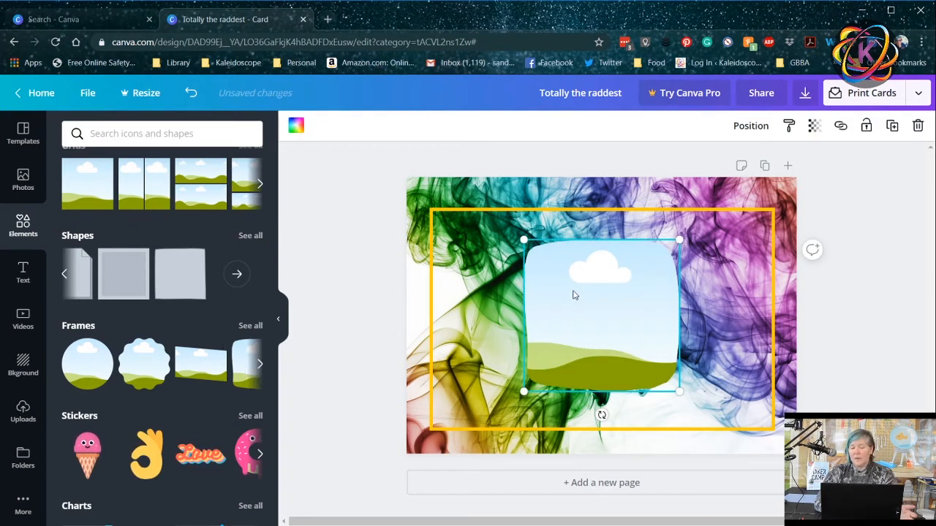
{"action": "mouse_move", "coordinate": [609, 345]}
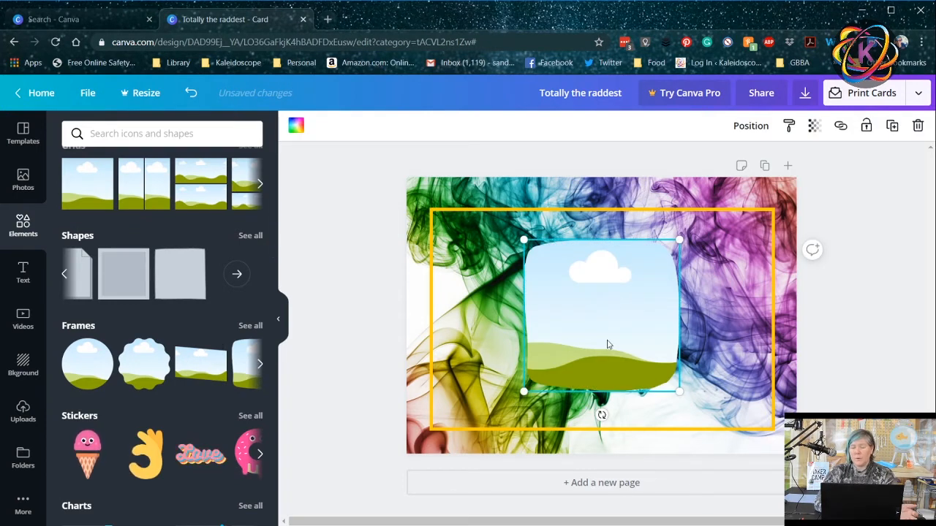
Switch to the uploaded images after adding the rounded-square frame
{"action": "left_click", "coordinate": [24, 412]}
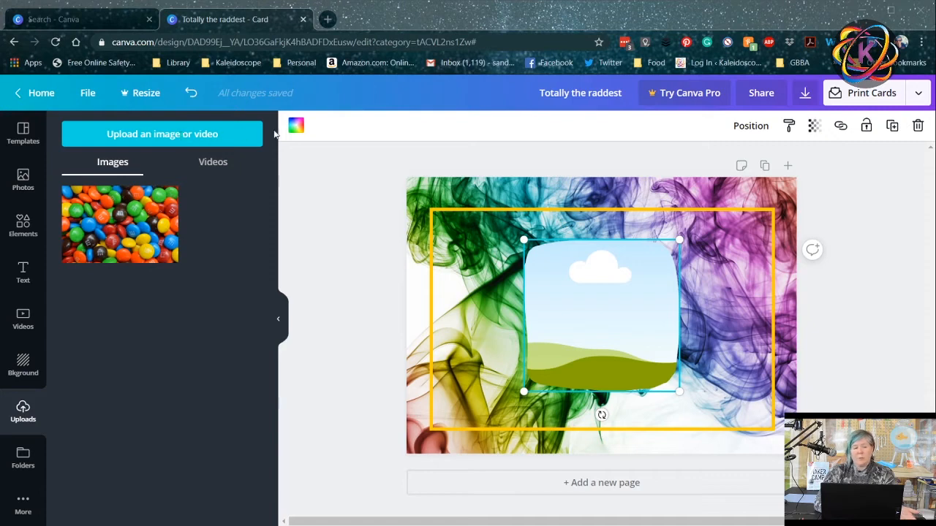
{"action": "mouse_move", "coordinate": [478, 221]}
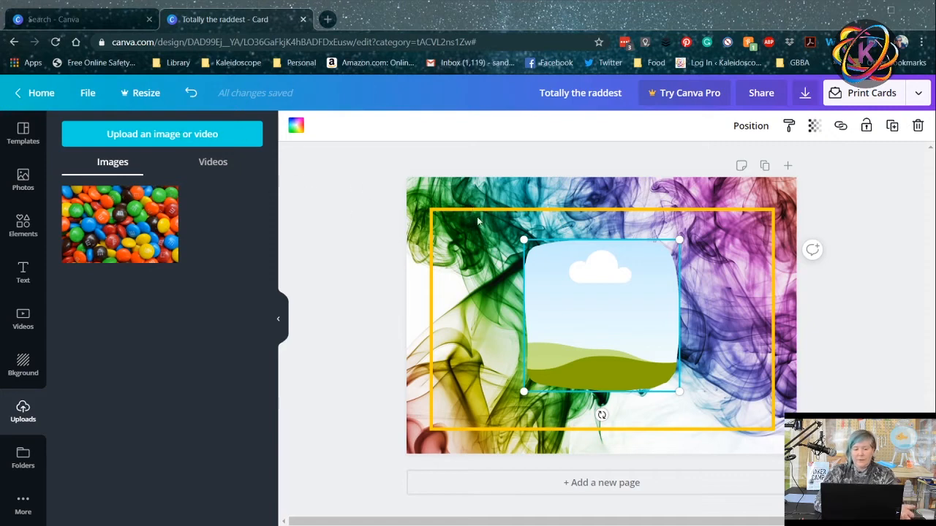
{"action": "mouse_move", "coordinate": [219, 105]}
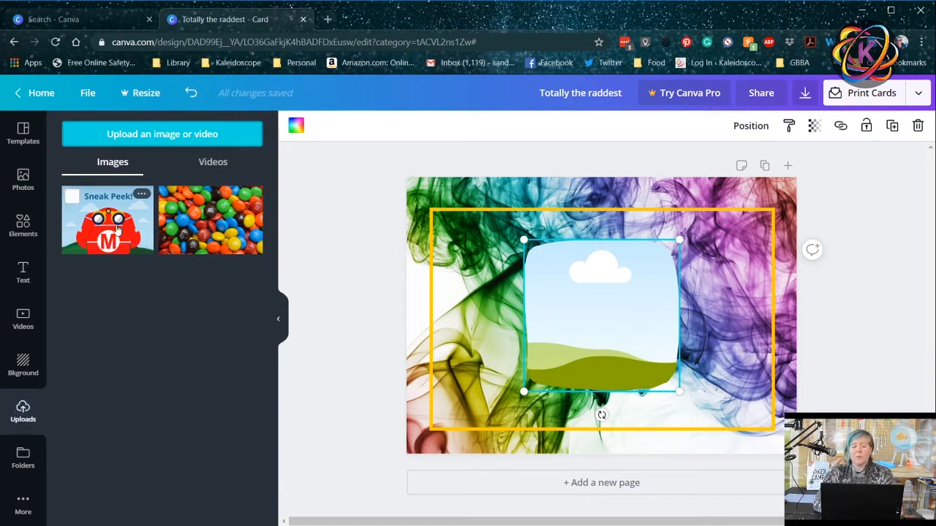
{"action": "mouse_move", "coordinate": [143, 196]}
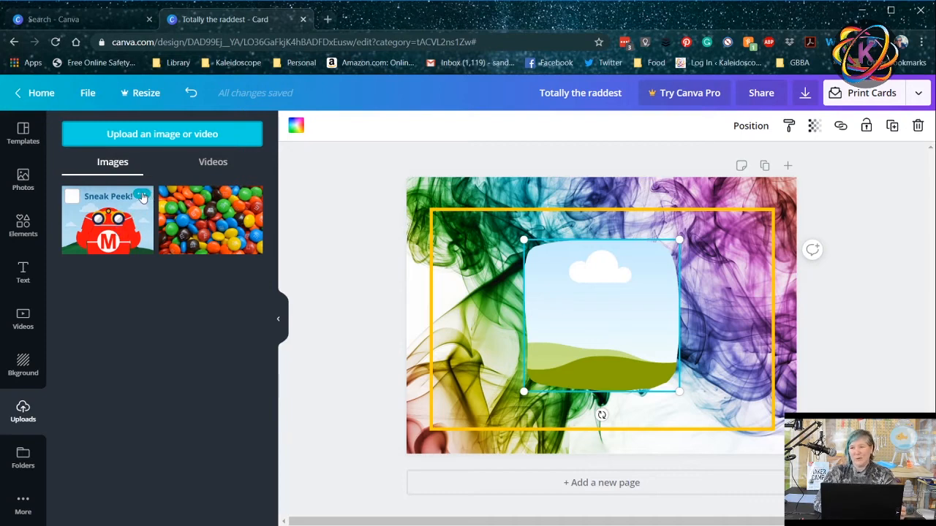
Bring up the file options for the uploaded Sneak Peek image
{"action": "left_click", "coordinate": [142, 193]}
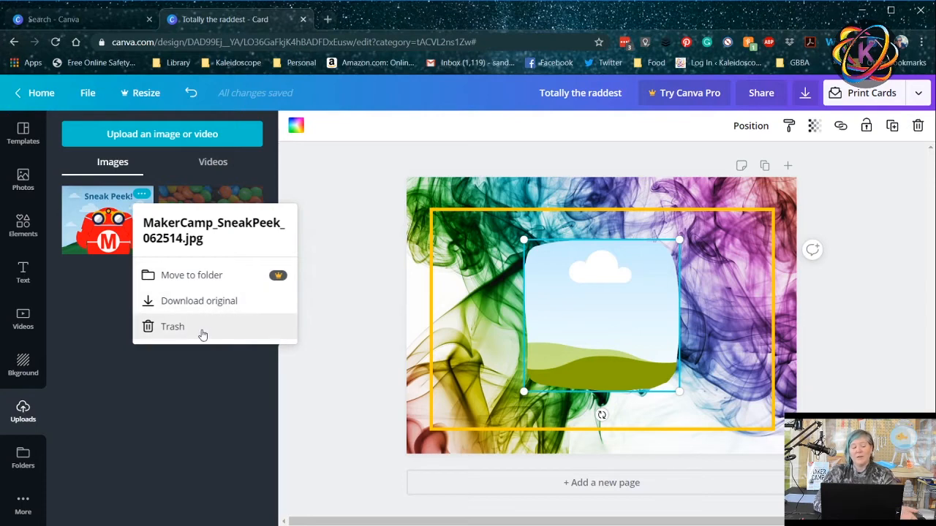
{"action": "mouse_move", "coordinate": [205, 281]}
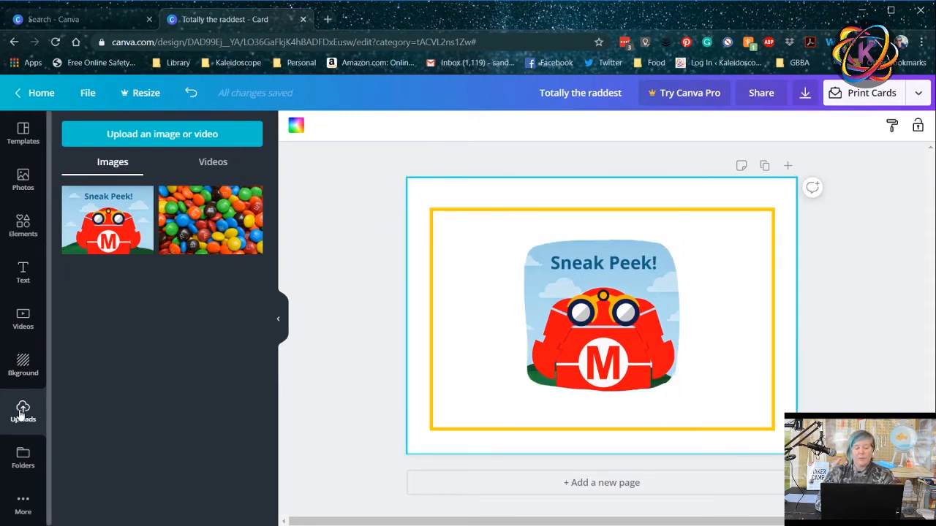
Add the computer-monitor frame from Elements, then undo to clear the card to blank
{"action": "left_click", "coordinate": [24, 226]}
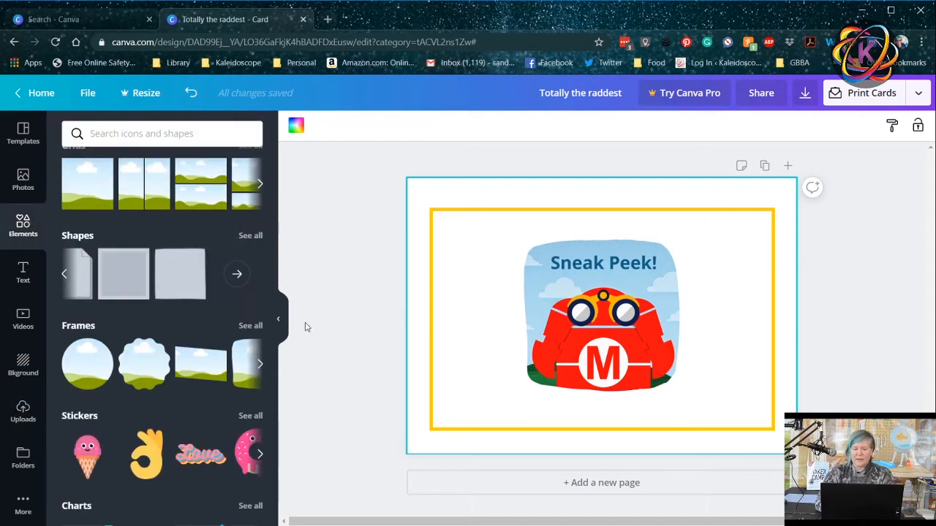
{"action": "left_click", "coordinate": [261, 362]}
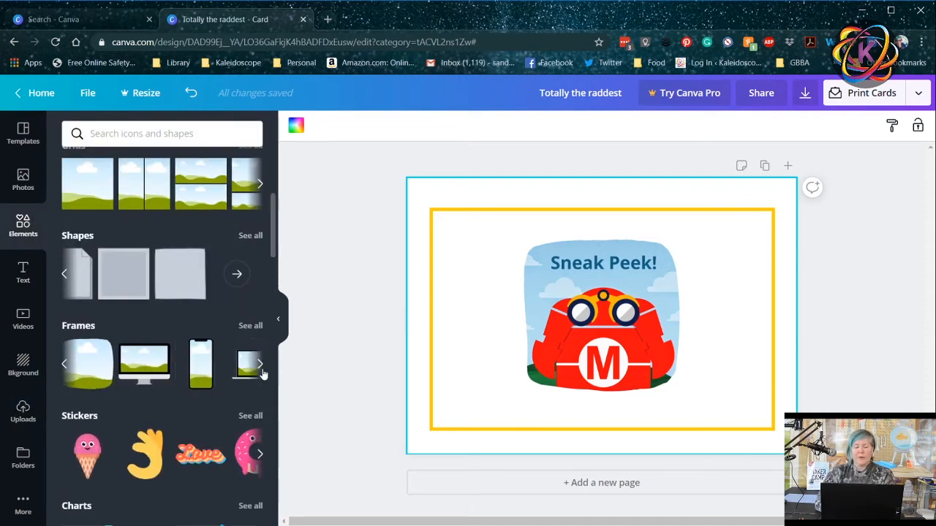
{"action": "left_click", "coordinate": [65, 364]}
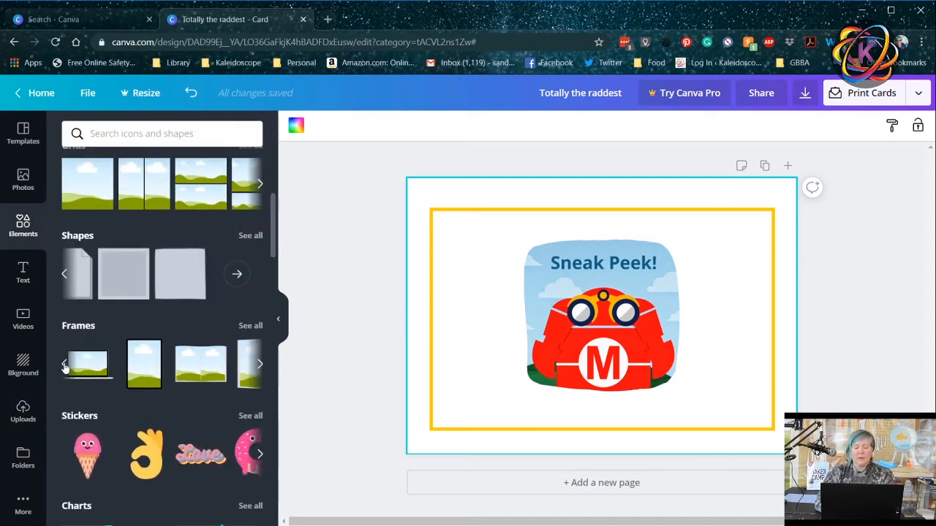
{"action": "left_click", "coordinate": [143, 364]}
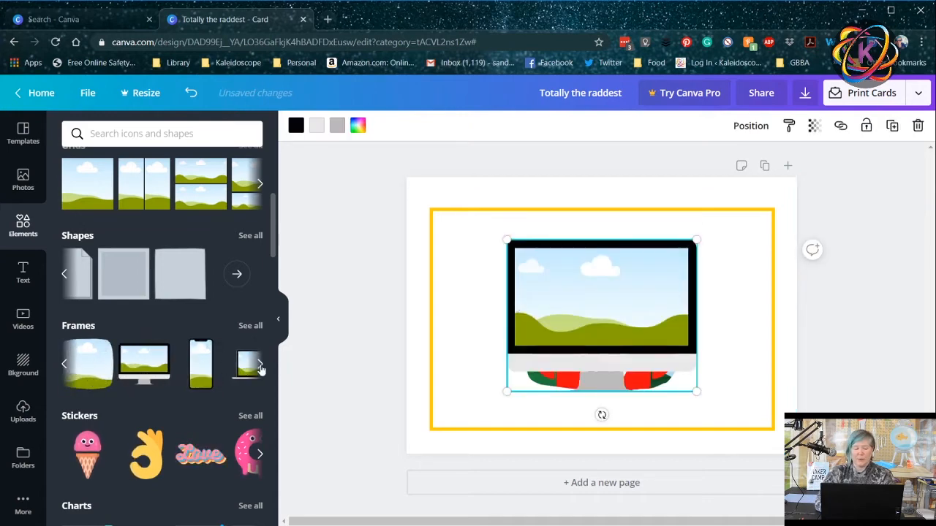
{"action": "left_click", "coordinate": [259, 364]}
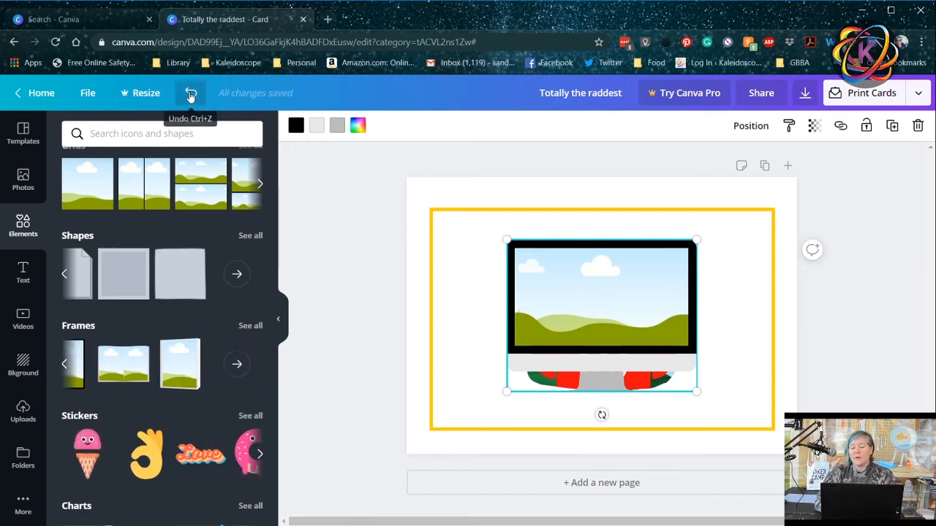
{"action": "left_click", "coordinate": [190, 94]}
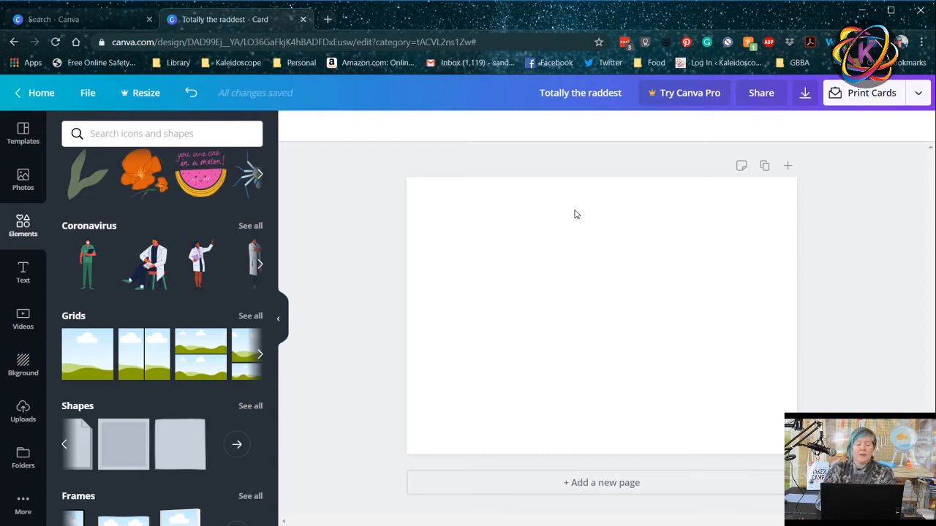
Add a three-row grid to the blank card and bring up the uploads to fill it
{"action": "left_click", "coordinate": [260, 355]}
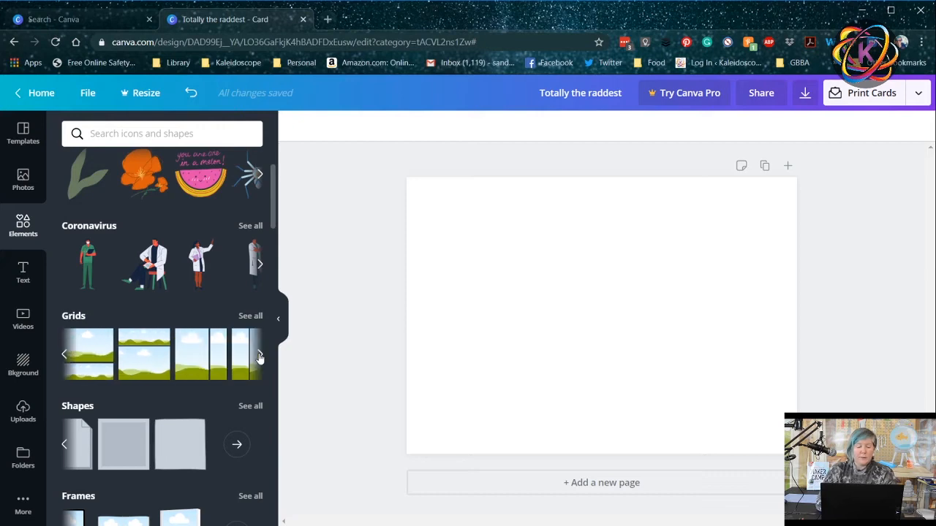
{"action": "left_click", "coordinate": [260, 356]}
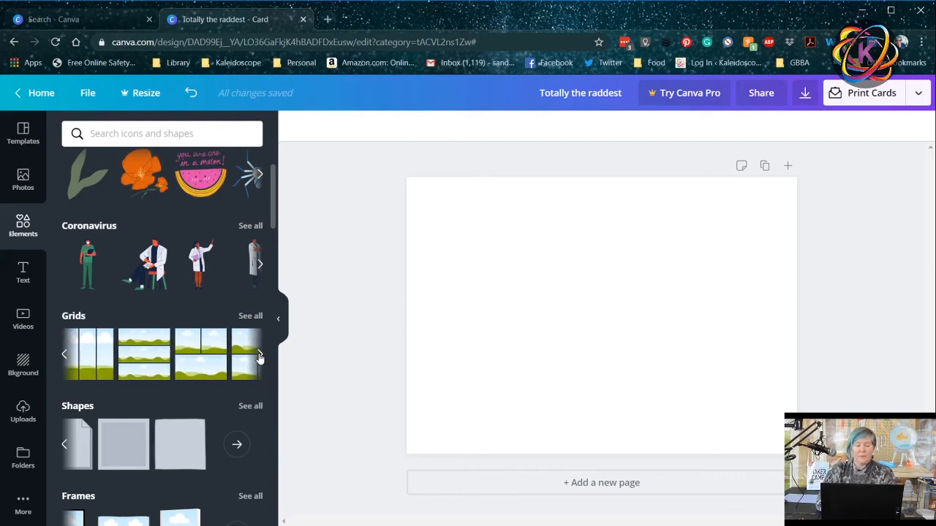
{"action": "left_click", "coordinate": [143, 354]}
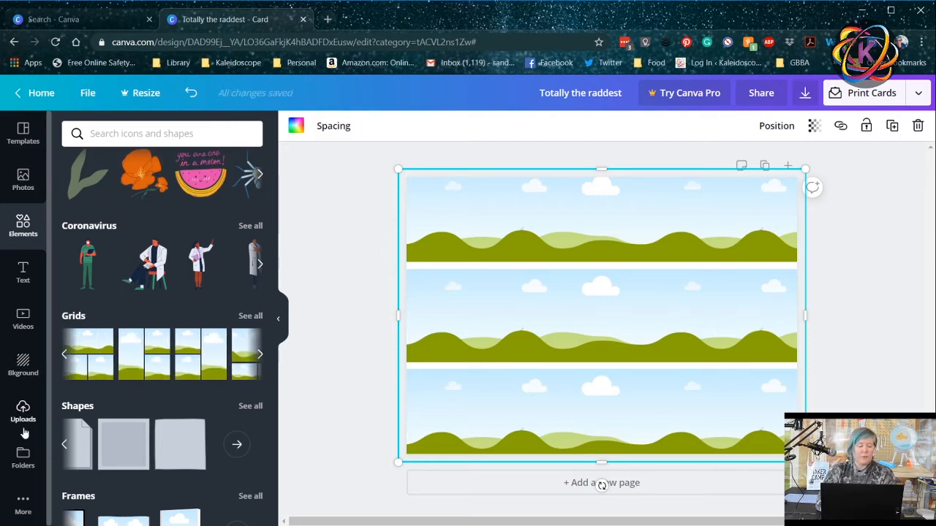
{"action": "left_click", "coordinate": [23, 413]}
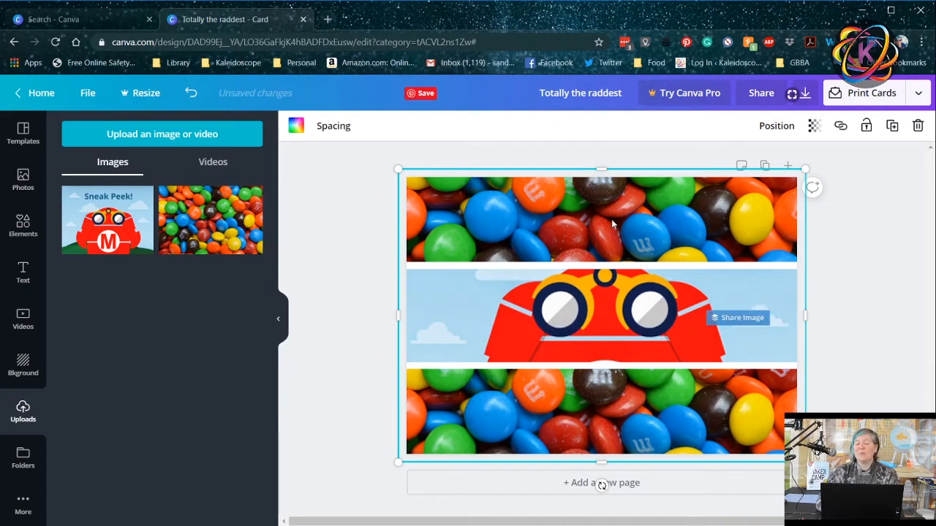
{"action": "mouse_move", "coordinate": [582, 408]}
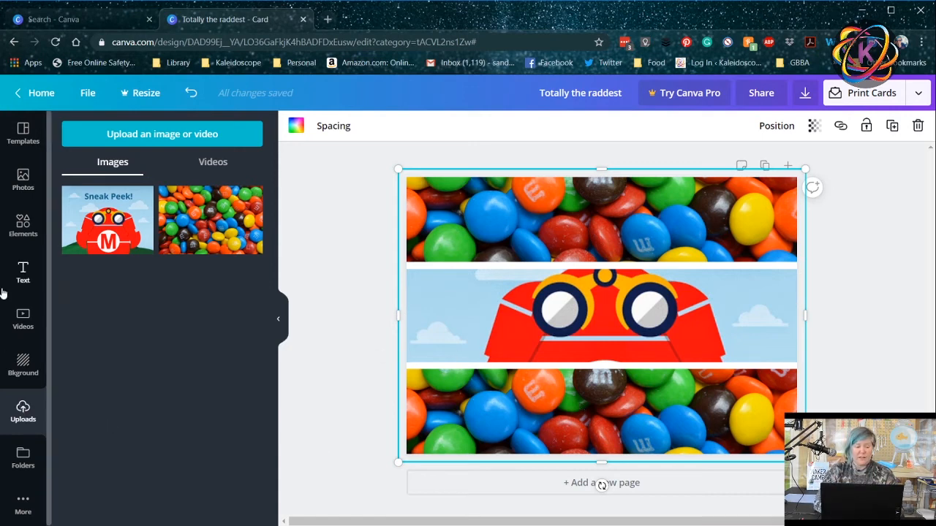
Browse the full Grids collection in the Elements panel, scrolling through the layouts
{"action": "left_click", "coordinate": [24, 225]}
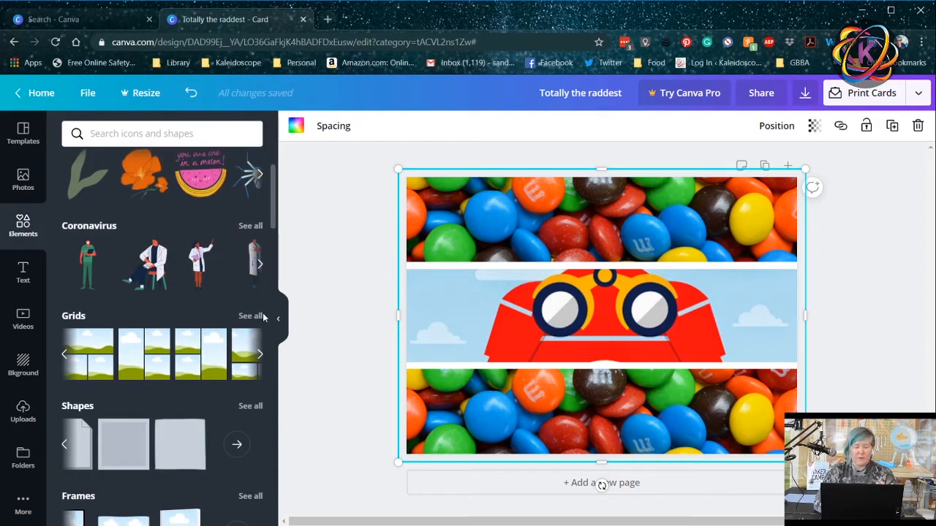
{"action": "left_click", "coordinate": [250, 315]}
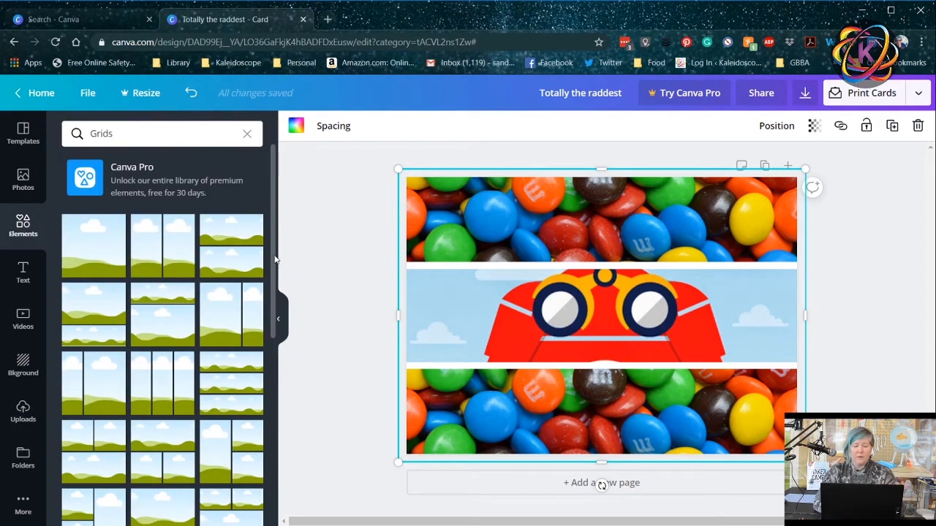
{"action": "scroll", "scroll_direction": "down", "scroll_amount": 3}
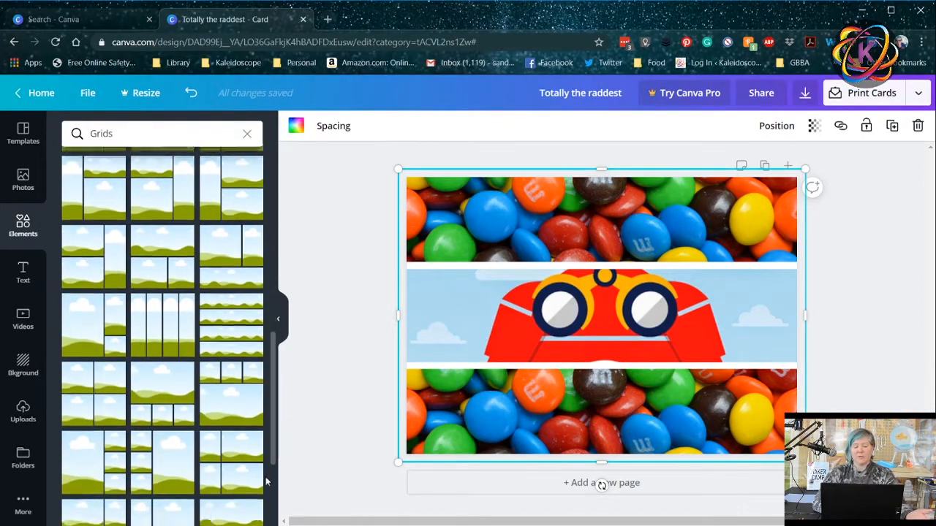
{"action": "scroll", "scroll_direction": "down", "scroll_amount": 3}
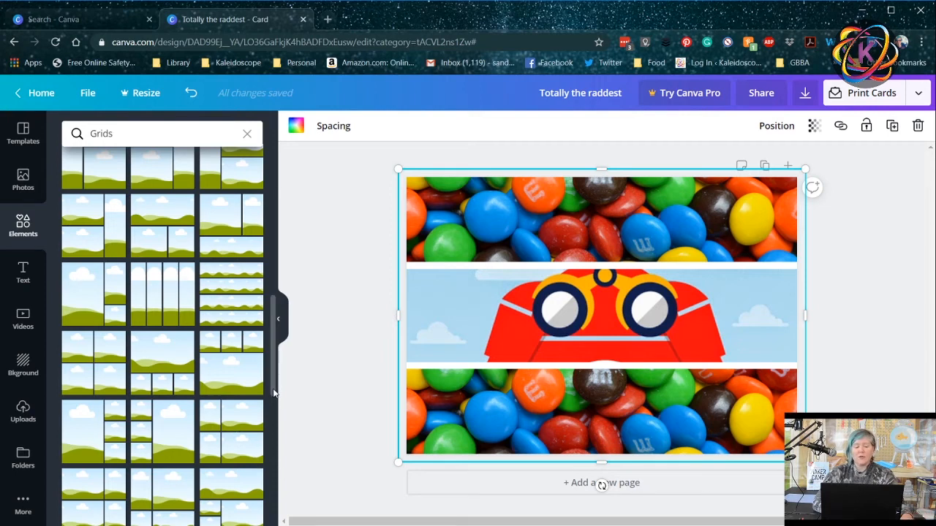
{"action": "scroll", "scroll_direction": "down", "scroll_amount": 3}
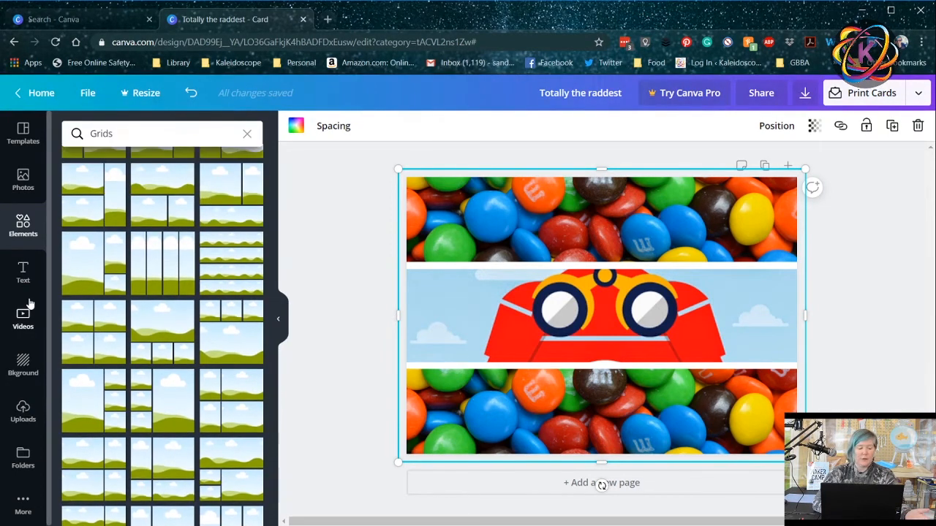
Delete the robot image from the middle grid cell, leaving it blank, and show the Templates panel
{"action": "left_click", "coordinate": [541, 315]}
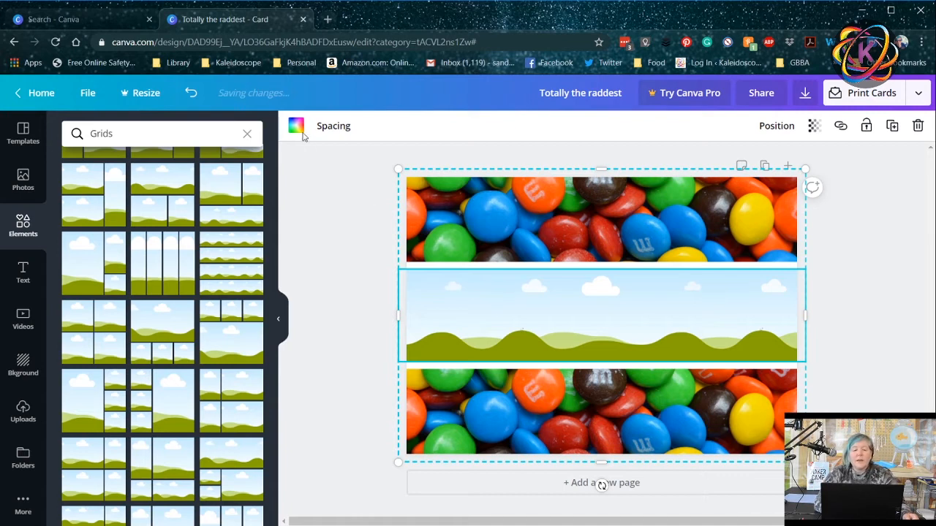
{"action": "left_click", "coordinate": [295, 126]}
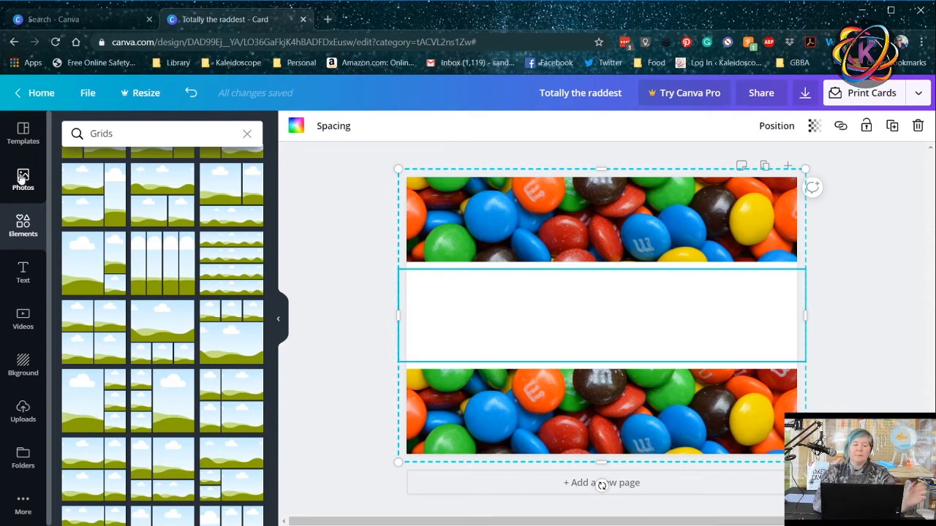
{"action": "left_click", "coordinate": [23, 133]}
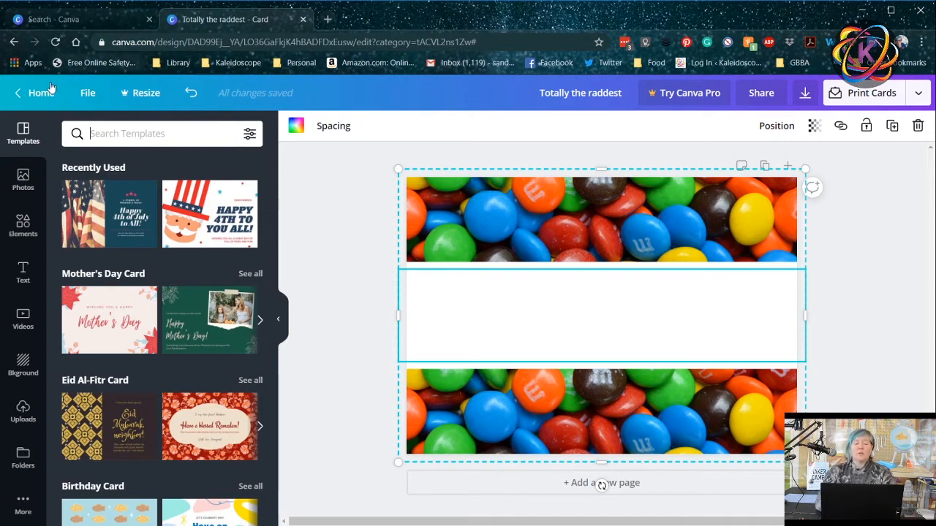
Go to the Canva home page and scroll down to the recent designs
{"action": "left_click", "coordinate": [41, 94]}
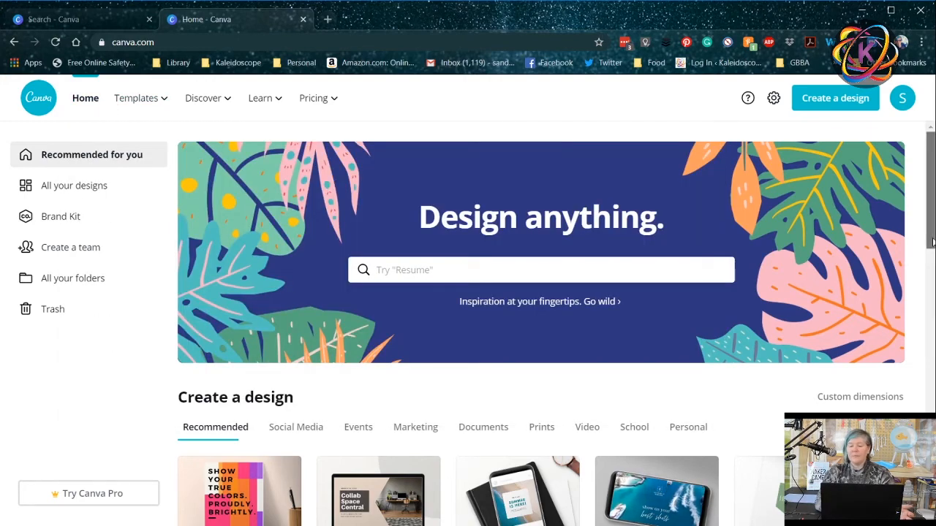
{"action": "scroll", "scroll_direction": "down", "scroll_amount": 3}
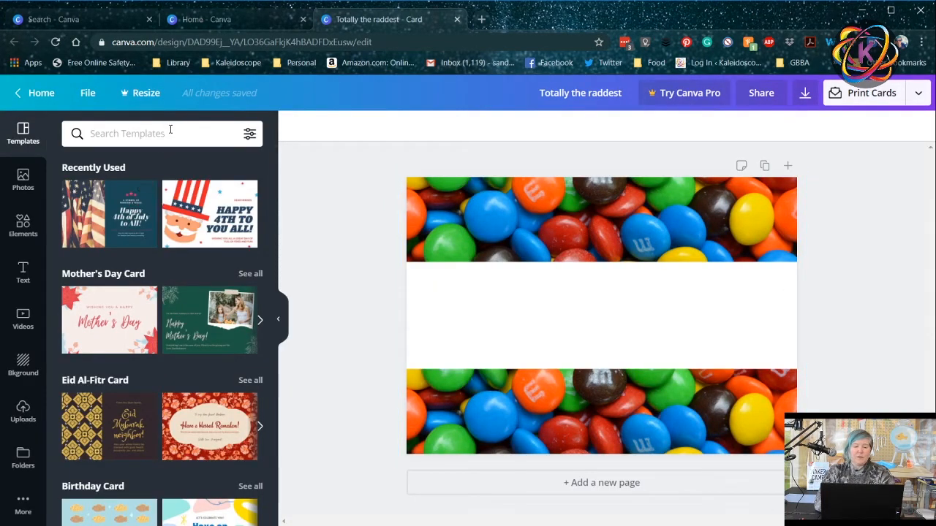
Search templates for 'food' and preview IT'S TUESDAY, then Popsicle Palace loyalty card
{"action": "type", "text": "food"}
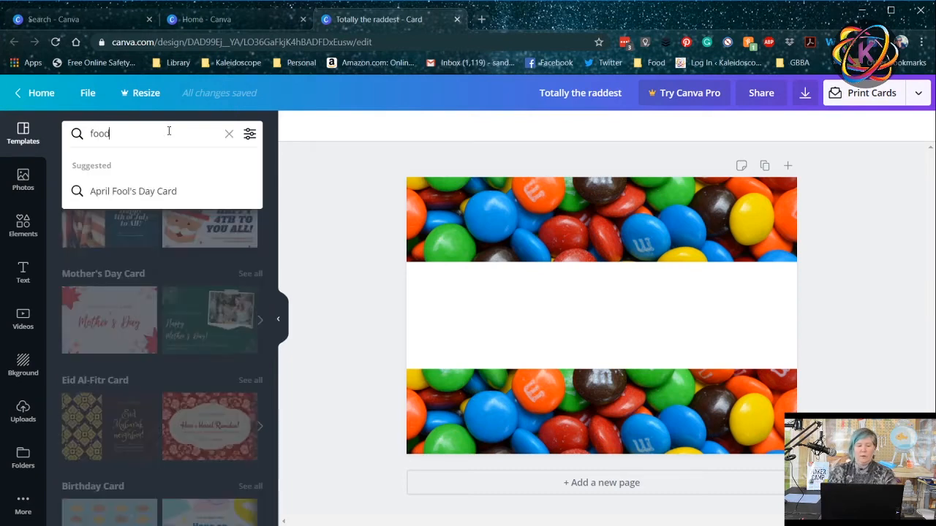
{"action": "key", "text": "Return"}
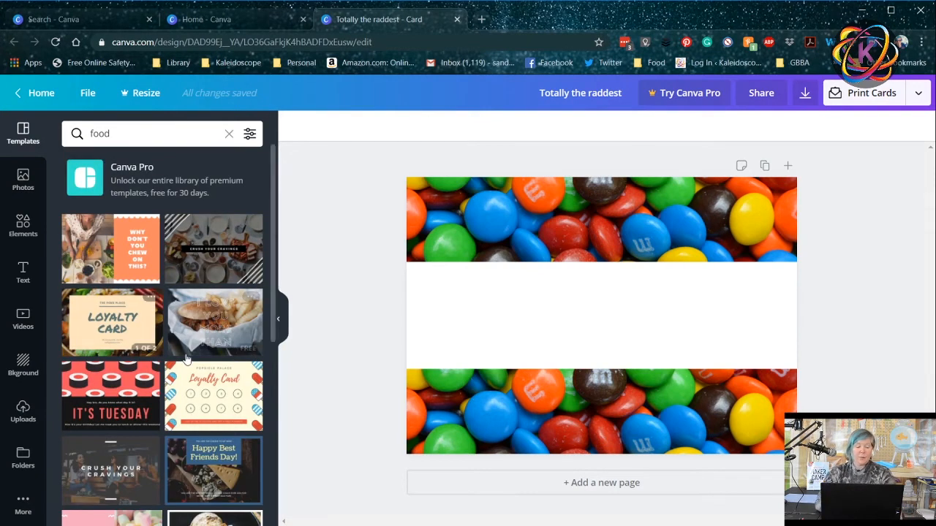
{"action": "left_click", "coordinate": [112, 395]}
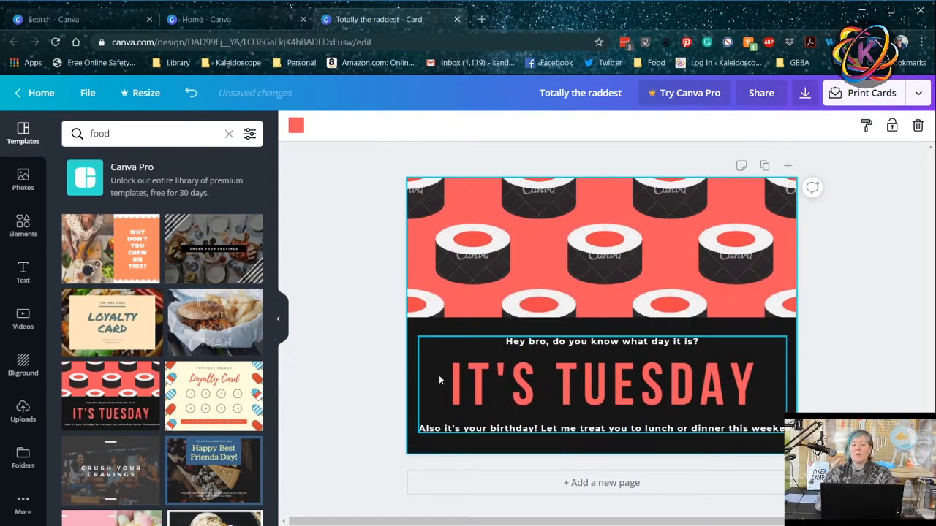
{"action": "left_click", "coordinate": [213, 395]}
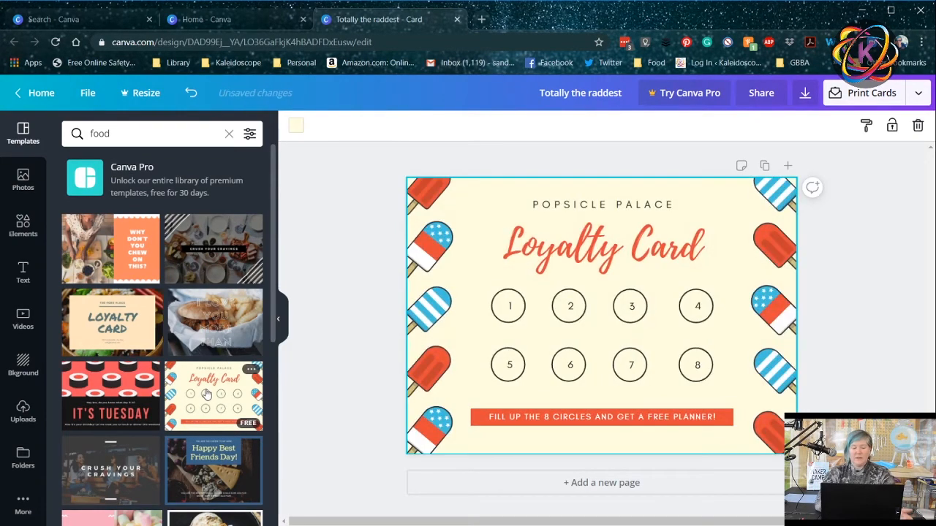
Select the Loyalty Card heading text, then settle on the Popsicle Palace template
{"action": "left_click", "coordinate": [603, 249]}
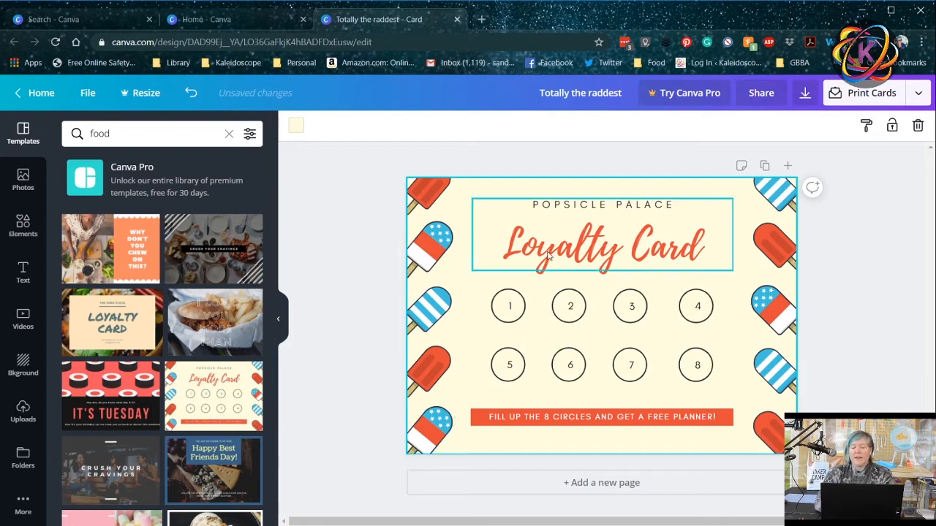
{"action": "left_click", "coordinate": [599, 247]}
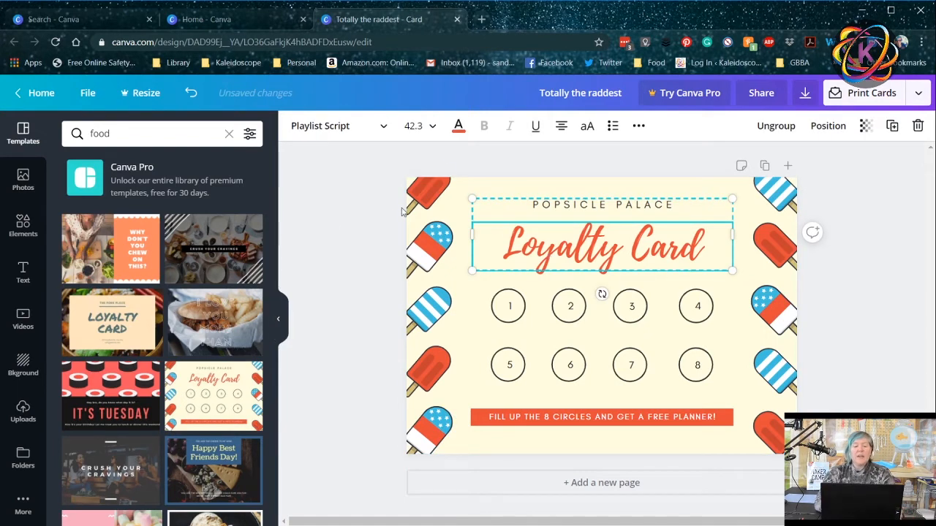
{"action": "mouse_move", "coordinate": [652, 240]}
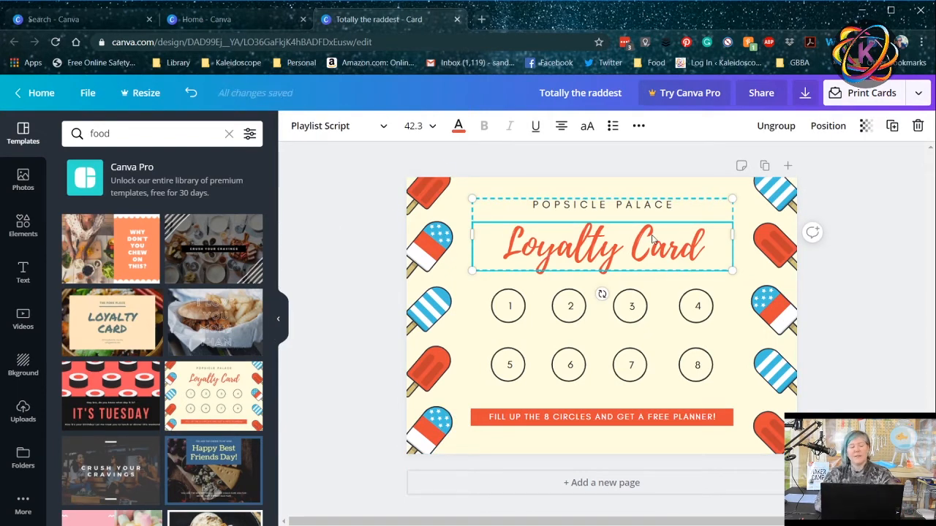
{"action": "mouse_move", "coordinate": [184, 252]}
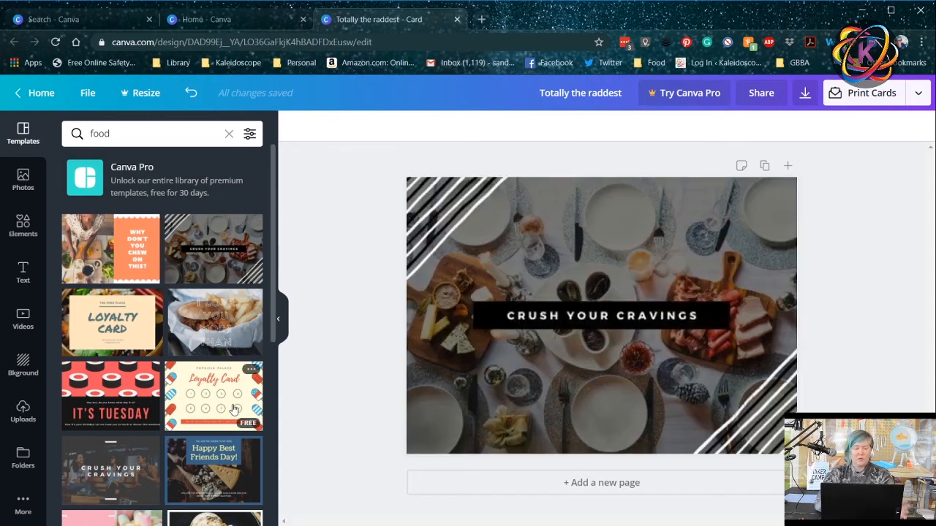
{"action": "left_click", "coordinate": [214, 396]}
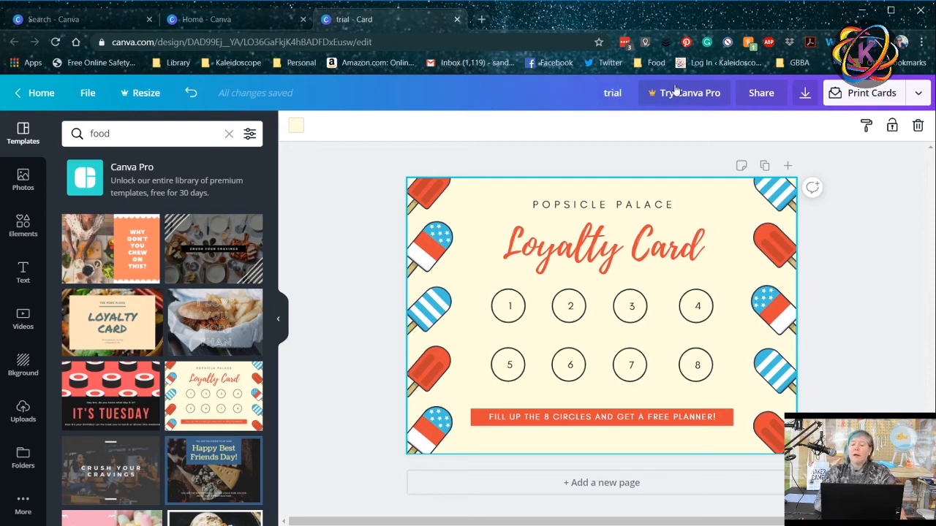
Show the sharing dialog for the trial loyalty card design
{"action": "left_click", "coordinate": [760, 94]}
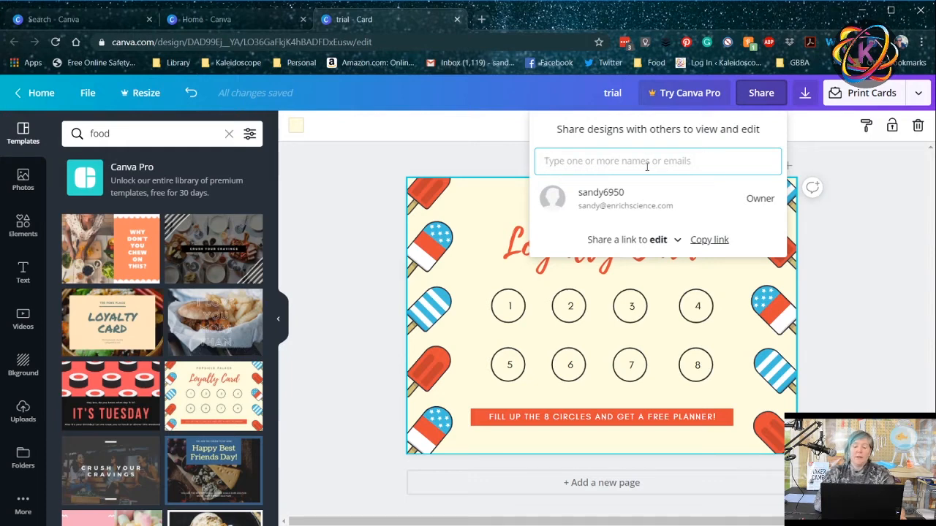
{"action": "mouse_move", "coordinate": [708, 240]}
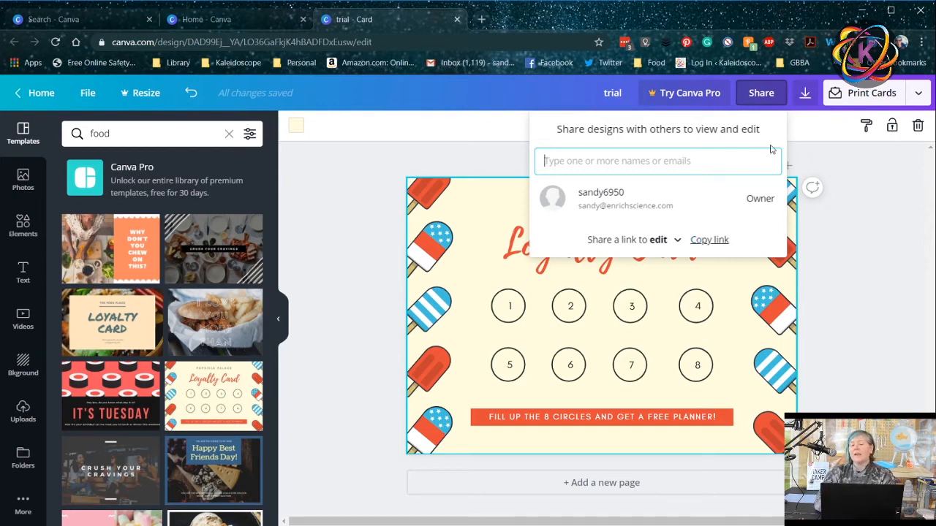
Download the loyalty card as a PNG file, choosing PNG over JPG in the file type list
{"action": "left_click", "coordinate": [805, 94]}
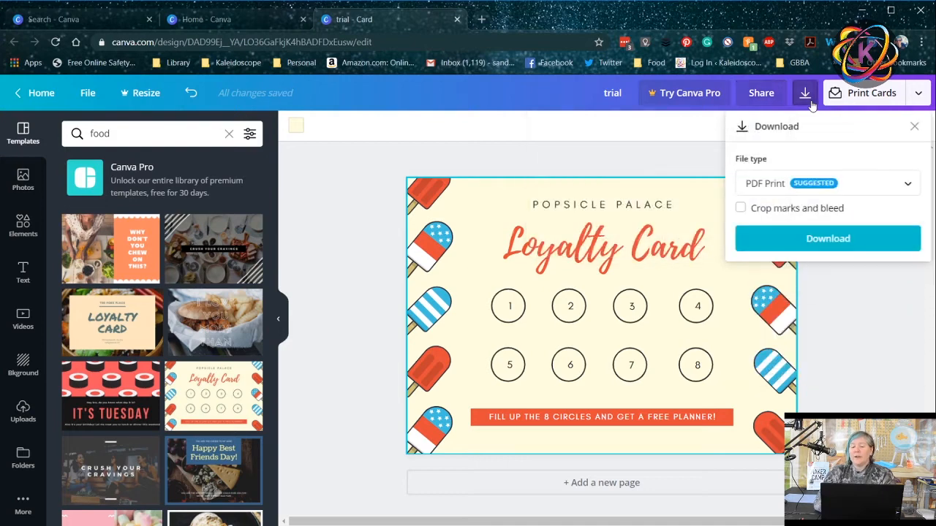
{"action": "mouse_move", "coordinate": [860, 187]}
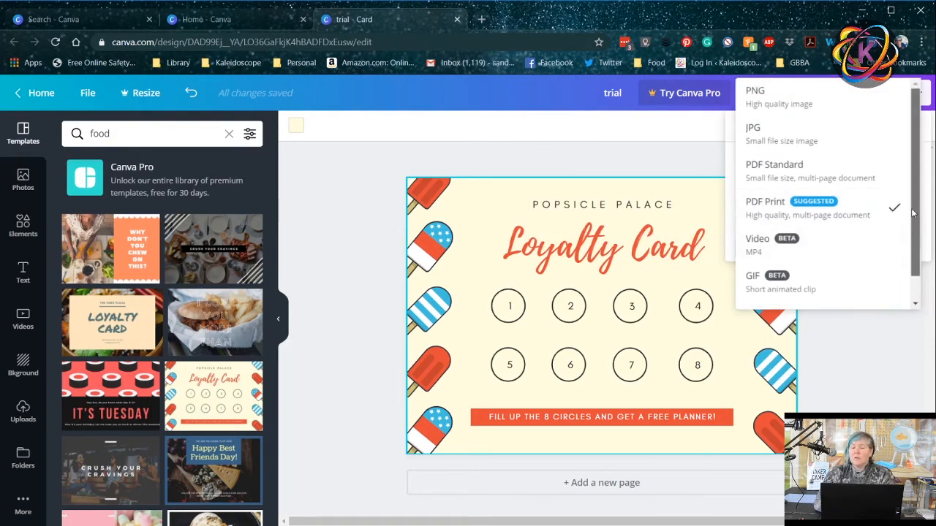
{"action": "mouse_move", "coordinate": [797, 96]}
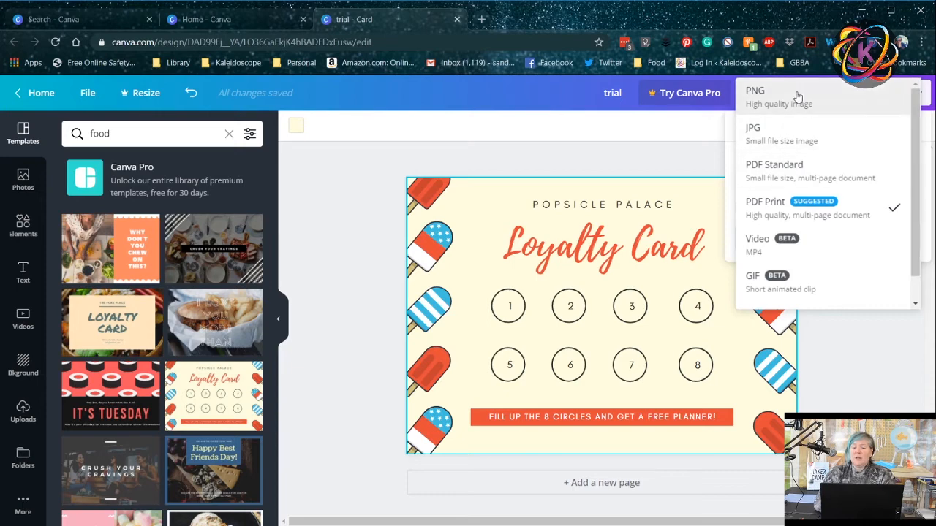
{"action": "mouse_move", "coordinate": [787, 134]}
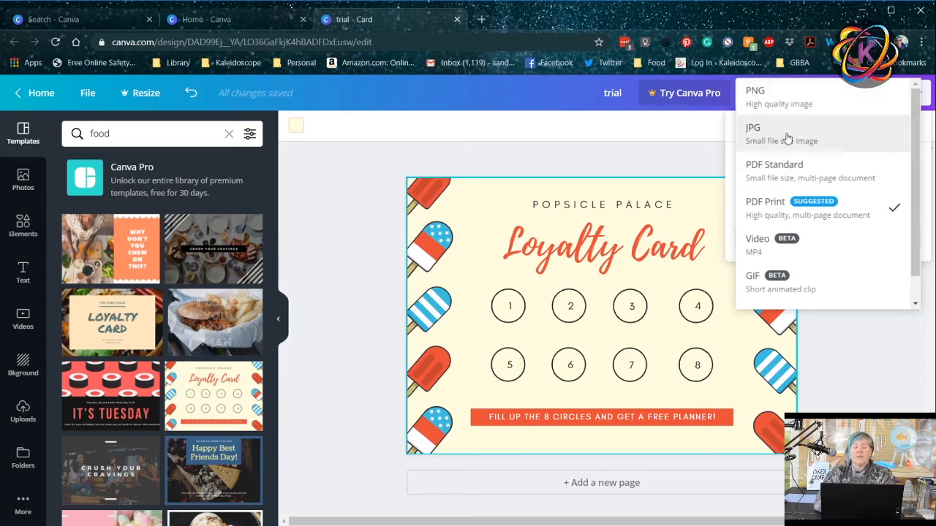
{"action": "left_click", "coordinate": [752, 135]}
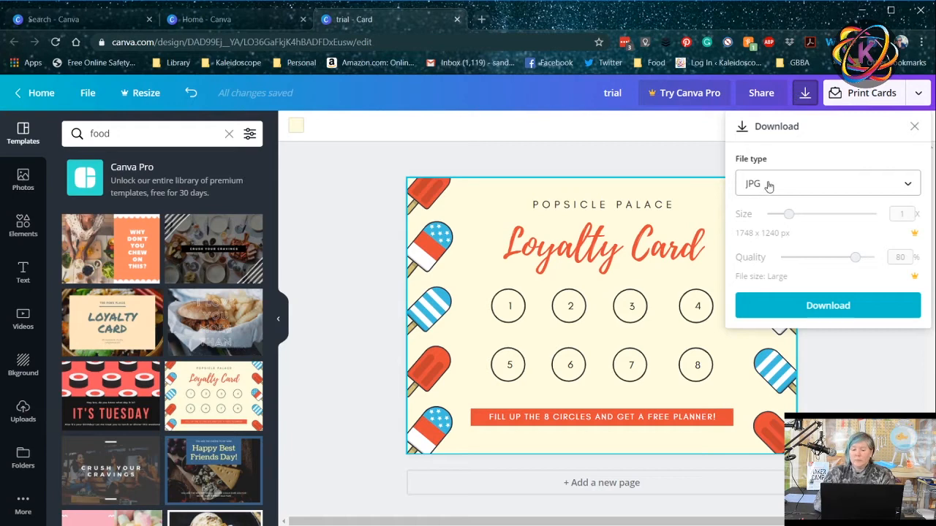
{"action": "left_click", "coordinate": [827, 185]}
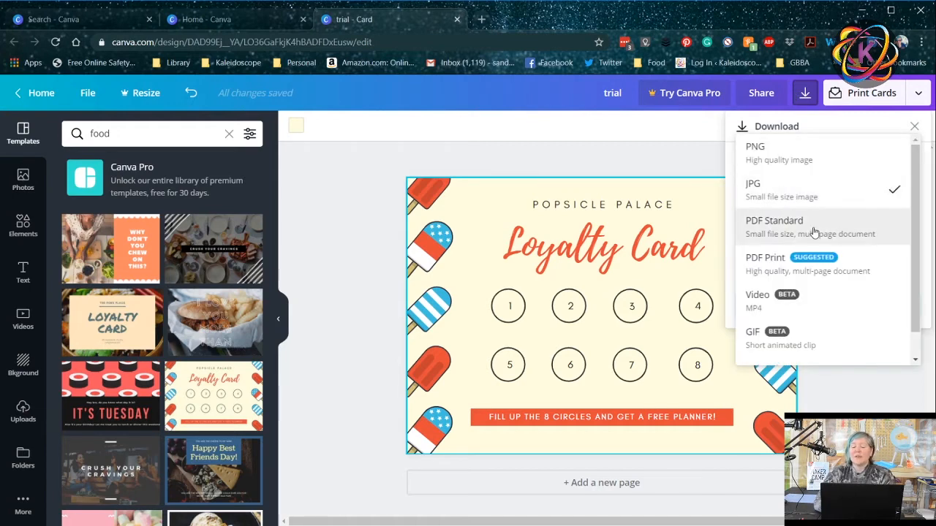
{"action": "mouse_move", "coordinate": [855, 266]}
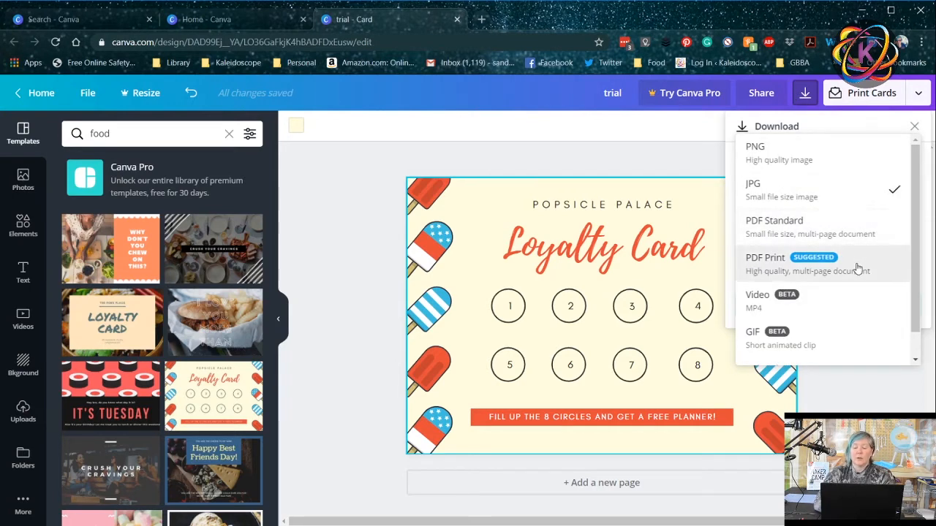
{"action": "mouse_move", "coordinate": [916, 310]}
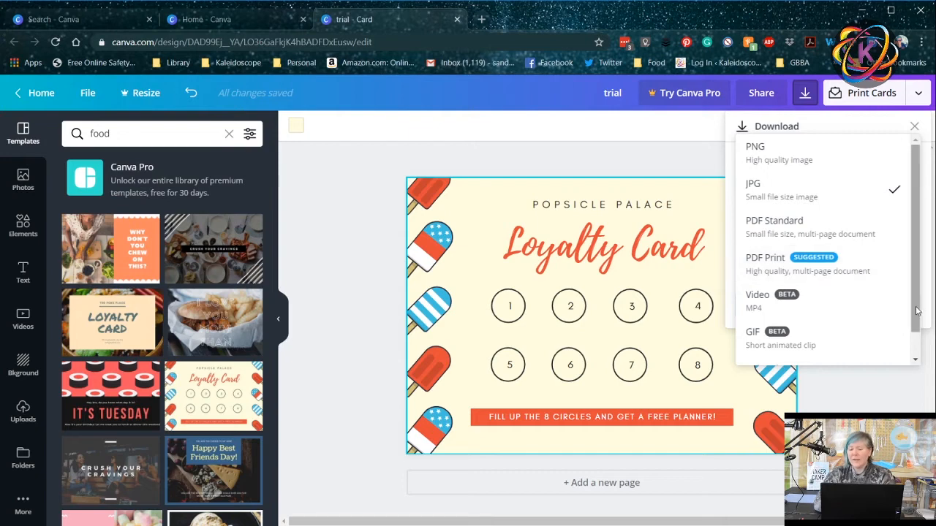
{"action": "scroll", "scroll_direction": "down", "scroll_amount": 3}
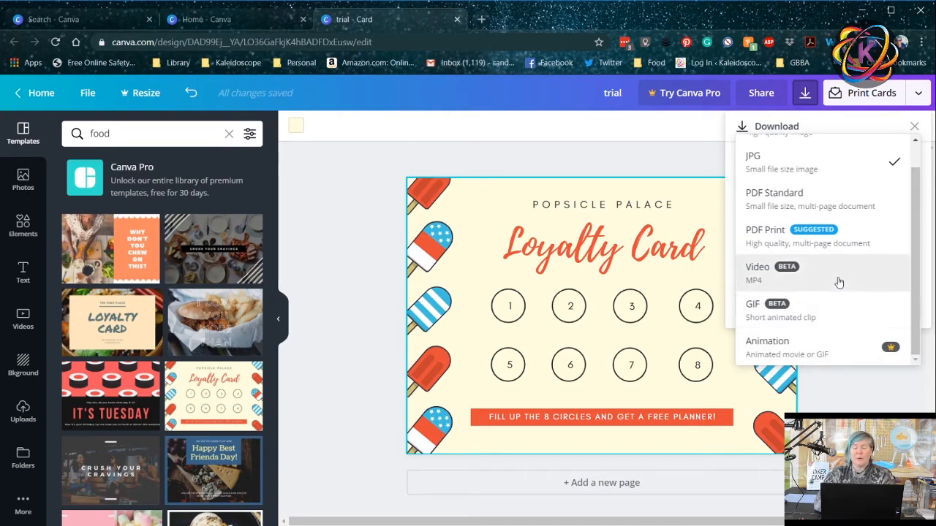
{"action": "mouse_move", "coordinate": [836, 307]}
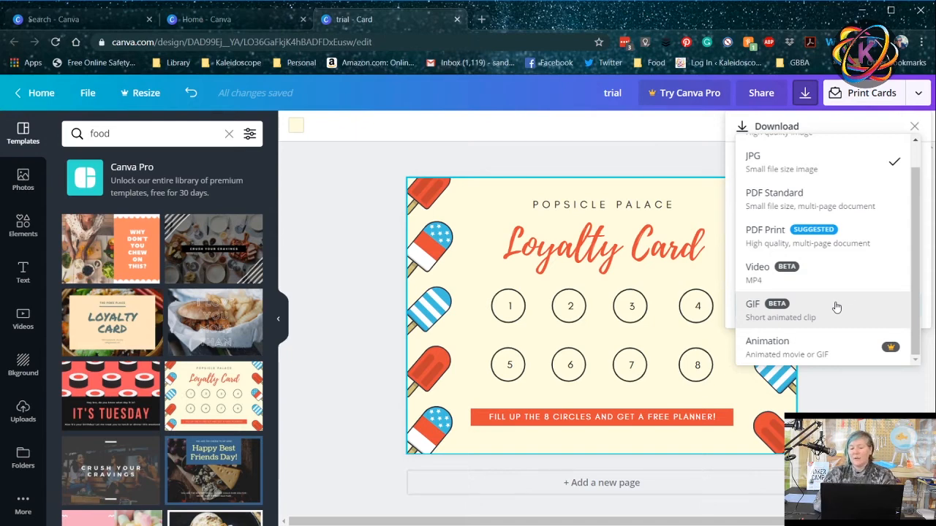
{"action": "mouse_move", "coordinate": [788, 357]}
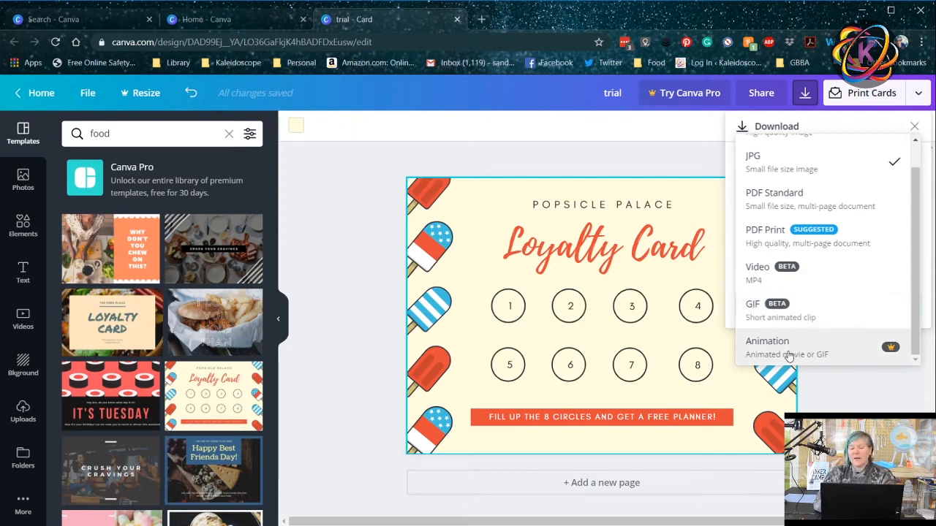
{"action": "mouse_move", "coordinate": [824, 326]}
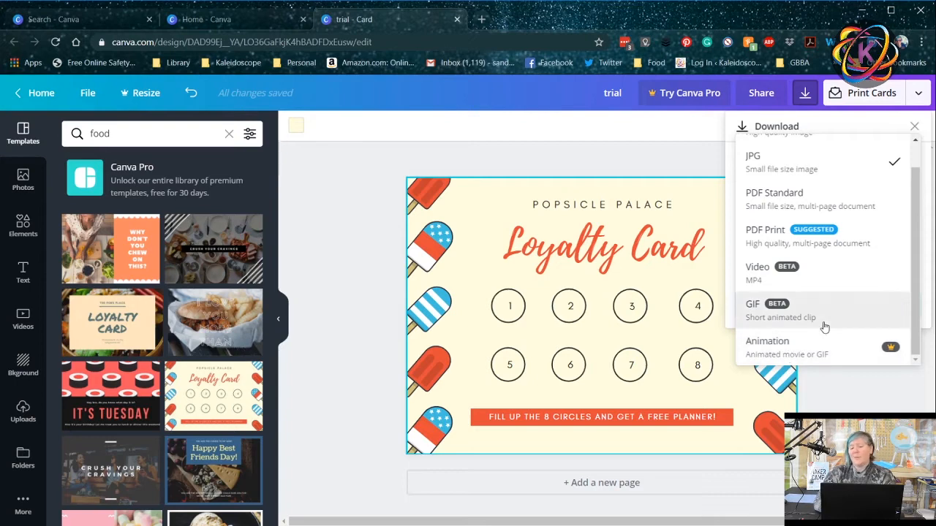
{"action": "mouse_move", "coordinate": [918, 215]}
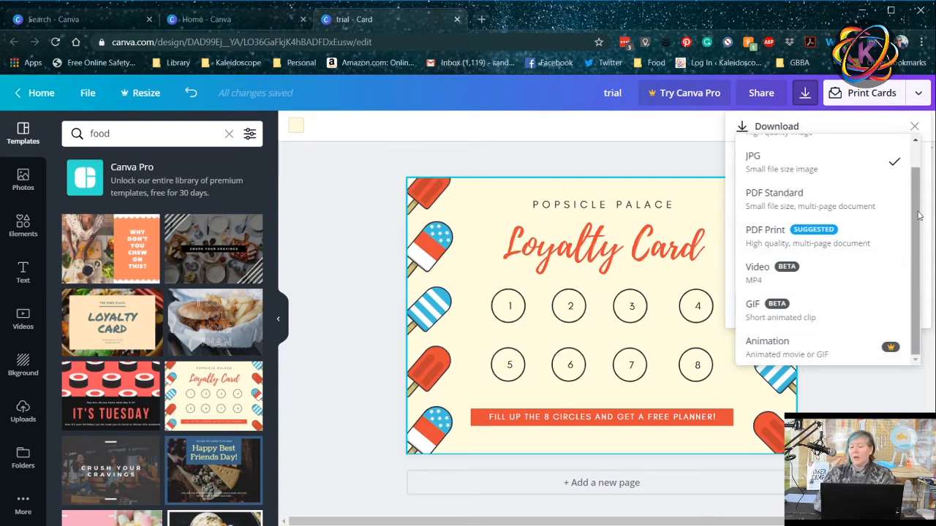
{"action": "scroll", "scroll_direction": "up", "scroll_amount": 3}
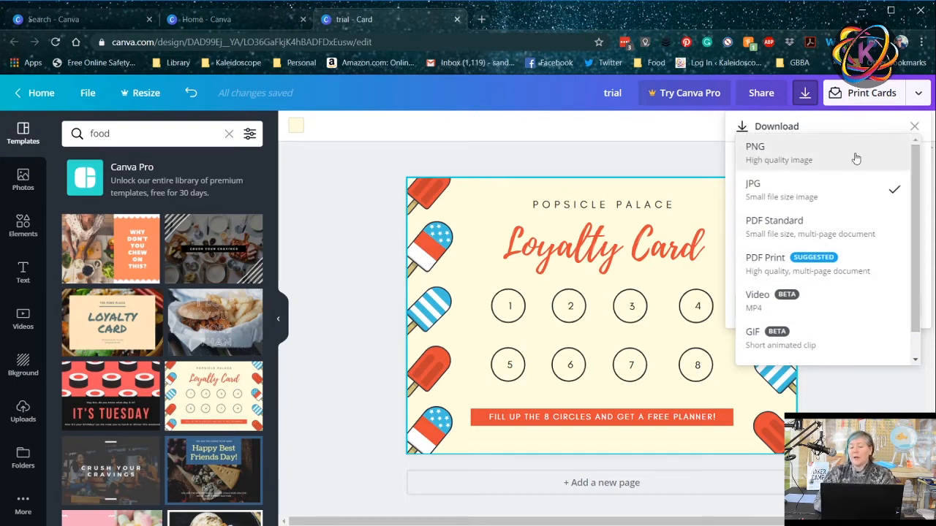
{"action": "left_click", "coordinate": [754, 146]}
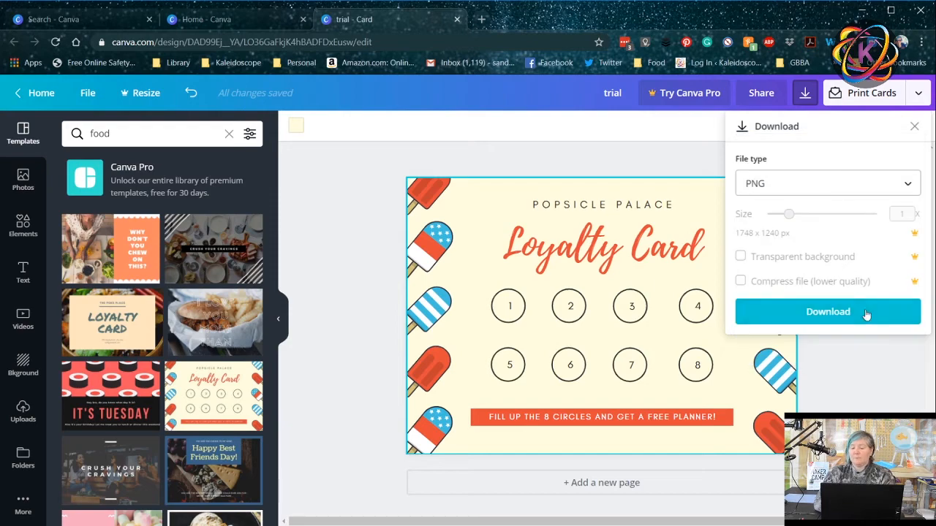
{"action": "left_click", "coordinate": [827, 311]}
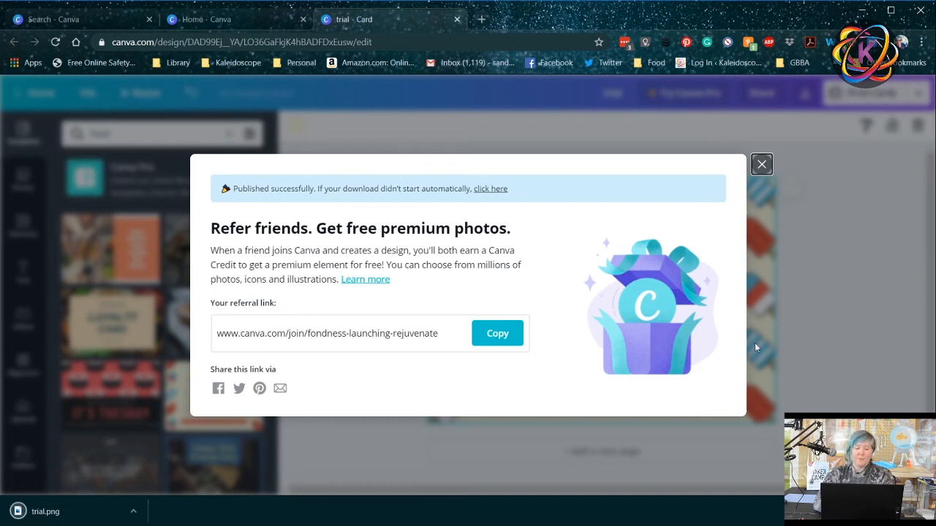
{"action": "mouse_move", "coordinate": [696, 159]}
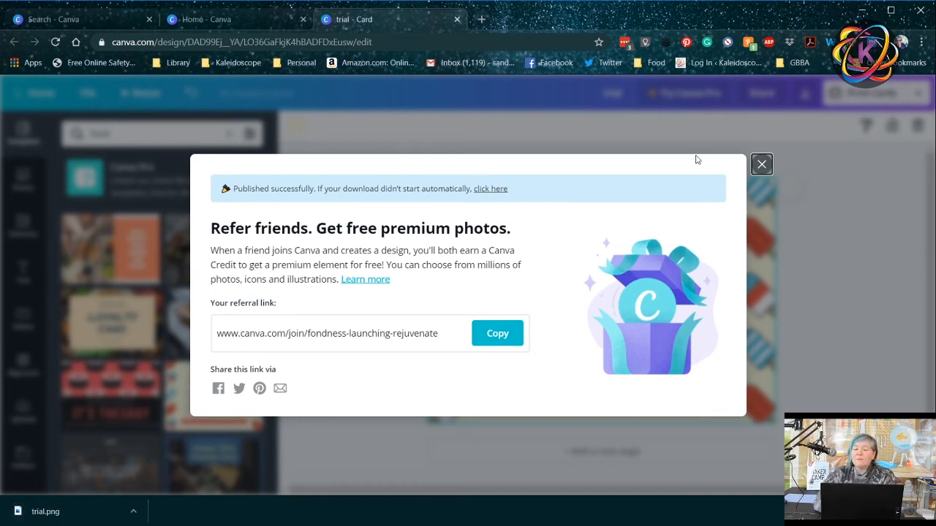
Dismiss the Refer friends popup and return to the loyalty card in the editor
{"action": "left_click", "coordinate": [760, 164]}
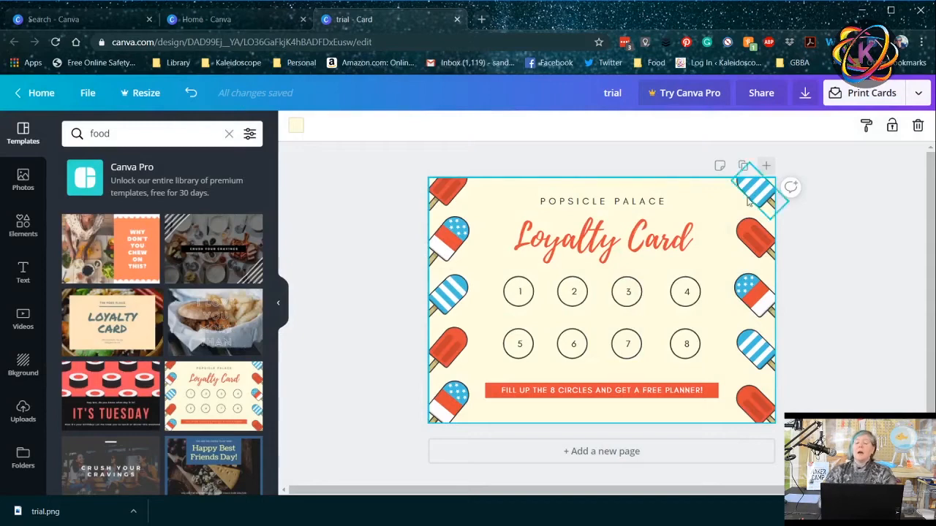
{"action": "left_click", "coordinate": [628, 292]}
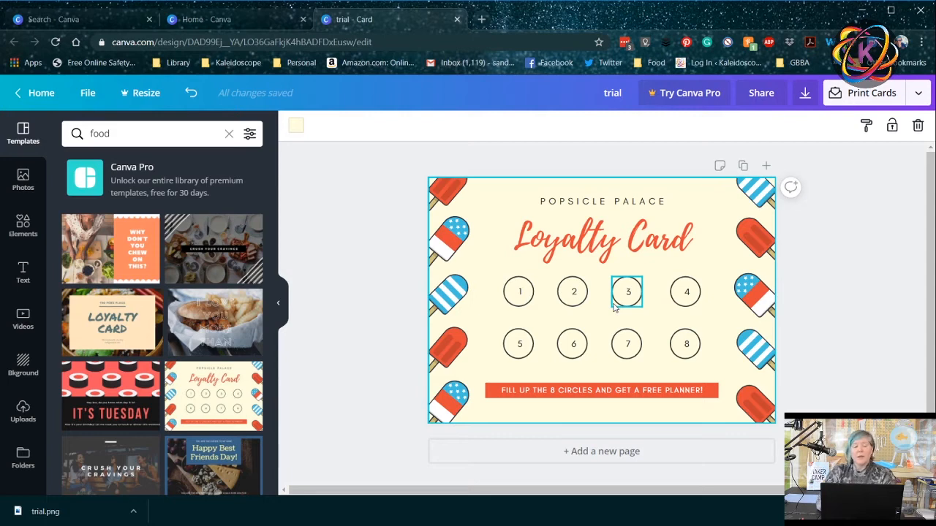
{"action": "left_click", "coordinate": [602, 237]}
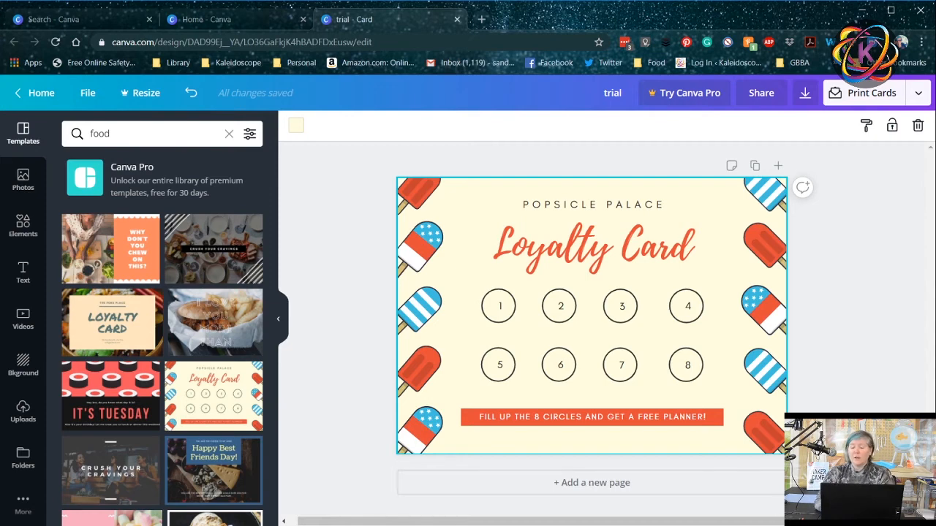
{"action": "left_click", "coordinate": [801, 187]}
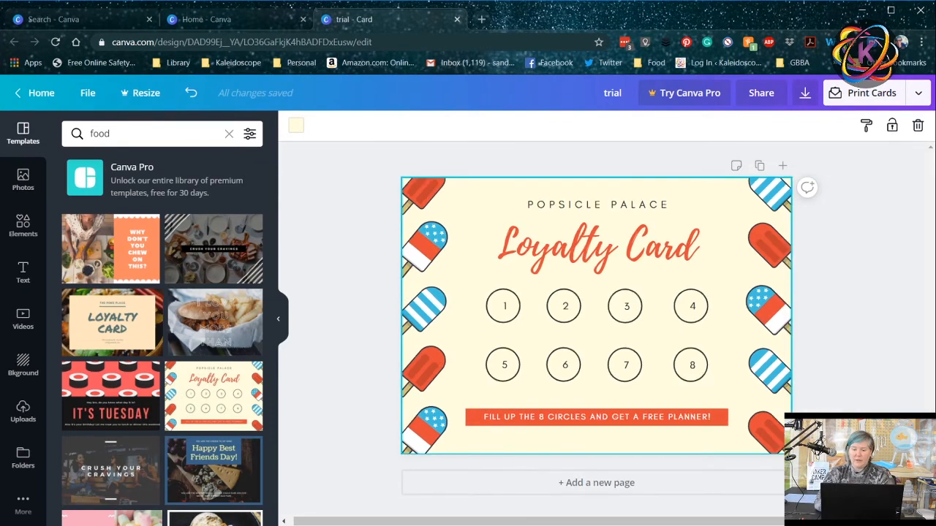
{"action": "mouse_move", "coordinate": [759, 165]}
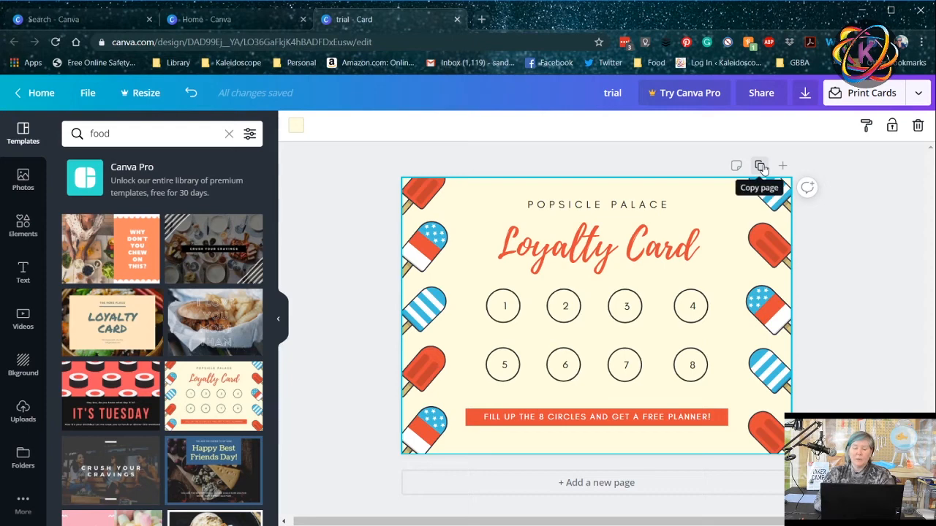
{"action": "mouse_move", "coordinate": [737, 167]}
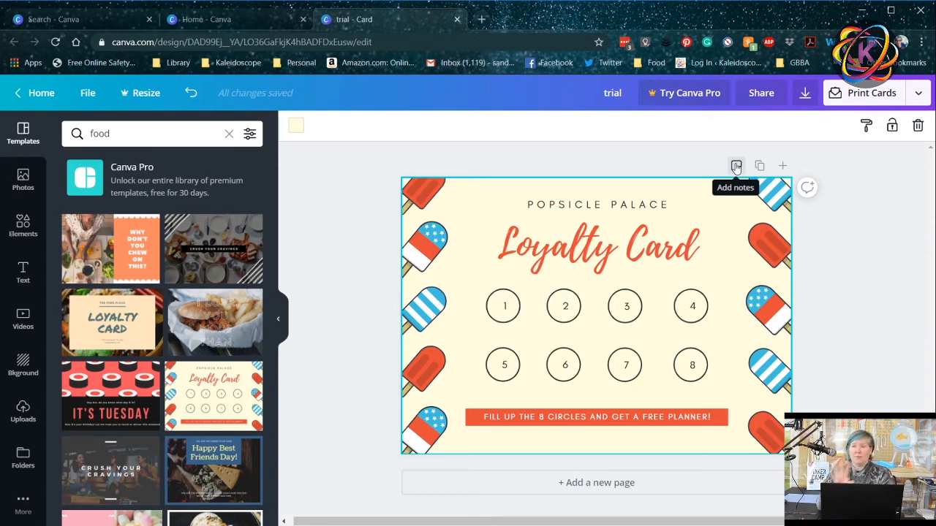
{"action": "mouse_move", "coordinate": [783, 165]}
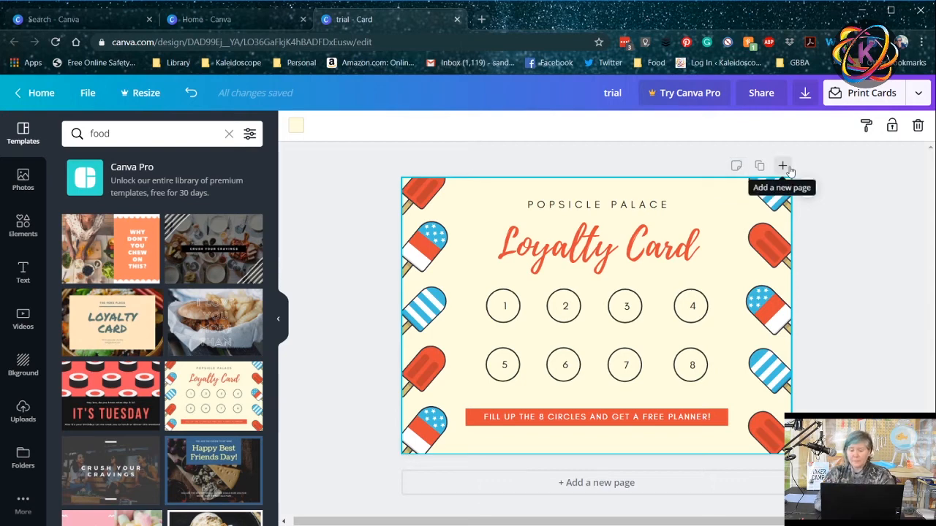
{"action": "mouse_move", "coordinate": [857, 187]}
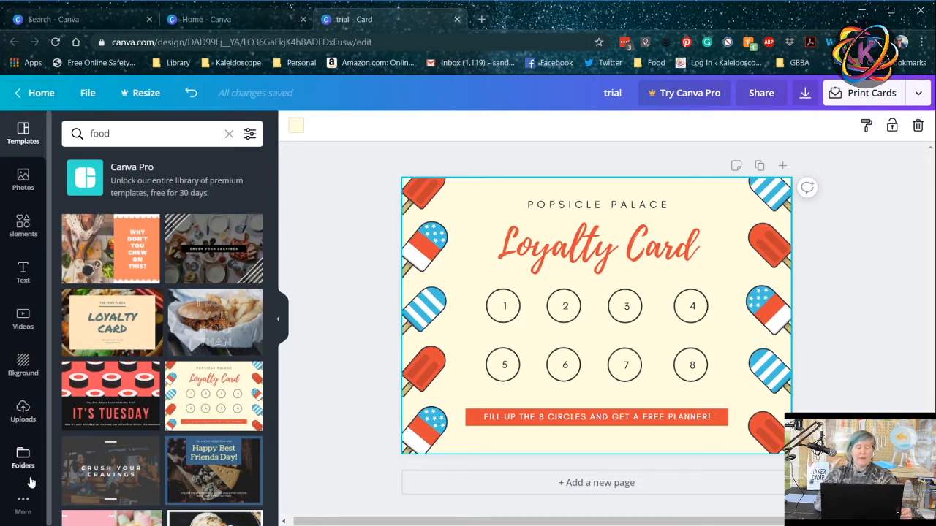
Browse the More panel's apps and integrations such as Charts, Music, Pexels and YouTube
{"action": "left_click", "coordinate": [24, 504]}
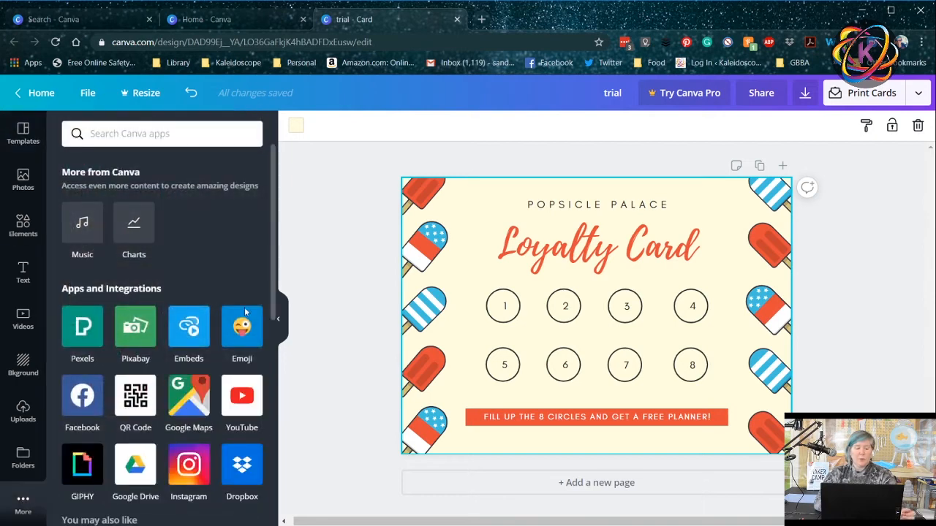
{"action": "mouse_move", "coordinate": [223, 468]}
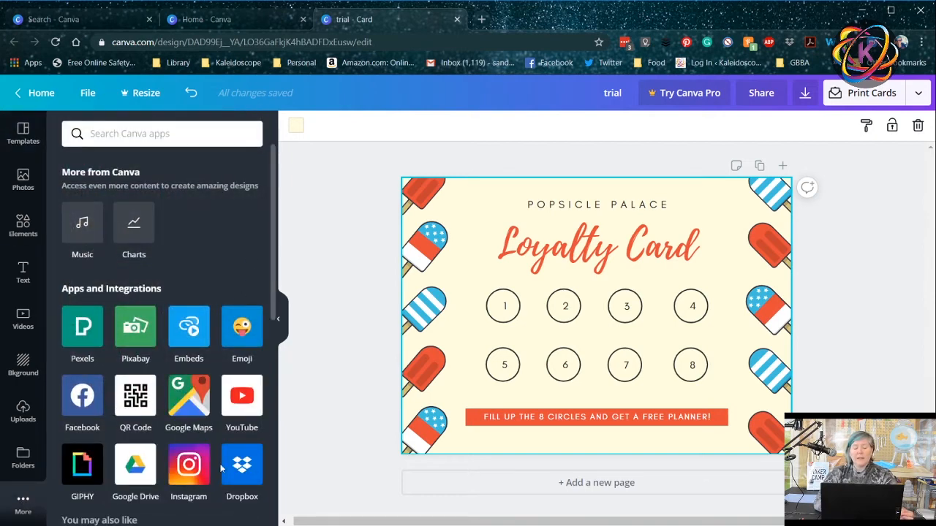
{"action": "mouse_move", "coordinate": [274, 281]}
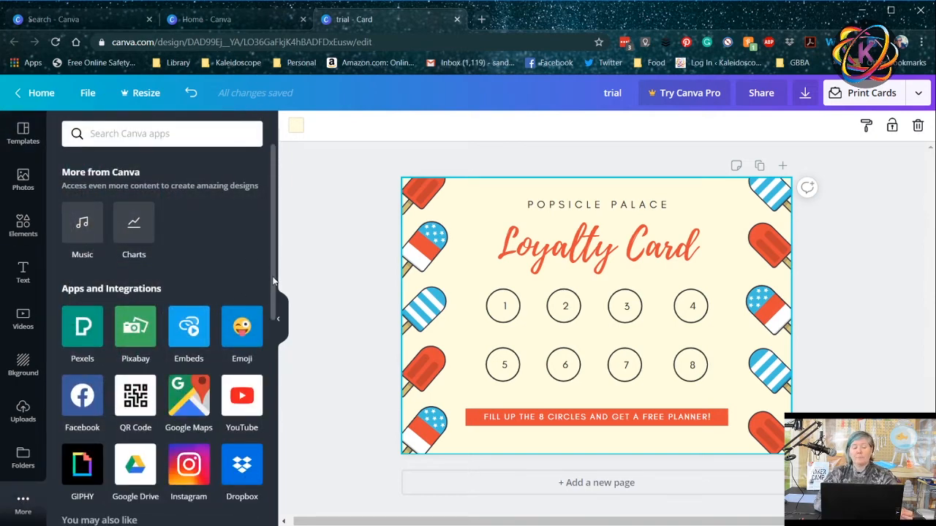
{"action": "scroll", "scroll_direction": "down", "scroll_amount": 3}
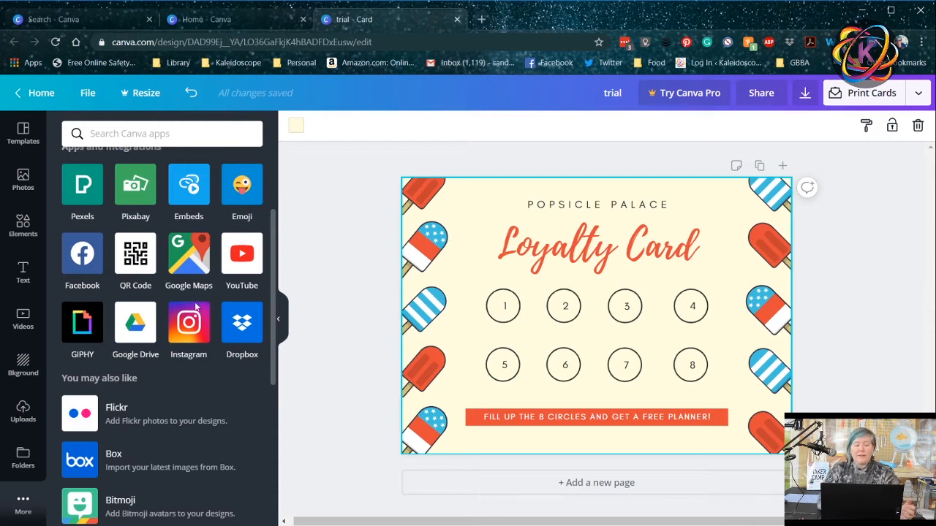
{"action": "scroll", "scroll_direction": "down", "scroll_amount": 3}
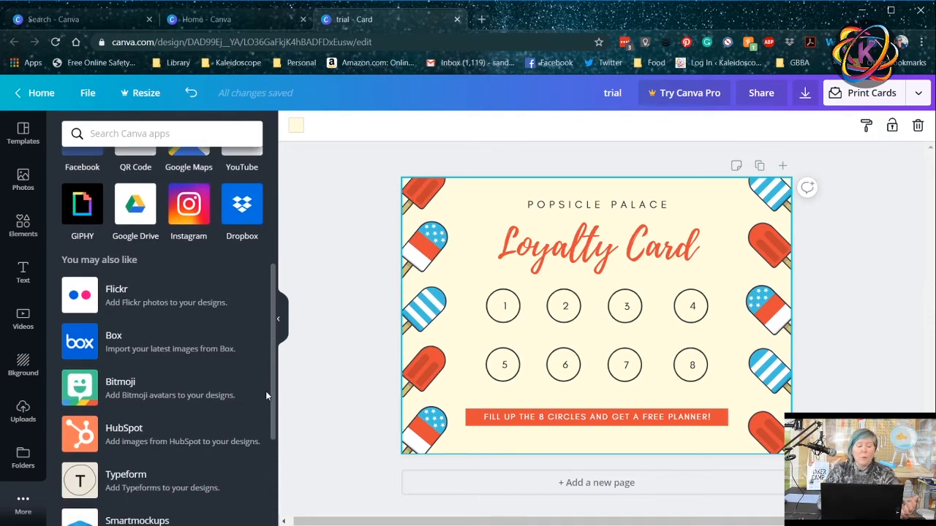
{"action": "scroll", "scroll_direction": "up", "scroll_amount": 3}
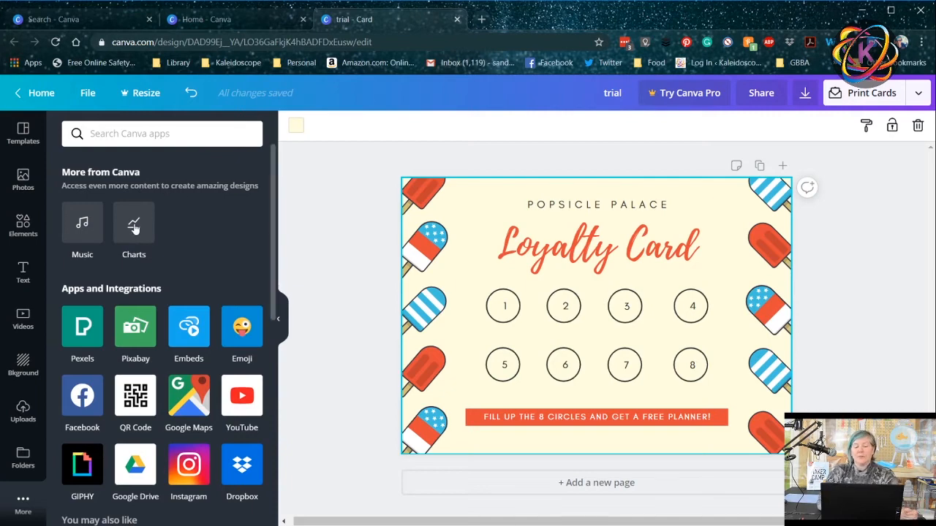
Add a stacked bar chart from the Charts gallery onto the page
{"action": "left_click", "coordinate": [133, 226]}
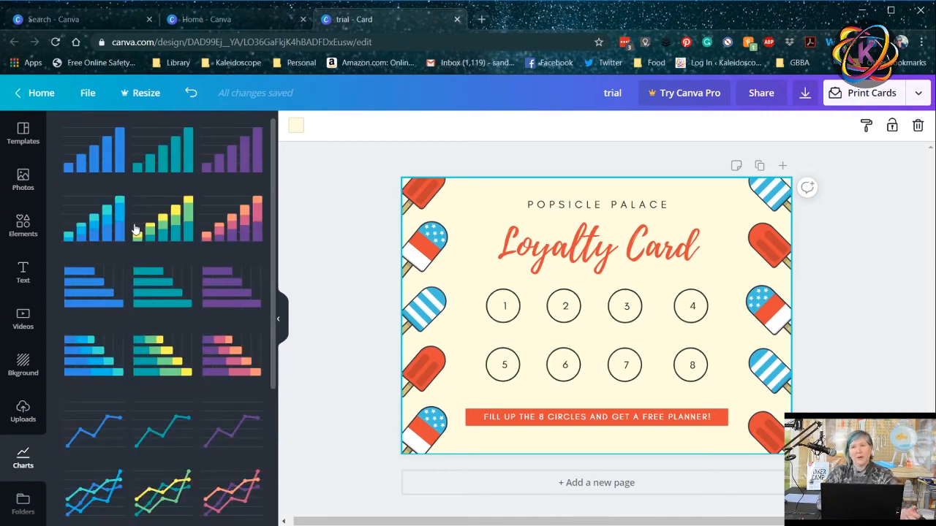
{"action": "mouse_move", "coordinate": [360, 157]}
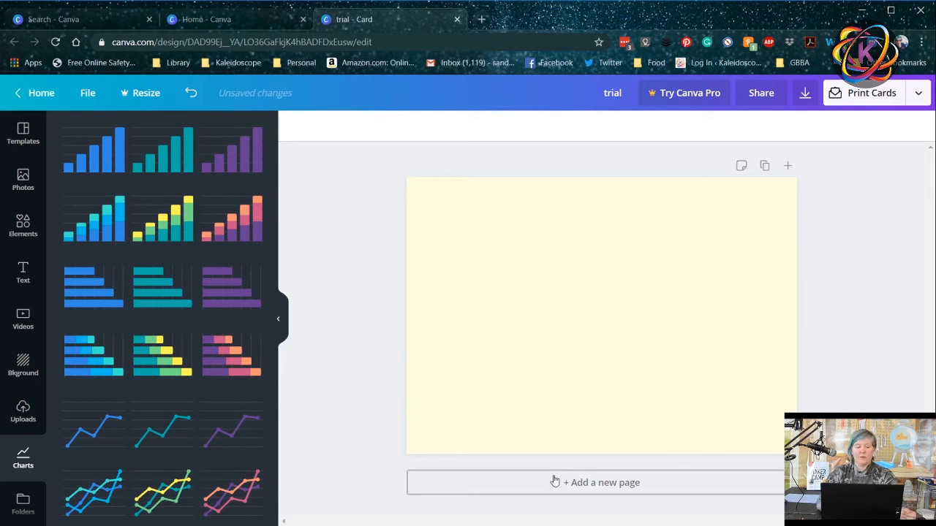
{"action": "left_click", "coordinate": [93, 149]}
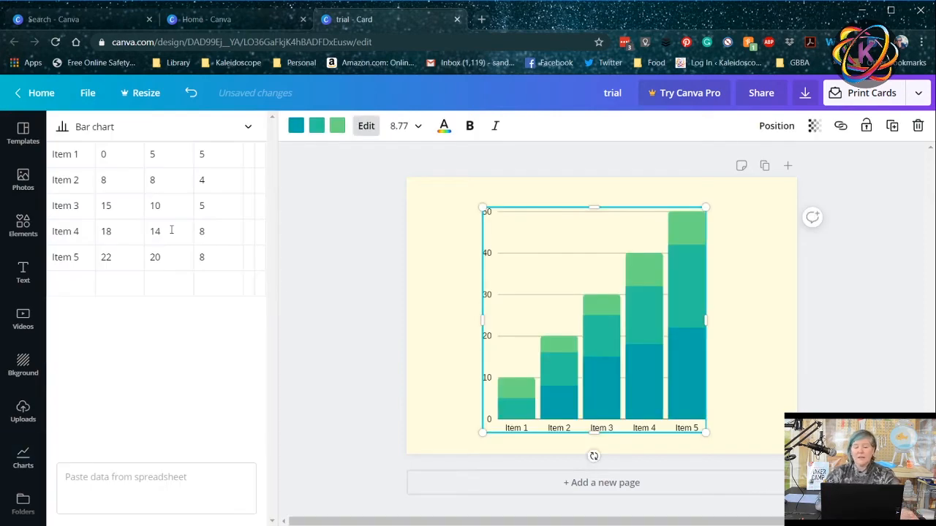
{"action": "mouse_move", "coordinate": [278, 202]}
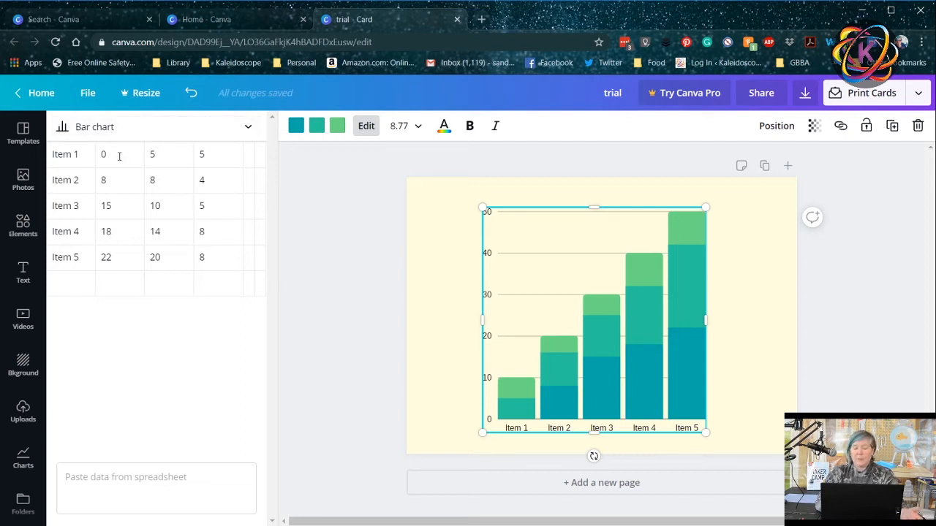
{"action": "mouse_move", "coordinate": [123, 149]}
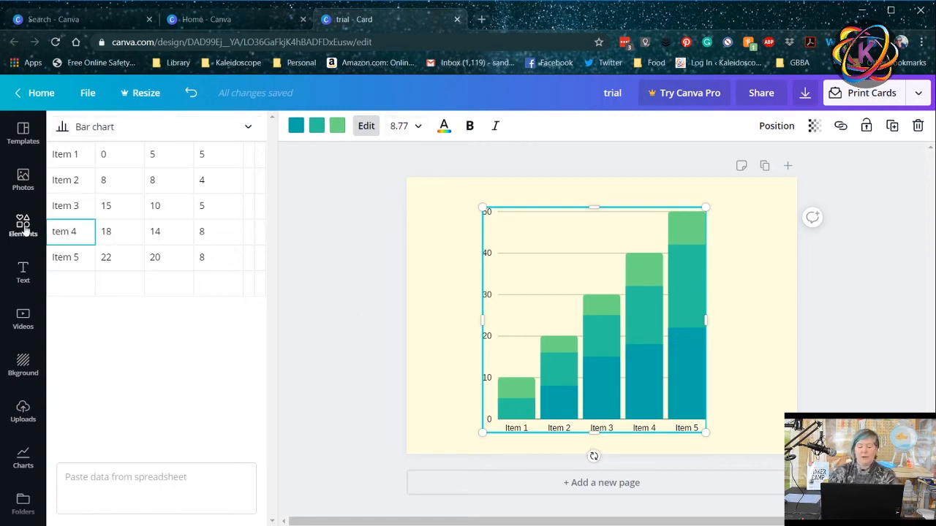
Rename Item 4 to 'cat' with value 50 in the chart data, making its bar tallest
{"action": "type", "text": "cat"}
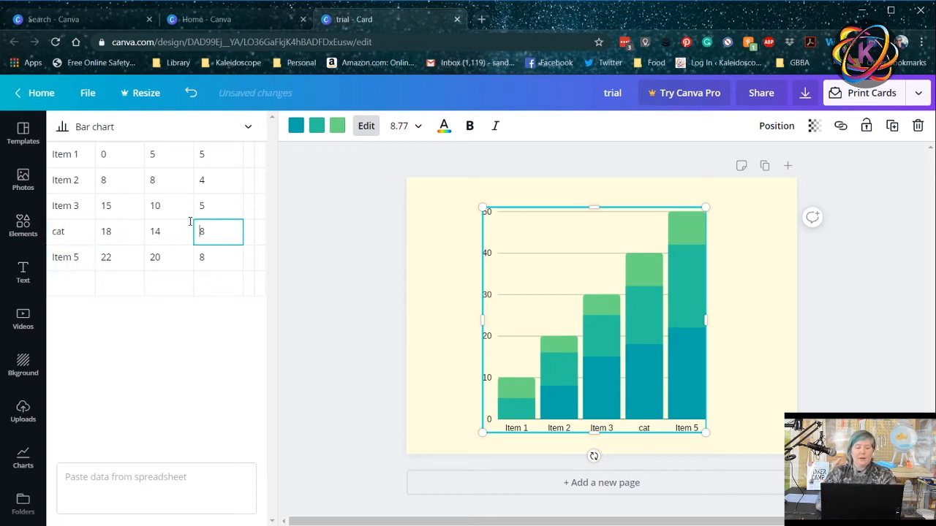
{"action": "type", "text": "50"}
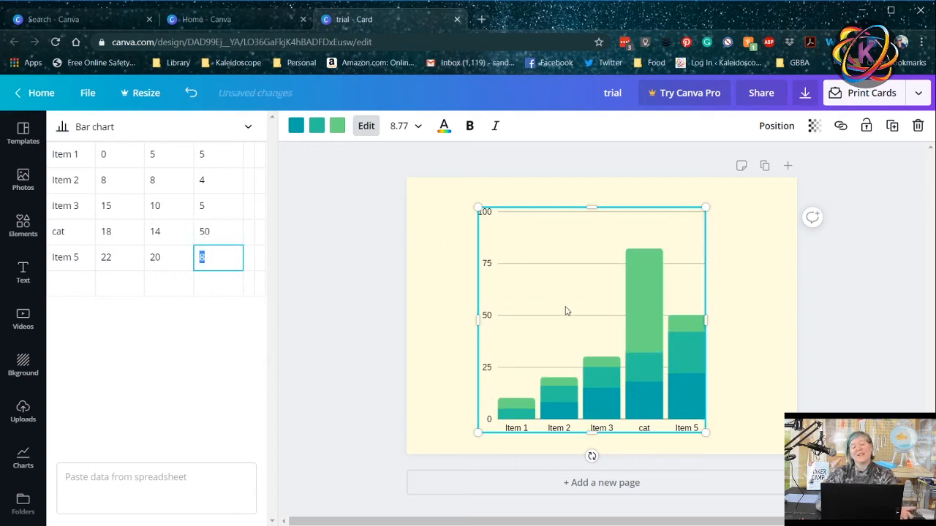
{"action": "mouse_move", "coordinate": [684, 310]}
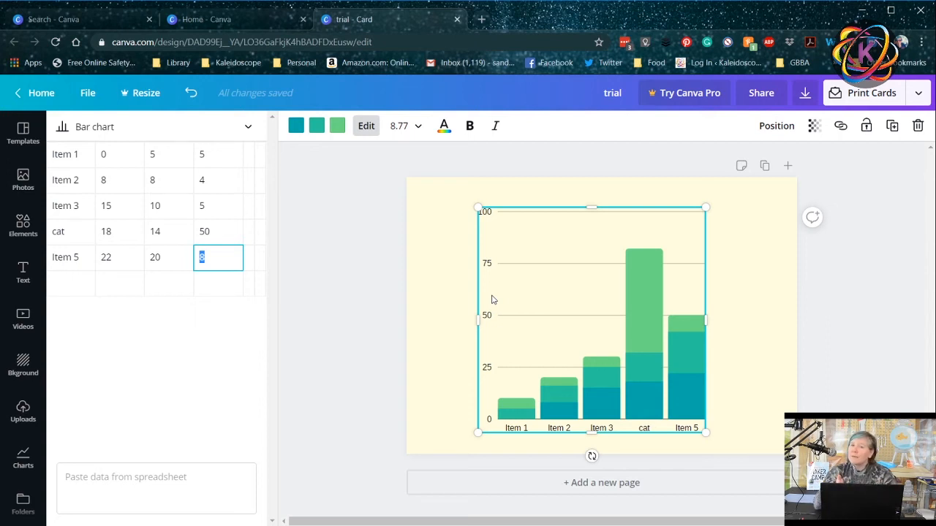
{"action": "mouse_move", "coordinate": [300, 430]}
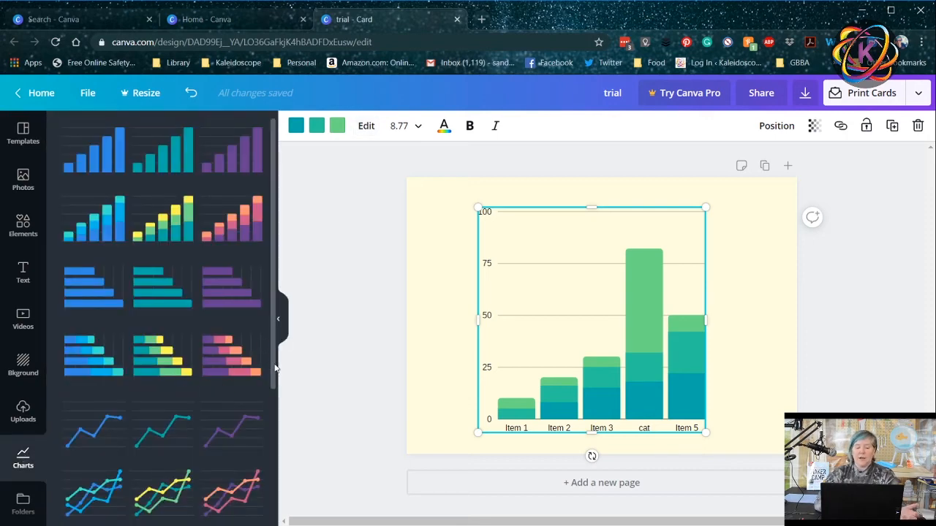
{"action": "scroll", "scroll_direction": "down", "scroll_amount": 3}
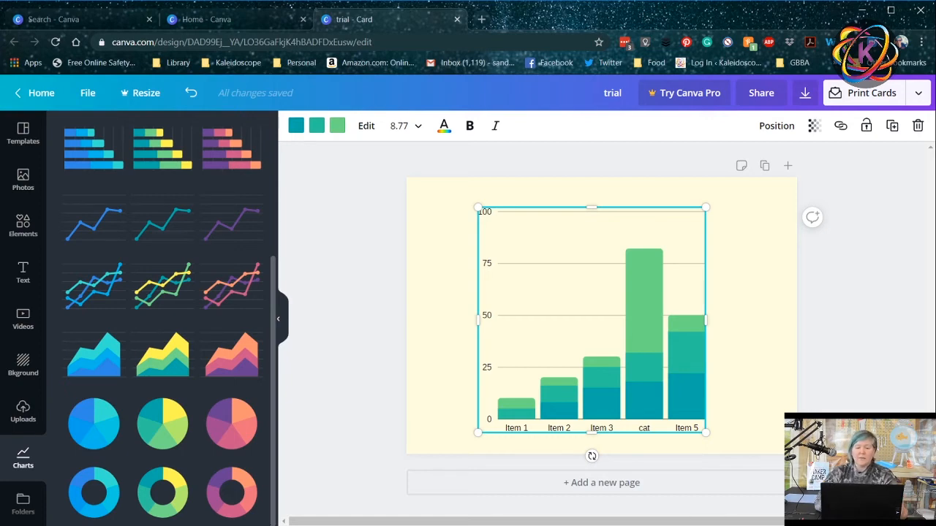
{"action": "mouse_move", "coordinate": [357, 446]}
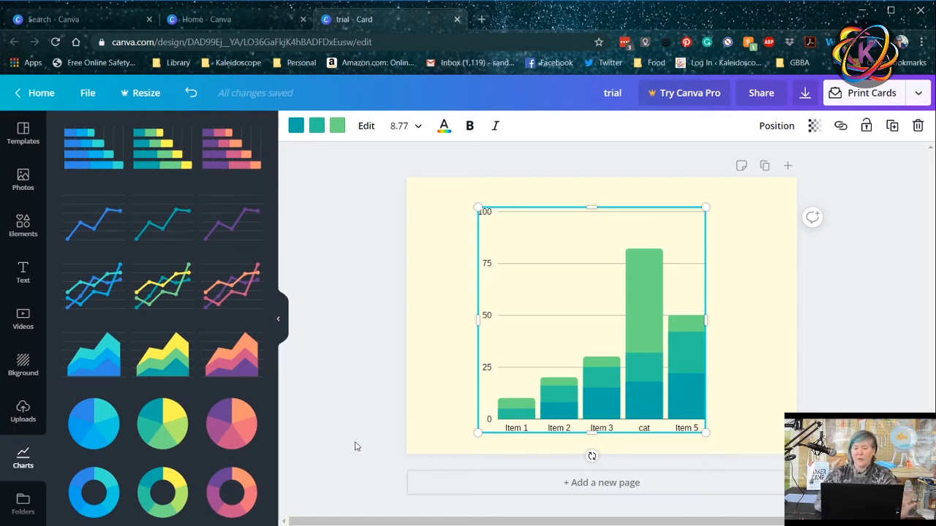
{"action": "mouse_move", "coordinate": [345, 237]}
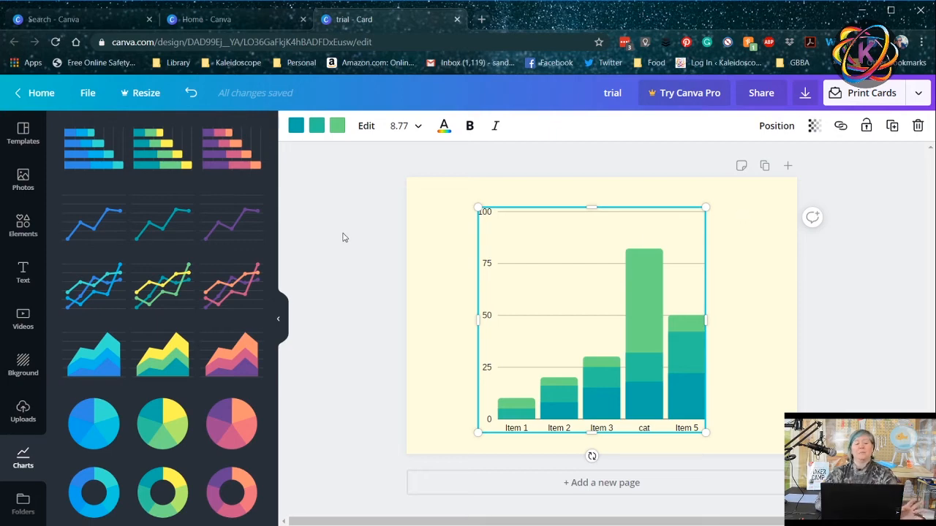
Return to Canva home and browse the Social Media, Documents and Prints design types
{"action": "left_click", "coordinate": [35, 93]}
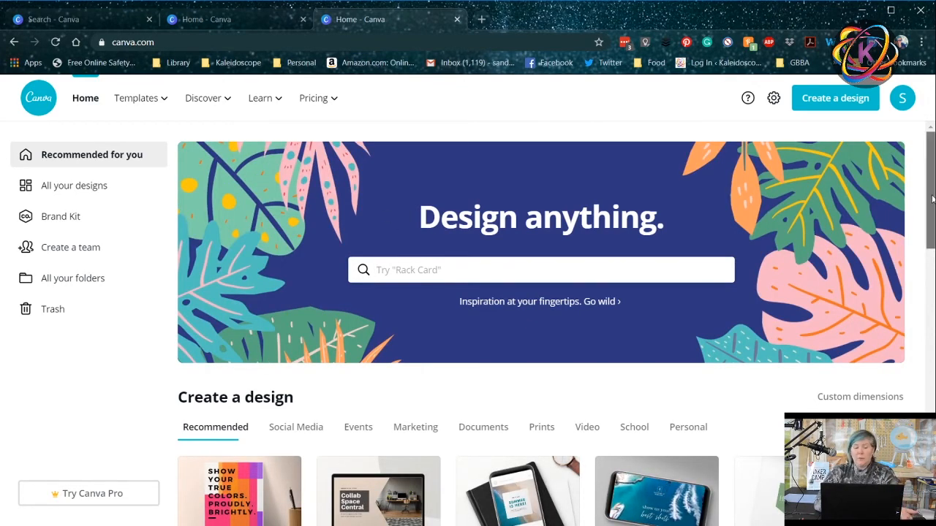
{"action": "scroll", "scroll_direction": "down", "scroll_amount": 3}
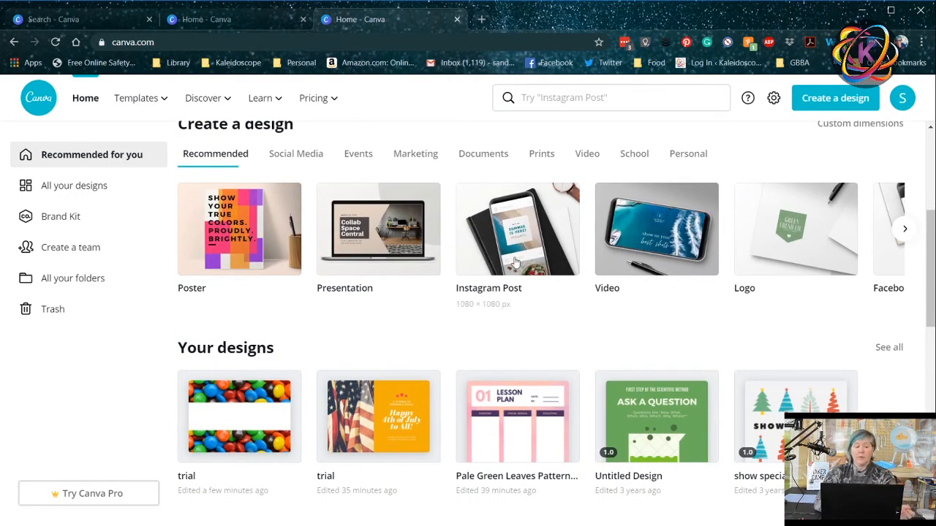
{"action": "left_click", "coordinate": [296, 154]}
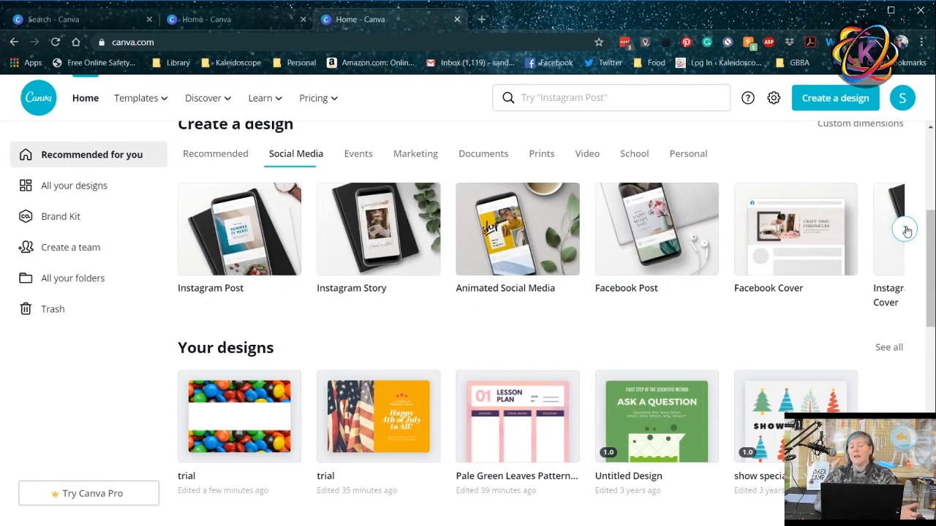
{"action": "left_click", "coordinate": [907, 231]}
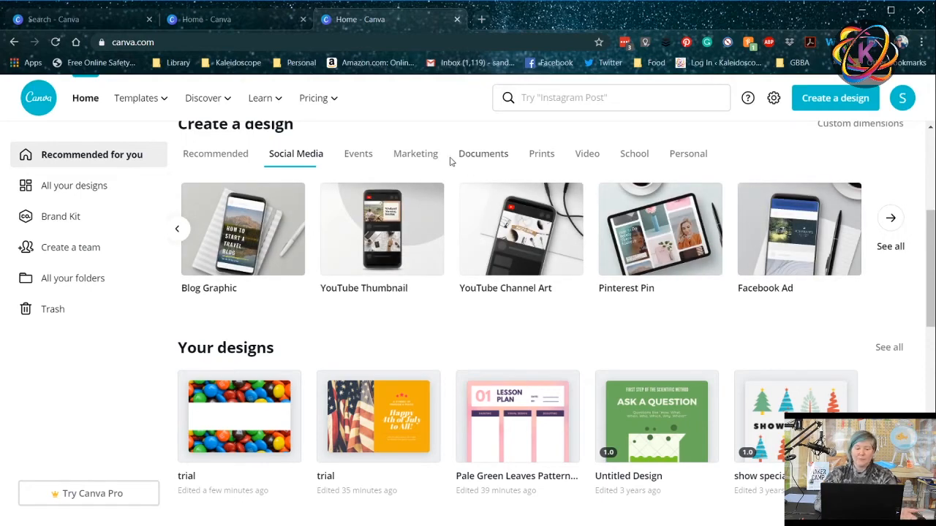
{"action": "left_click", "coordinate": [482, 153]}
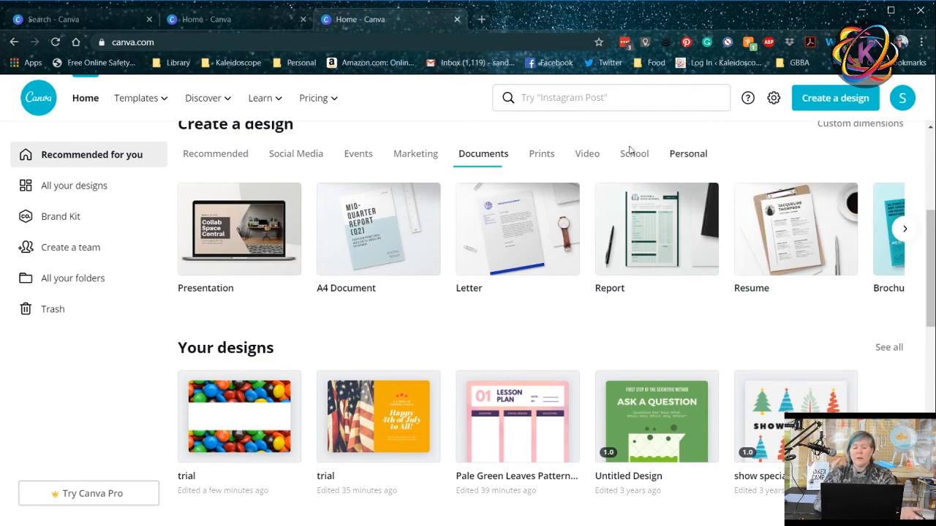
{"action": "left_click", "coordinate": [541, 153]}
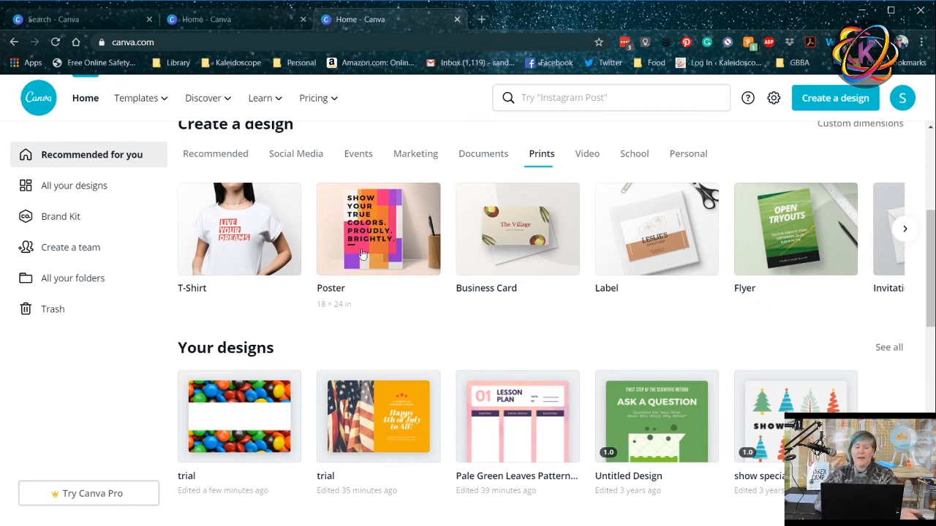
{"action": "mouse_move", "coordinate": [699, 159]}
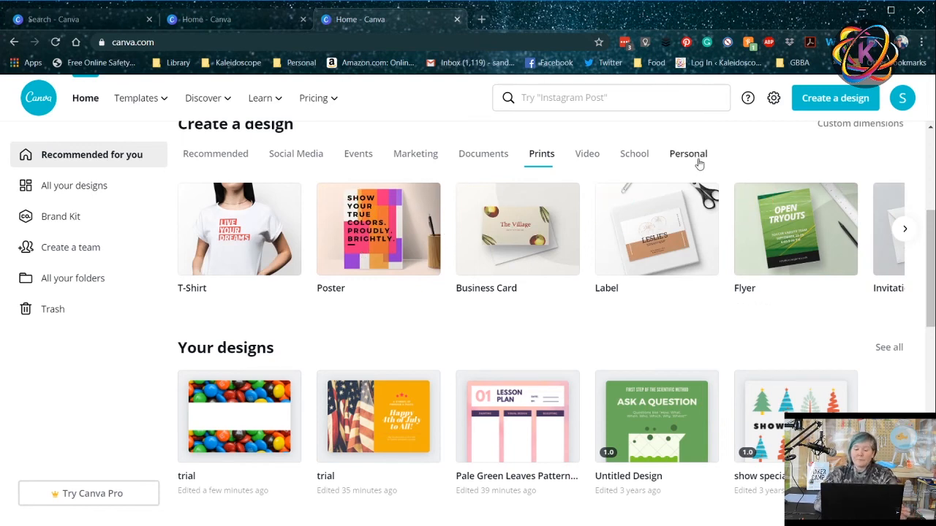
Browse Personal, Events and School design types, then start a new Mind Map design
{"action": "left_click", "coordinate": [687, 154]}
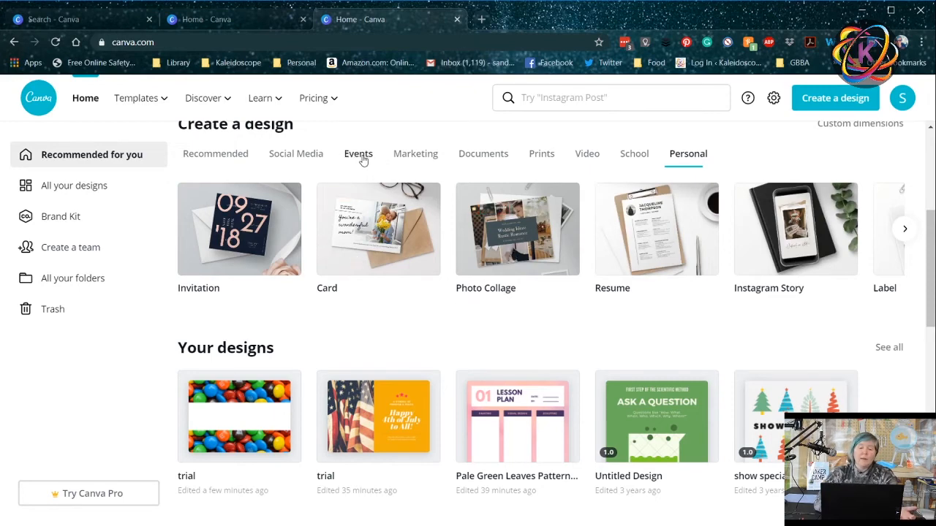
{"action": "left_click", "coordinate": [357, 154]}
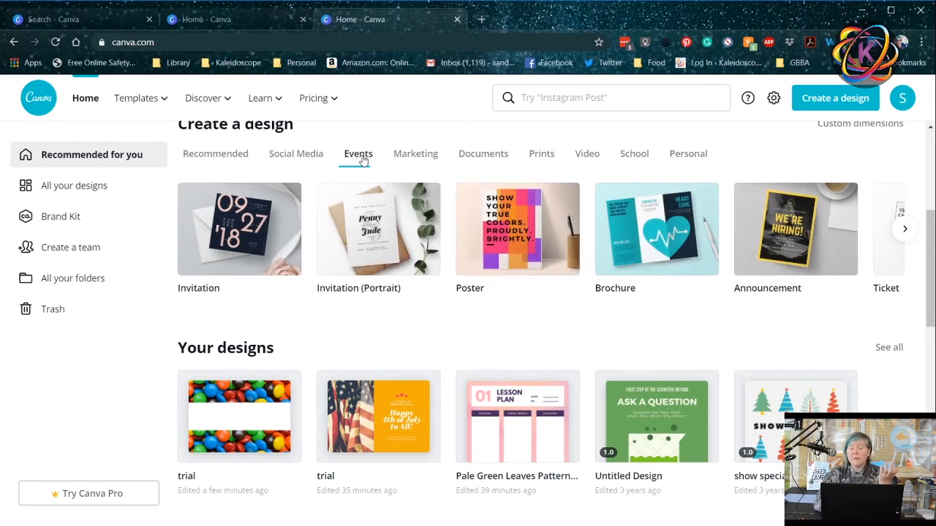
{"action": "mouse_move", "coordinate": [366, 168]}
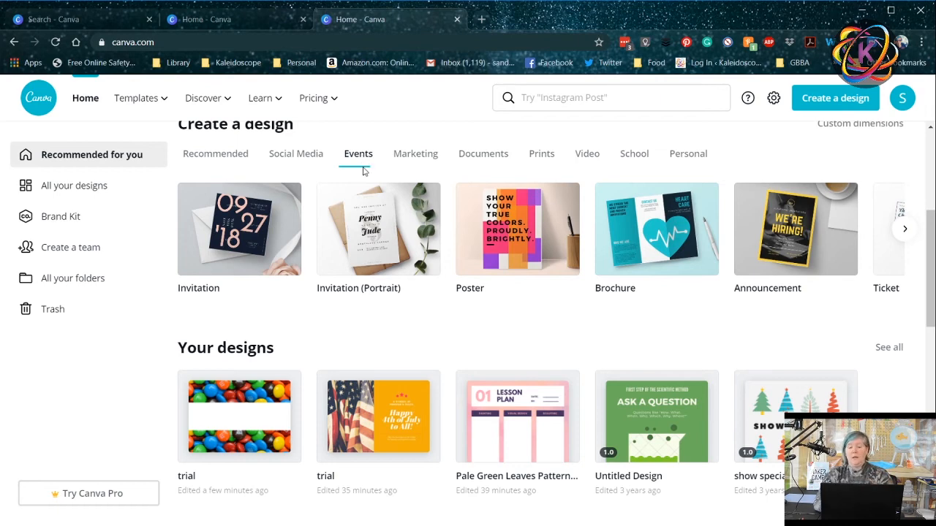
{"action": "left_click", "coordinate": [635, 153]}
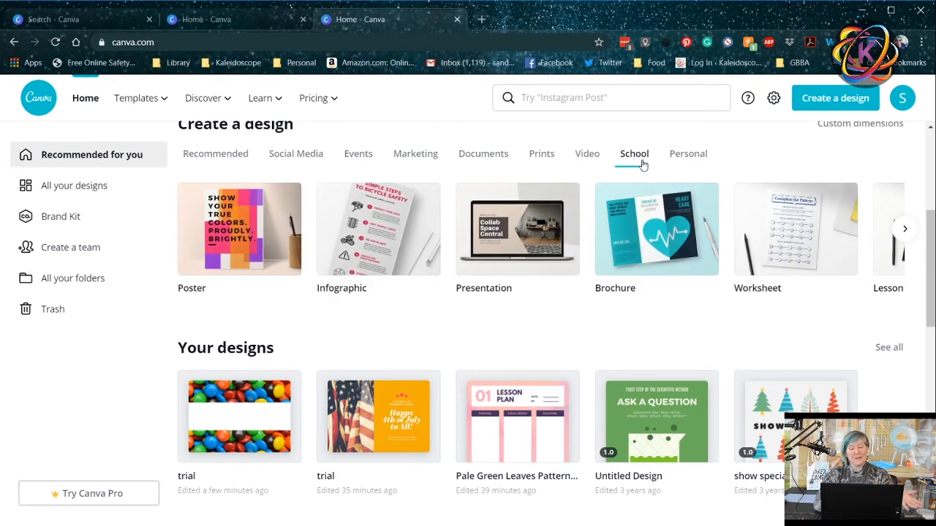
{"action": "mouse_move", "coordinate": [824, 243]}
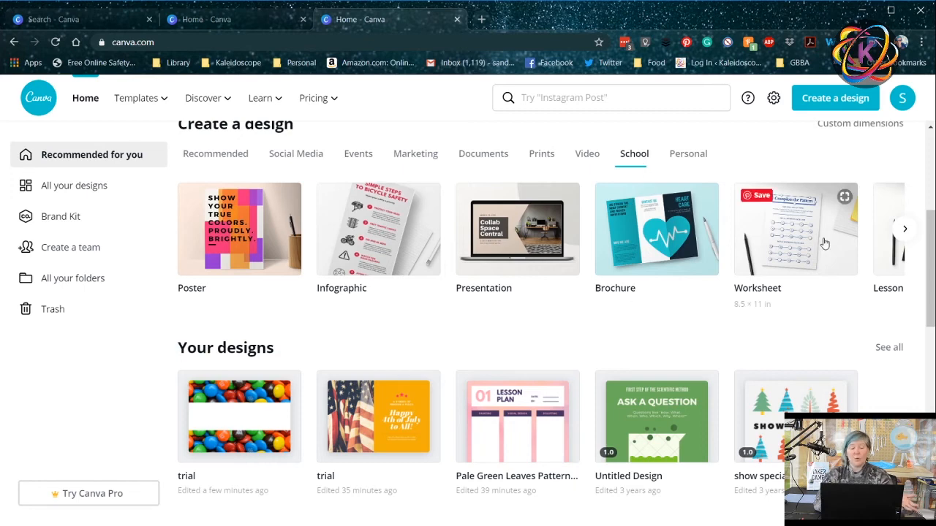
{"action": "mouse_move", "coordinate": [866, 263]}
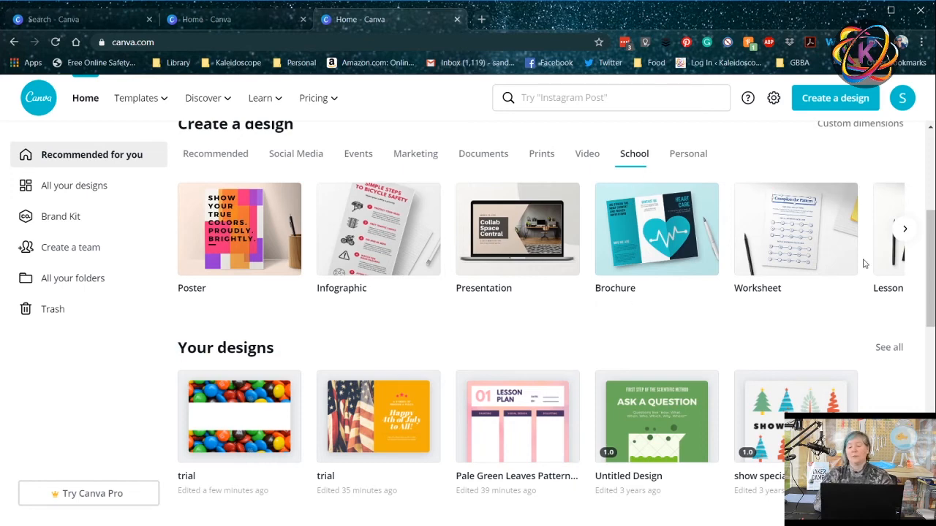
{"action": "left_click", "coordinate": [903, 228]}
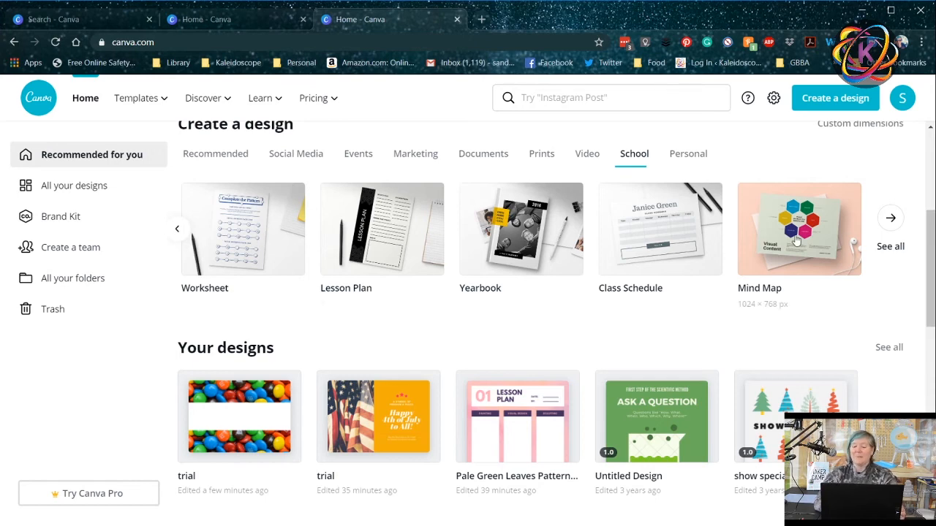
{"action": "left_click", "coordinate": [798, 228]}
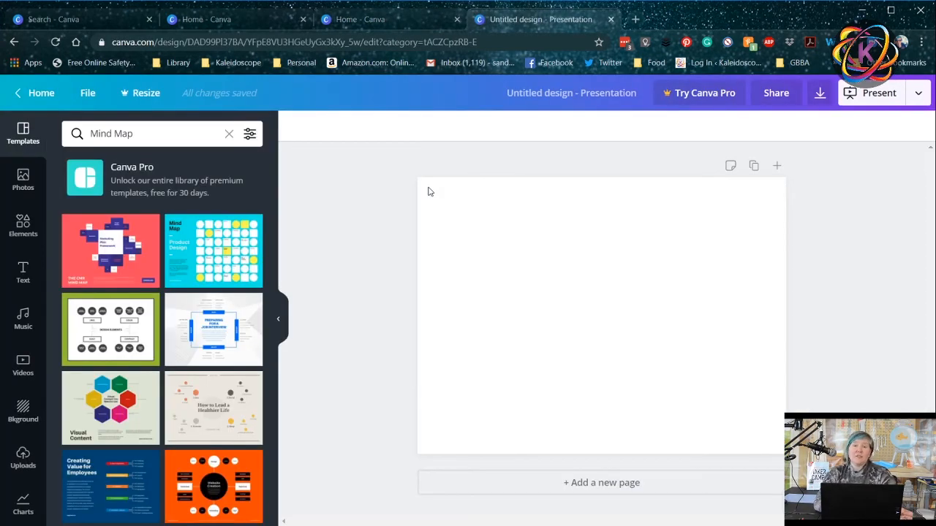
{"action": "mouse_move", "coordinate": [319, 214]}
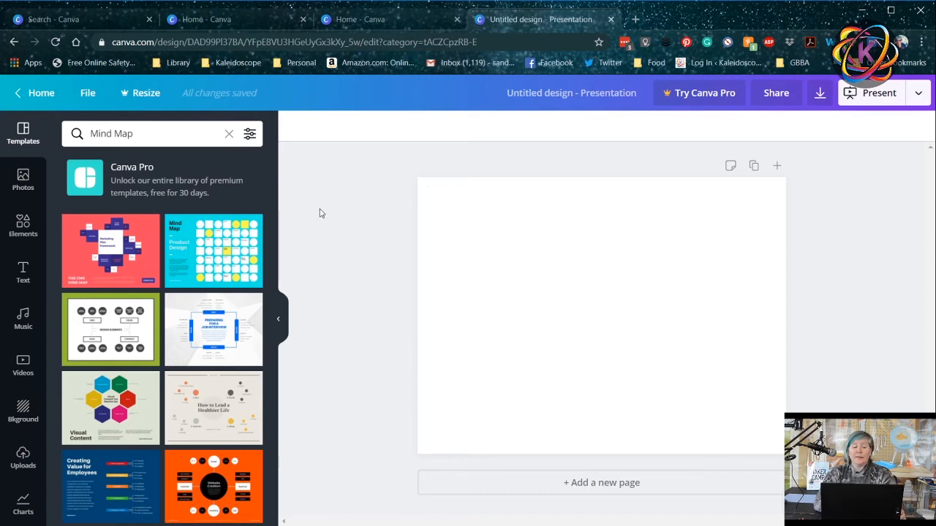
{"action": "mouse_move", "coordinate": [146, 94]}
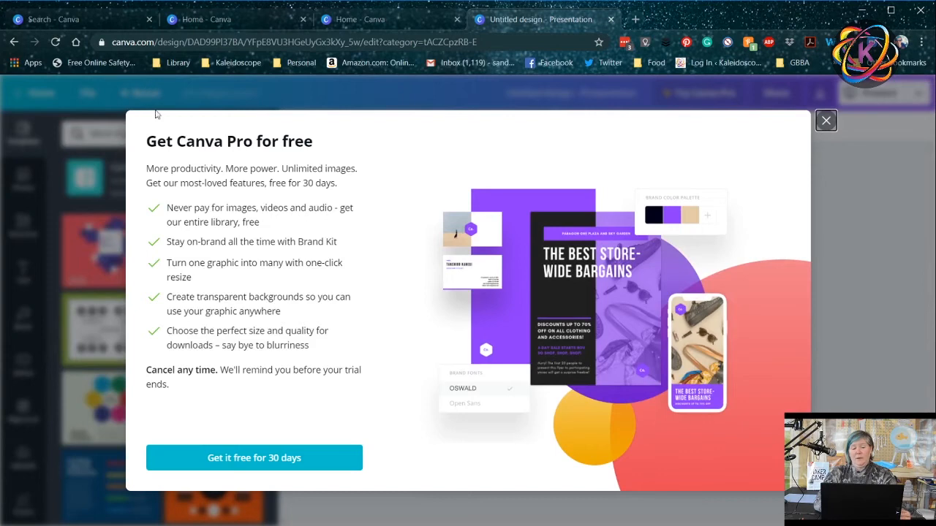
{"action": "mouse_move", "coordinate": [826, 122]}
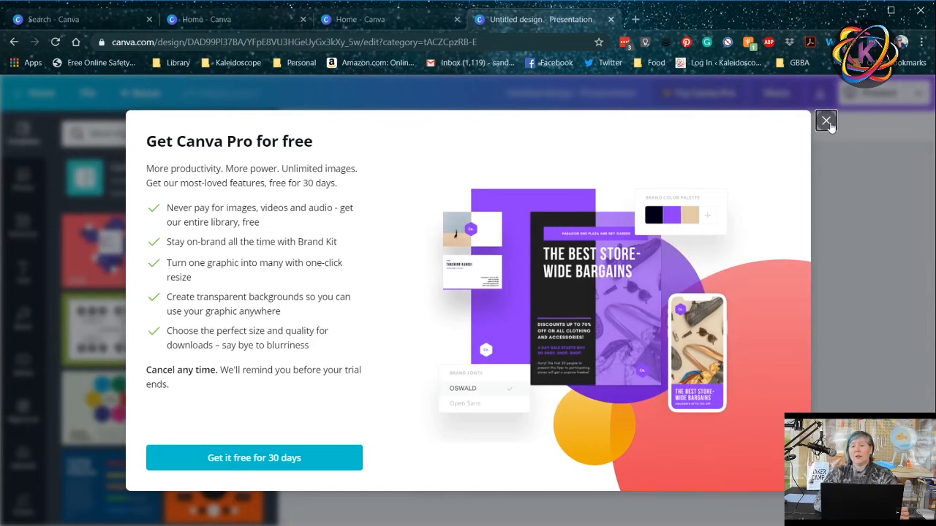
Dismiss the Pro offer, apply the Mind Map Product Design template, and return home
{"action": "left_click", "coordinate": [825, 120]}
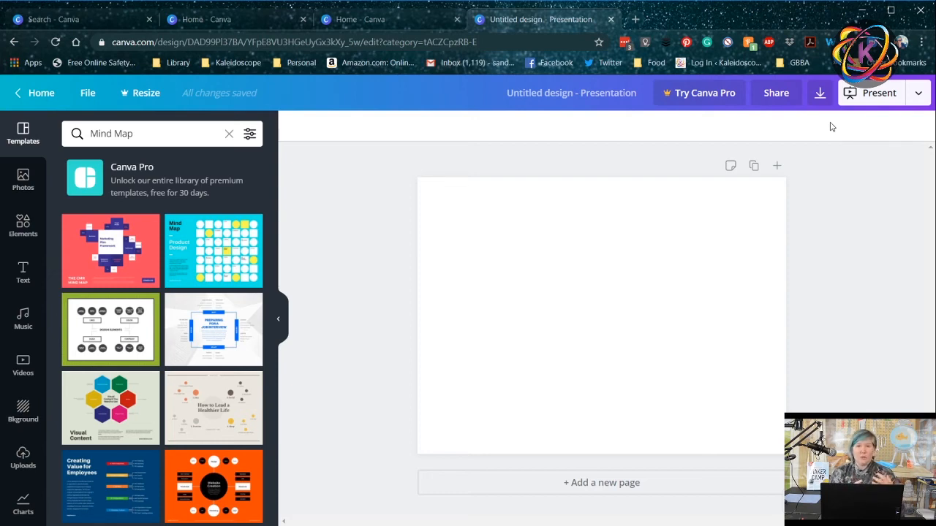
{"action": "mouse_move", "coordinate": [248, 187]}
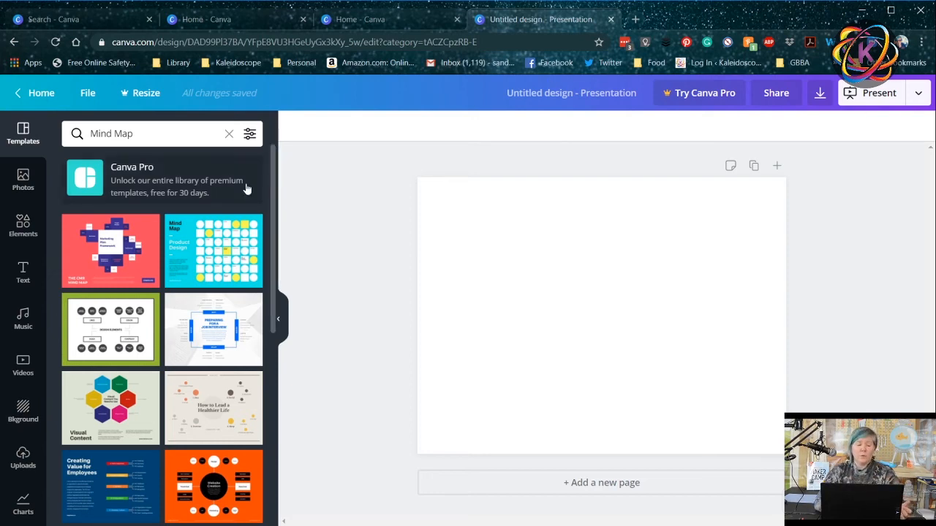
{"action": "left_click", "coordinate": [213, 251]}
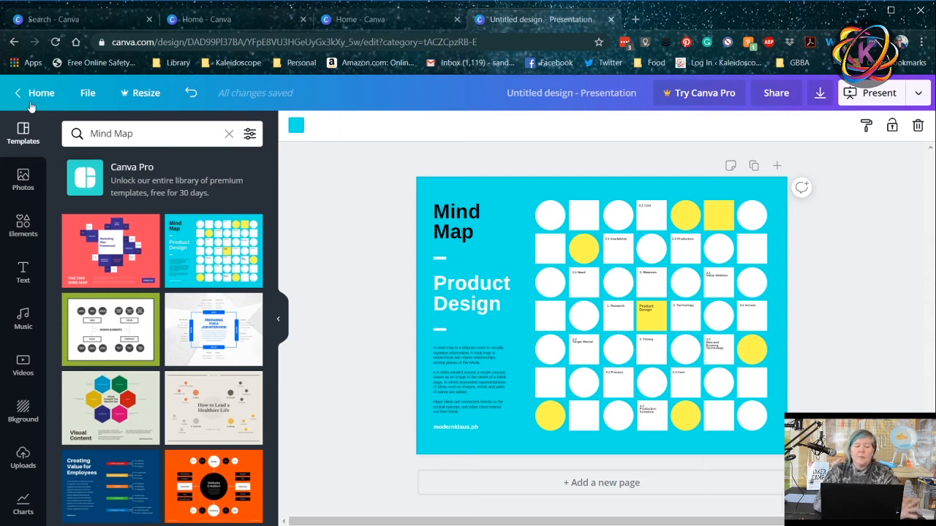
{"action": "left_click", "coordinate": [41, 93]}
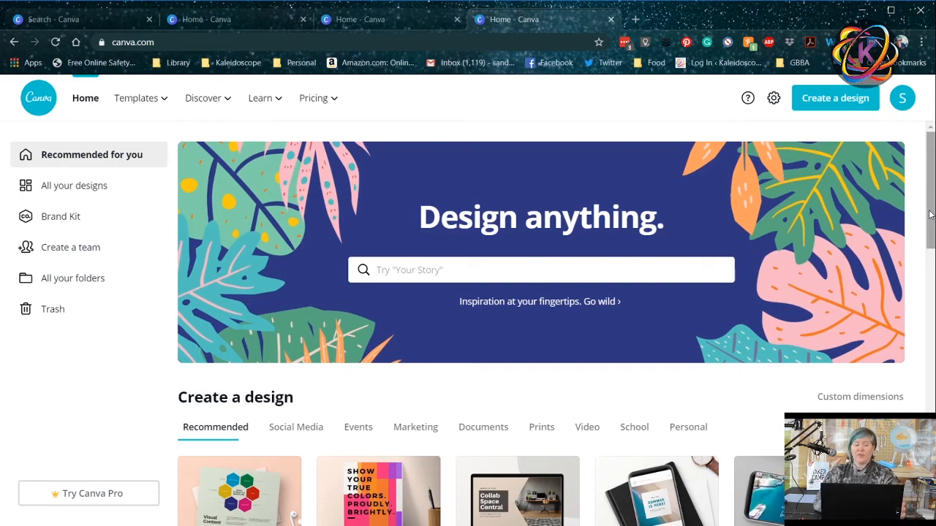
{"action": "scroll", "scroll_direction": "down", "scroll_amount": 3}
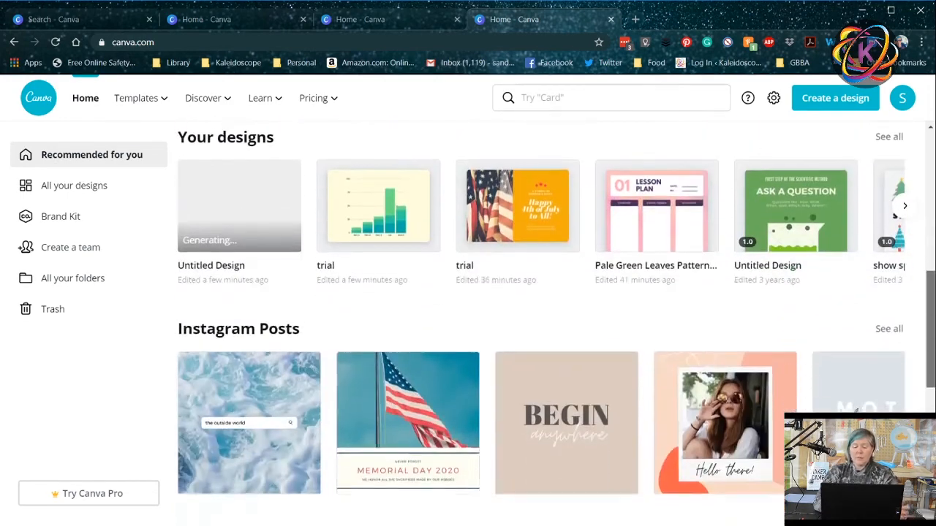
{"action": "scroll", "scroll_direction": "down", "scroll_amount": 3}
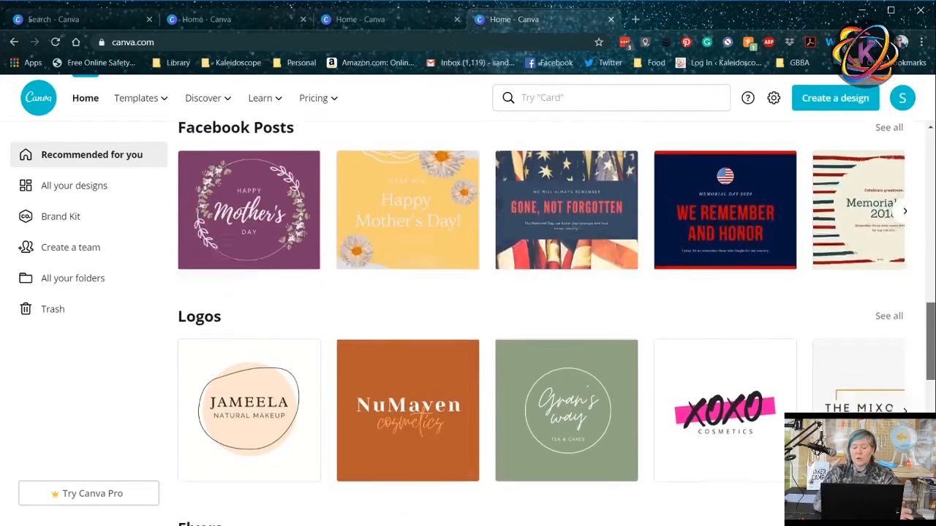
{"action": "scroll", "scroll_direction": "down", "scroll_amount": 3}
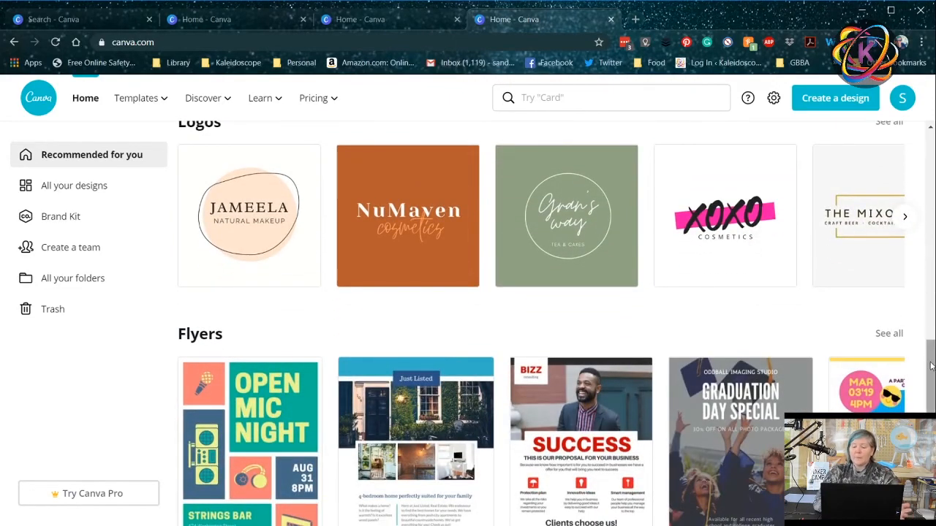
{"action": "scroll", "scroll_direction": "down", "scroll_amount": 3}
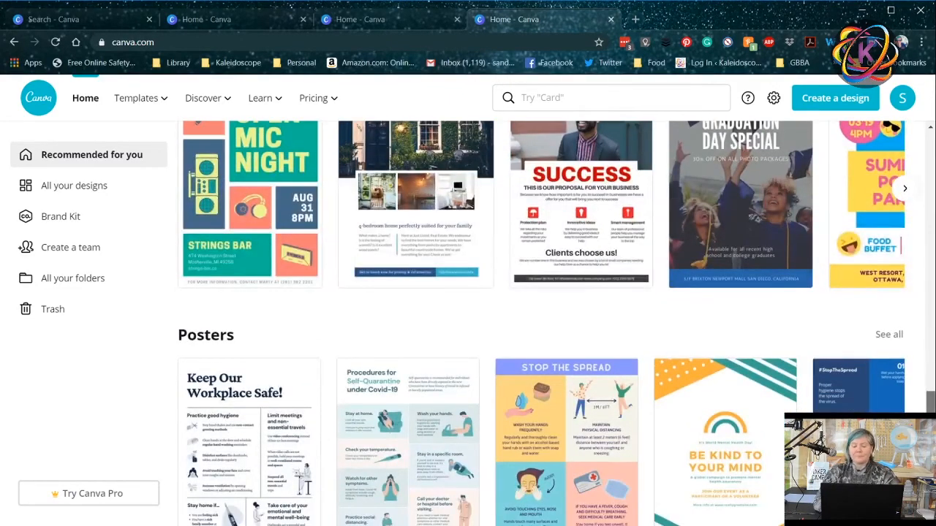
{"action": "scroll", "scroll_direction": "up", "scroll_amount": 3}
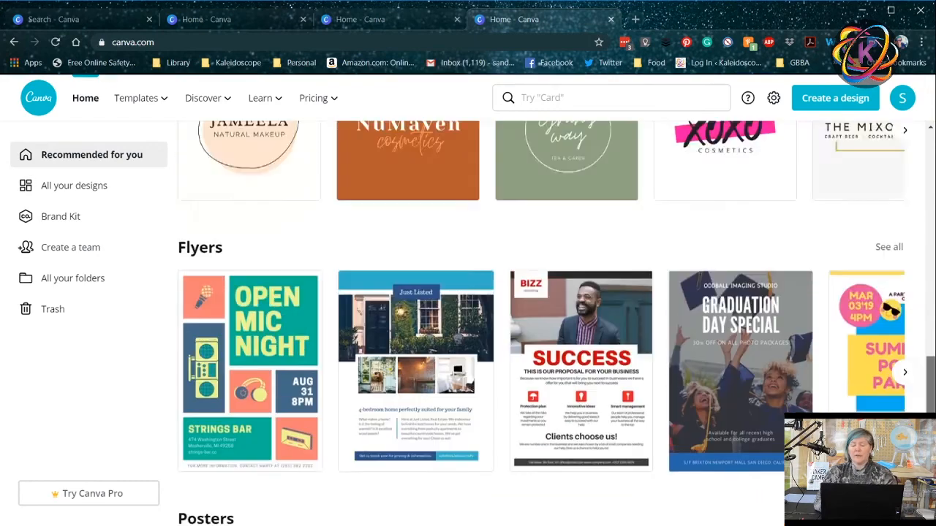
{"action": "scroll", "scroll_direction": "up", "scroll_amount": 3}
{"action": "type", "text": "canva color pic"}
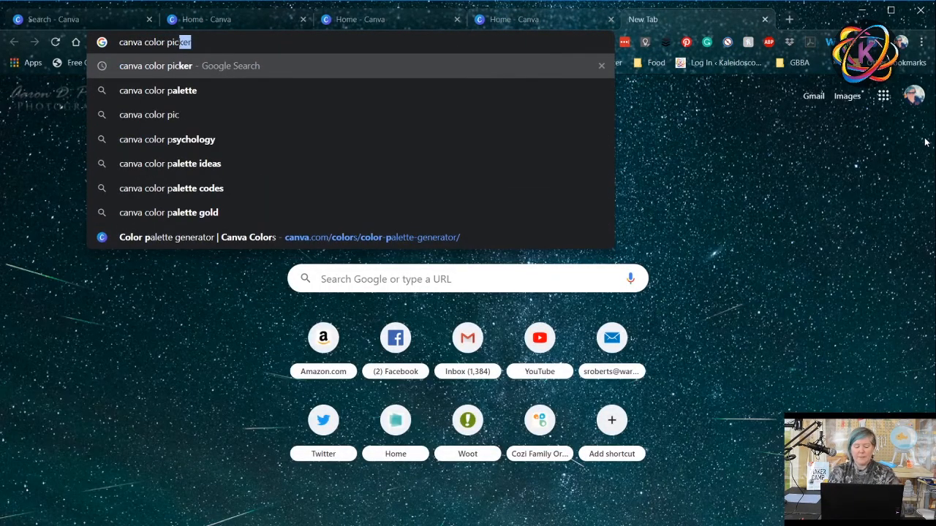
Search Google for "canva color picker" and open Canva's Color palette generator result
{"action": "key", "text": "Return"}
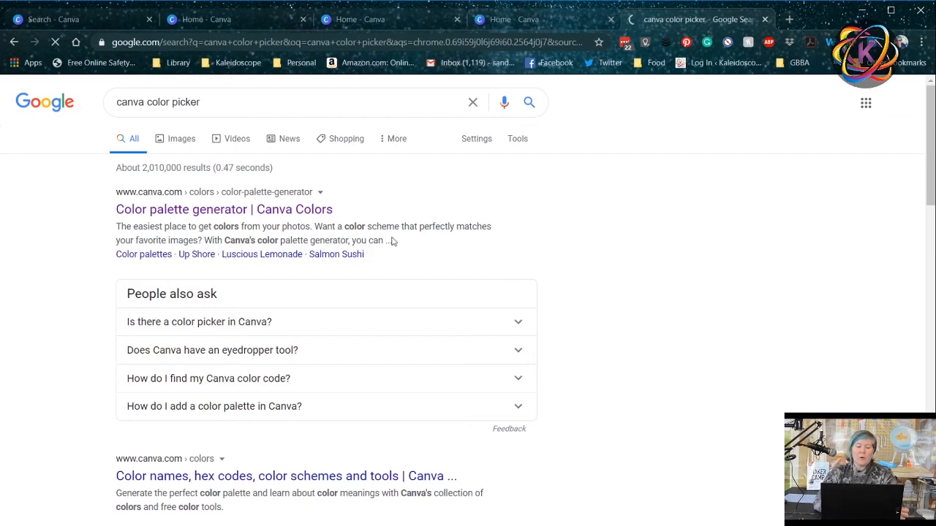
{"action": "left_click", "coordinate": [223, 209]}
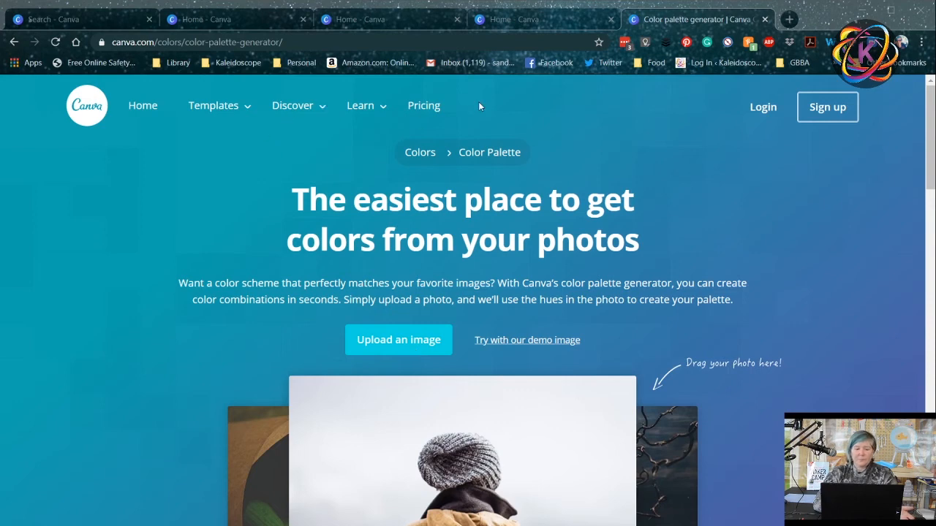
{"action": "mouse_move", "coordinate": [485, 124]}
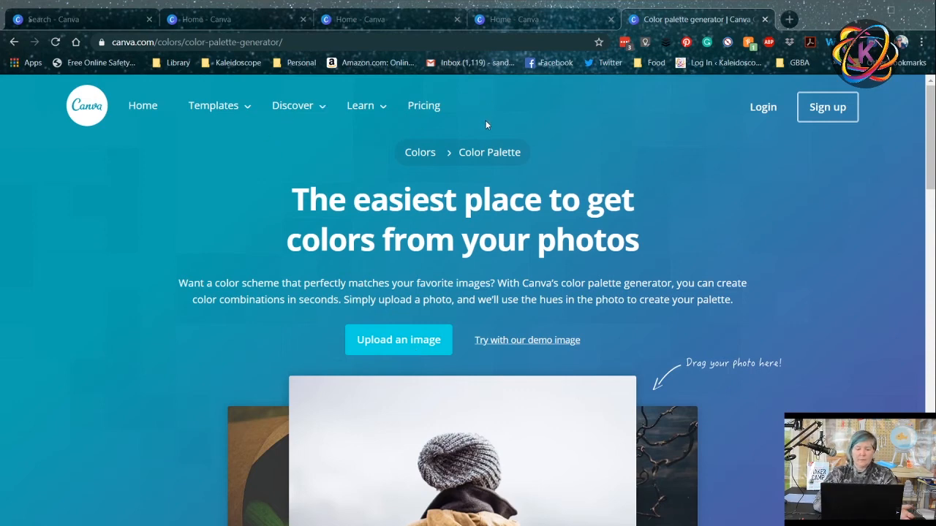
{"action": "mouse_move", "coordinate": [483, 174]}
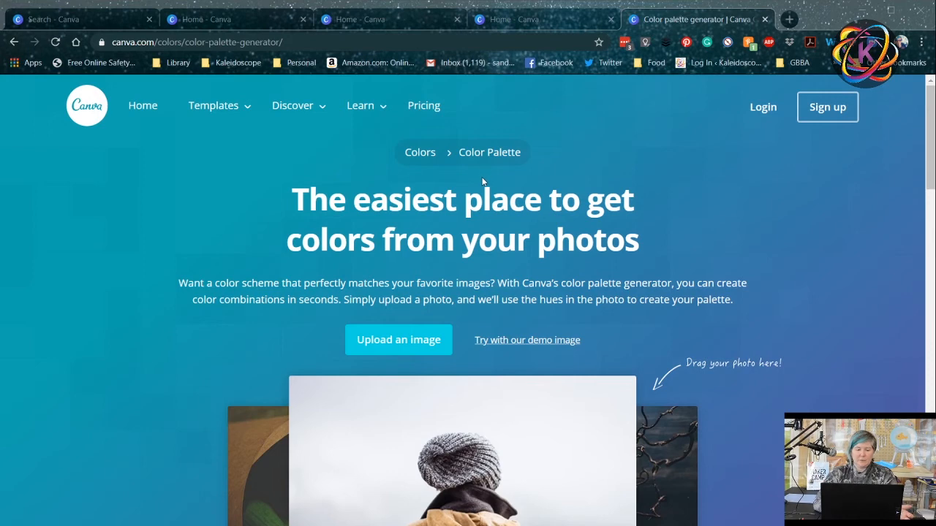
{"action": "mouse_move", "coordinate": [480, 134]}
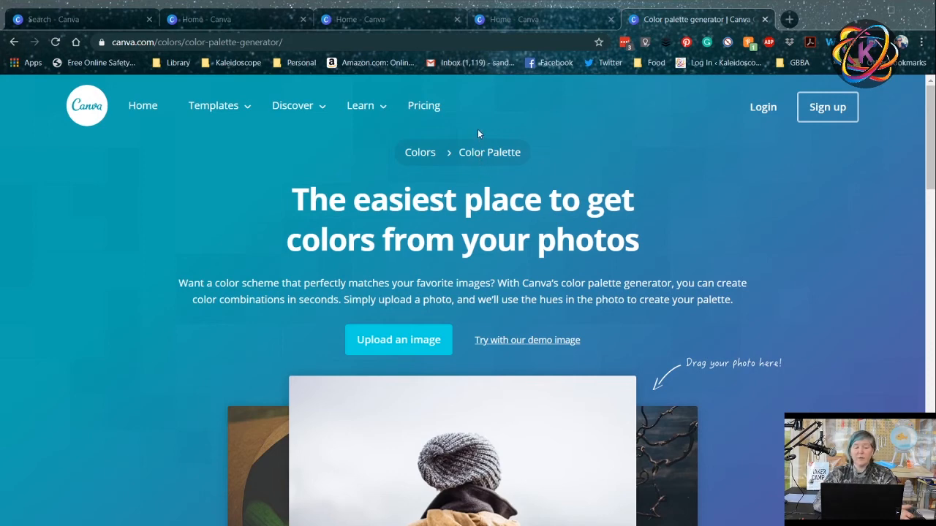
Generate a palette from the demo image, copy Sea Green #1A5546, and return to Canva home
{"action": "left_click", "coordinate": [527, 339]}
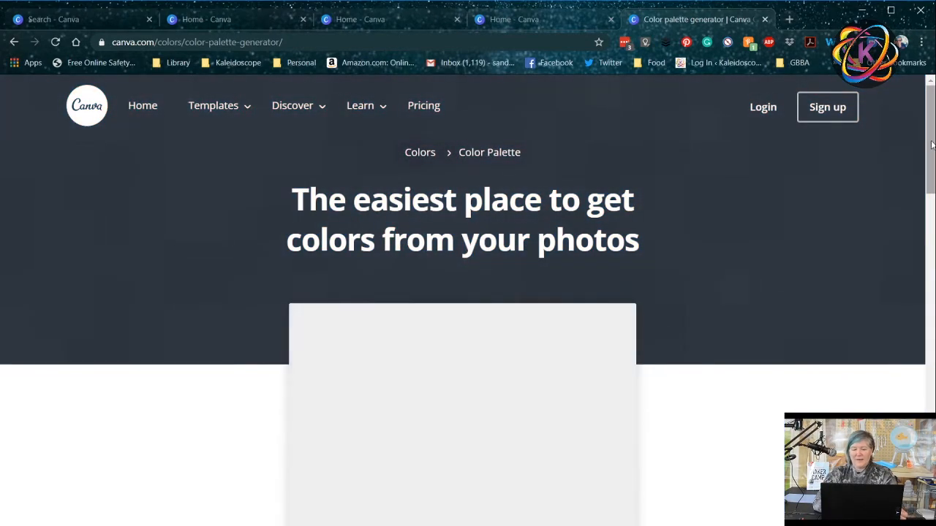
{"action": "scroll", "scroll_direction": "down", "scroll_amount": 3}
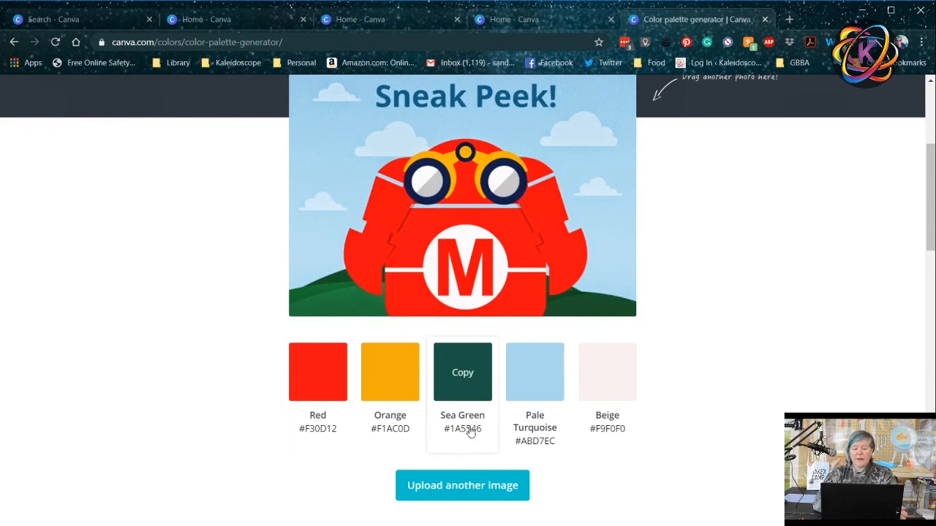
{"action": "mouse_move", "coordinate": [490, 439]}
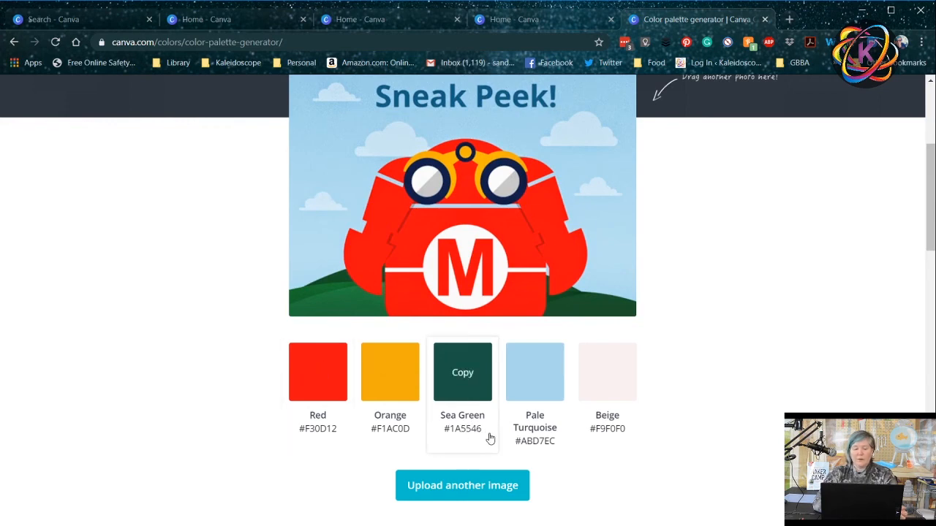
{"action": "left_click", "coordinate": [462, 373]}
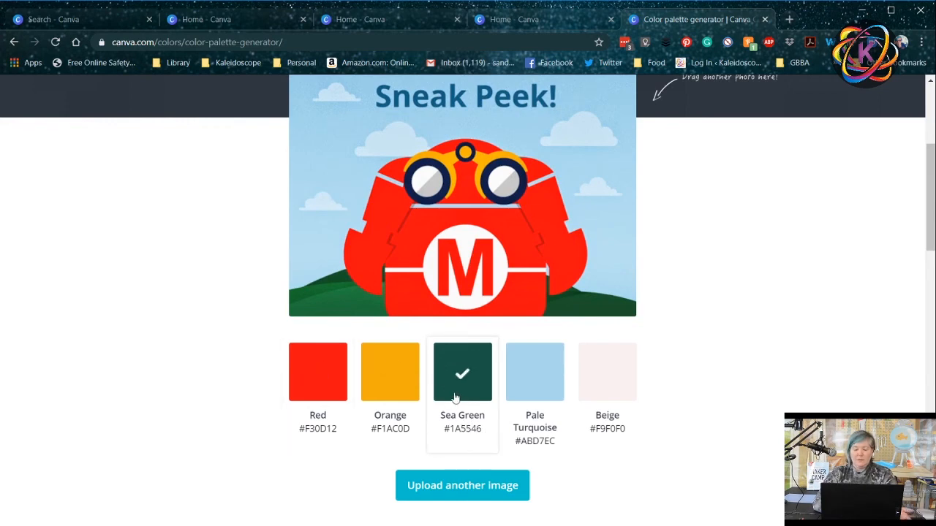
{"action": "left_click", "coordinate": [536, 373]}
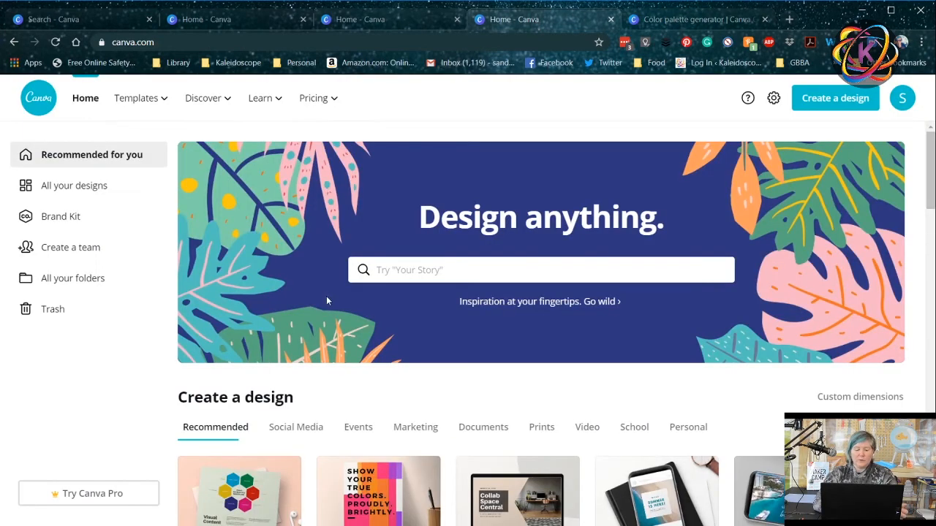
Recolour the card's orange background to light blue #ABD7EC and compare with the palette tab
{"action": "scroll", "scroll_direction": "down", "scroll_amount": 3}
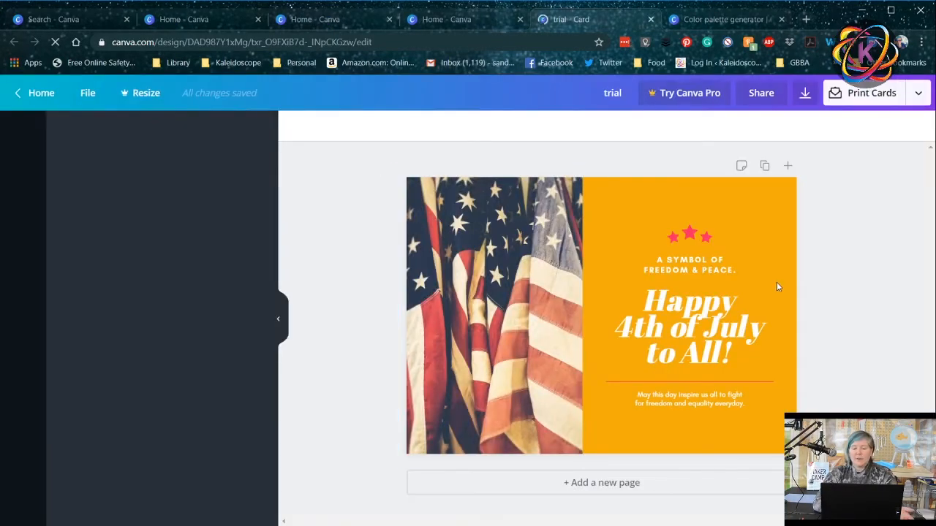
{"action": "left_click", "coordinate": [24, 134]}
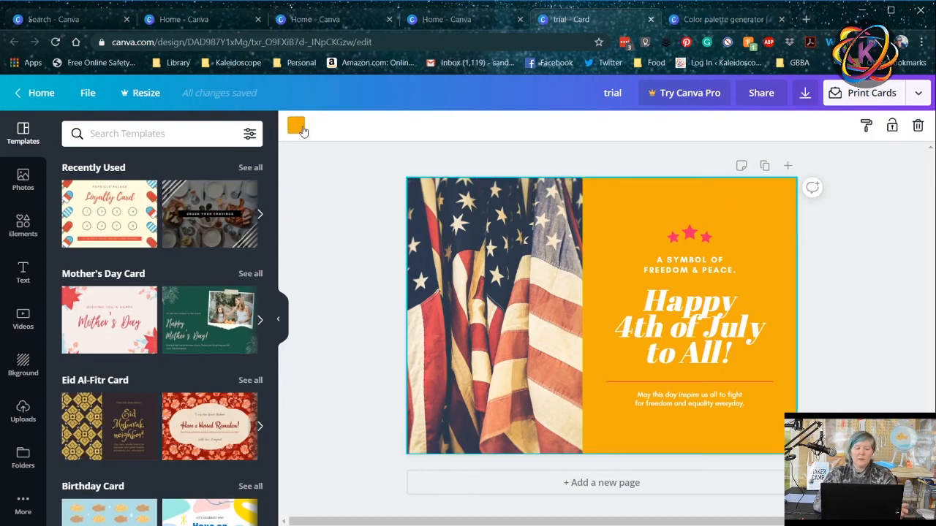
{"action": "left_click", "coordinate": [295, 126]}
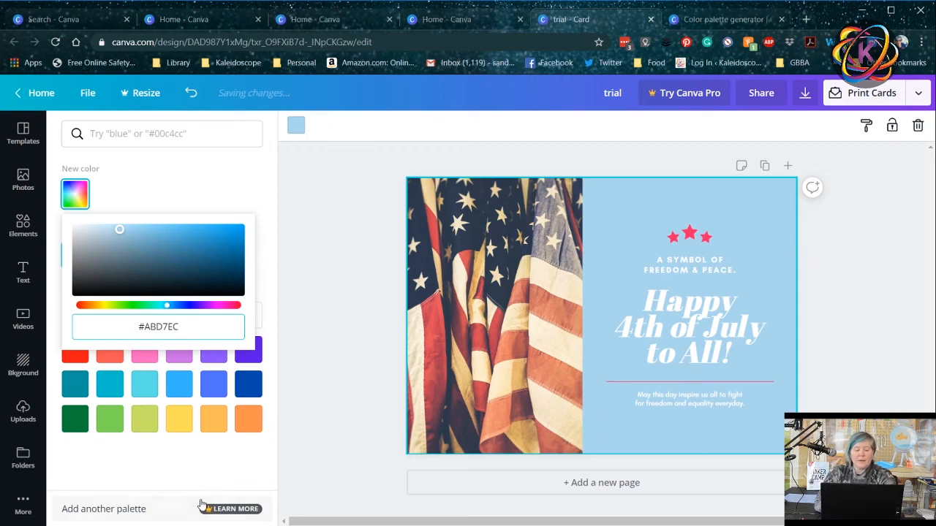
{"action": "left_click", "coordinate": [23, 133]}
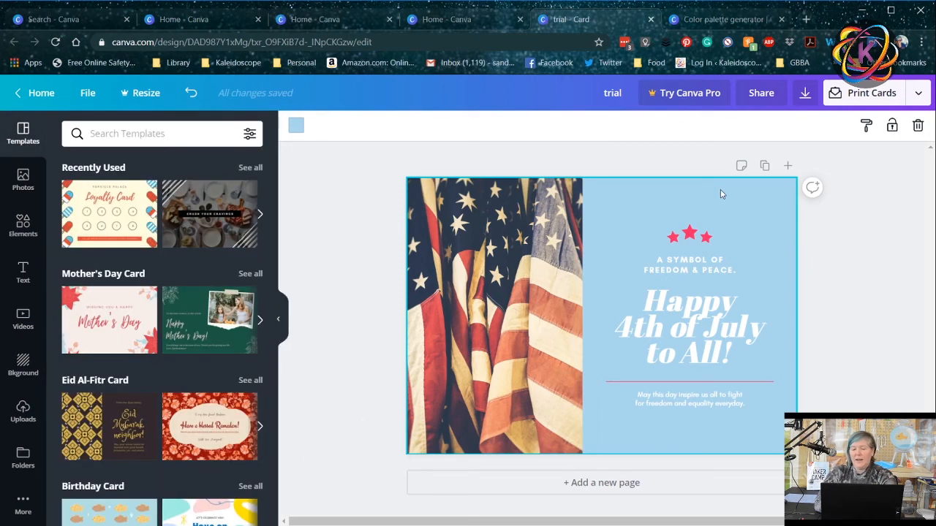
{"action": "mouse_move", "coordinate": [722, 207]}
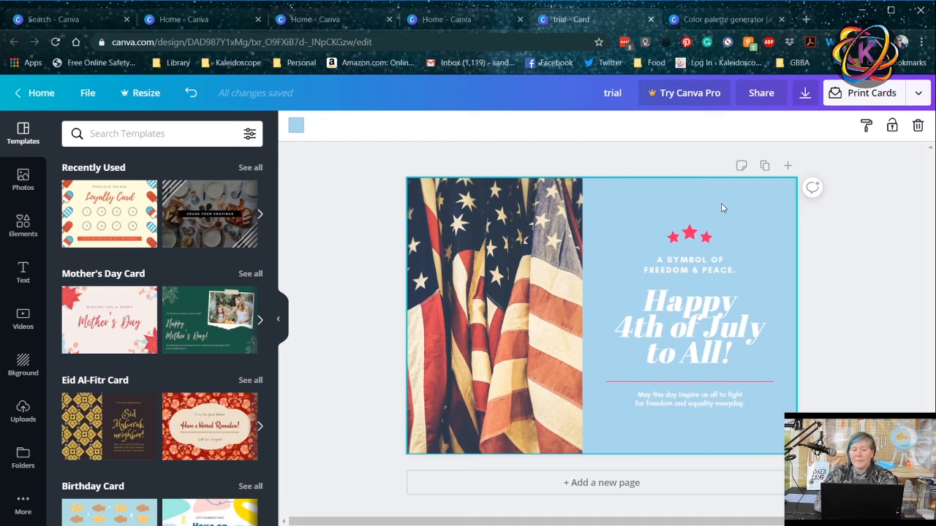
{"action": "mouse_move", "coordinate": [725, 19]}
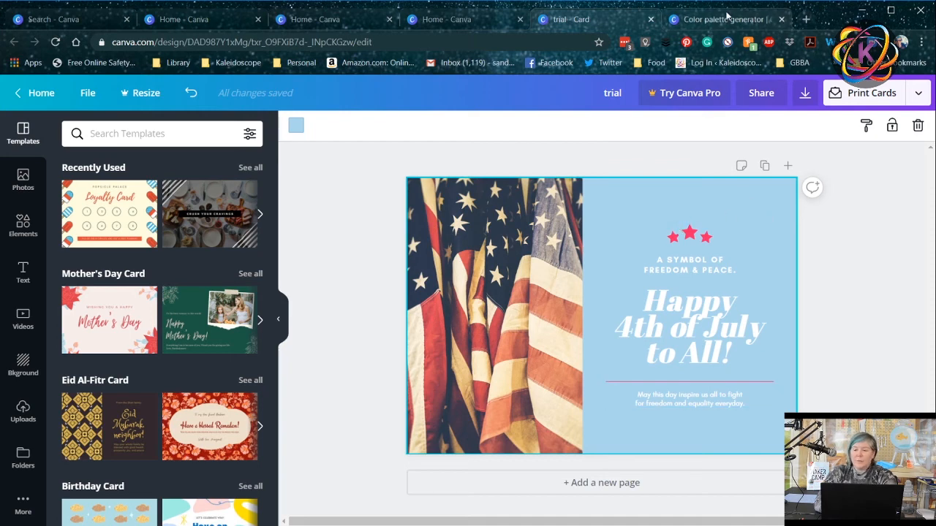
{"action": "left_click", "coordinate": [723, 19]}
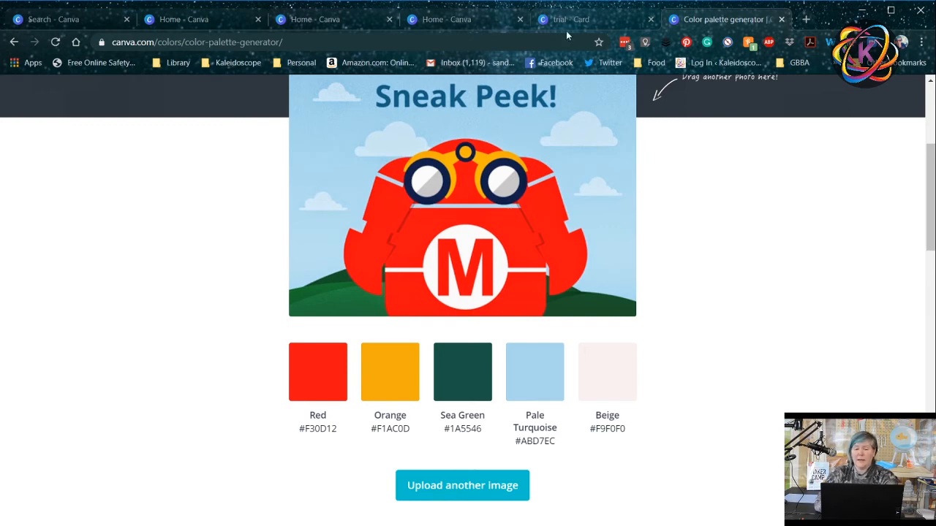
{"action": "left_click", "coordinate": [573, 19]}
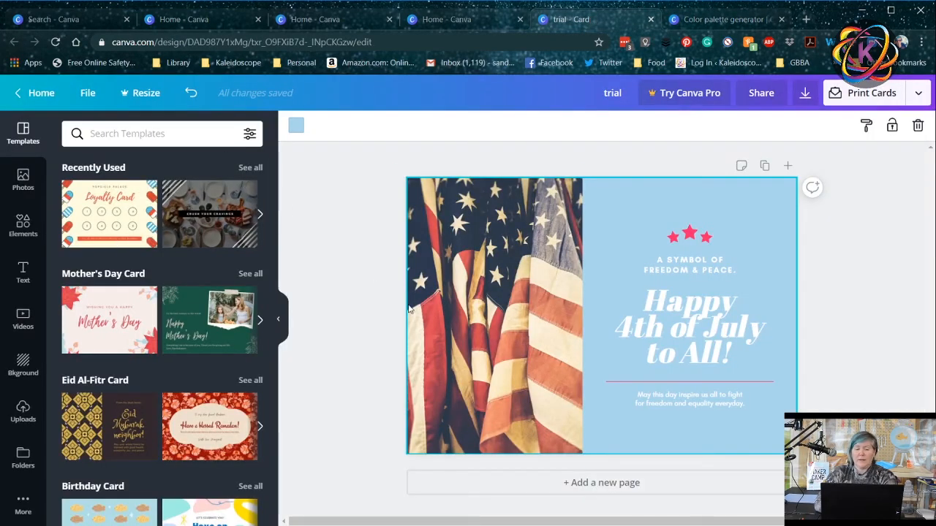
{"action": "mouse_move", "coordinate": [295, 126]}
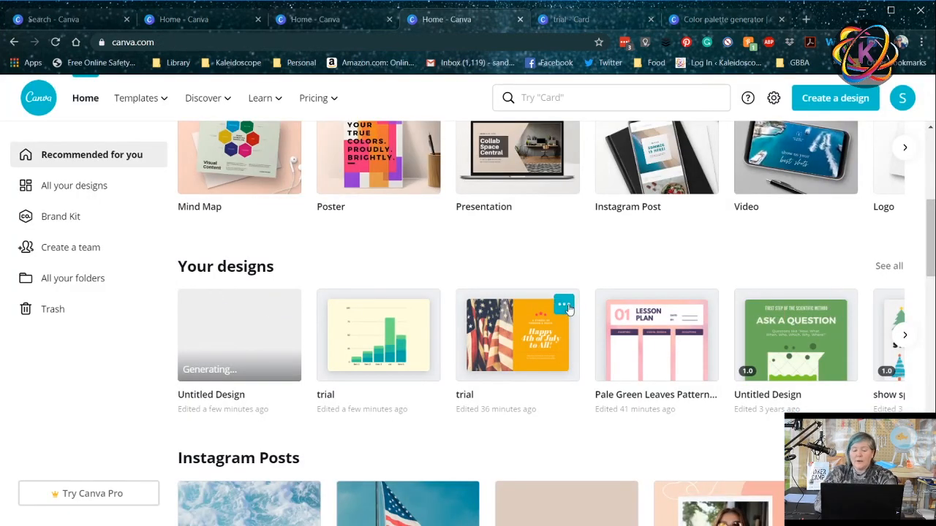
Move the trial 4th of July card and lesson plan design to Trash from Your designs
{"action": "left_click", "coordinate": [565, 304]}
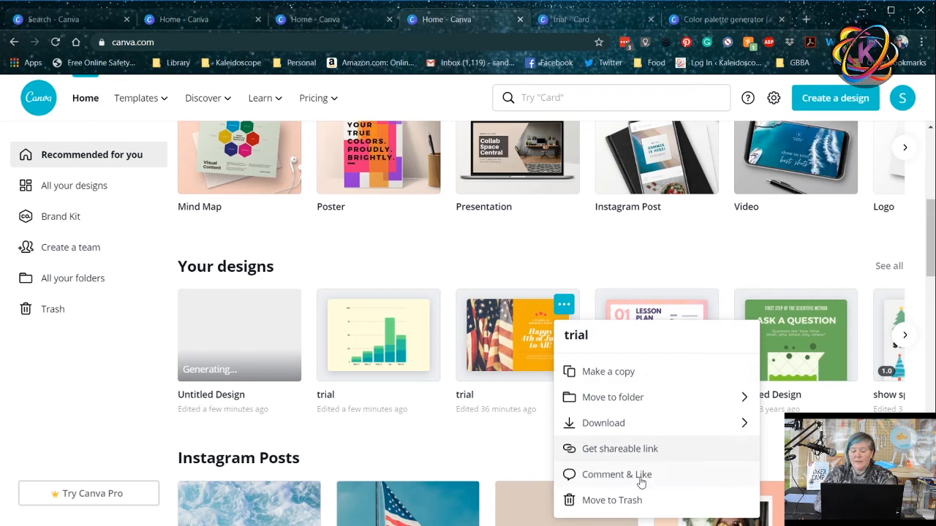
{"action": "mouse_move", "coordinate": [634, 500]}
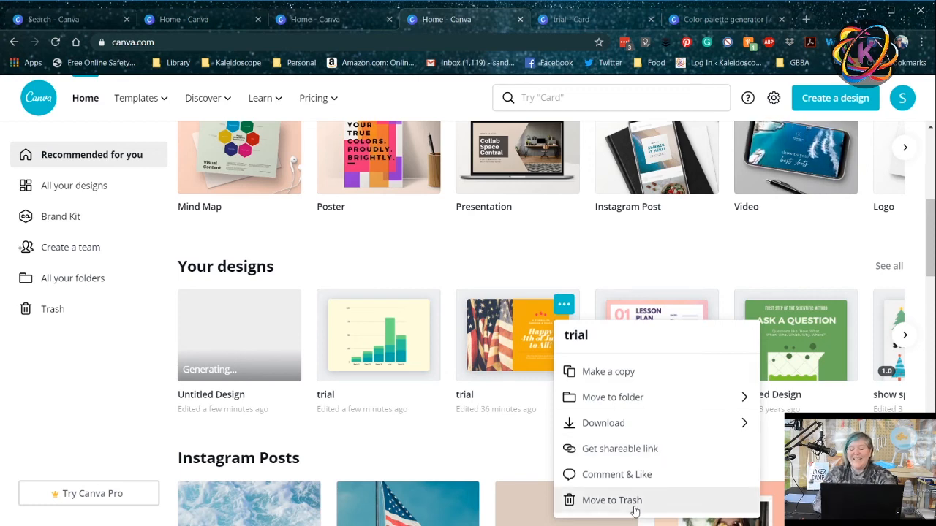
{"action": "mouse_move", "coordinate": [618, 371]}
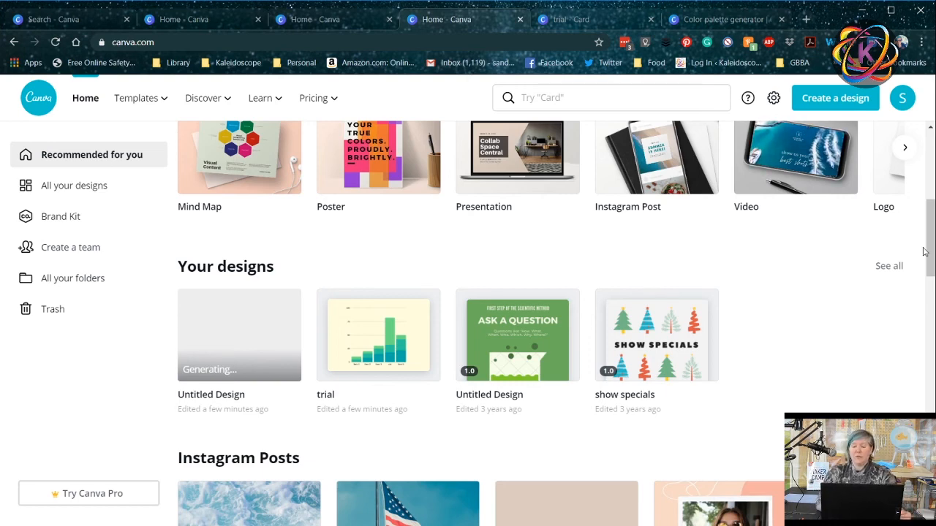
{"action": "scroll", "scroll_direction": "up", "scroll_amount": 3}
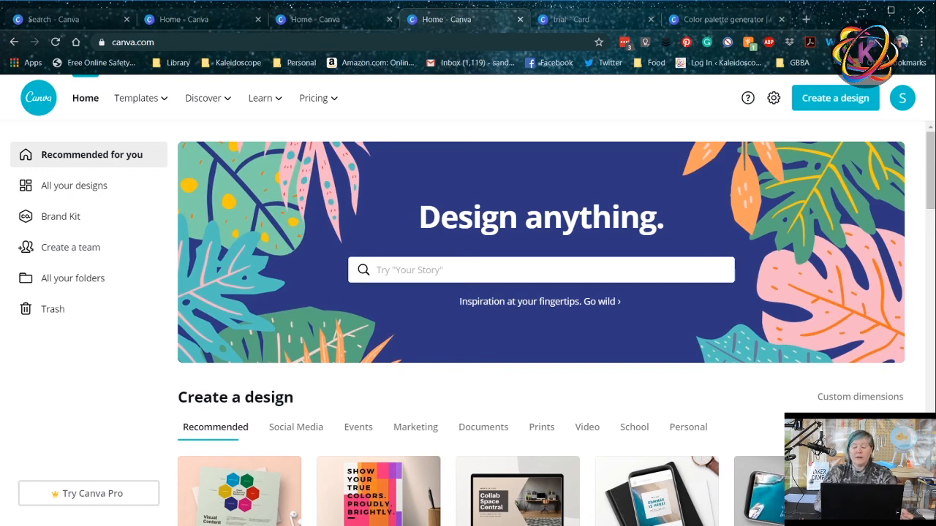
{"action": "left_click", "coordinate": [313, 97]}
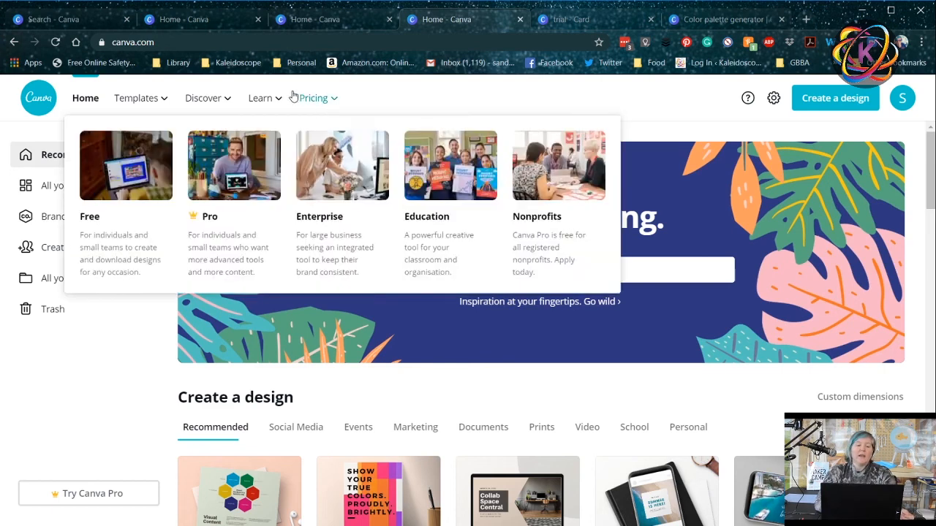
{"action": "left_click", "coordinate": [260, 96]}
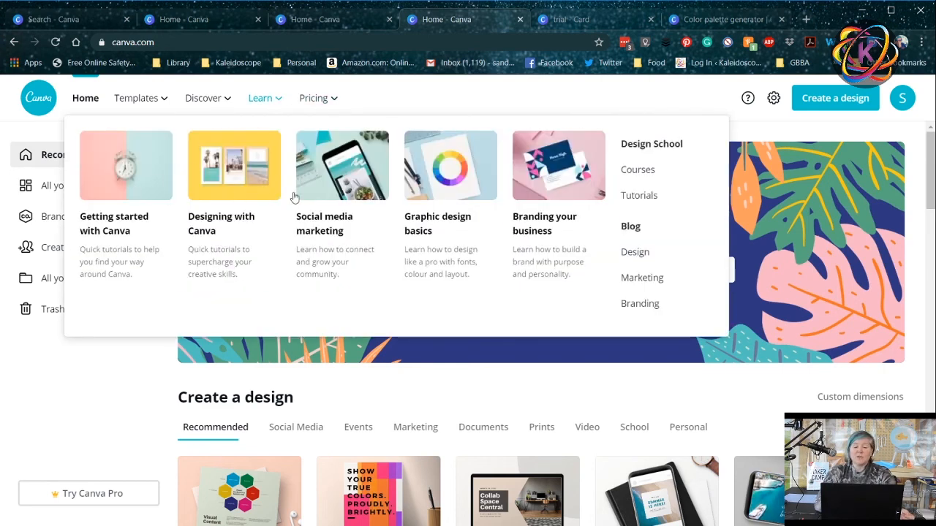
{"action": "mouse_move", "coordinate": [639, 196]}
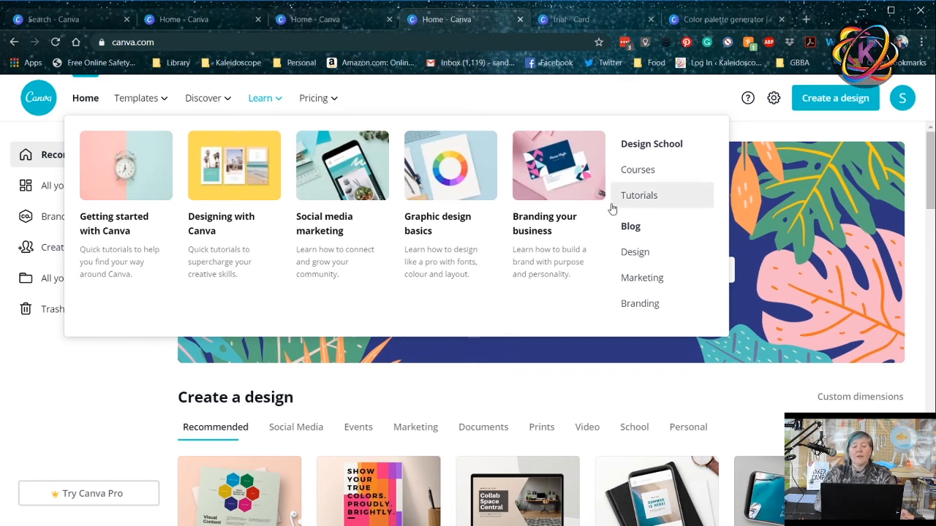
{"action": "mouse_move", "coordinate": [251, 212]}
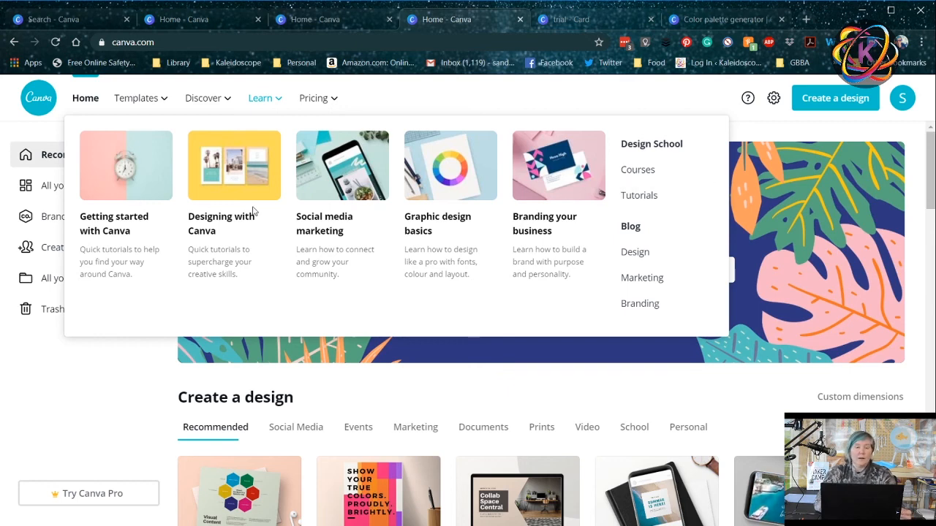
{"action": "left_click", "coordinate": [203, 97]}
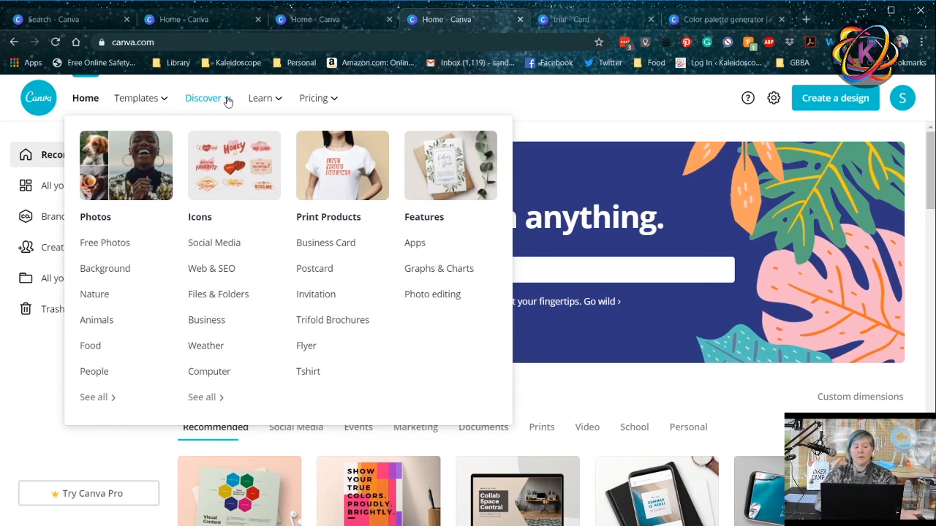
{"action": "left_click", "coordinate": [136, 96]}
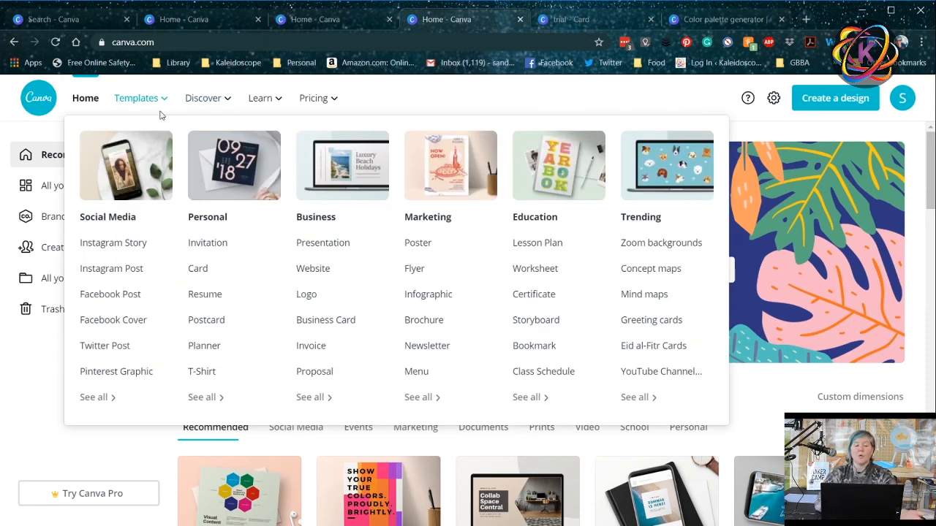
{"action": "mouse_move", "coordinate": [534, 424]}
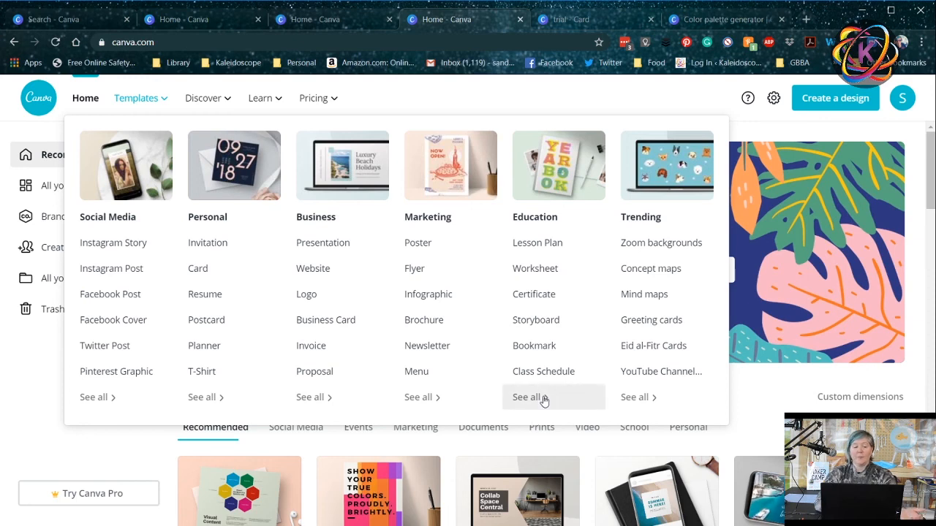
{"action": "left_click", "coordinate": [588, 95]}
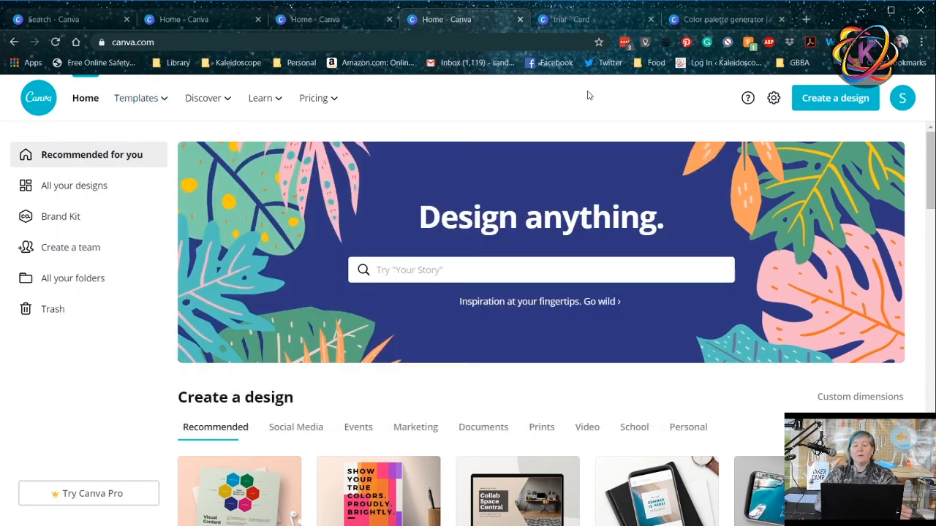